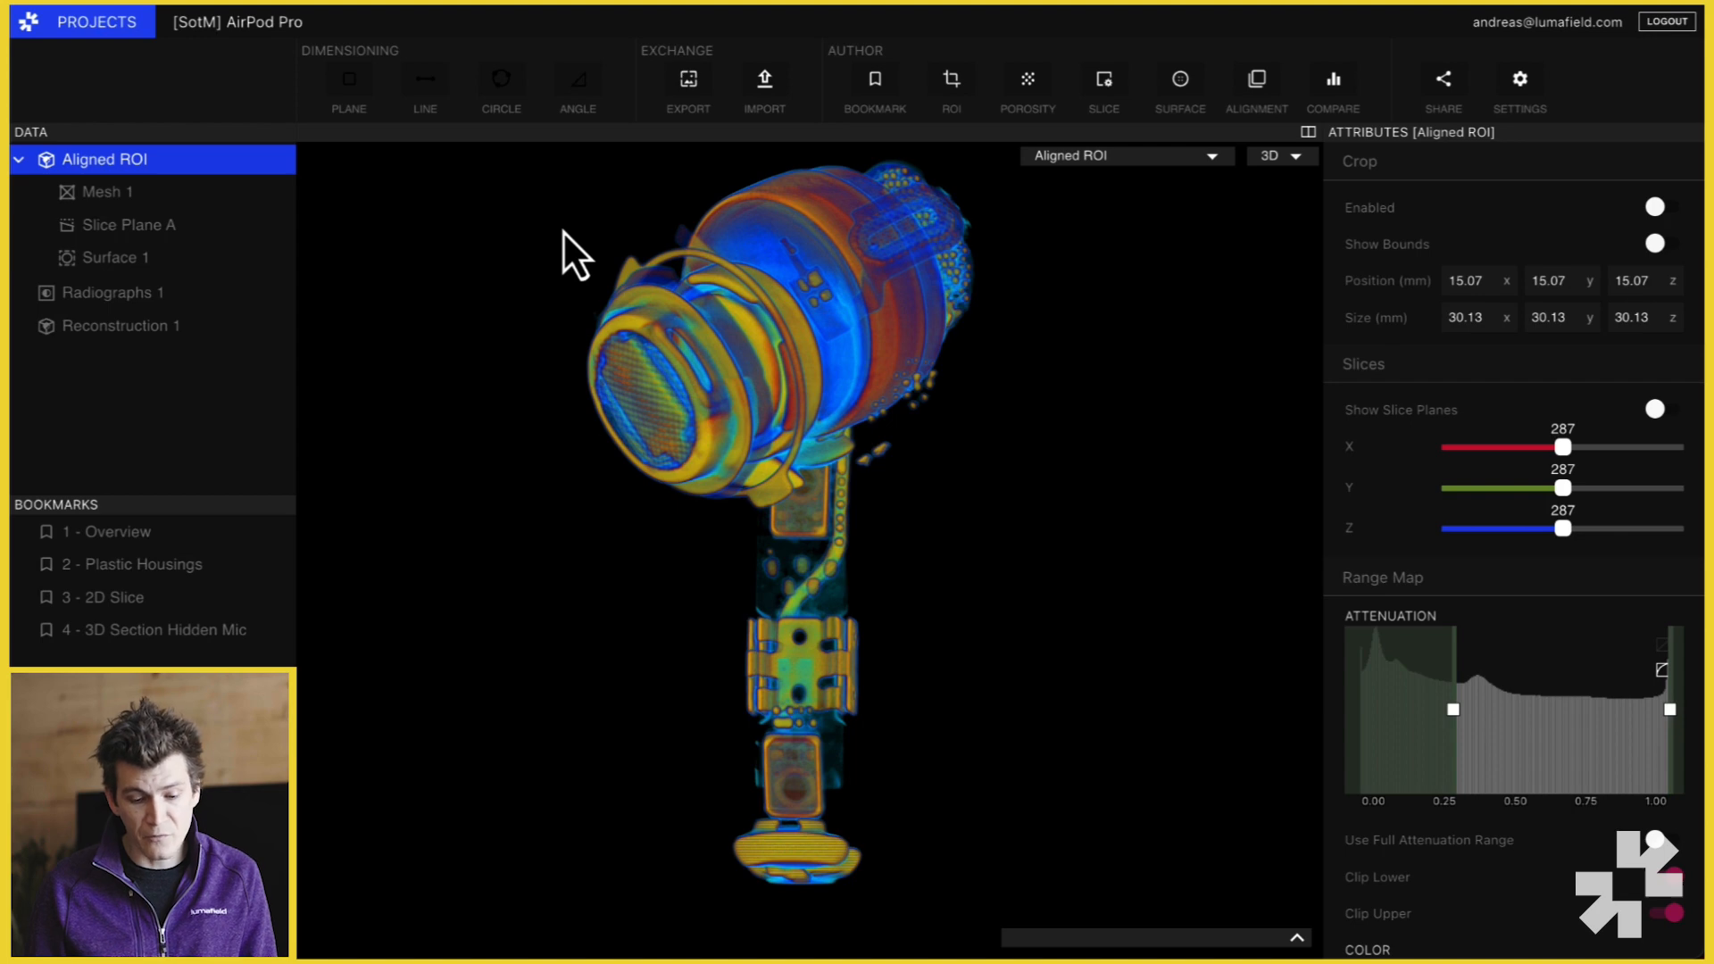
mouse_move(1637, 98)
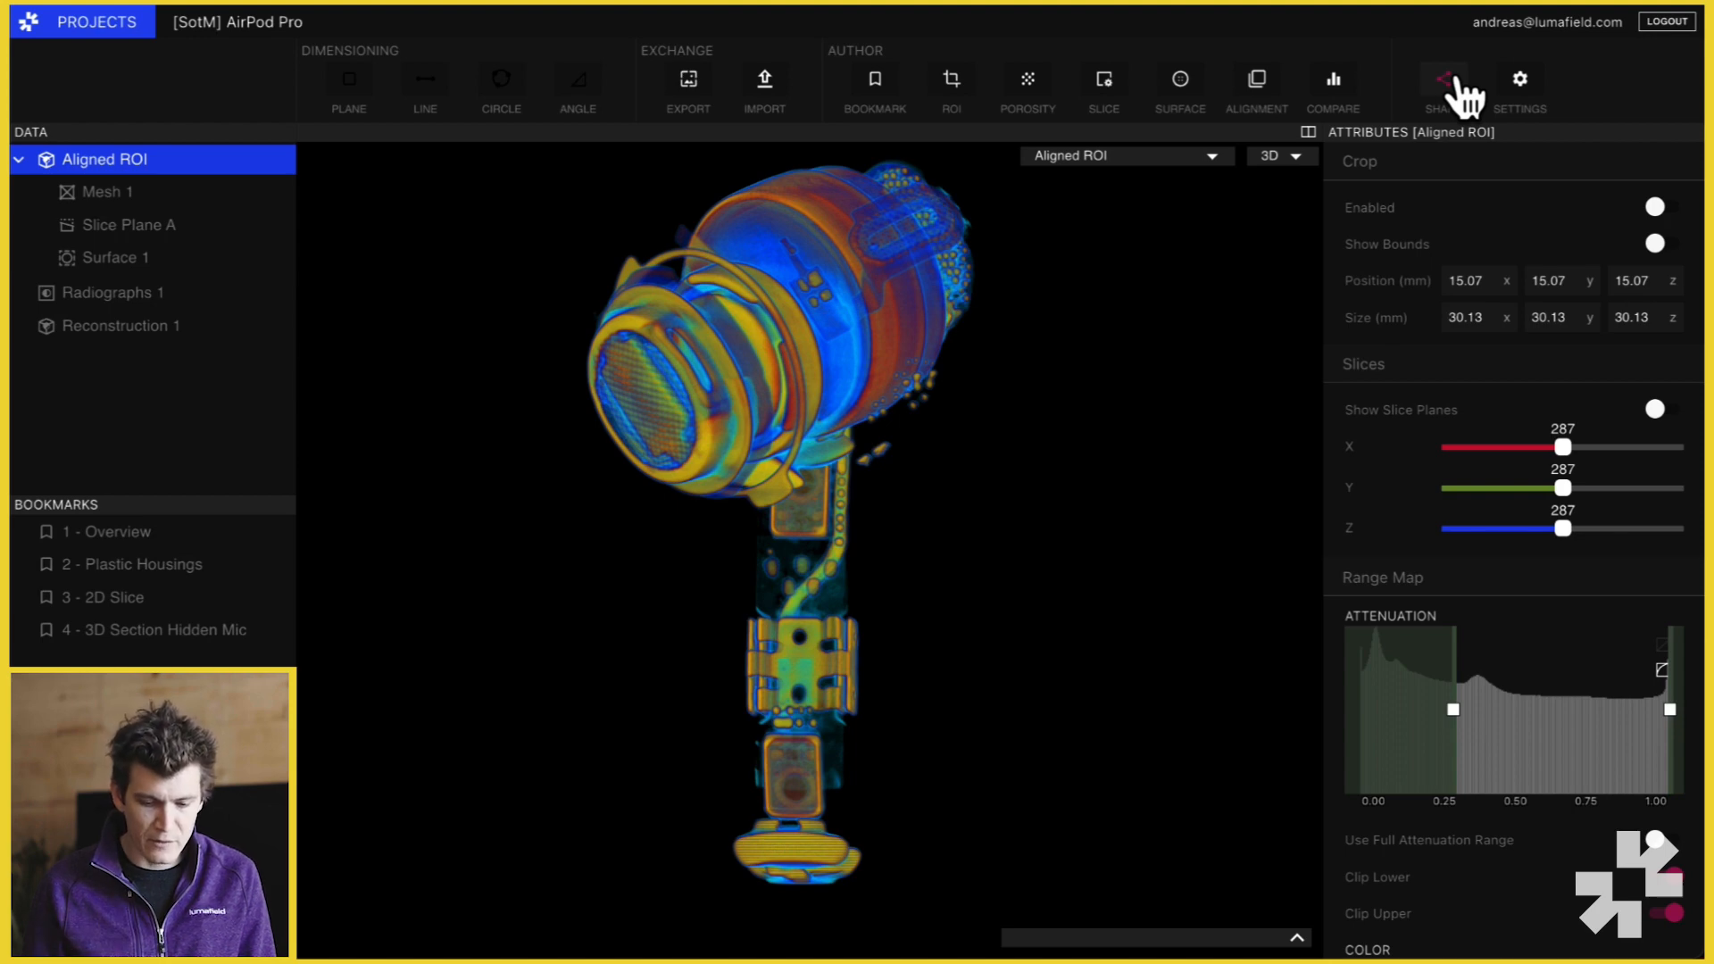
mouse_move(1537, 280)
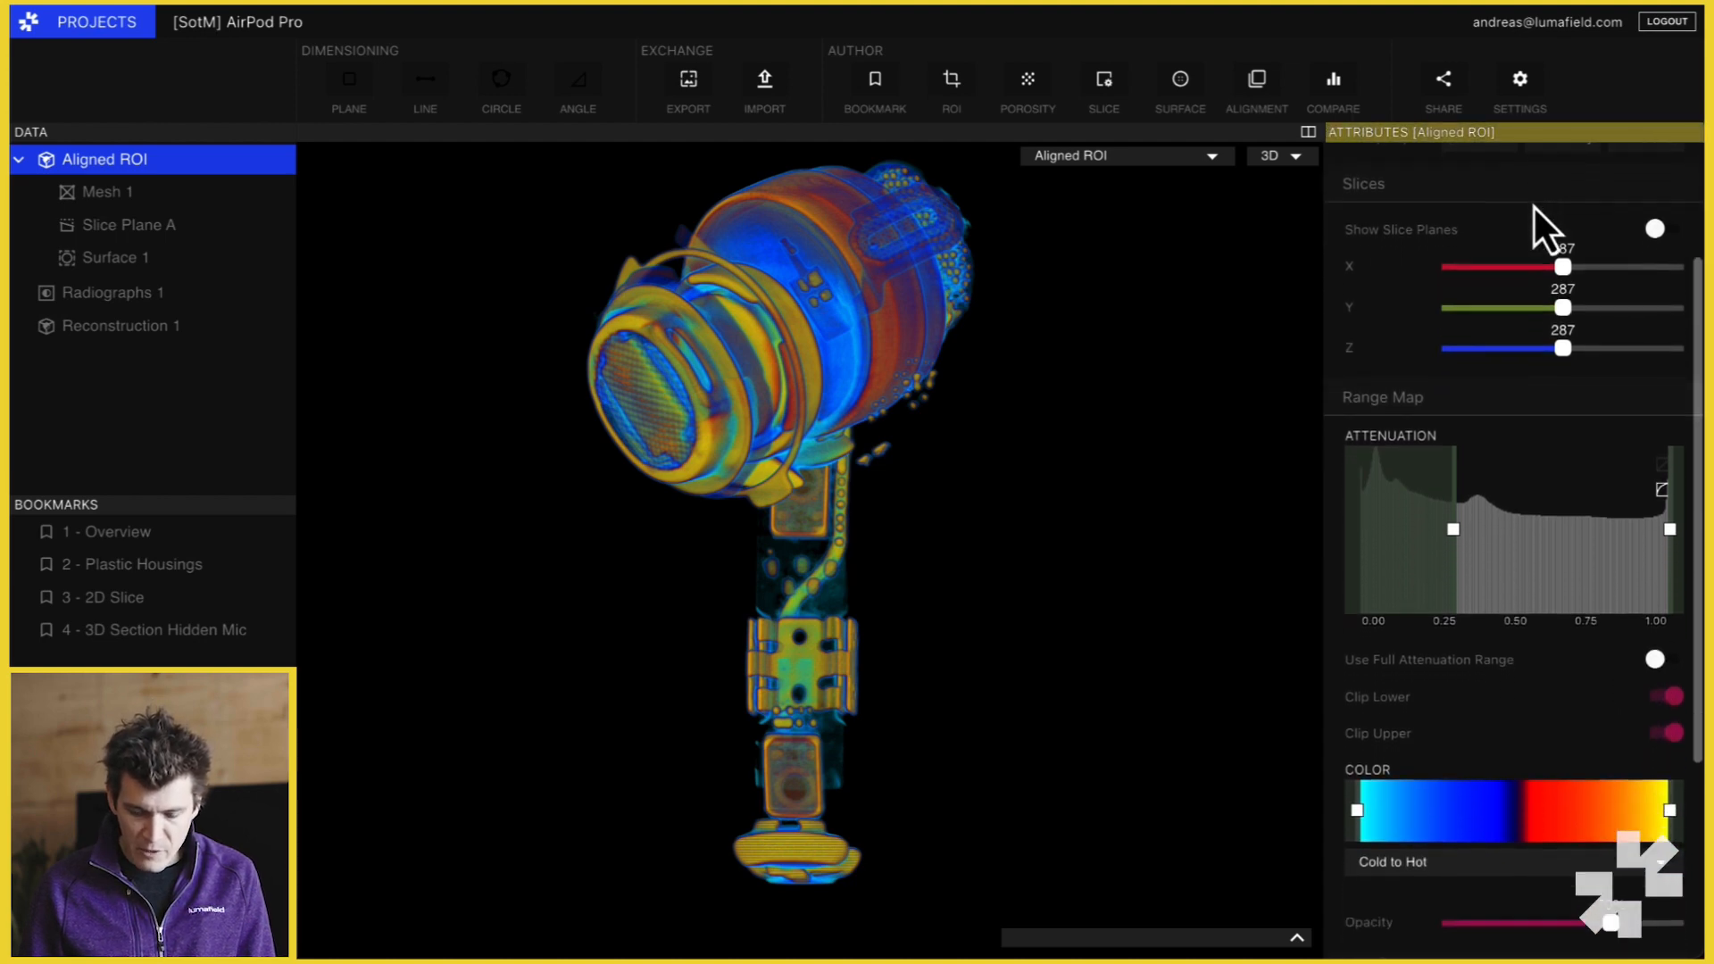
- Keep Aligned ROI as the displayed data and check an X-axis slice before returning to the 3D volume
scroll("down", 3)
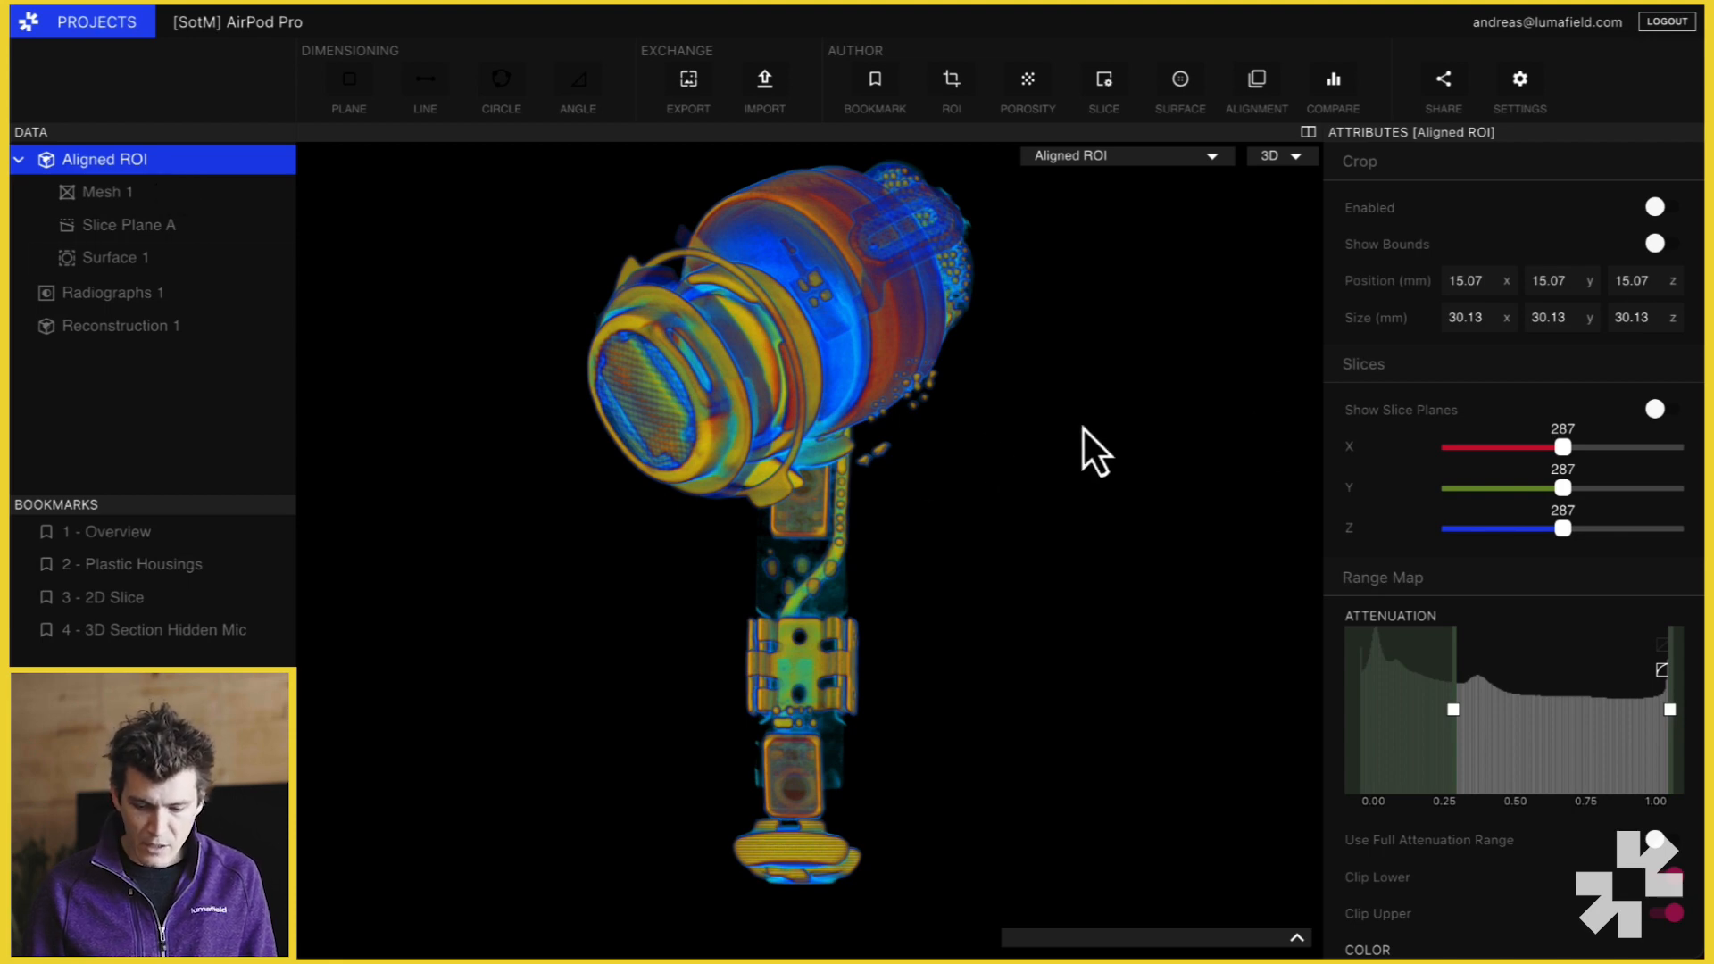
scroll("down", 3)
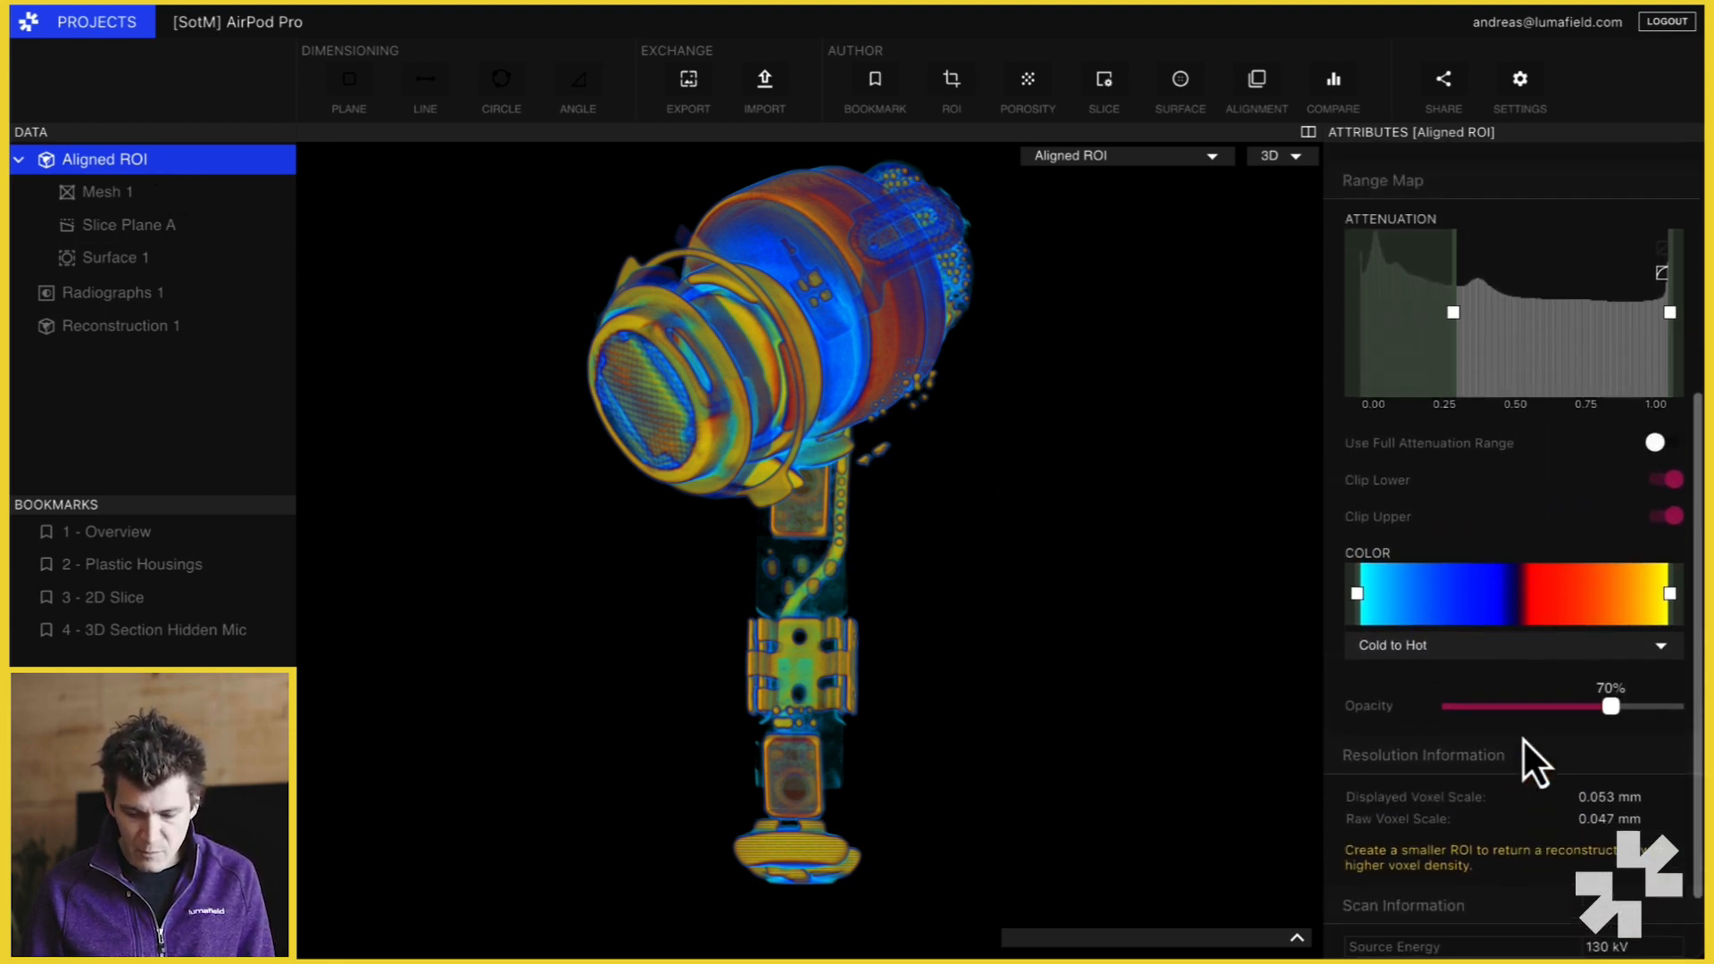
left_click(950, 79)
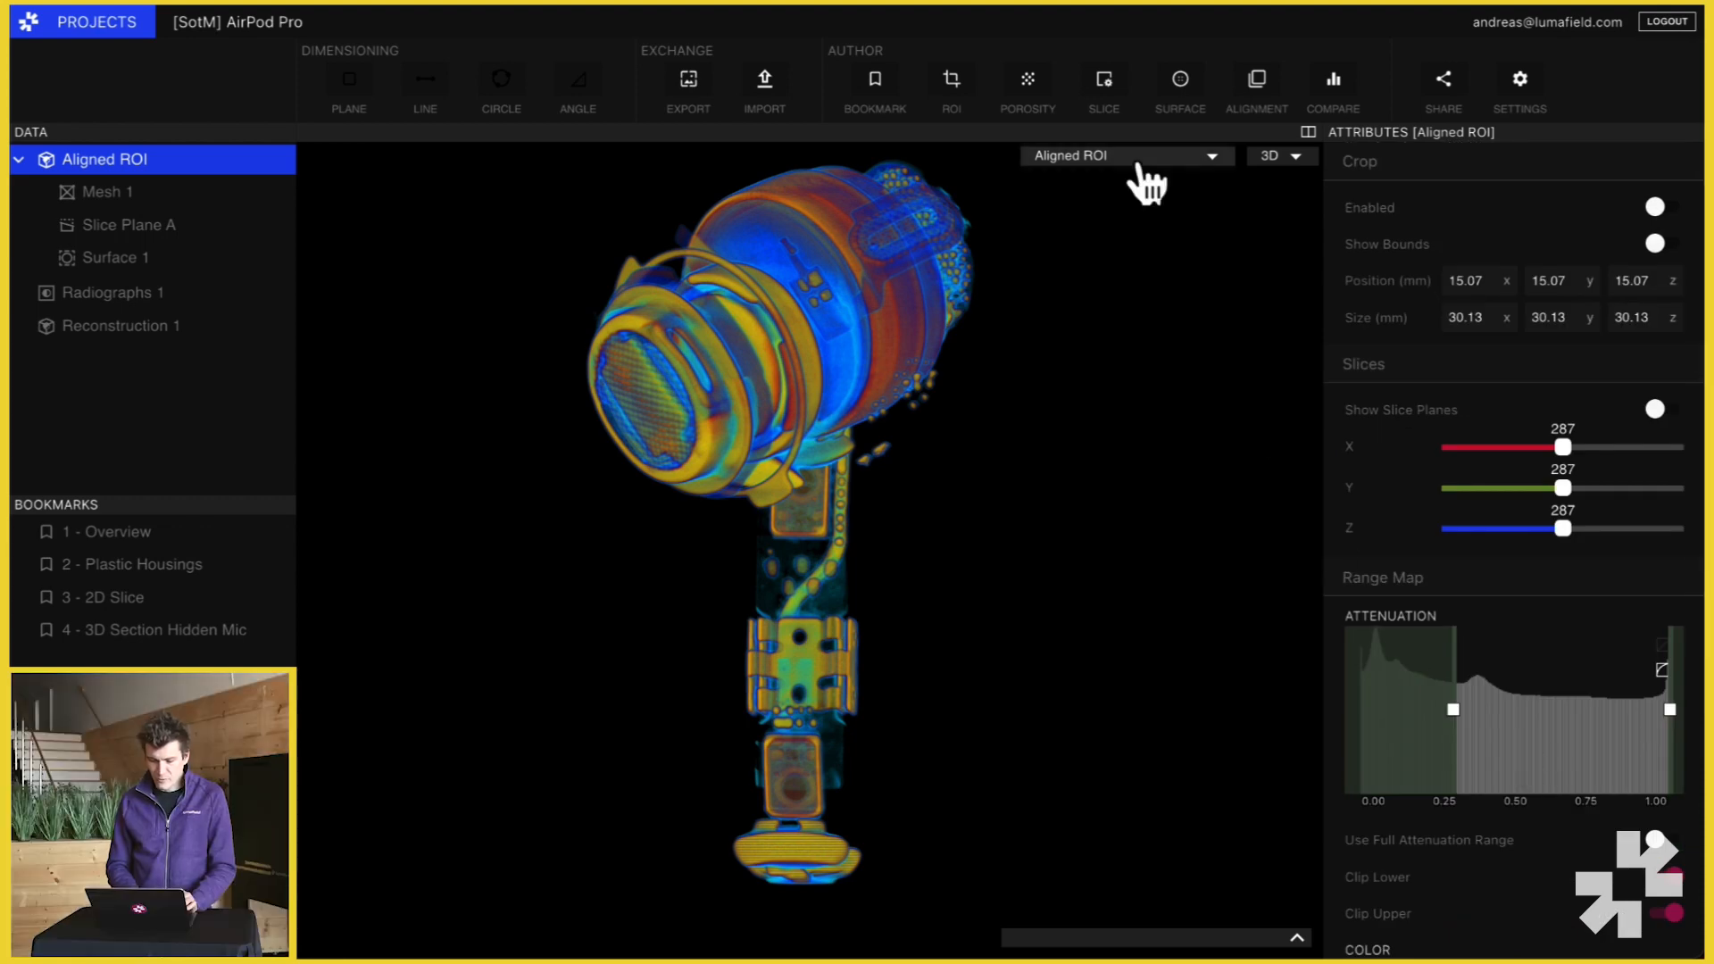
left_click(1124, 155)
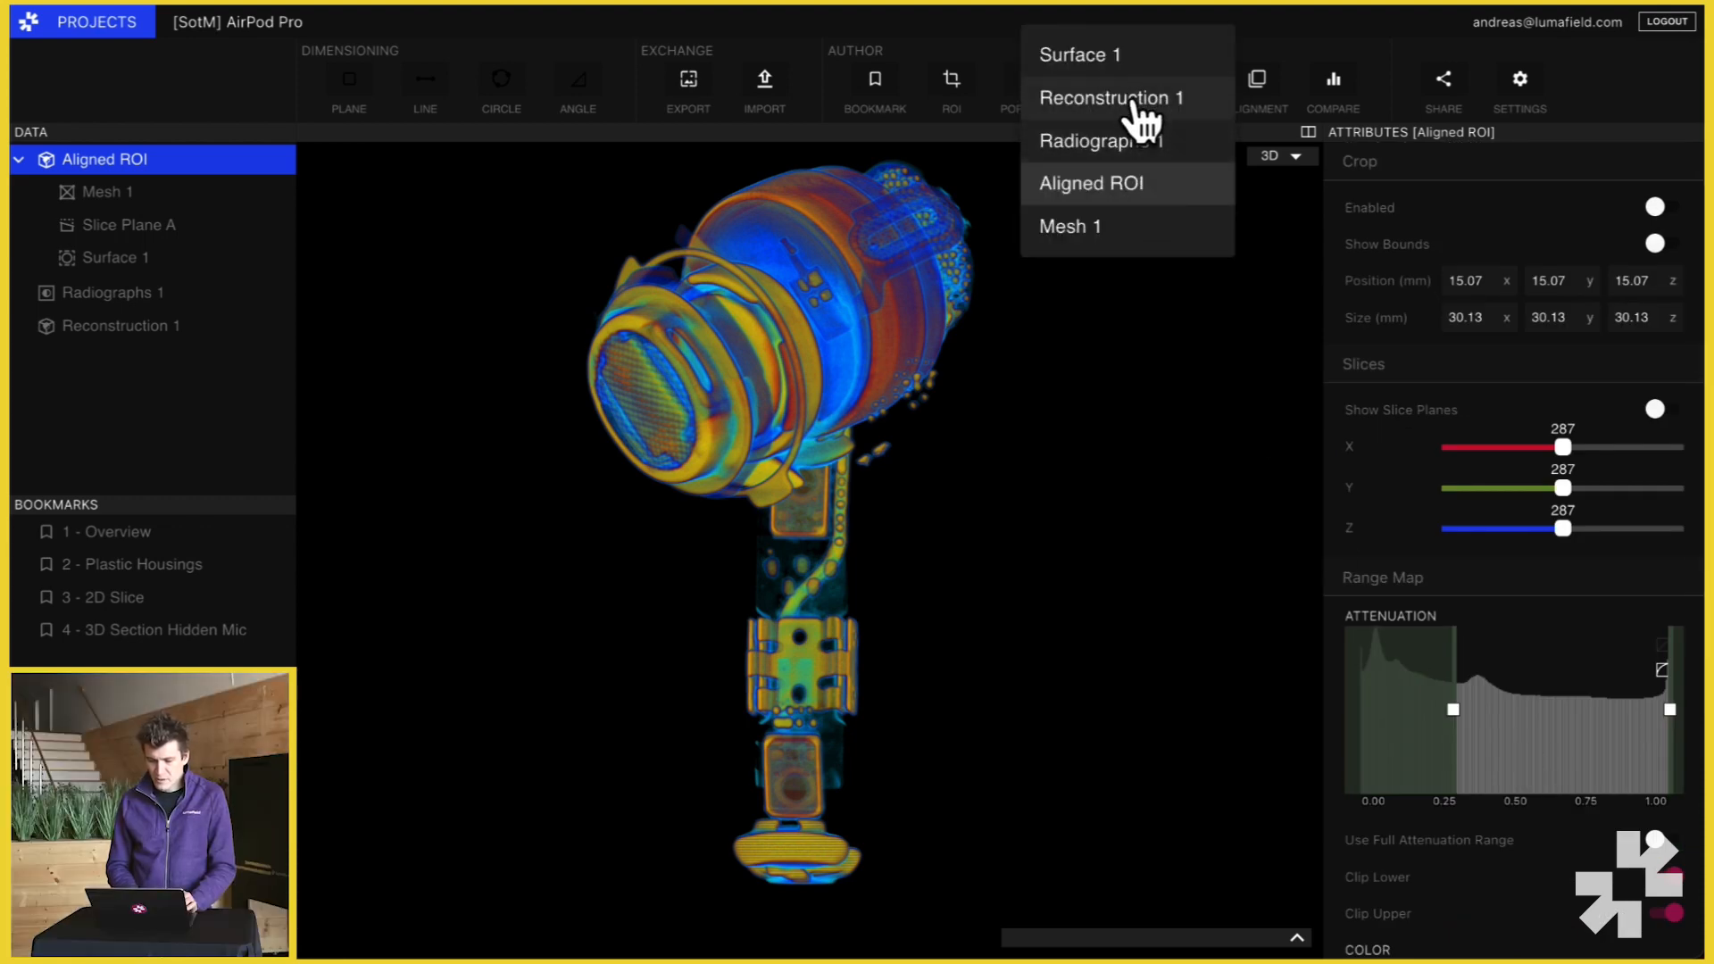
left_click(1108, 97)
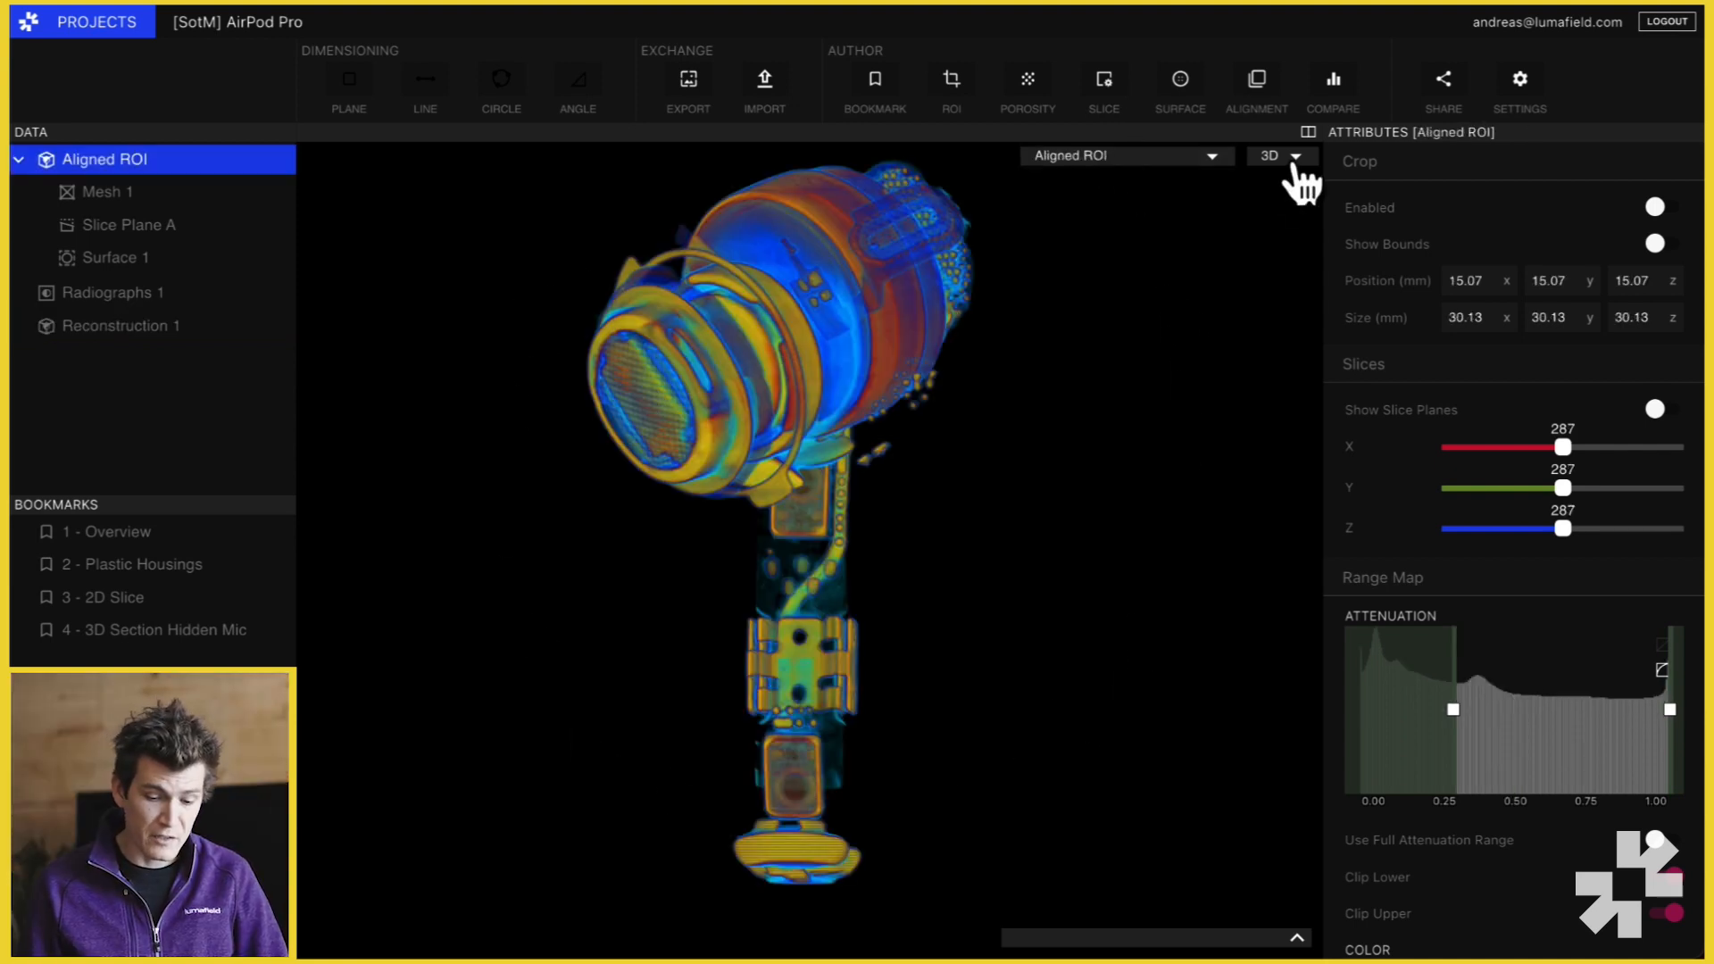
left_click(1271, 155)
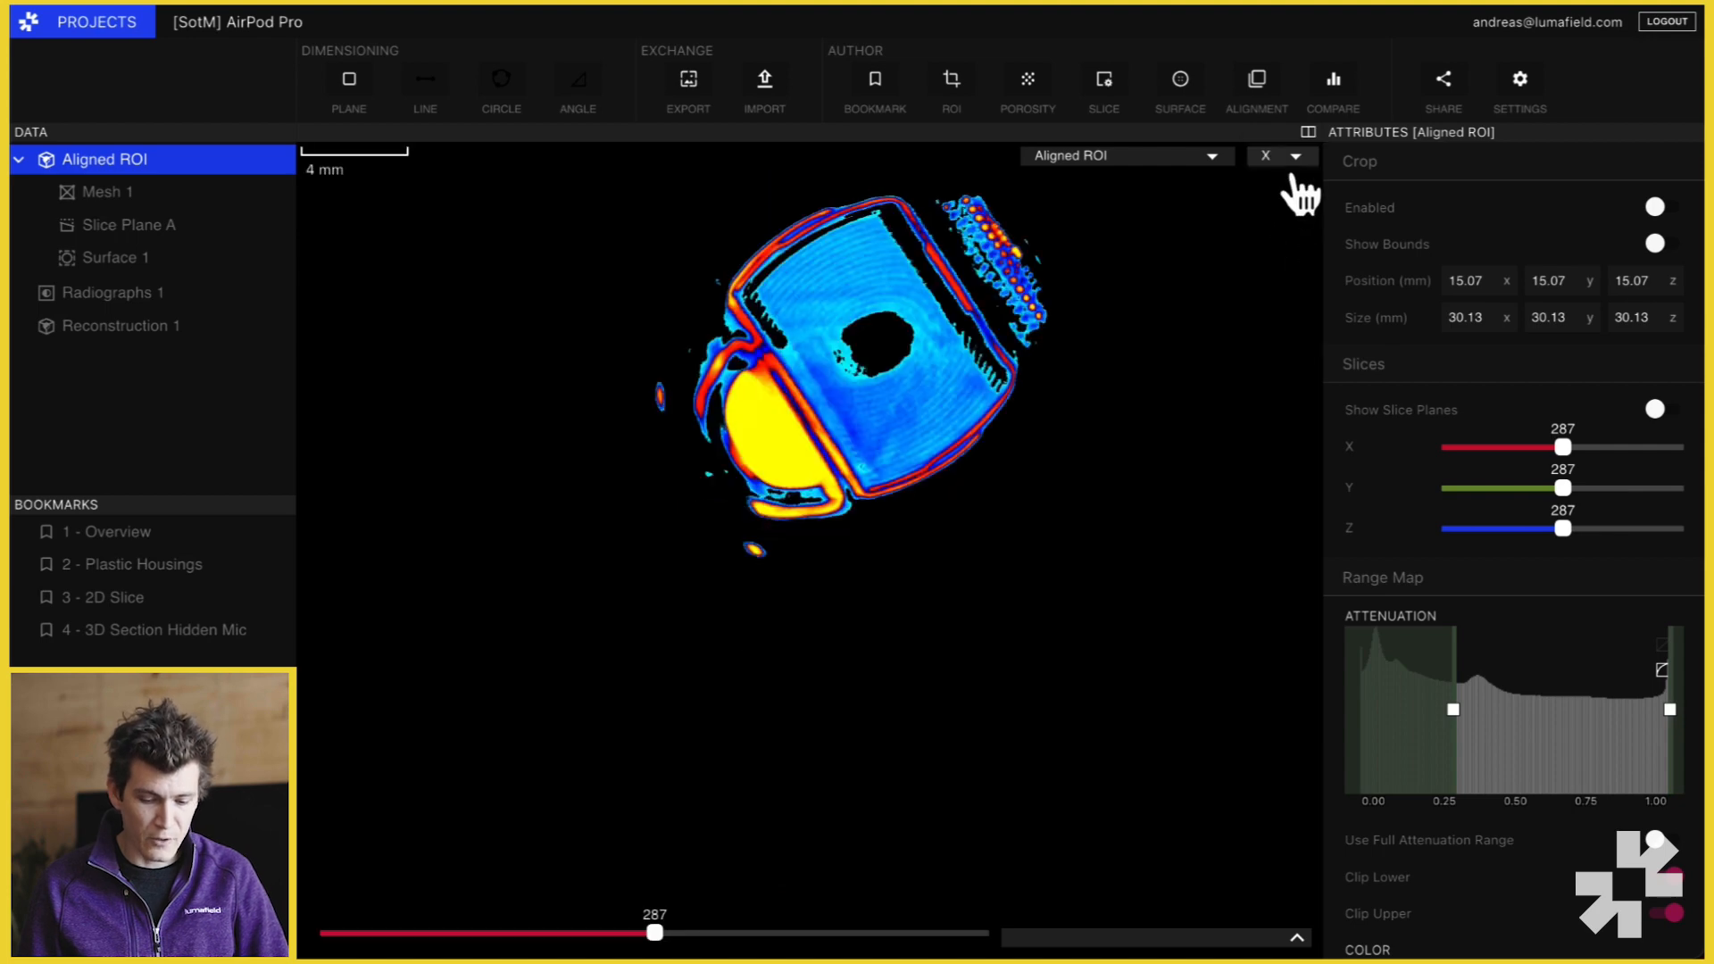
left_click(1273, 156)
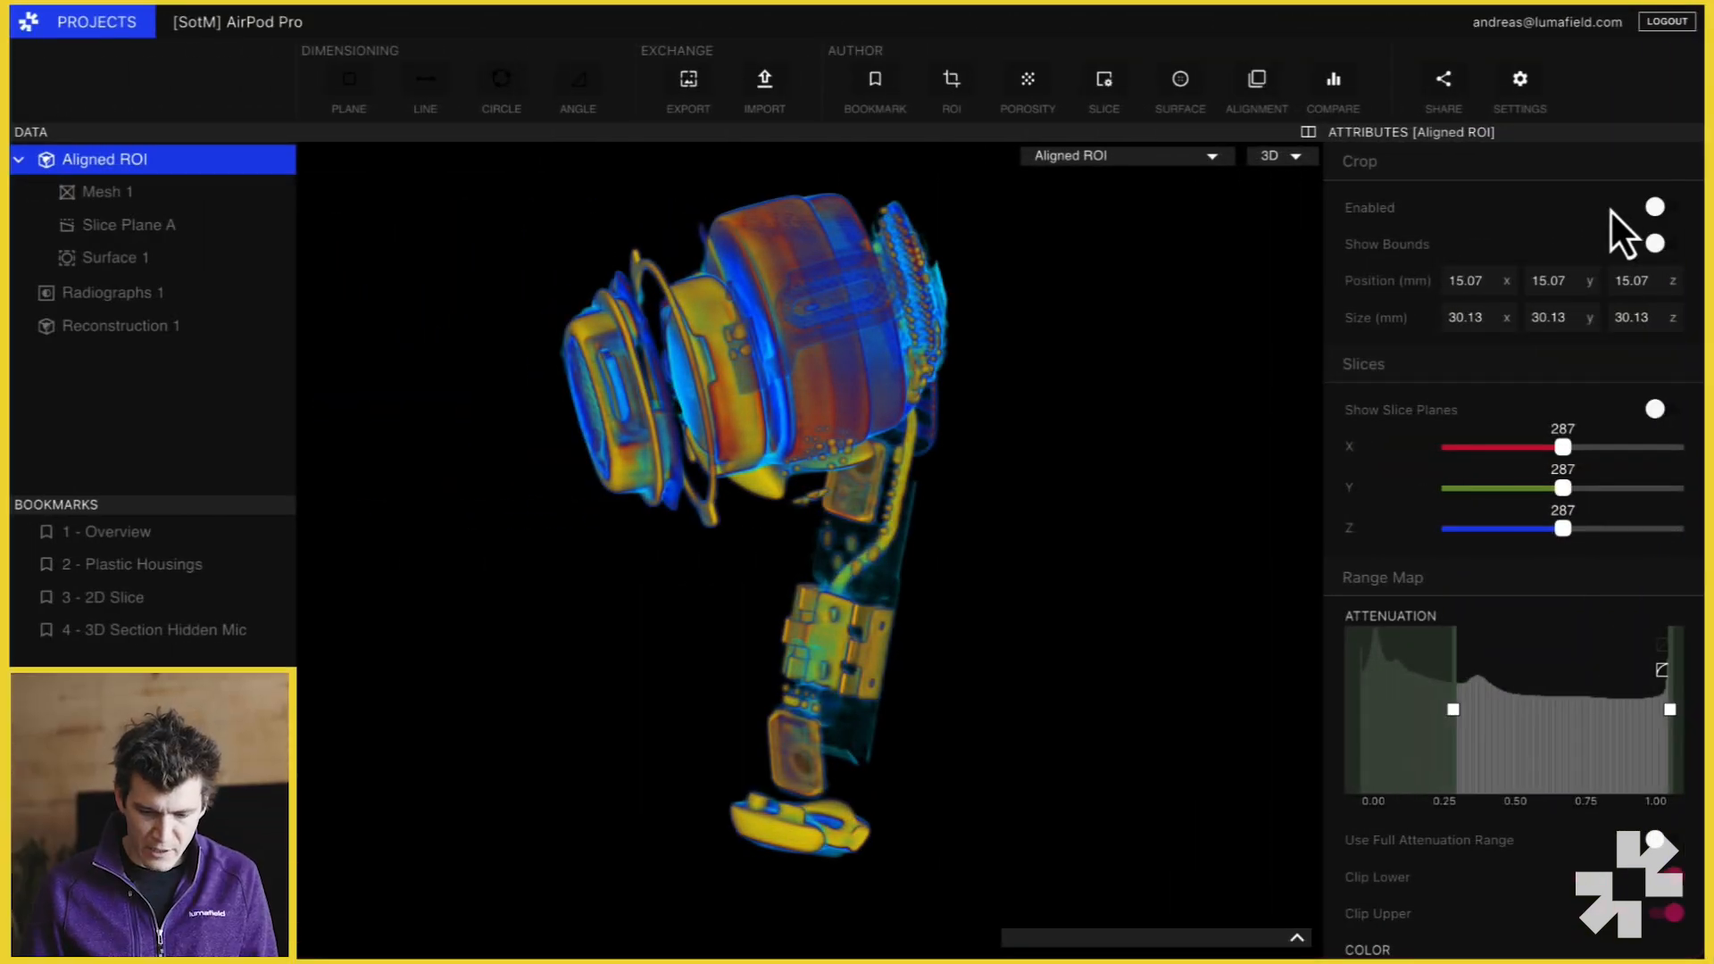
- Enable cropping, pull a crop face inward to about 16.6 × 20.1 × 23.2 mm, then switch cropping off
left_click(1651, 207)
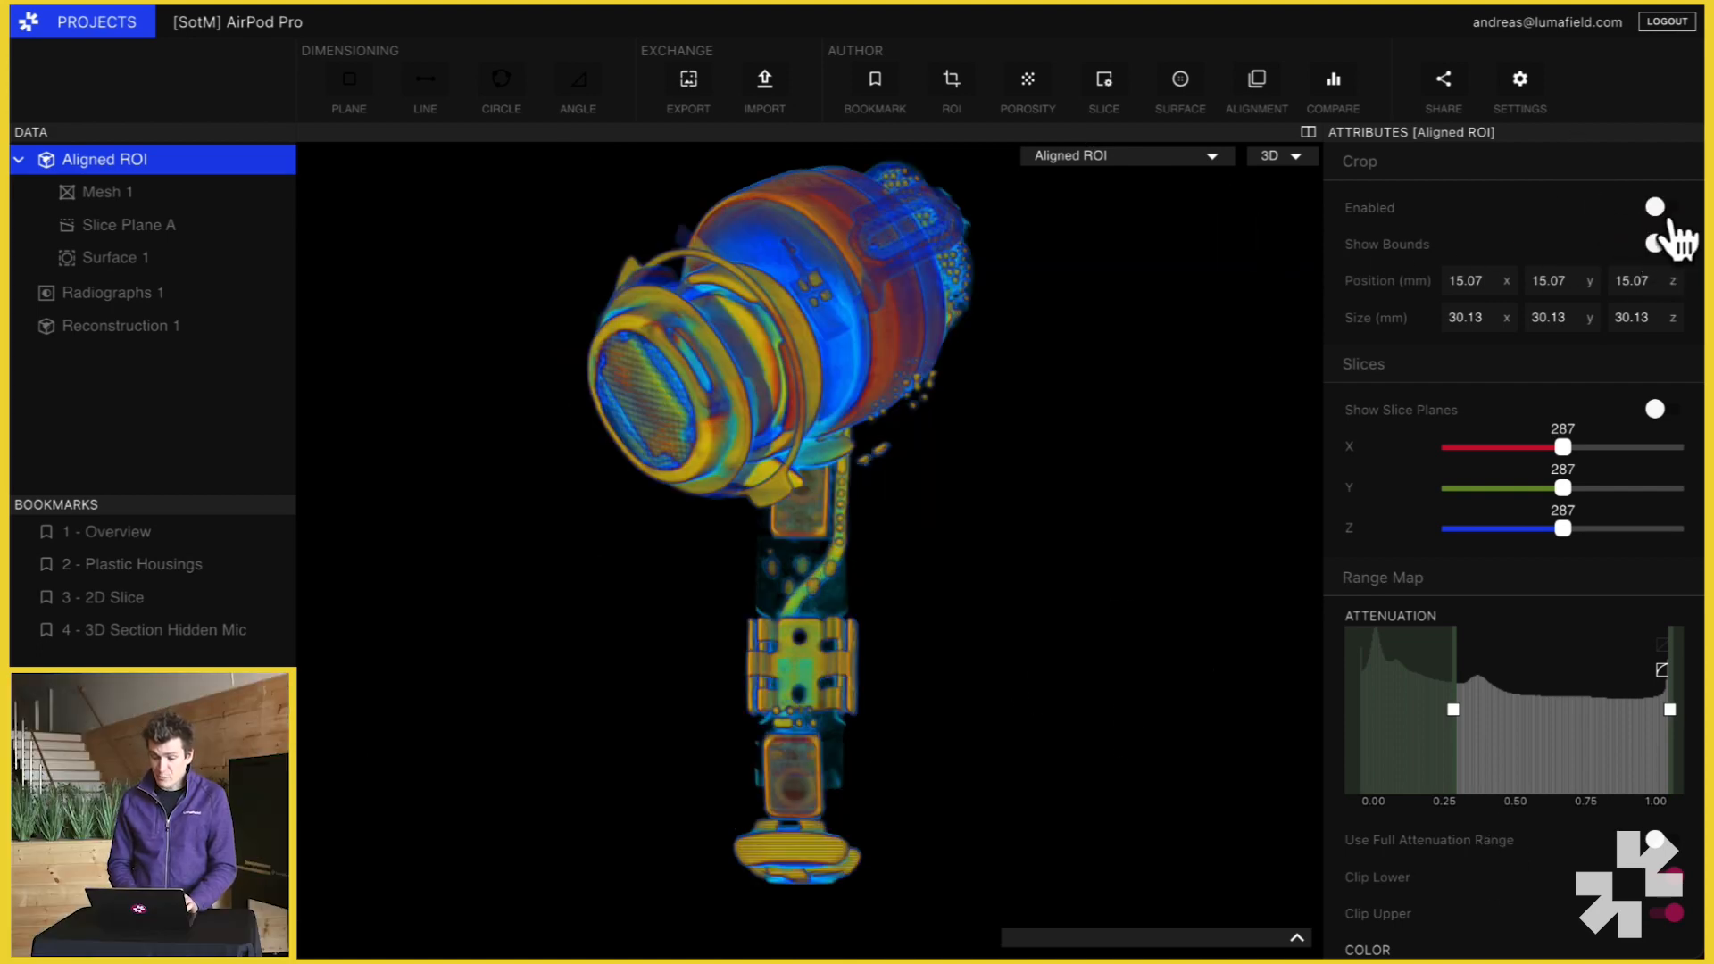
left_click(1652, 207)
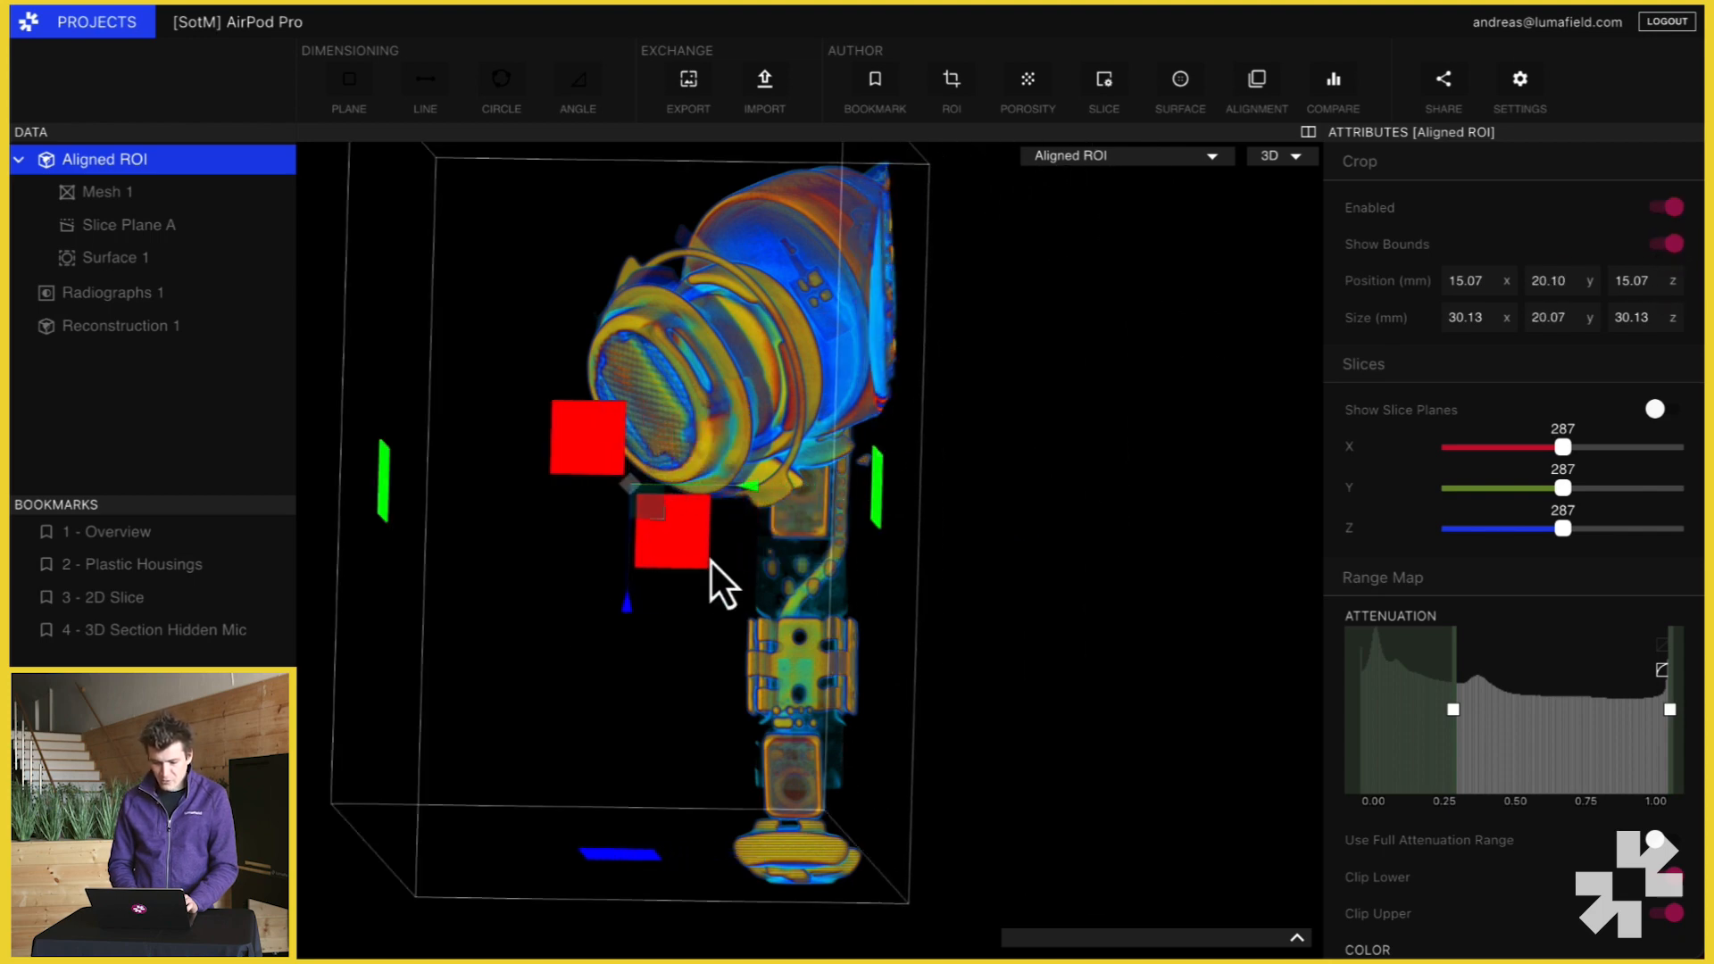
left_click_drag(716, 578, 864, 504)
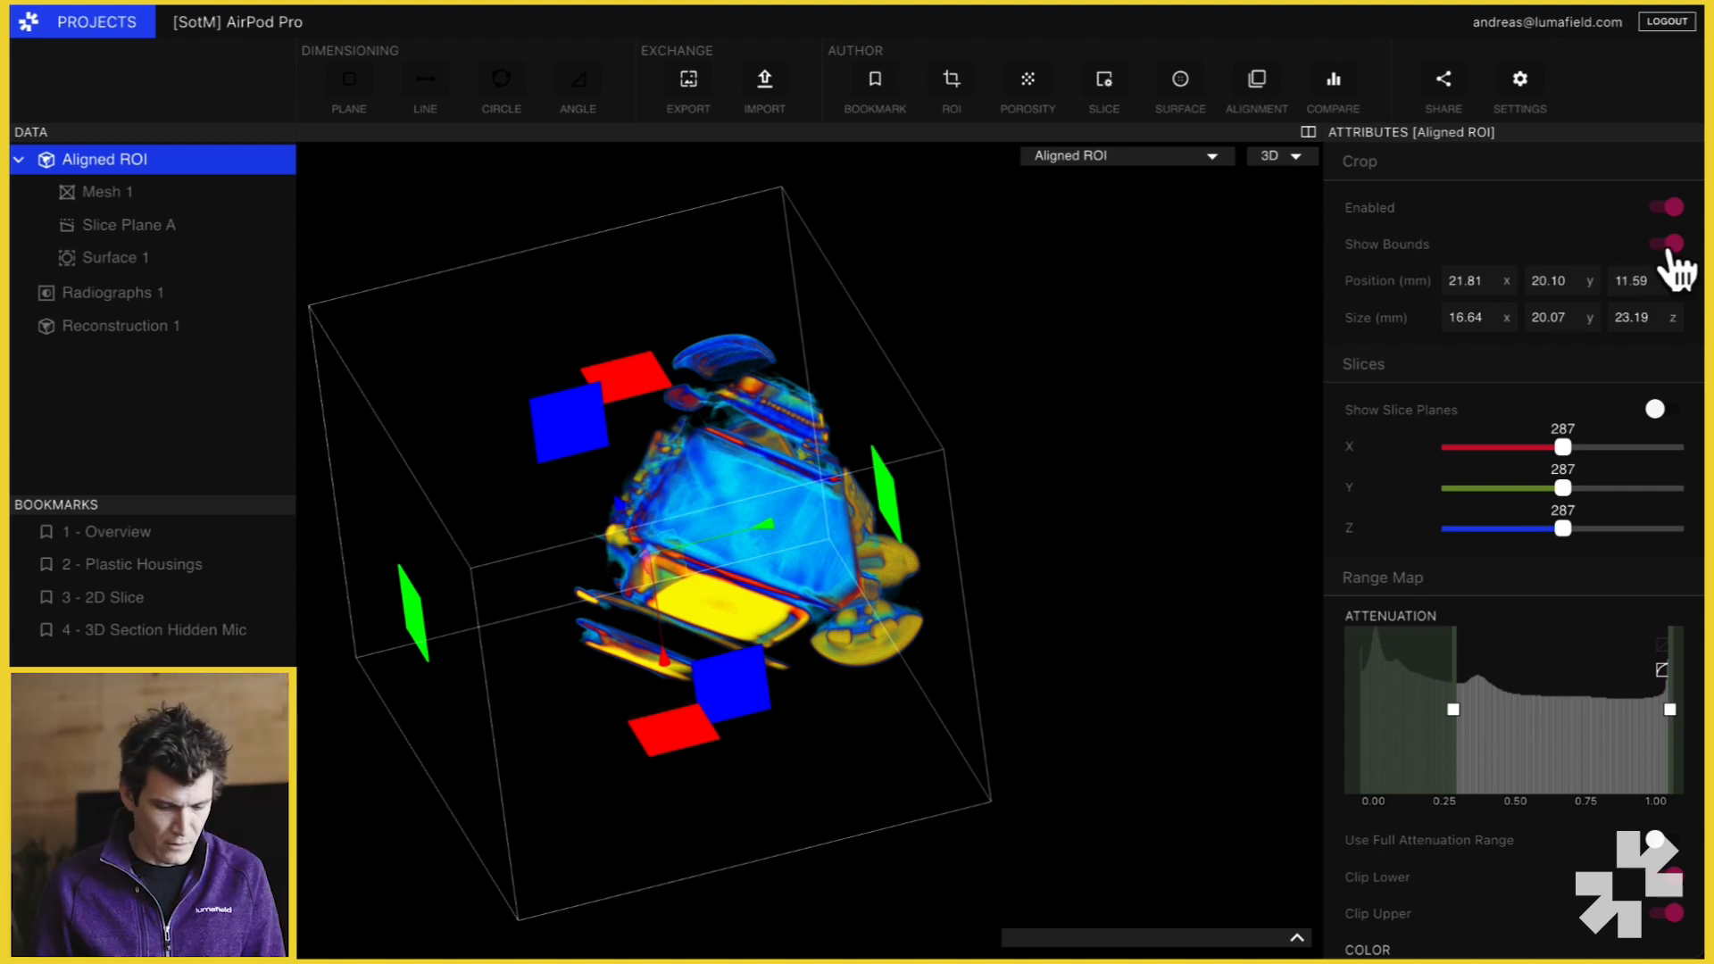
left_click(1665, 244)
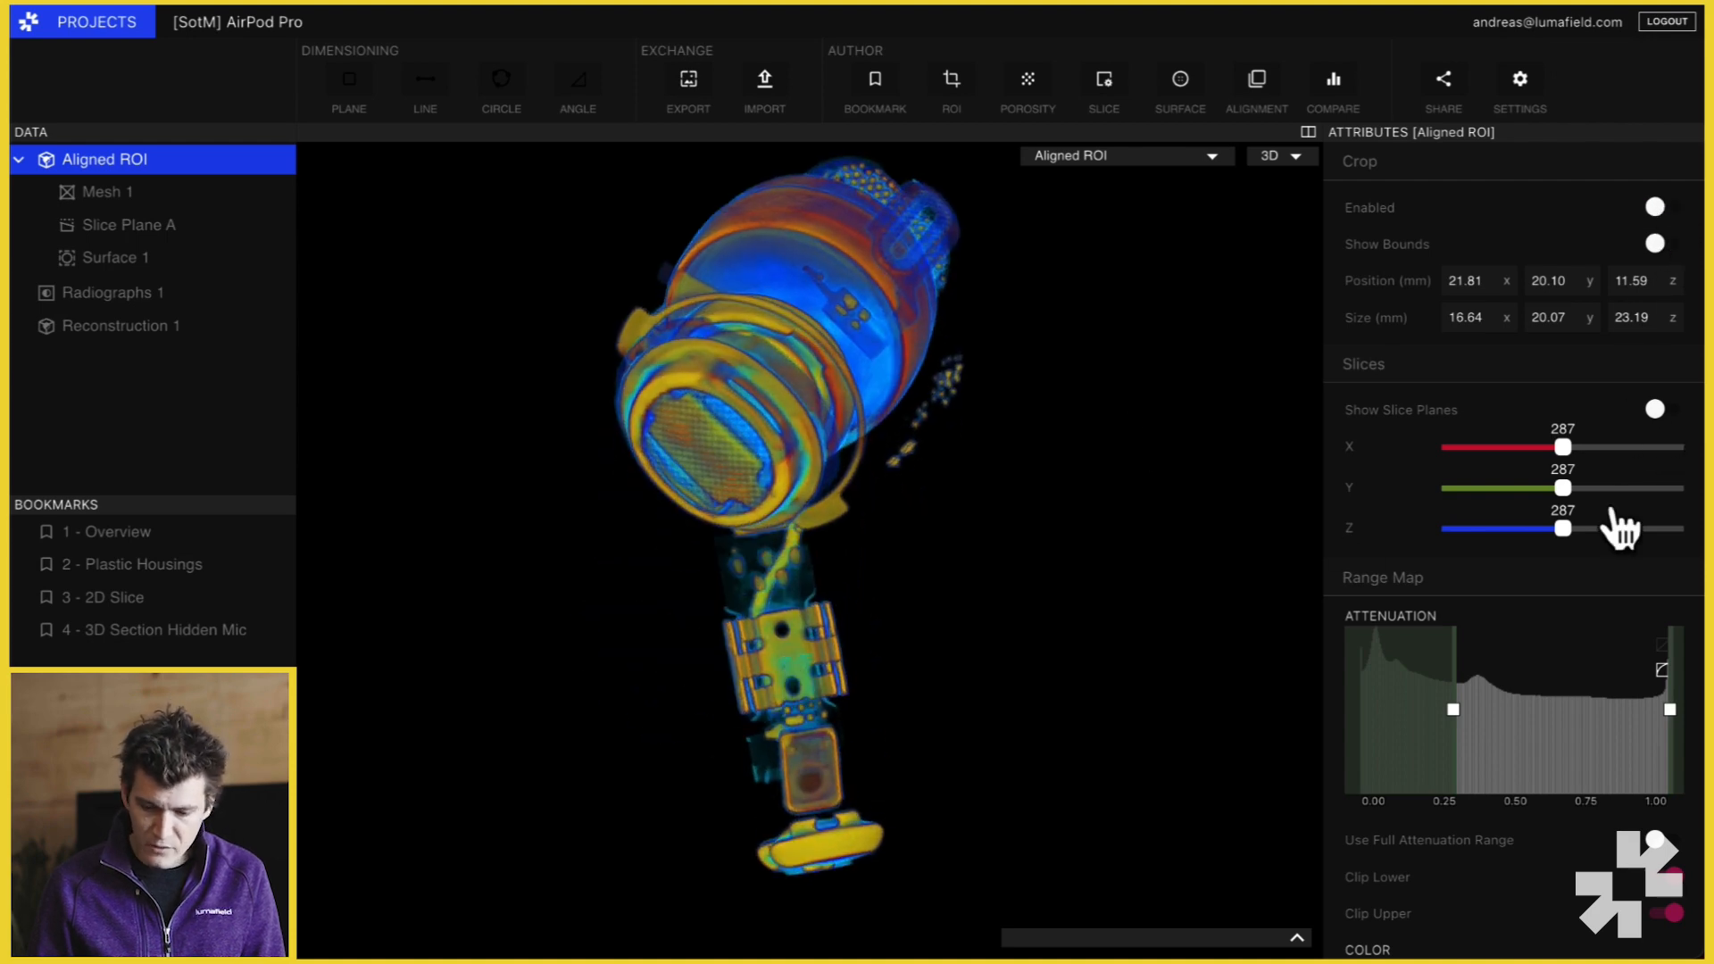
- Show the slice planes in the 3D view and orbit the earbud in the split view
left_click(1653, 409)
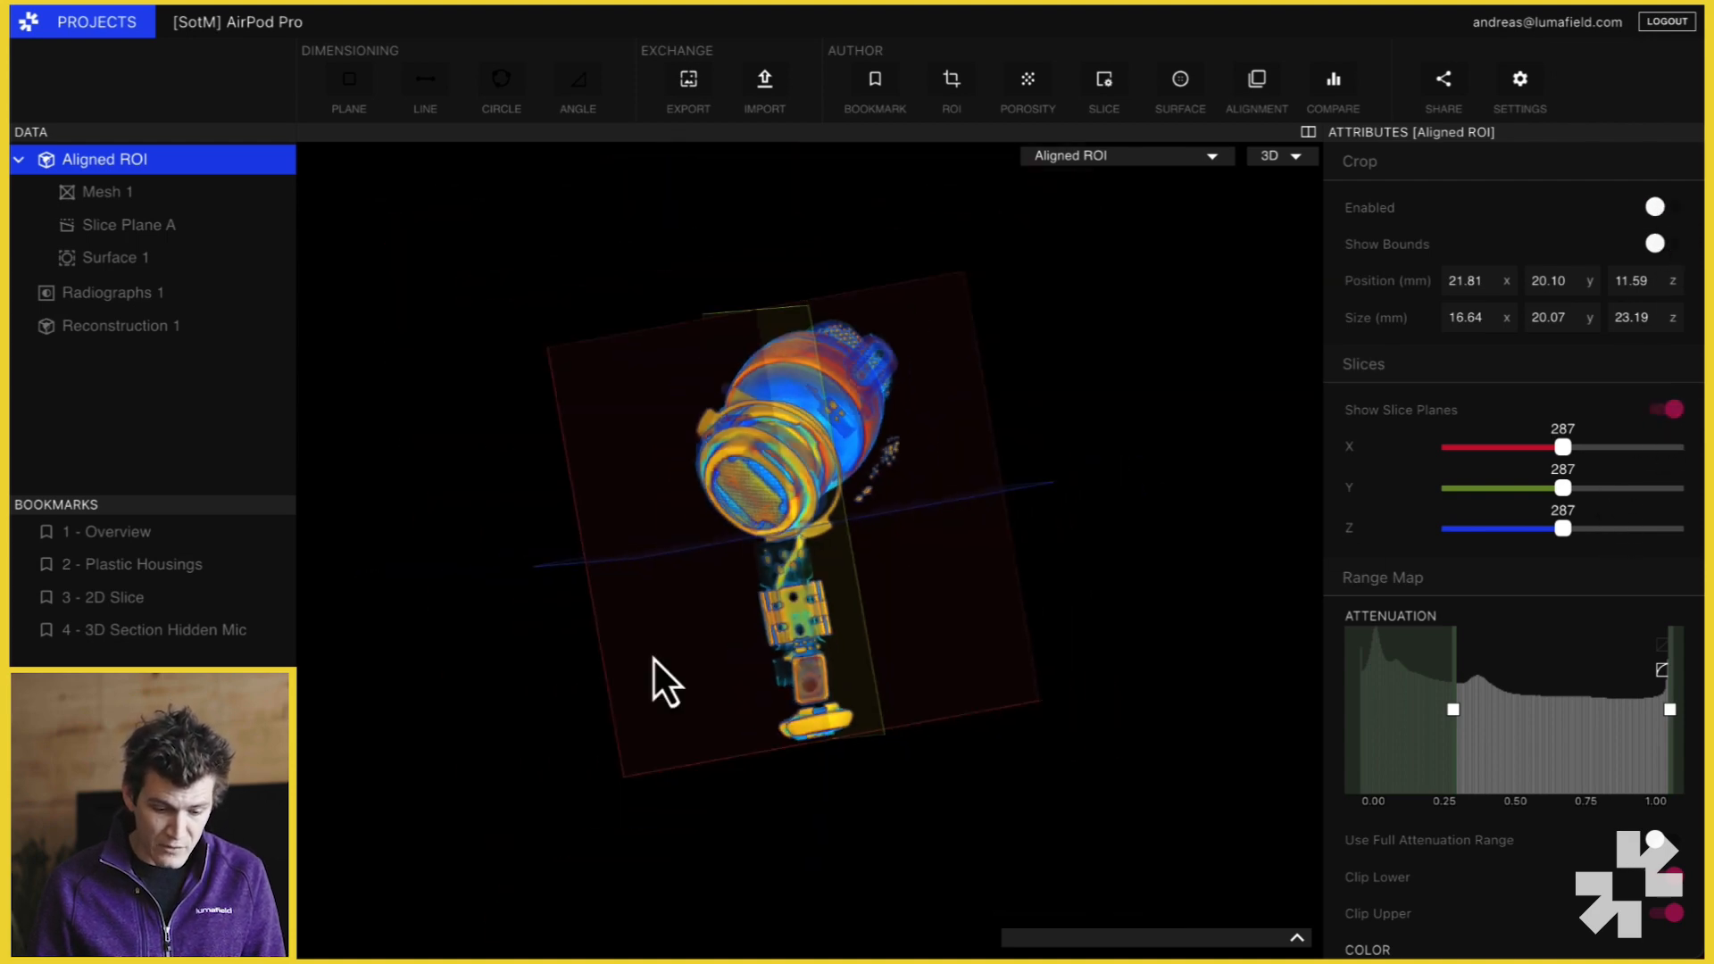
left_click_drag(664, 675, 784, 743)
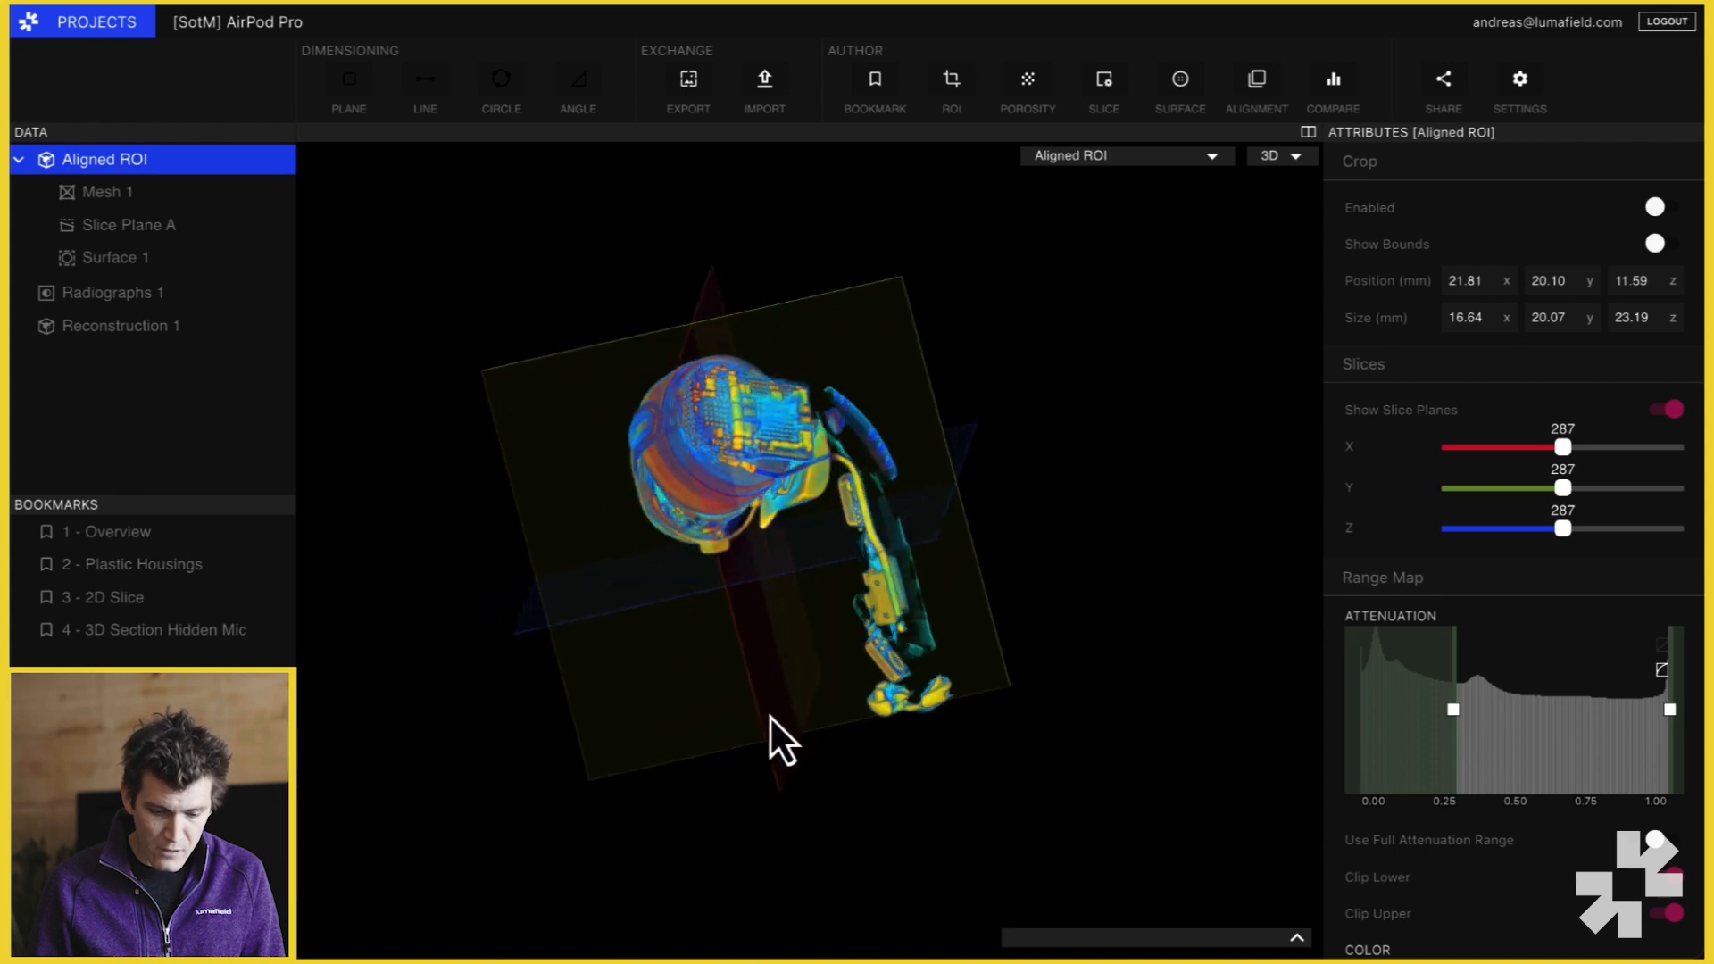
left_click_drag(782, 742, 841, 727)
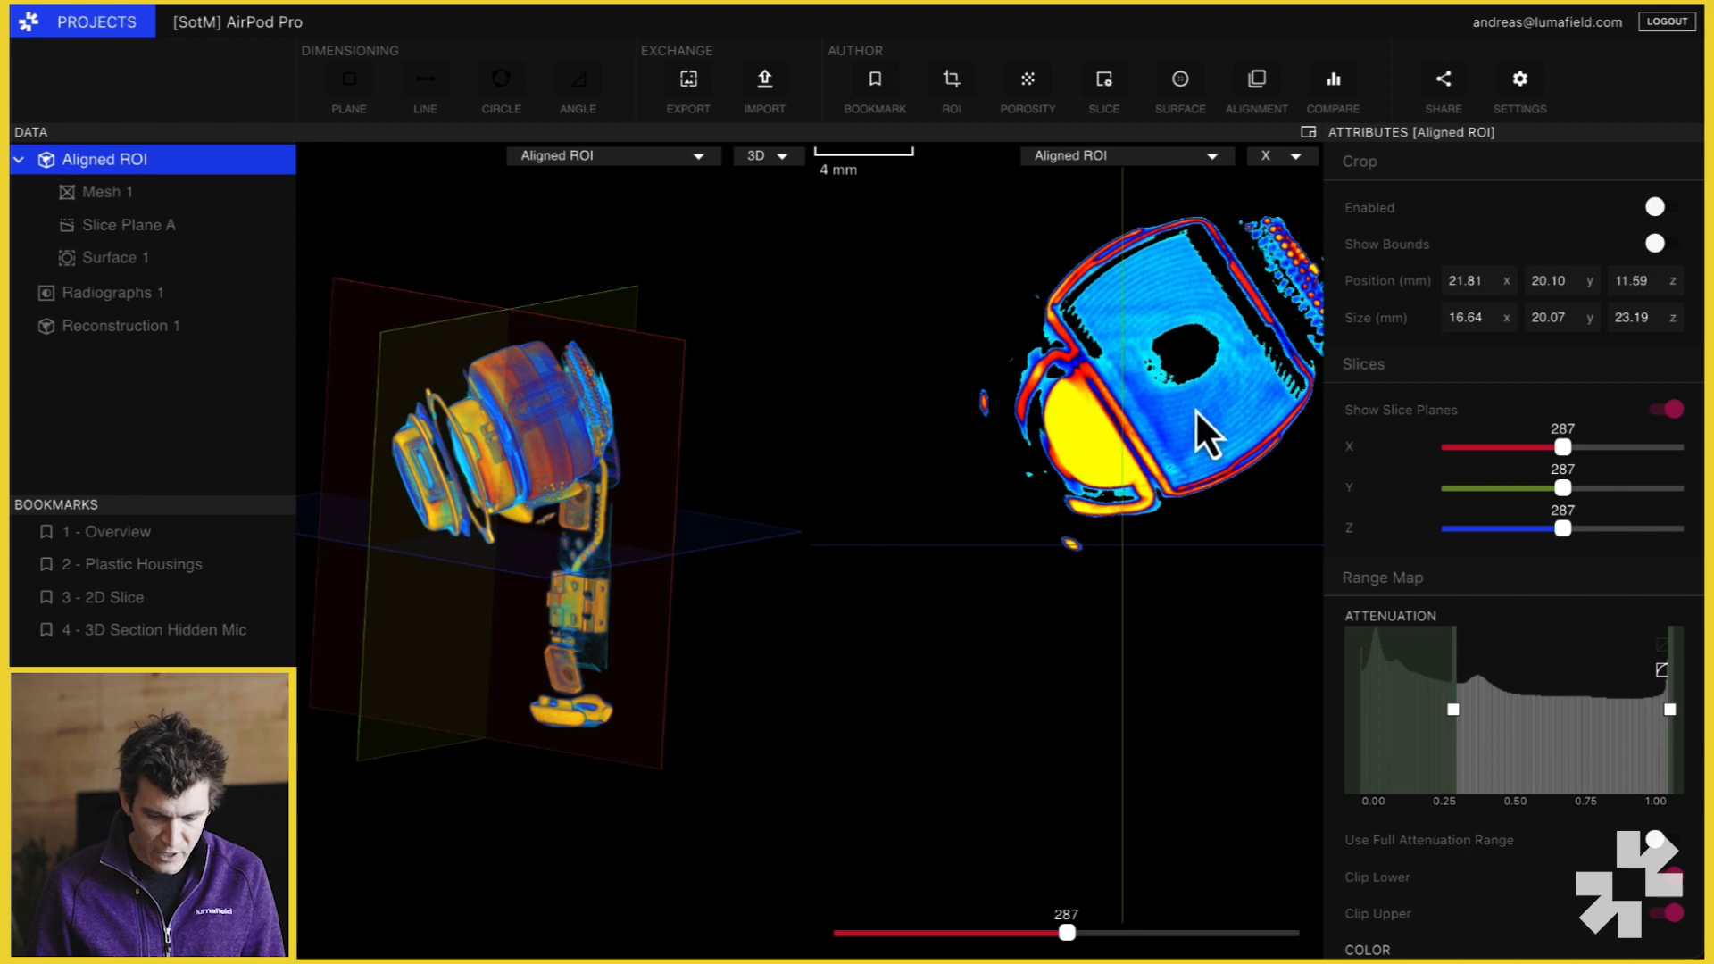
left_click_drag(1202, 432, 596, 673)
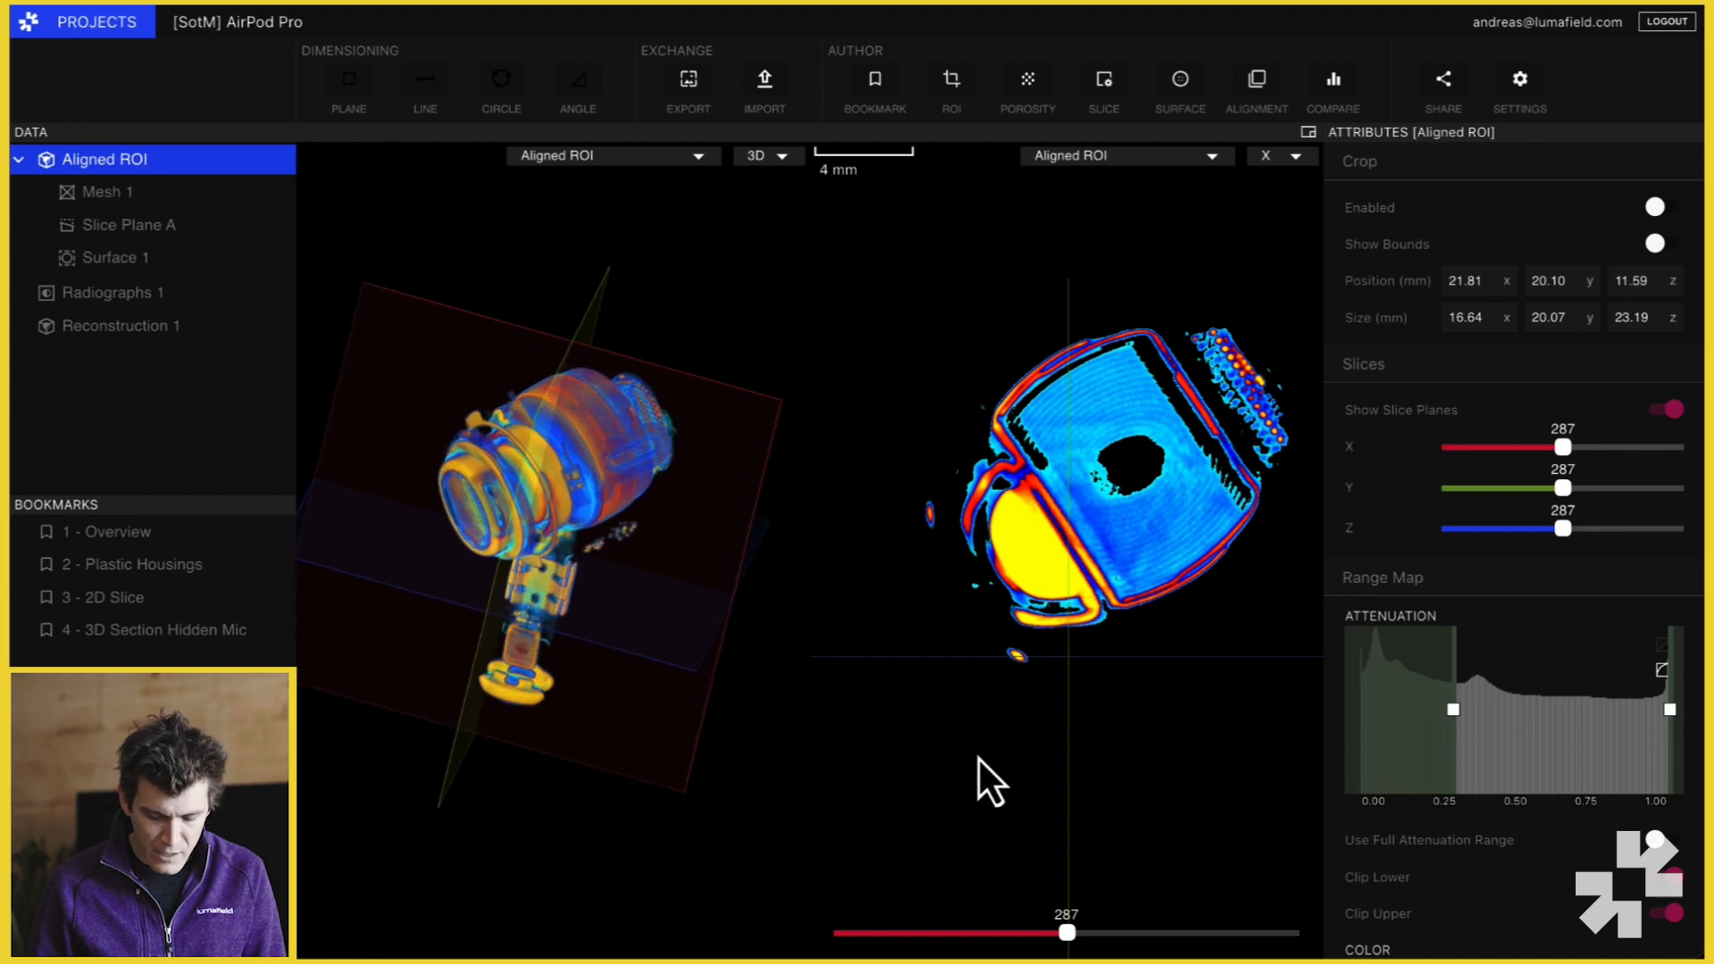
- Step the X slice through 187, 213 and 327 up to position 389 inside the earbud head
left_click_drag(1066, 932, 984, 932)
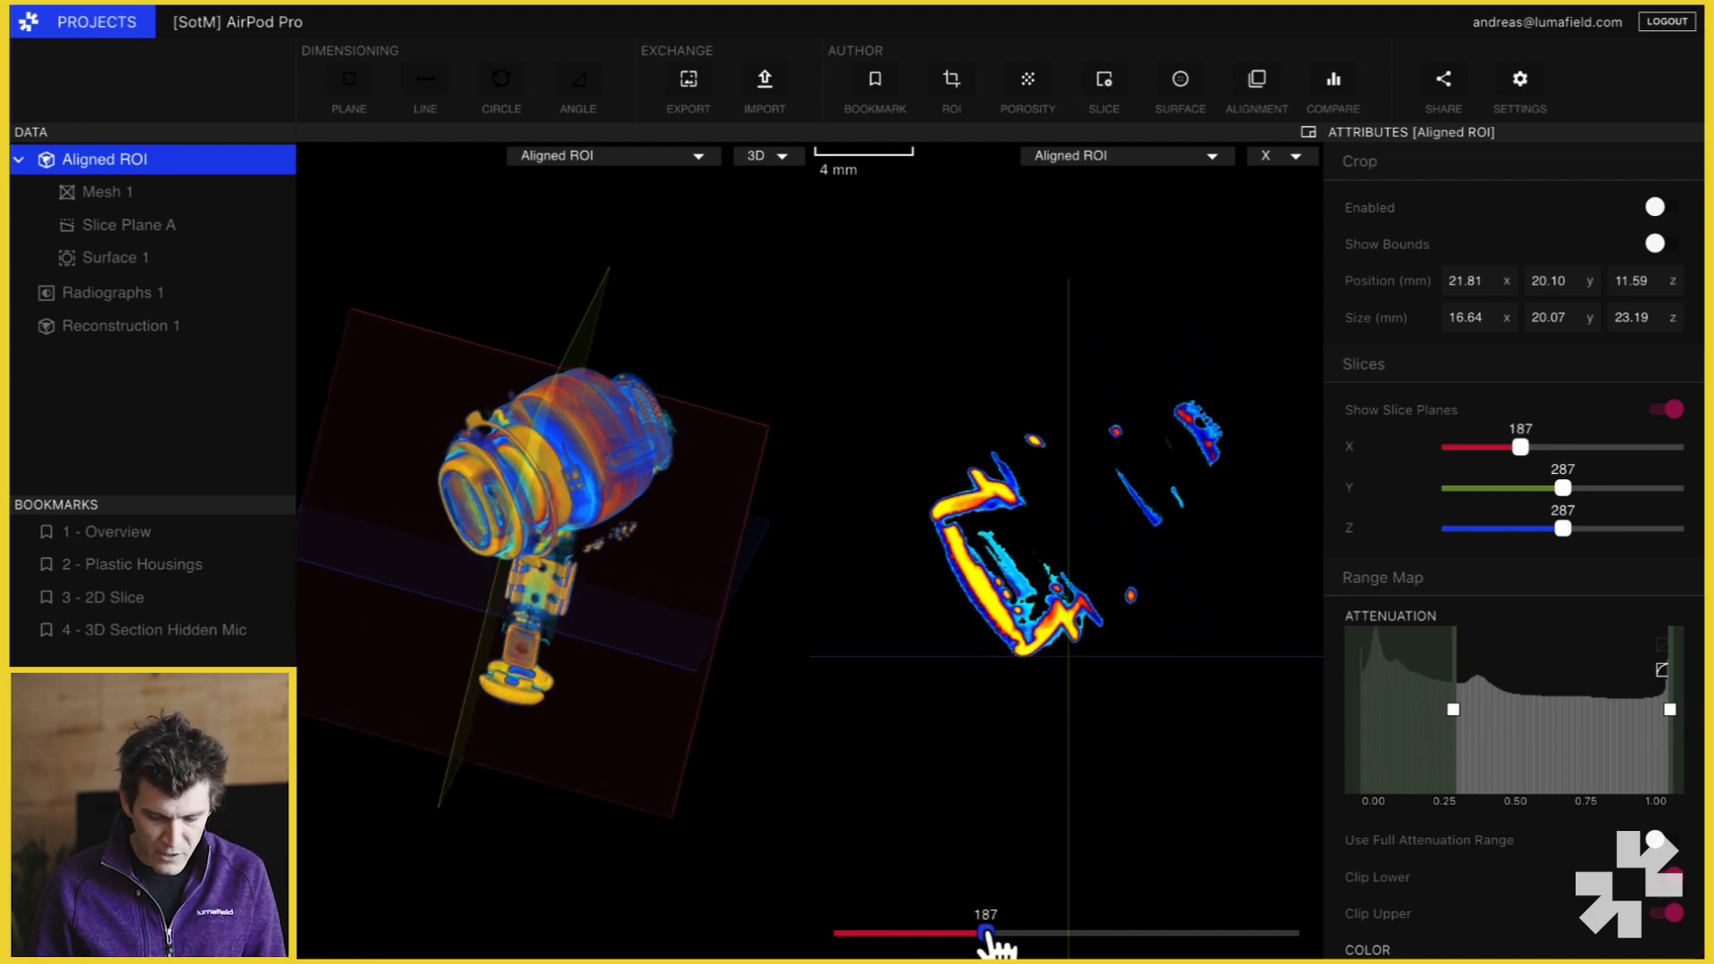
left_click_drag(984, 933, 1005, 933)
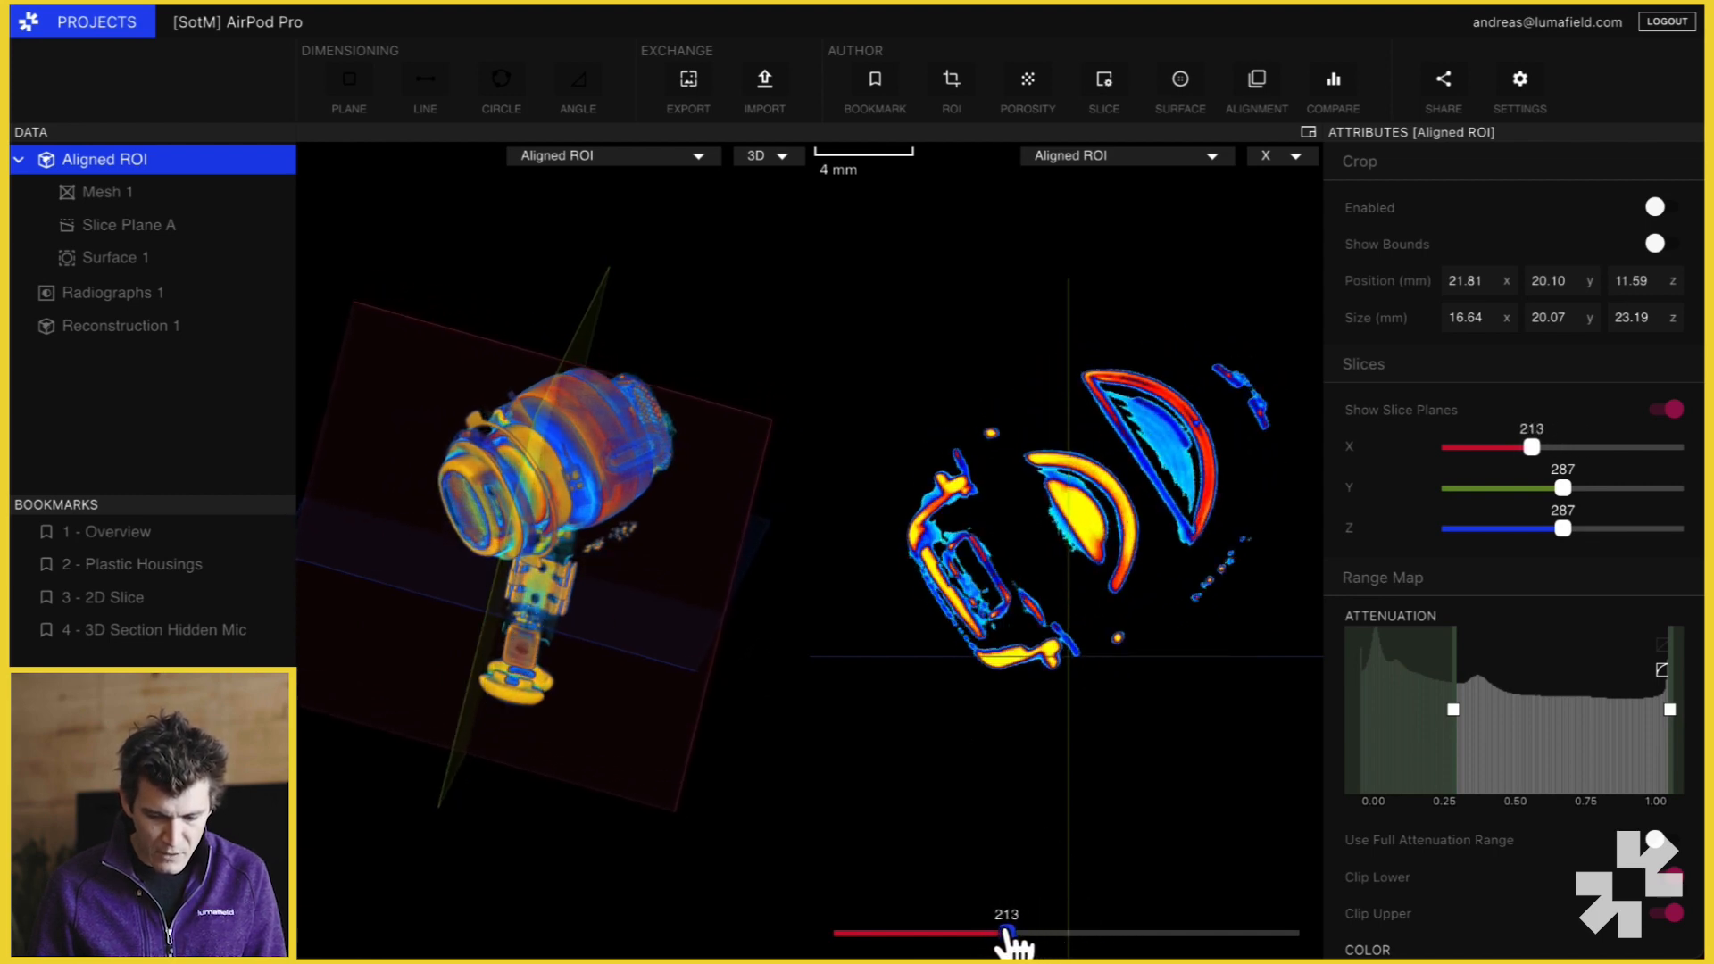
left_click_drag(1000, 933, 1087, 933)
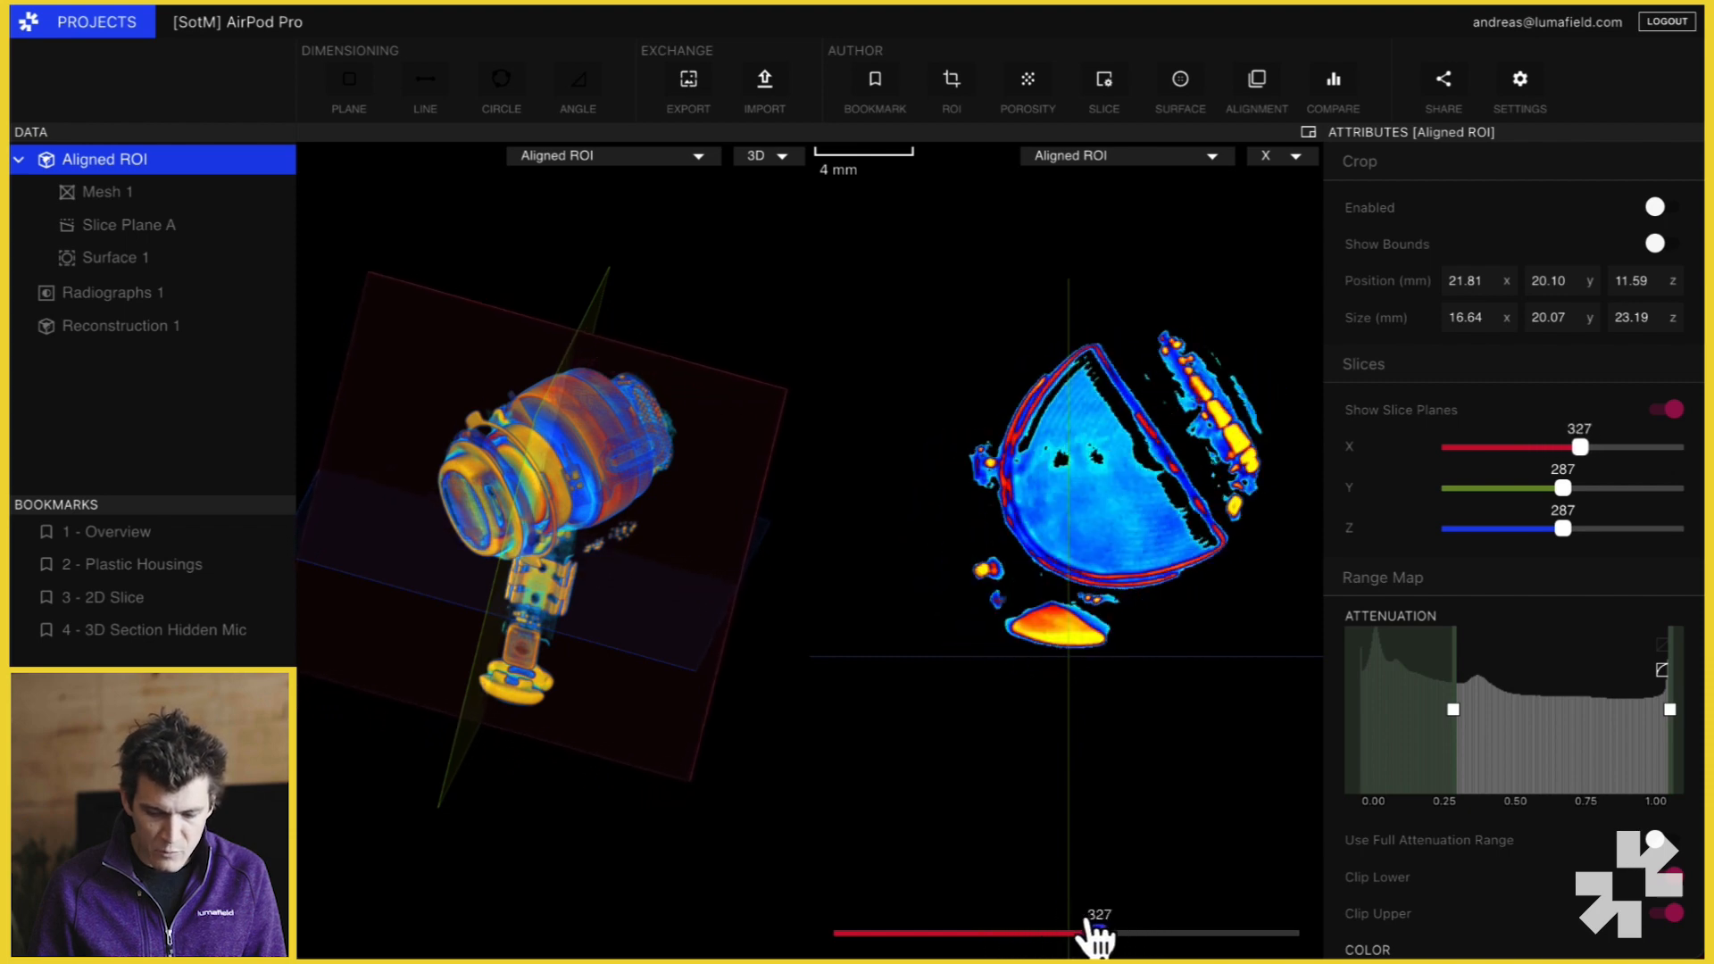
left_click_drag(1076, 933, 1155, 934)
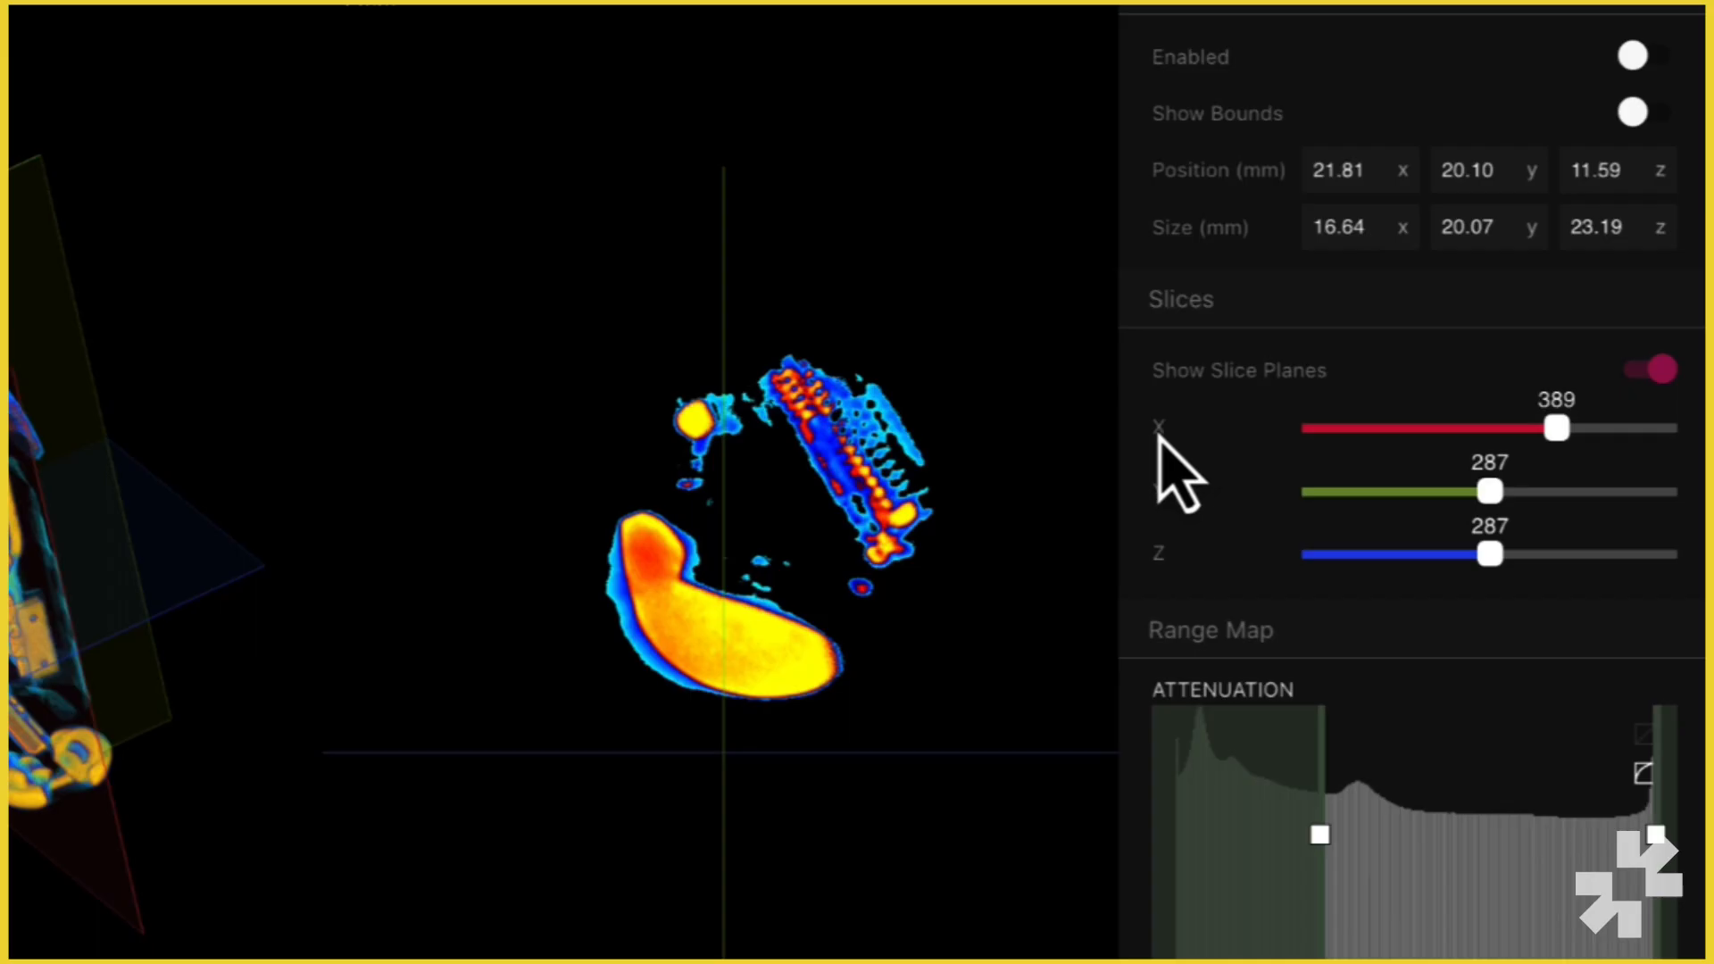
mouse_move(1178, 552)
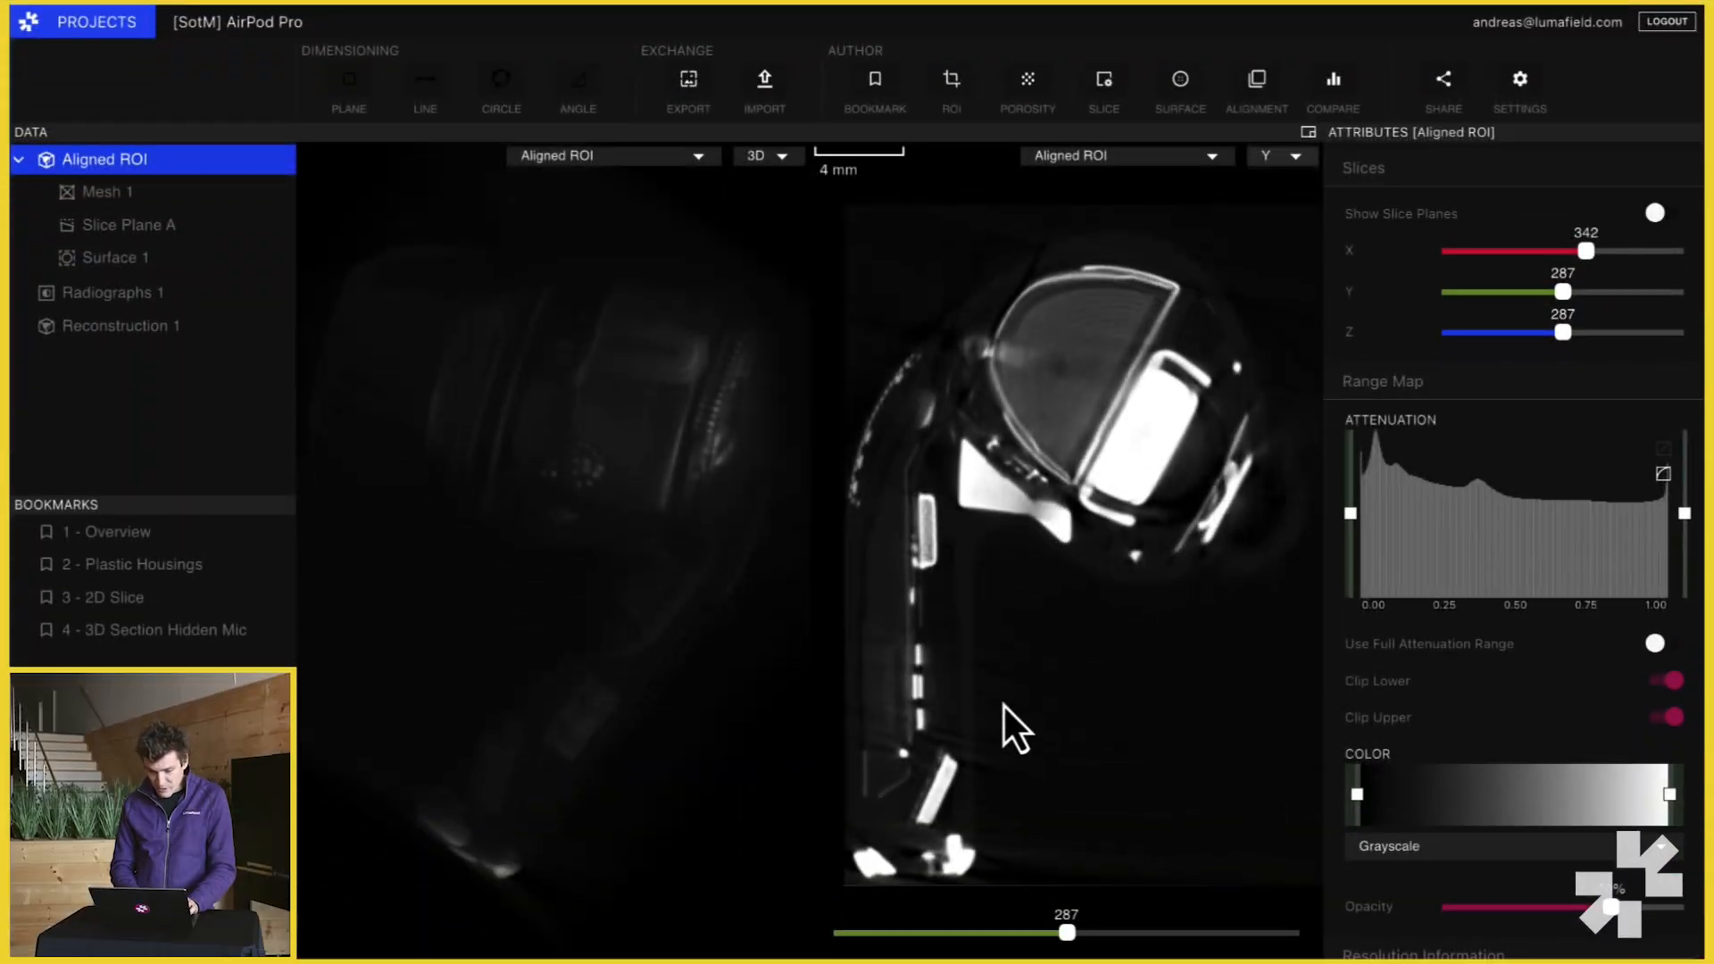
mouse_move(1158, 305)
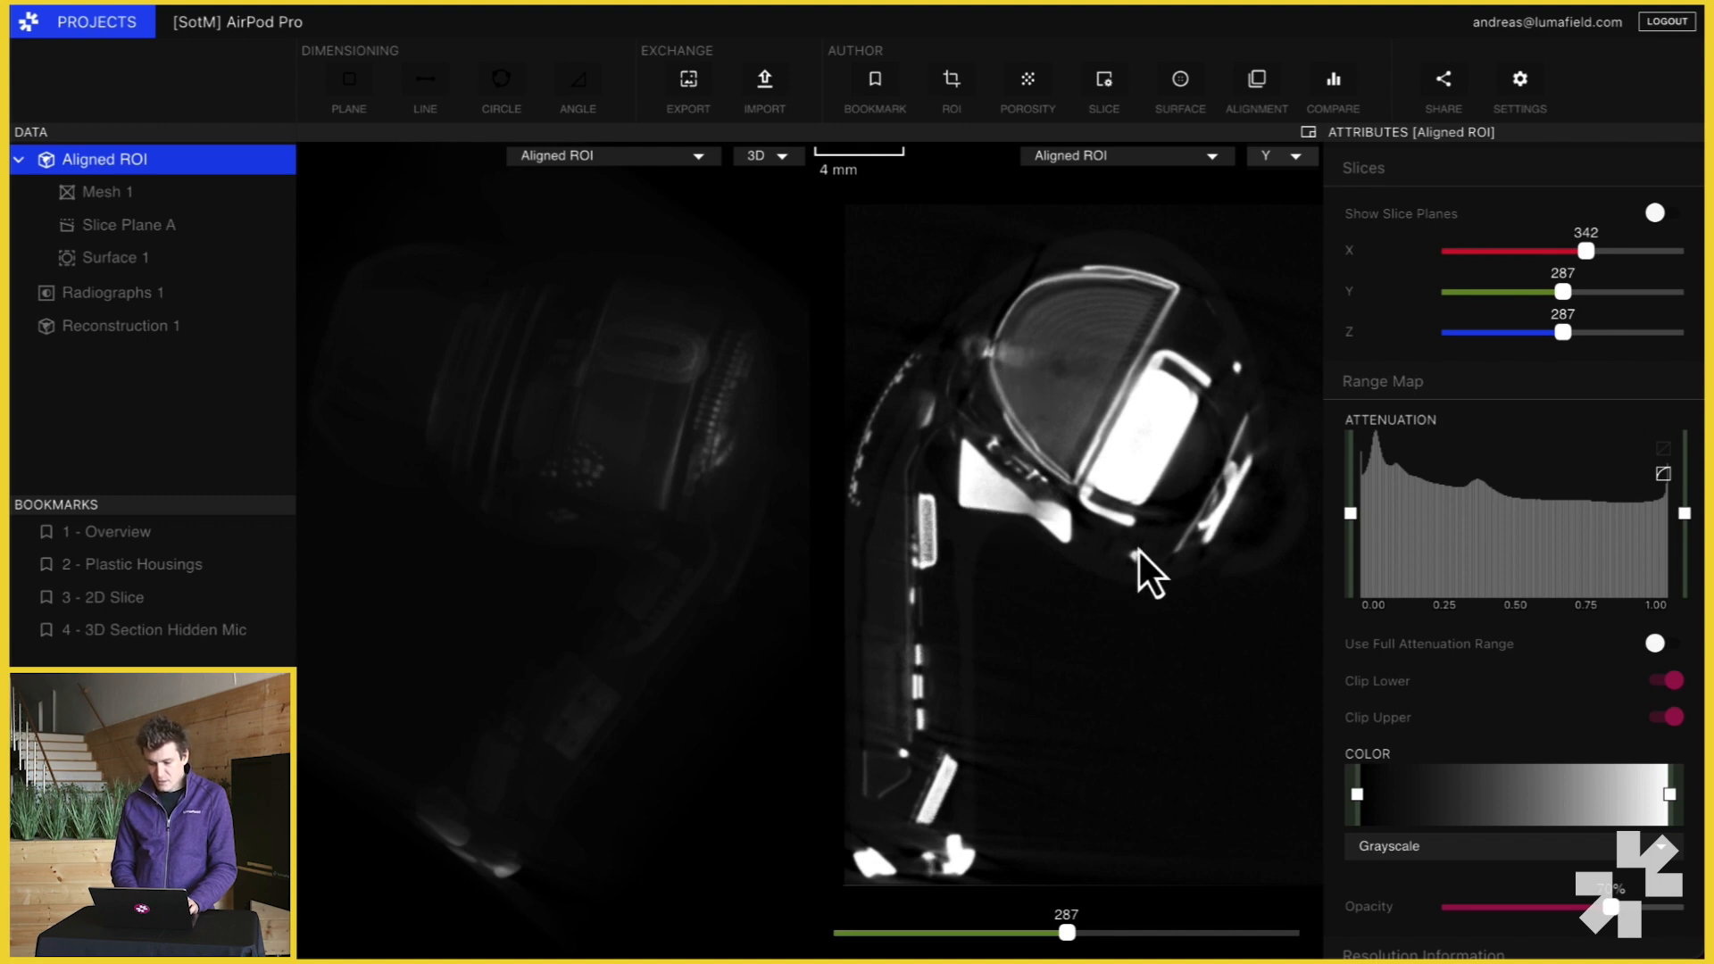
mouse_move(1087, 644)
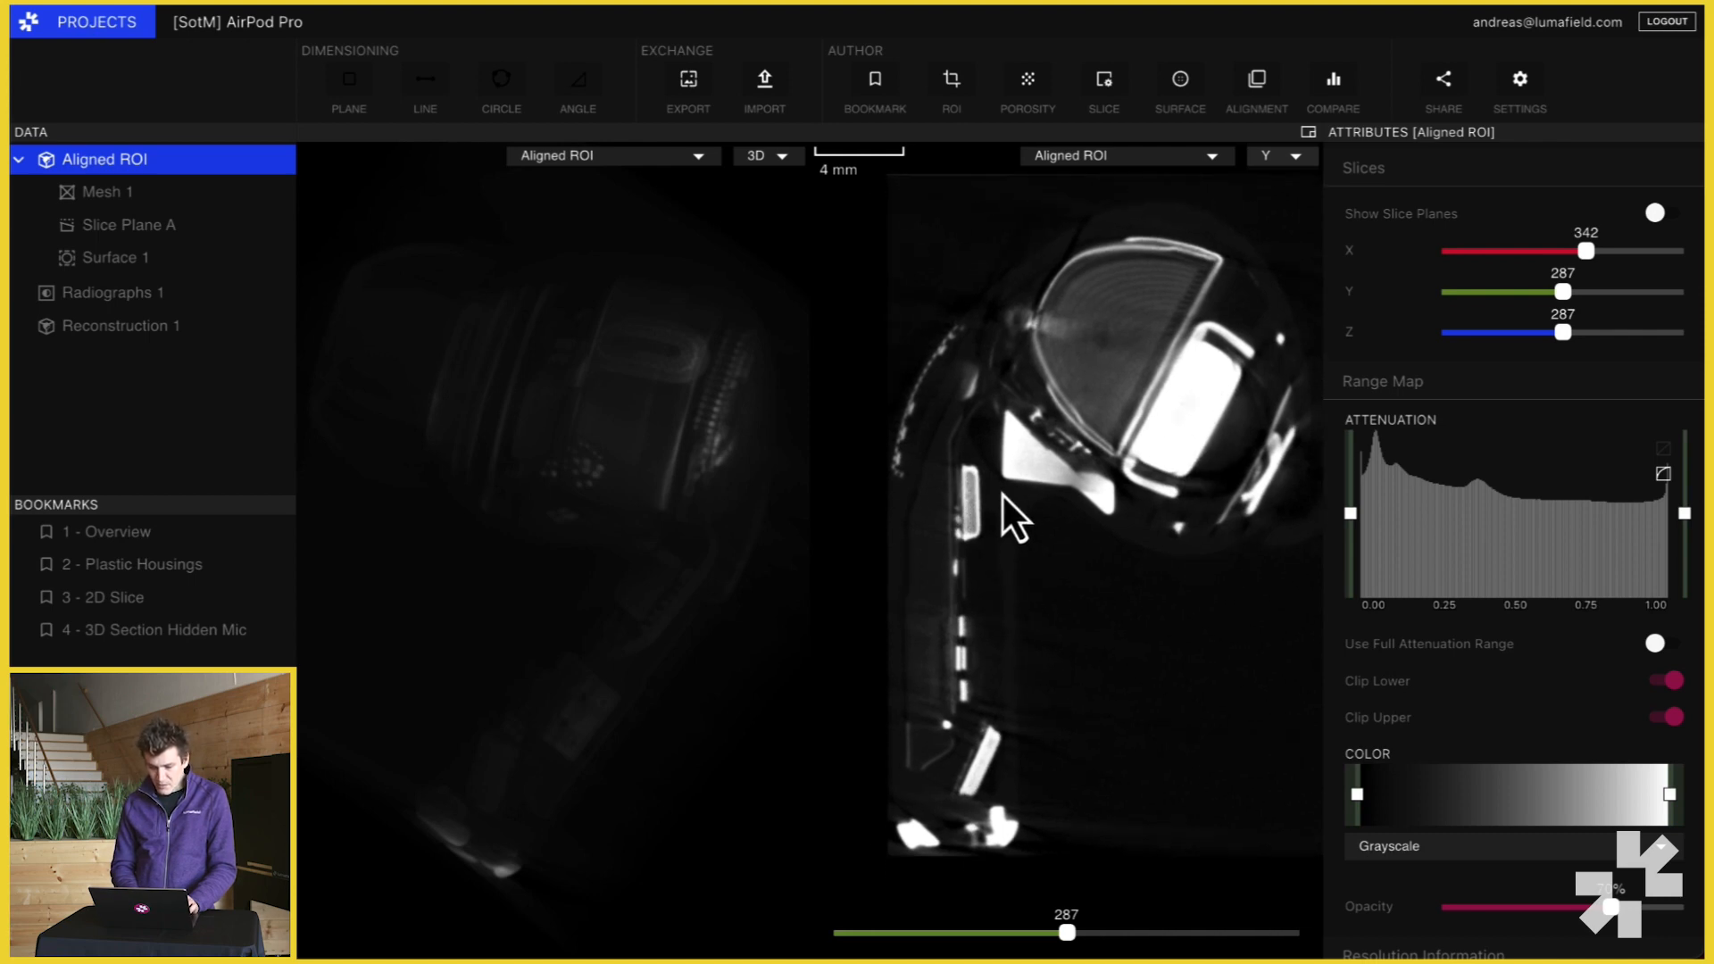
mouse_move(1028, 605)
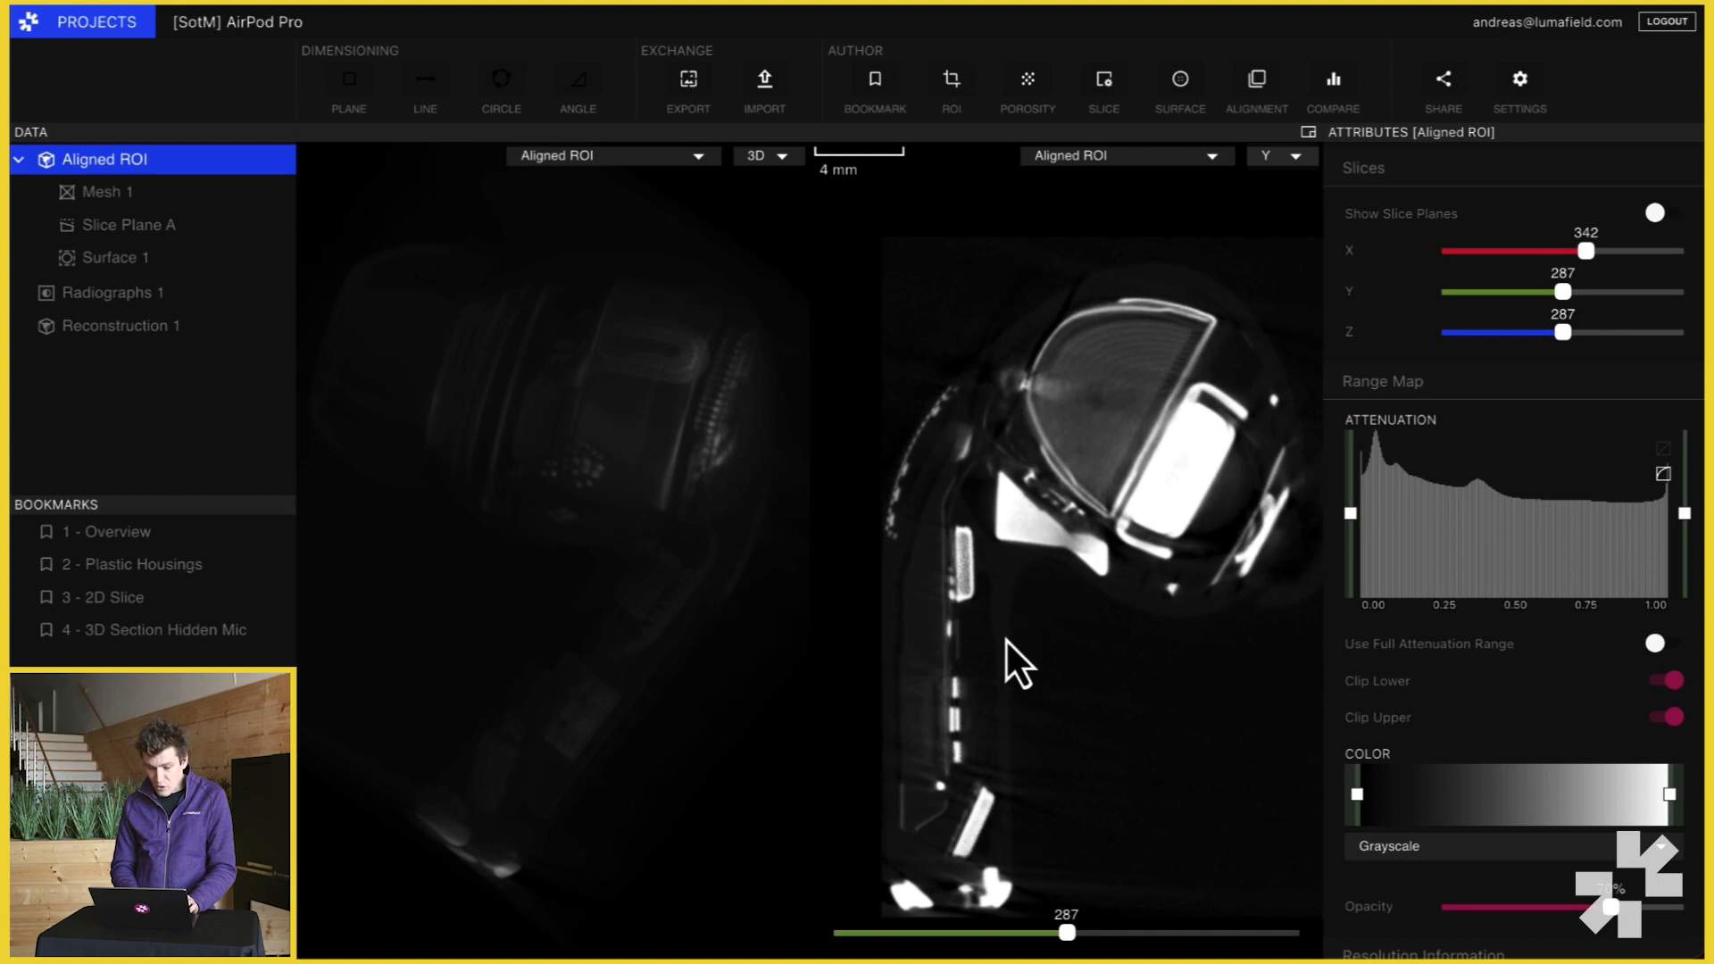
mouse_move(1110, 701)
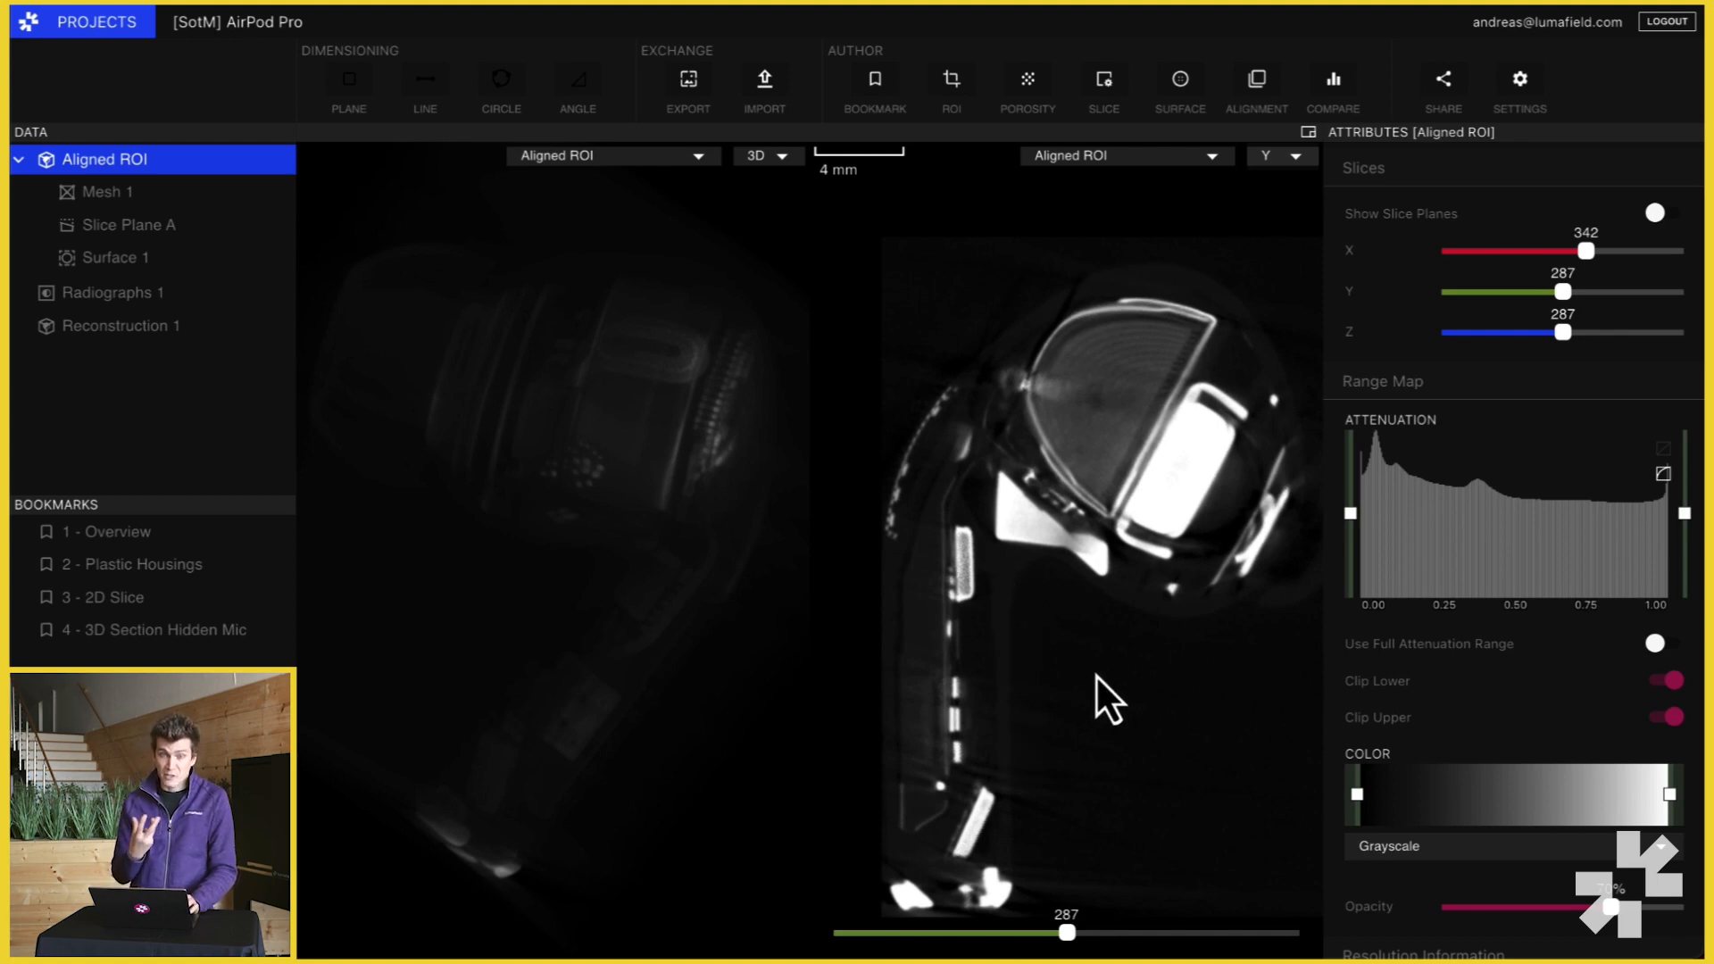
- Switch the colour map to Cold to Hot and turn the earbud to view it from several sides
left_click(1512, 844)
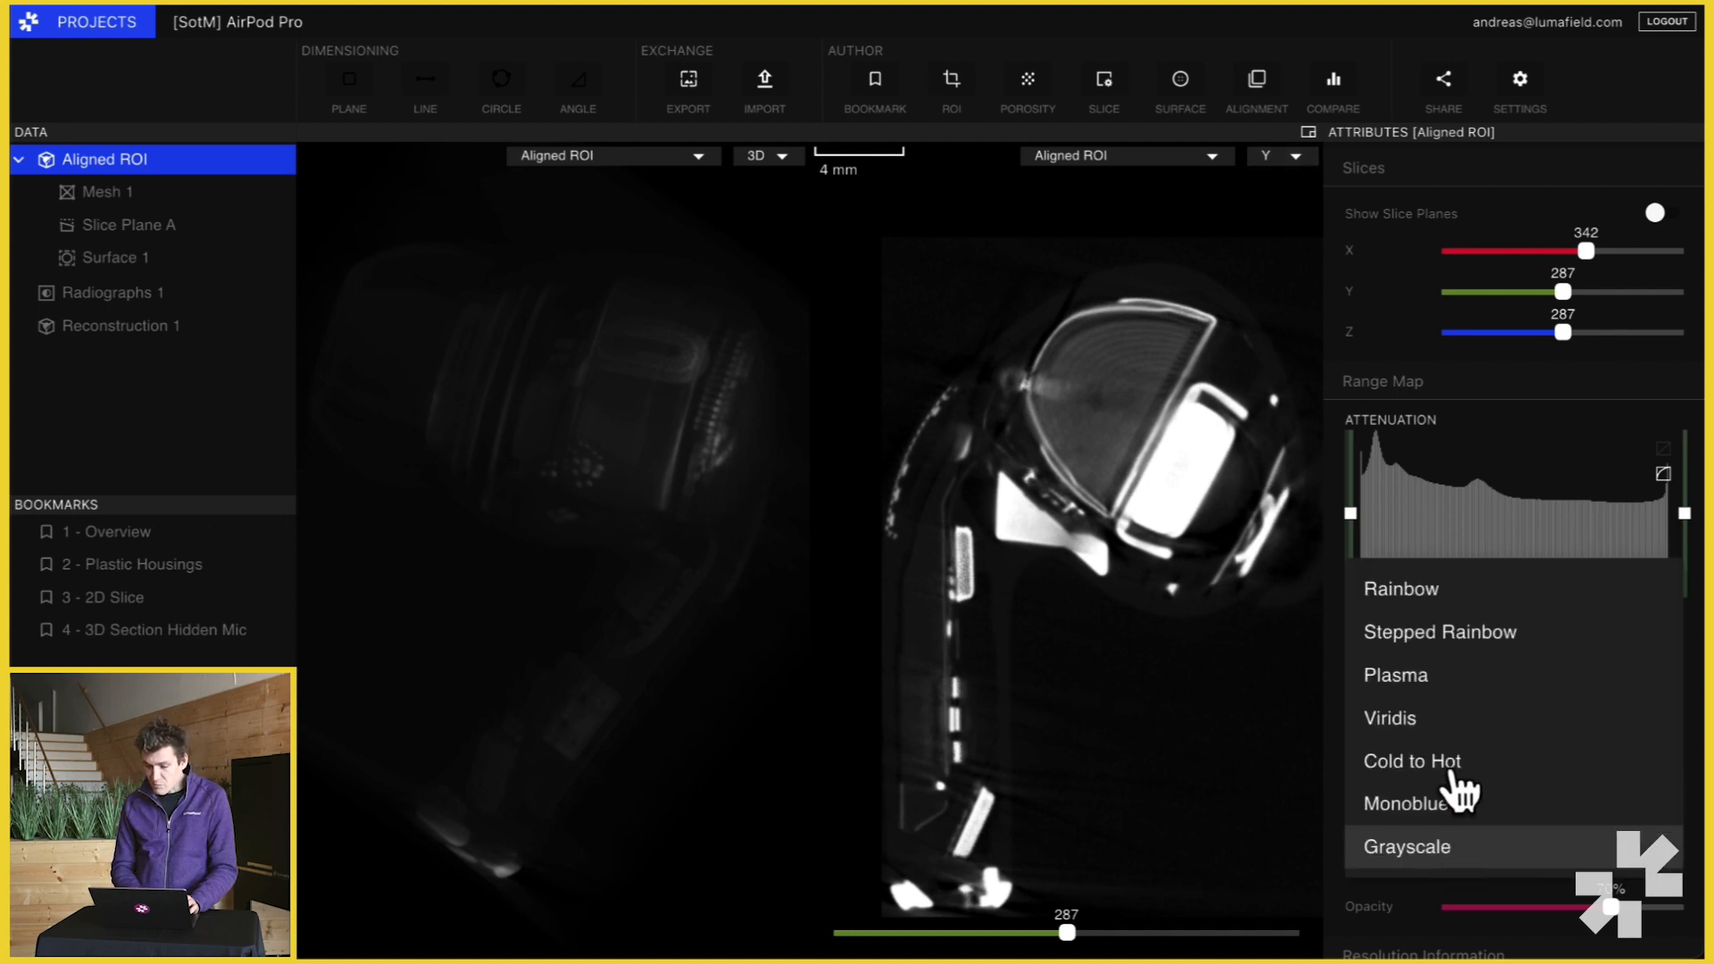
left_click(1411, 760)
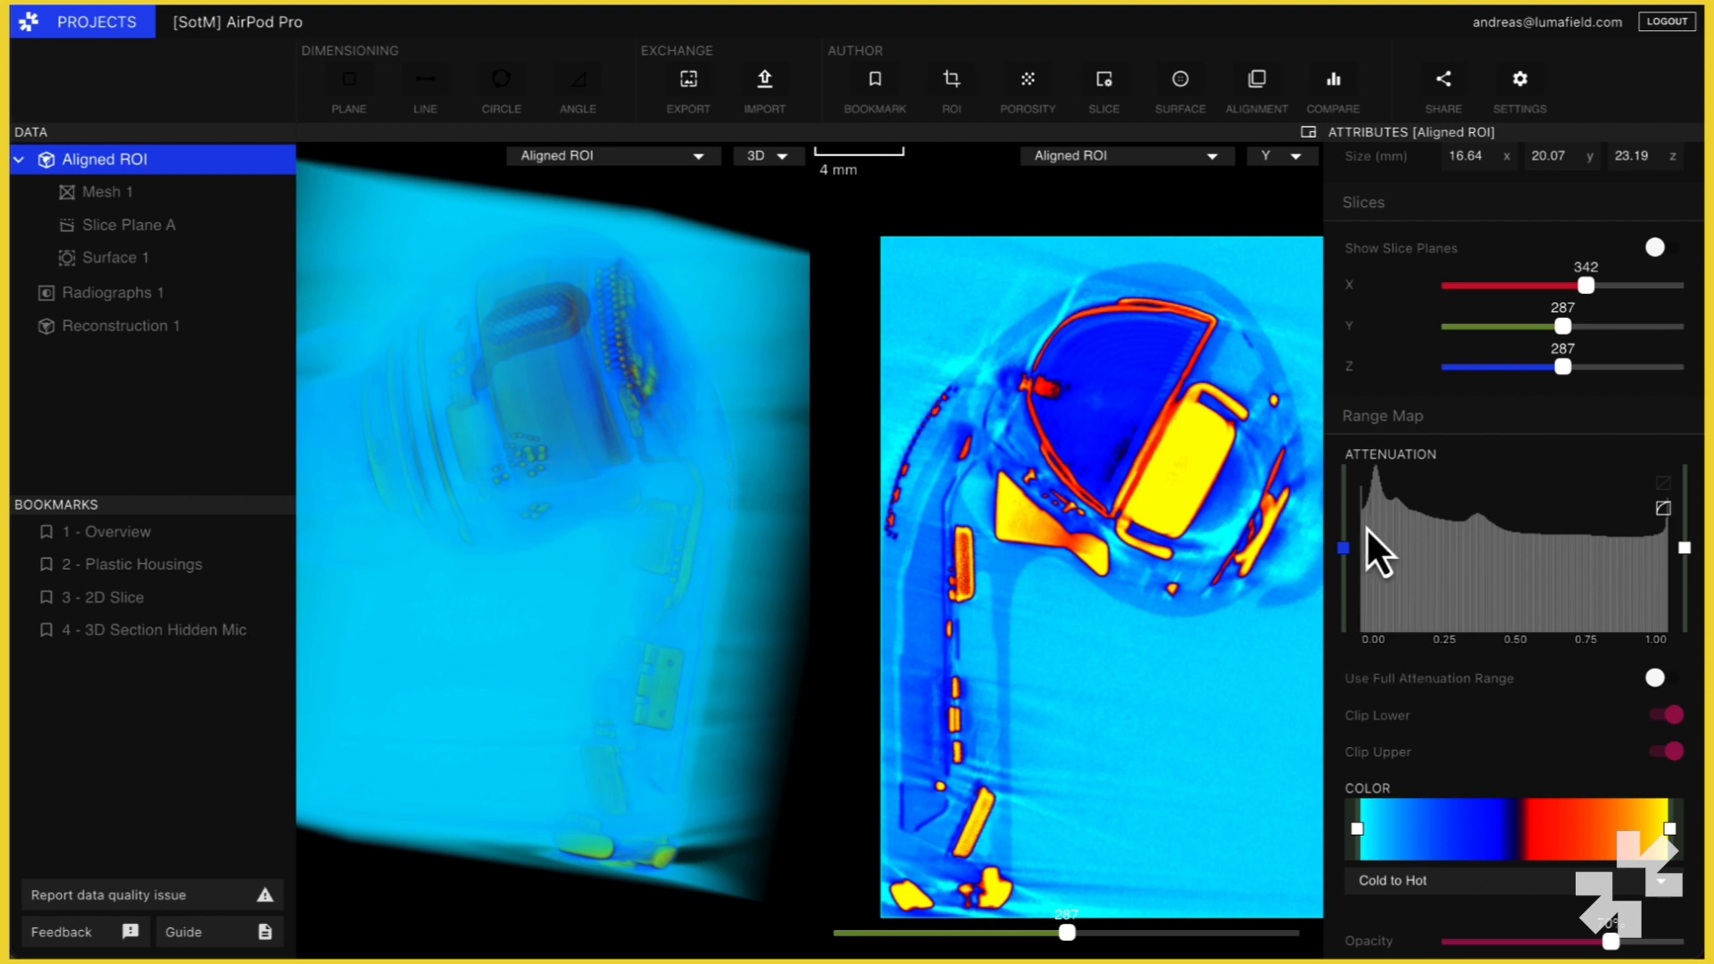
mouse_move(1349, 550)
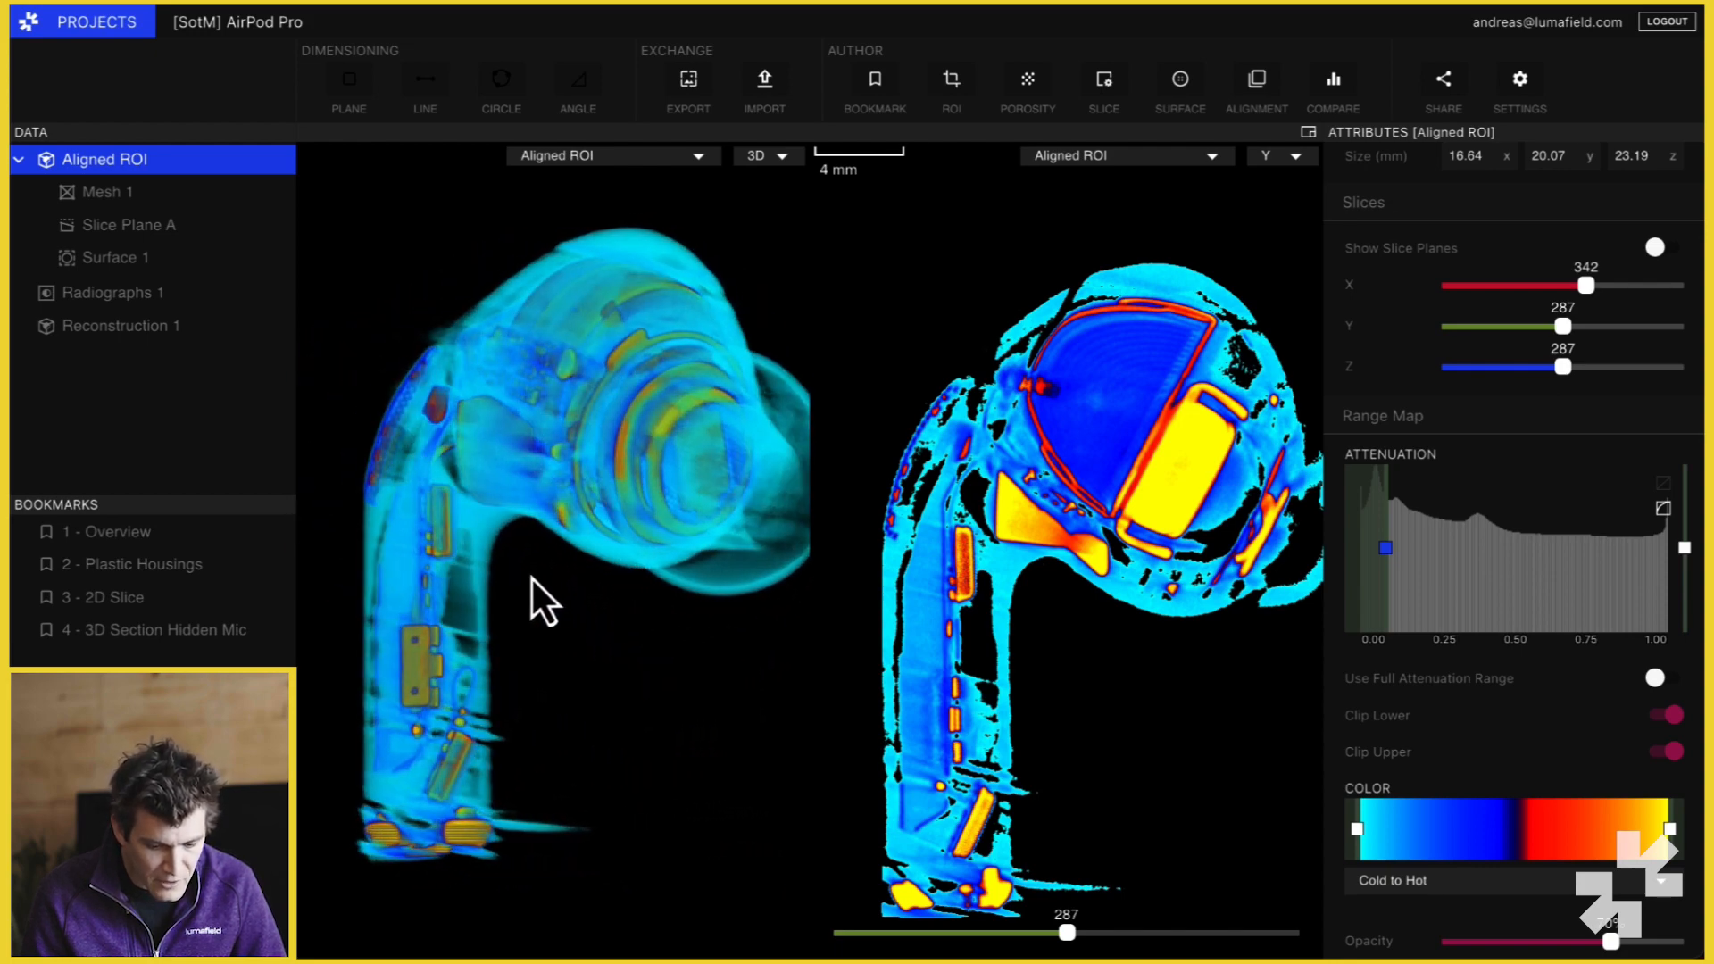
left_click_drag(546, 607, 705, 644)
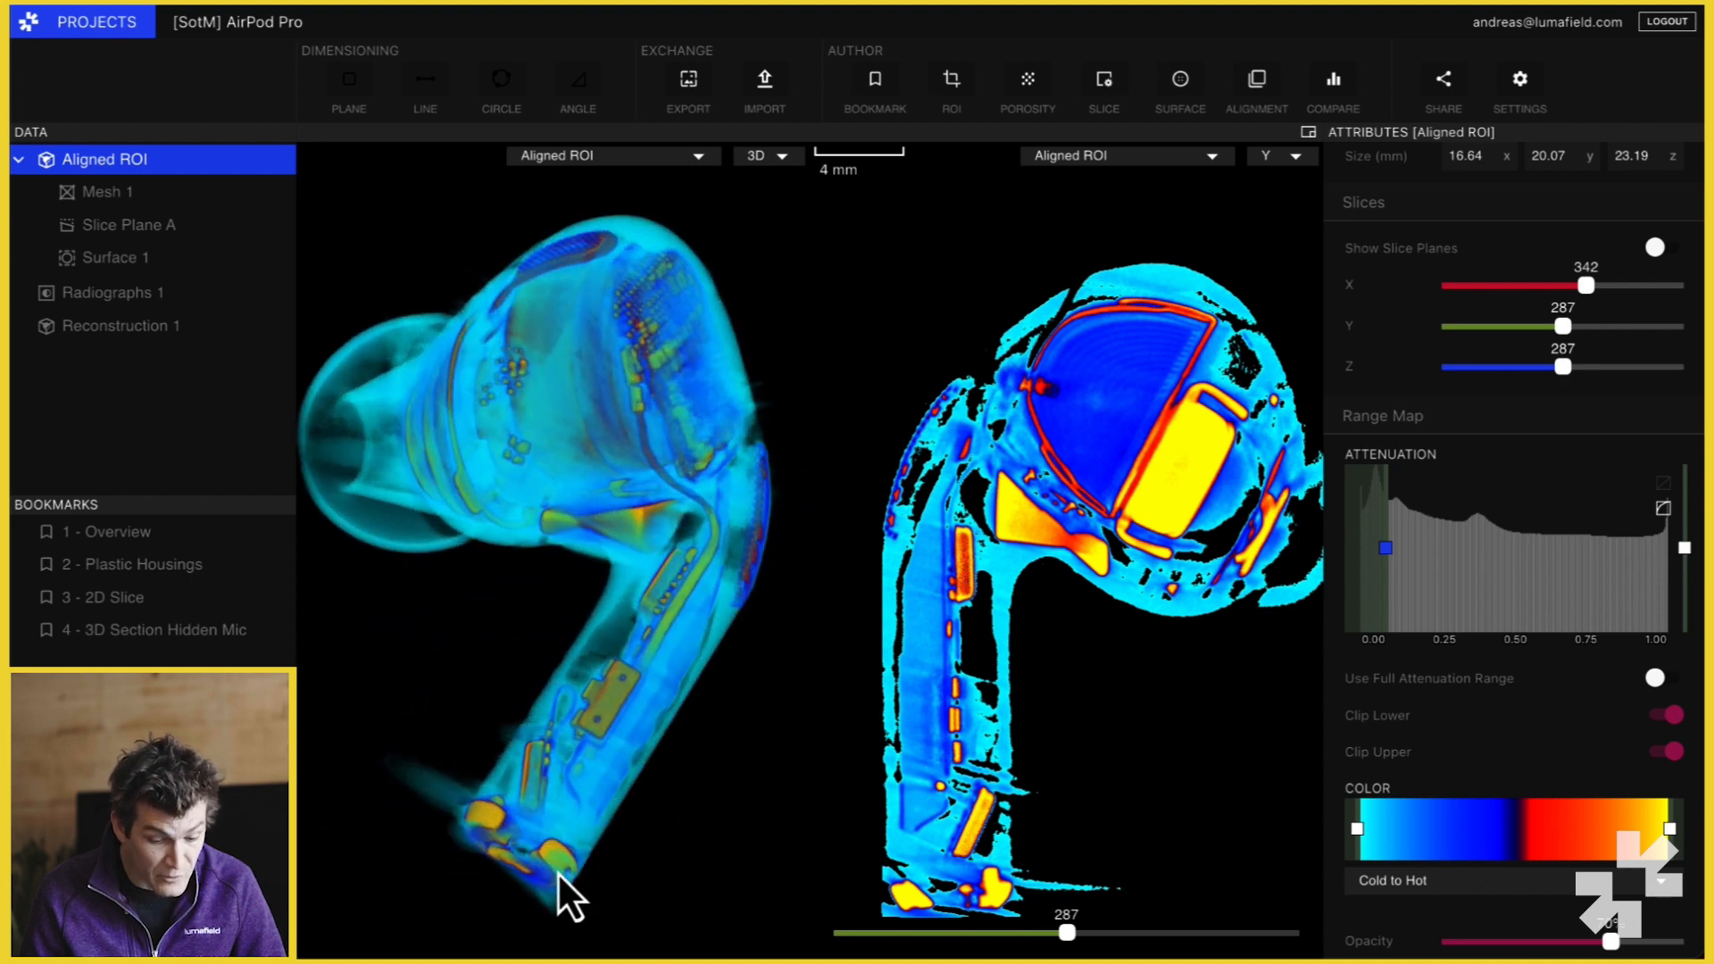
left_click_drag(568, 886, 640, 721)
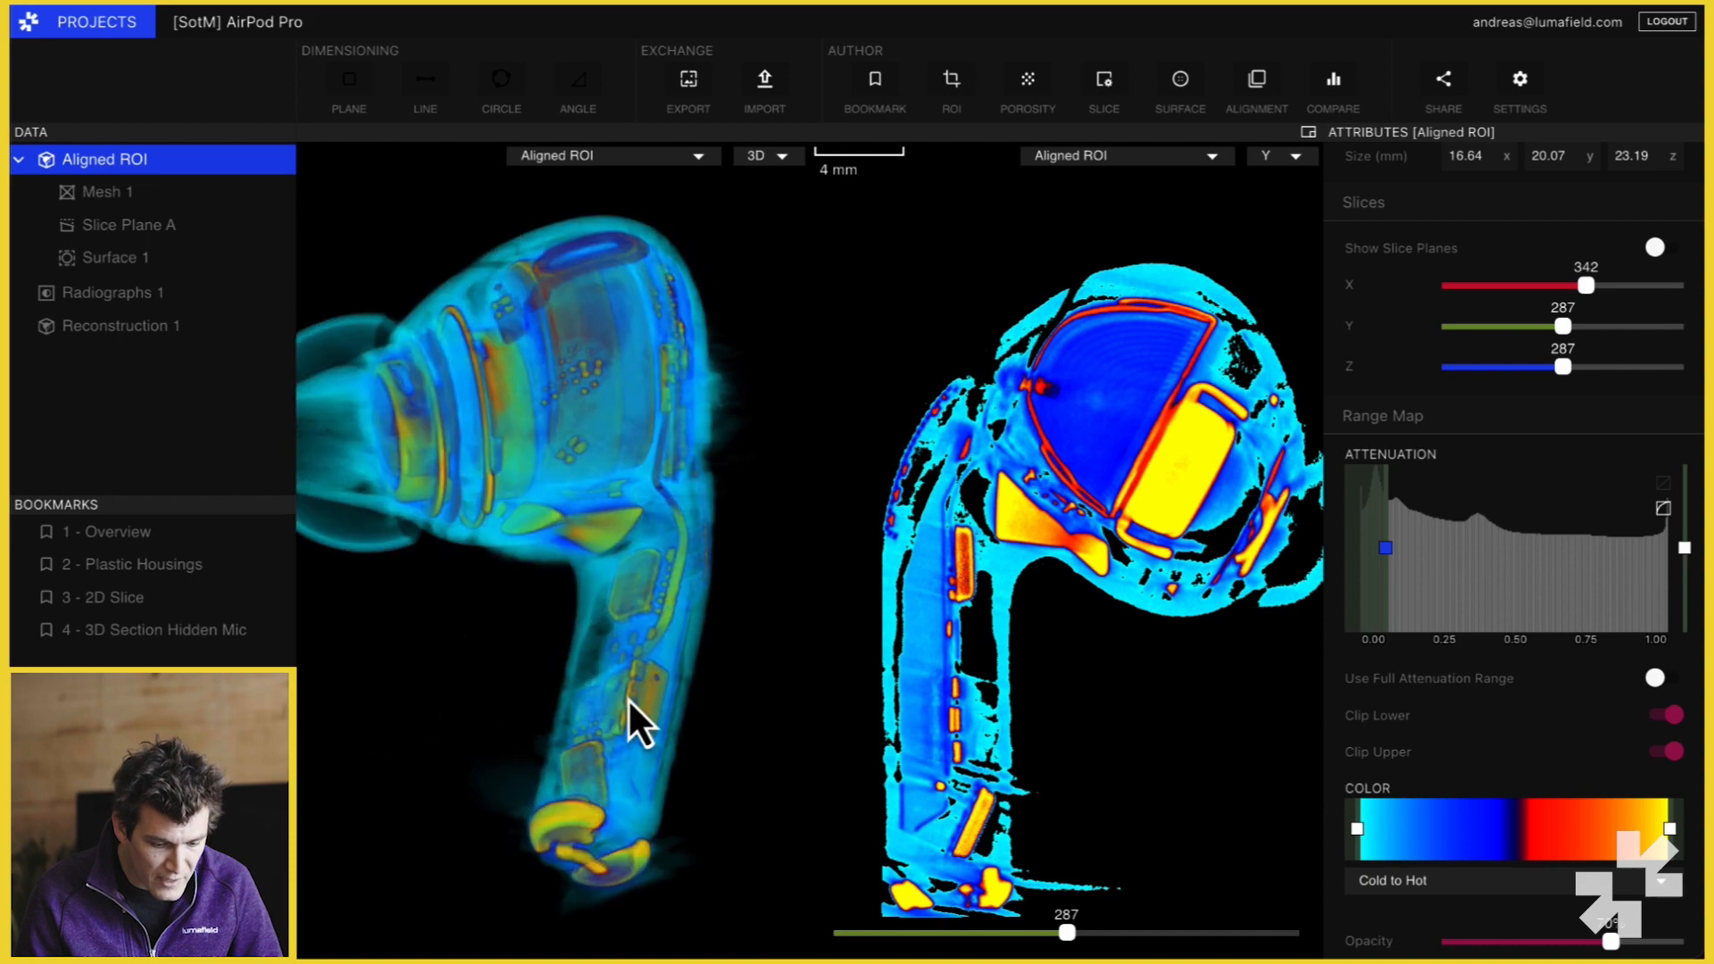
left_click_drag(639, 727, 617, 546)
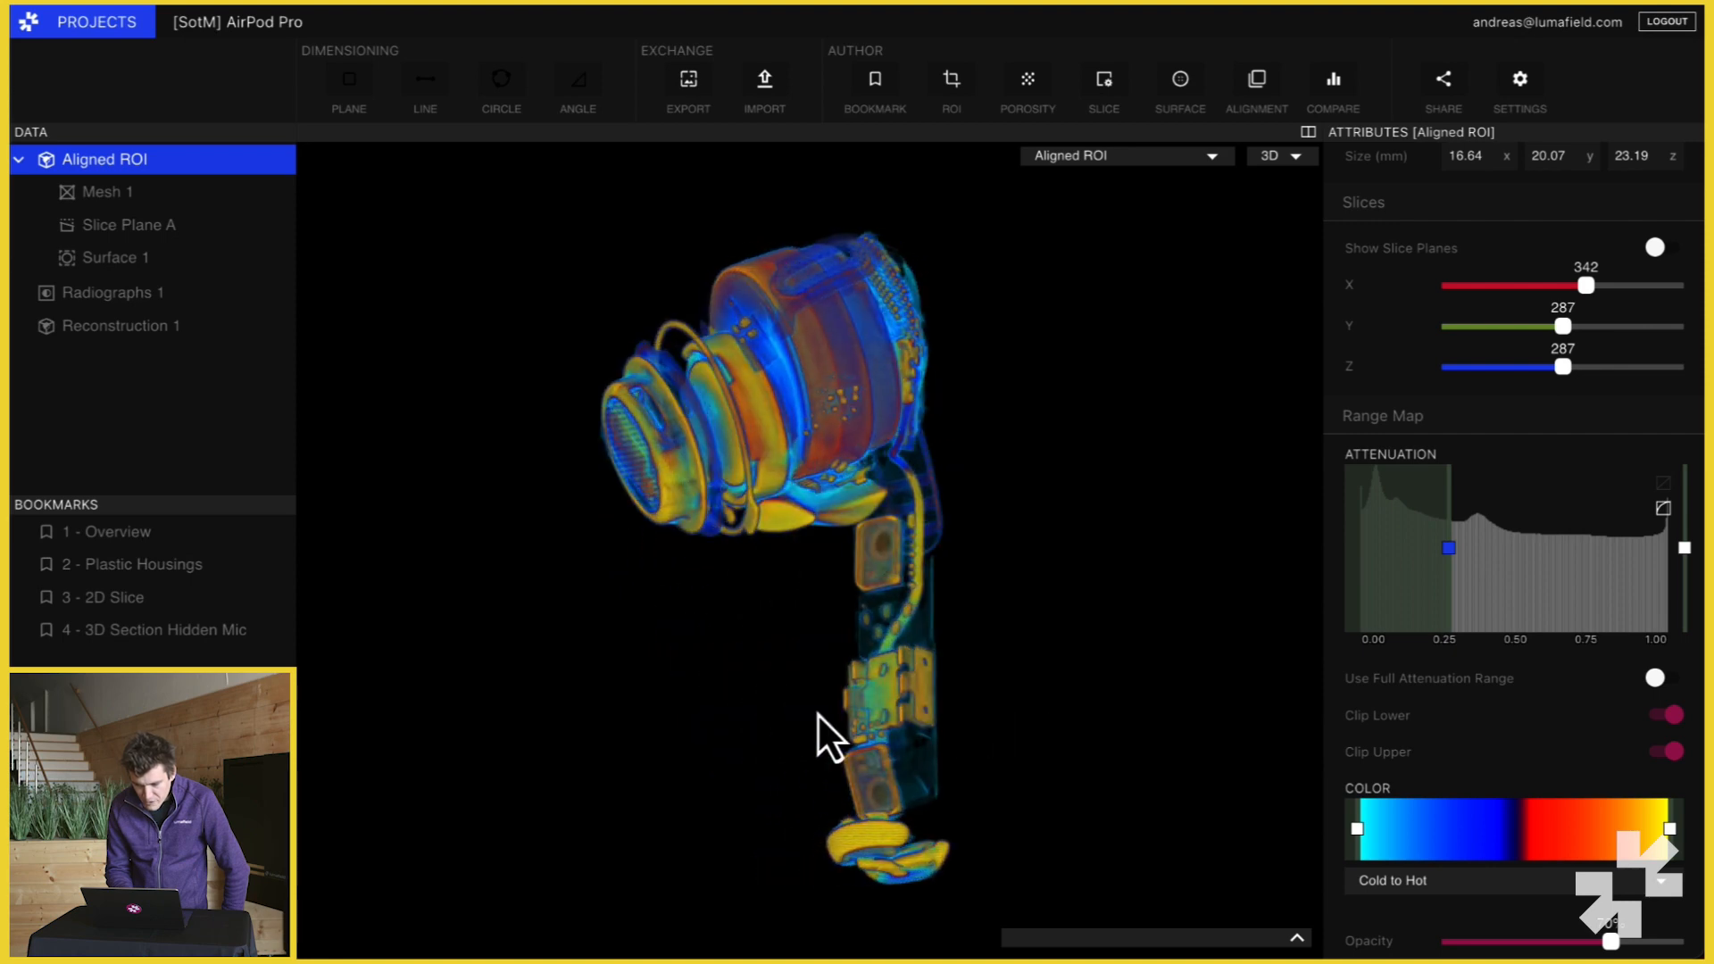
- Rotate the isolated internals in 3D with the low-density housing cut out
left_click_drag(824, 737, 716, 742)
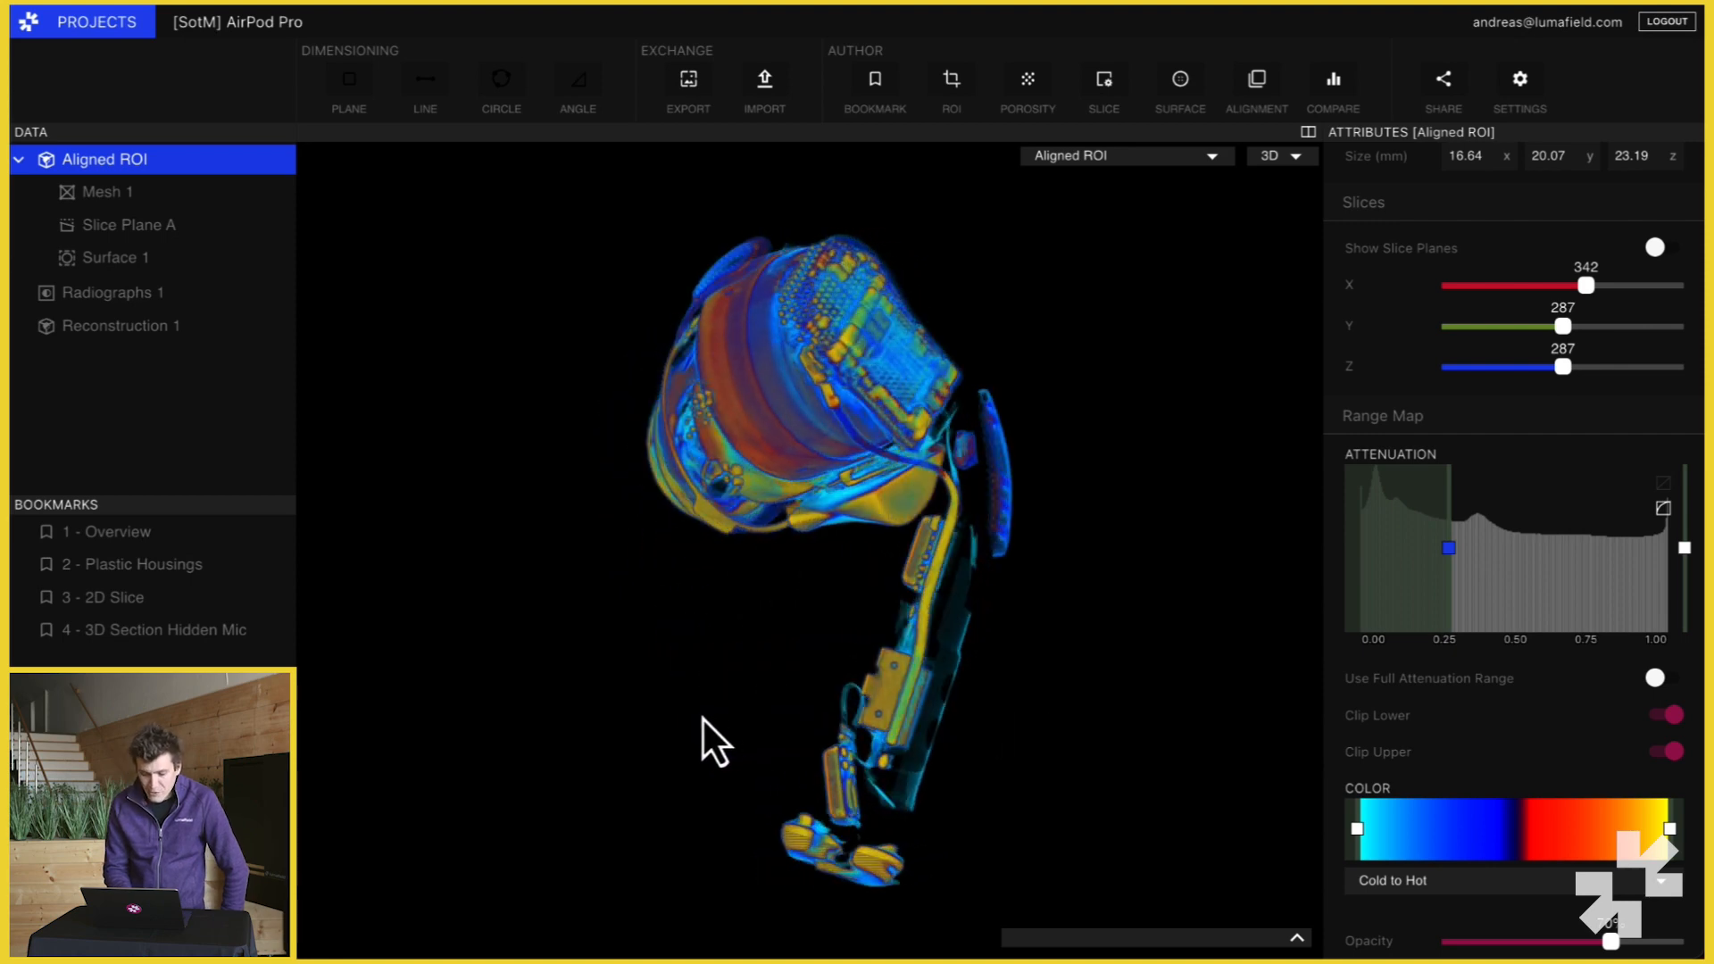
left_click_drag(710, 742, 928, 803)
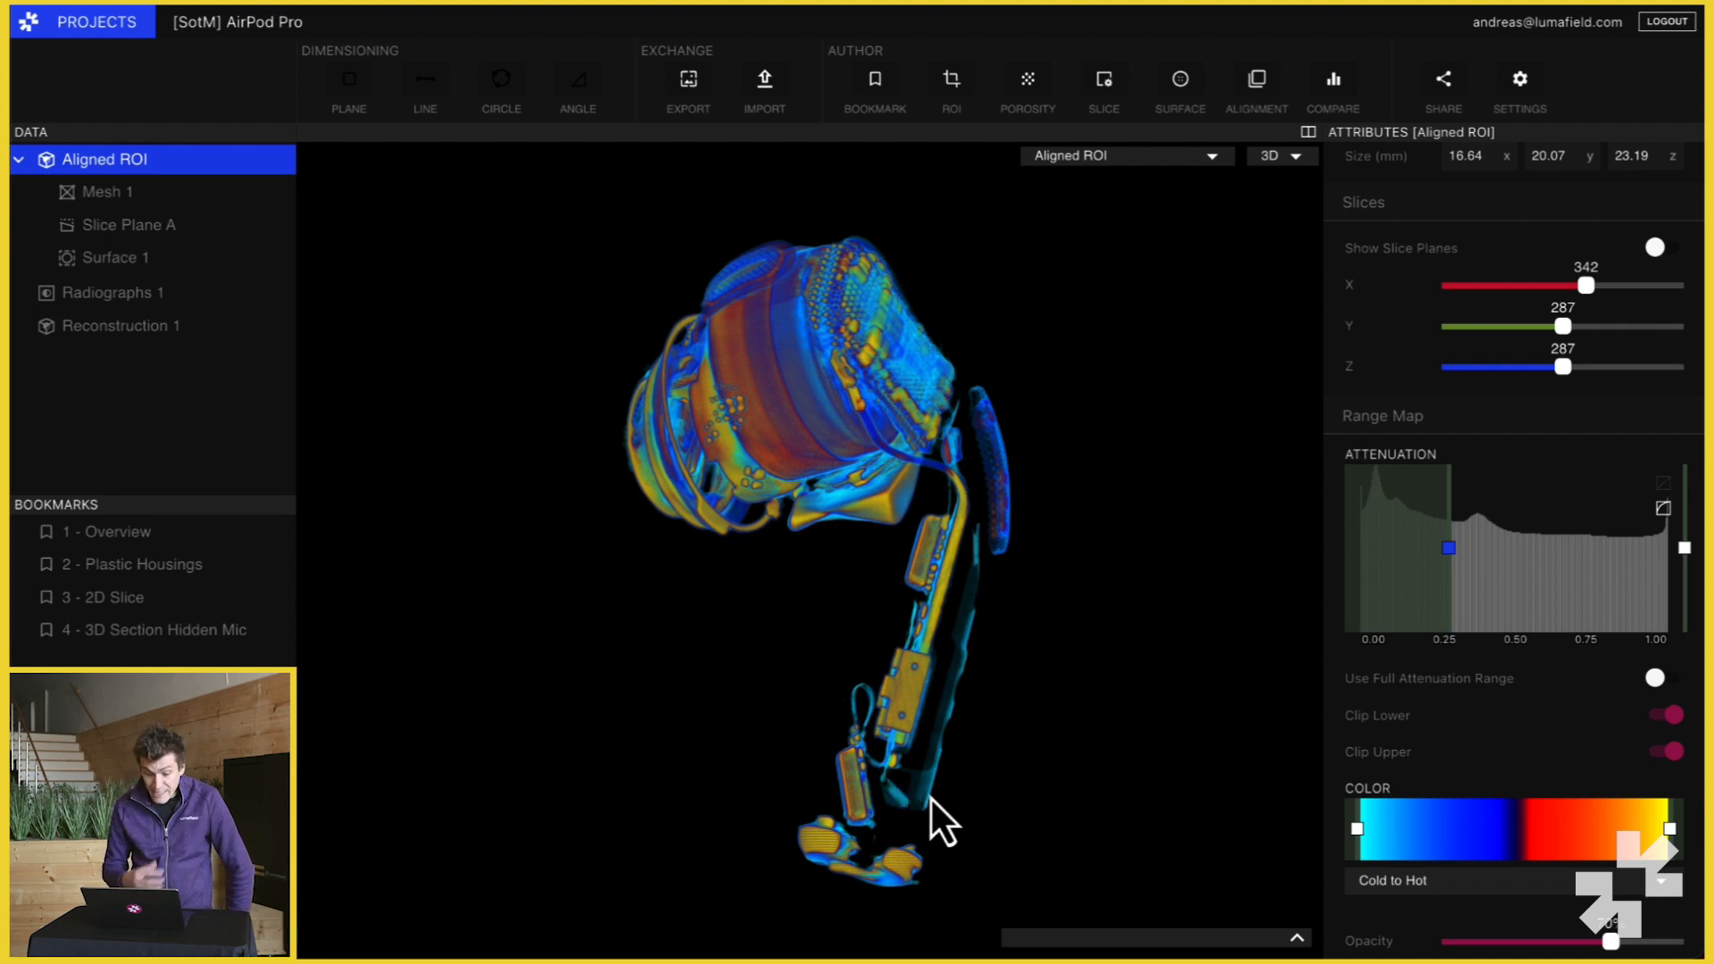
mouse_move(1121, 683)
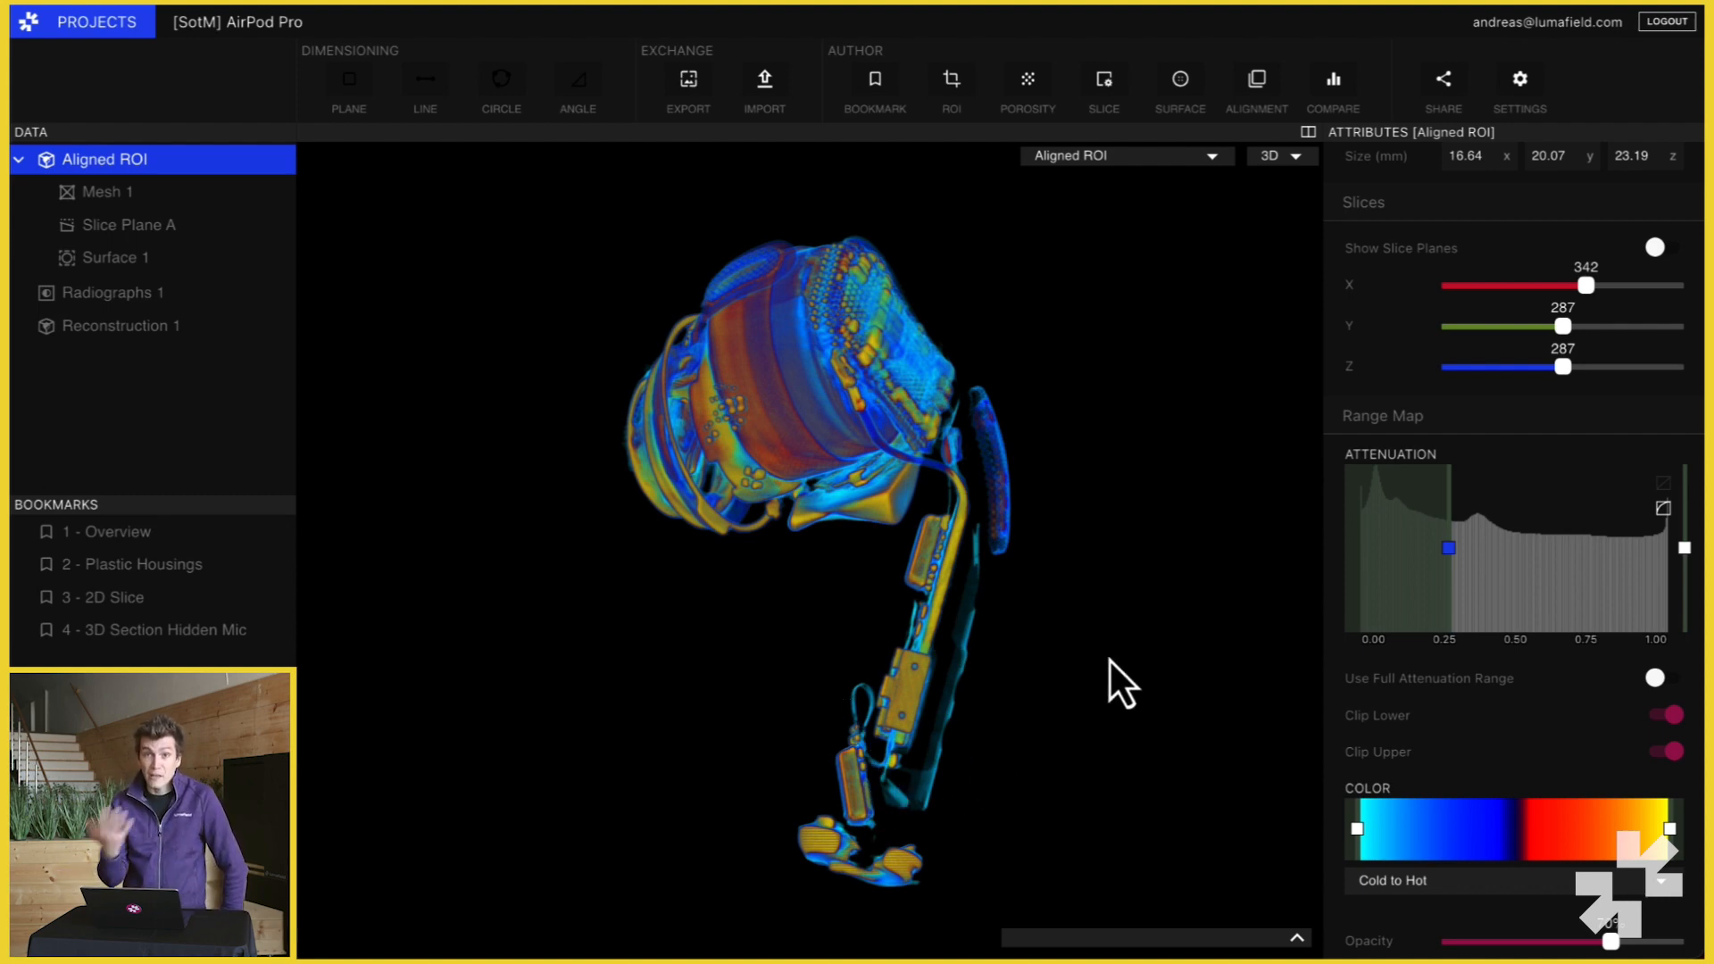
mouse_move(1359, 617)
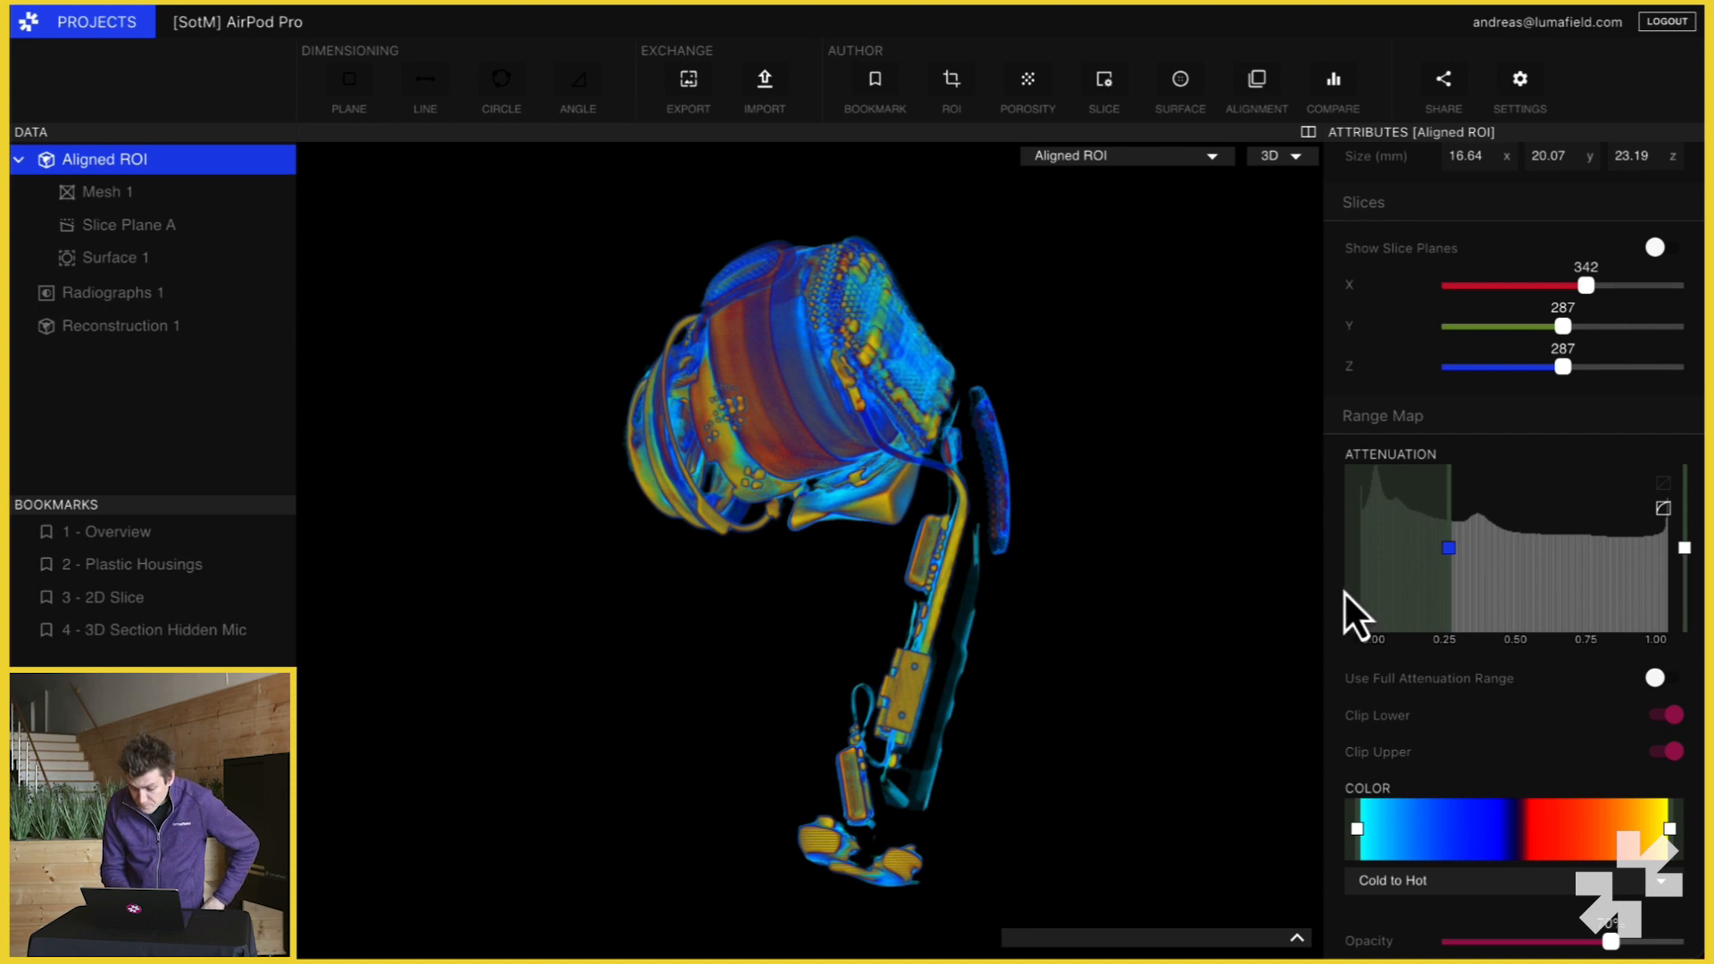
mouse_move(1482, 552)
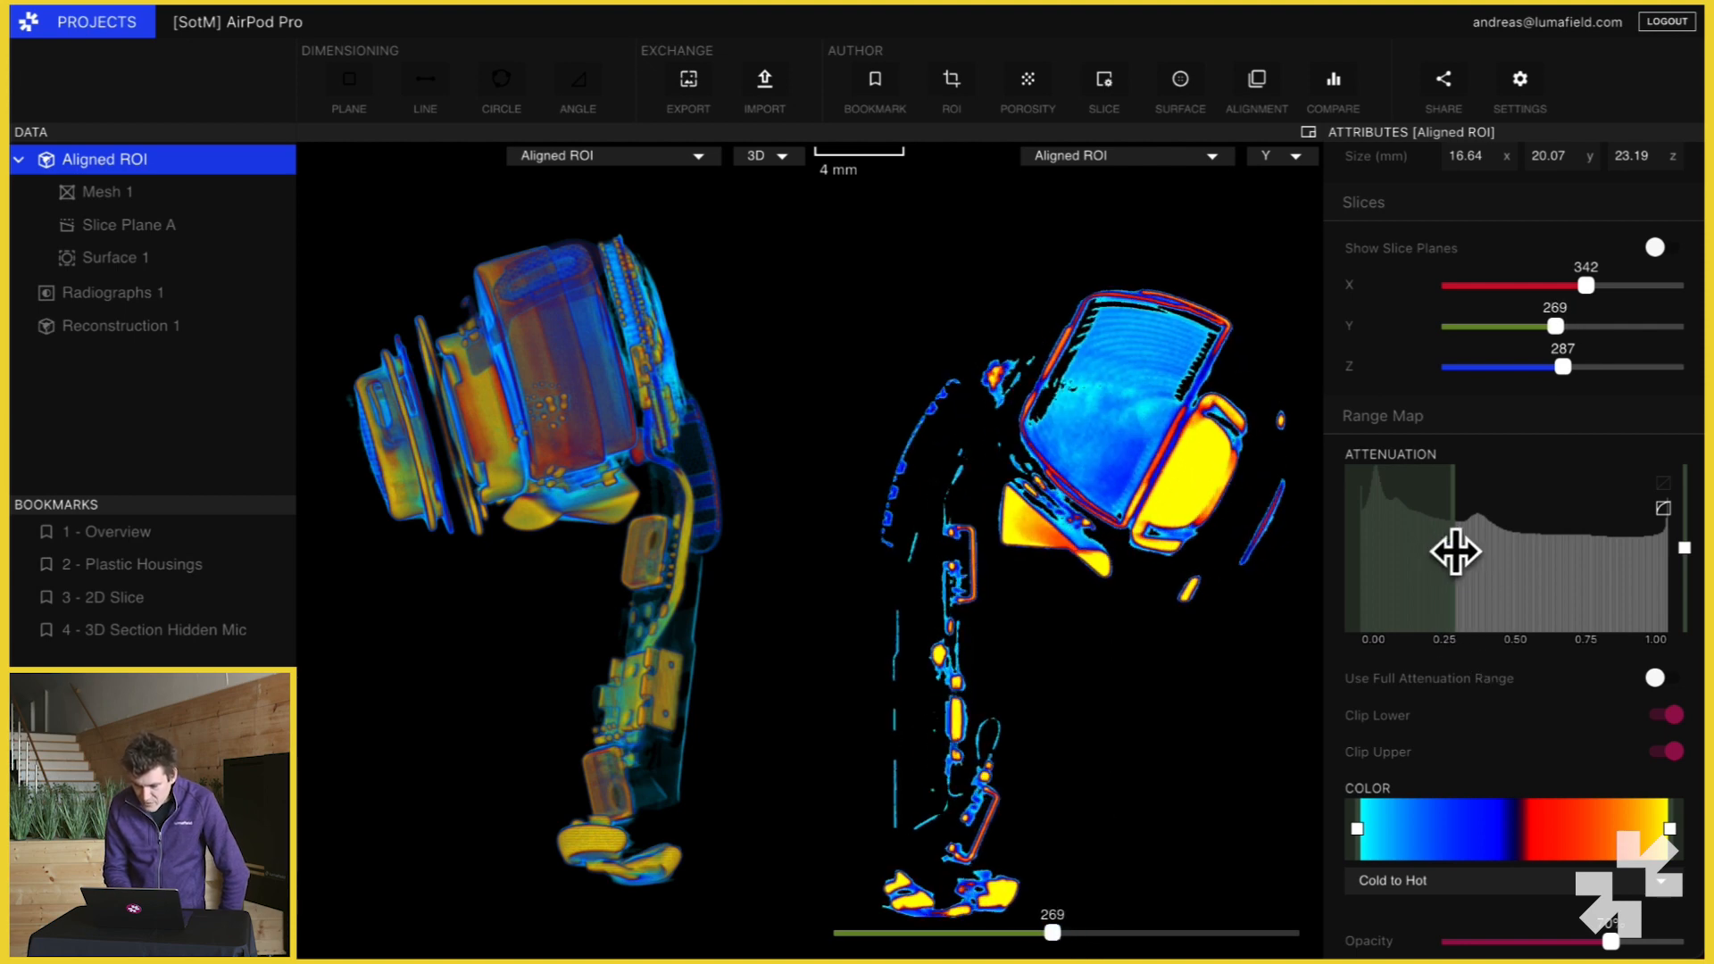
- Raise the lower attenuation cutoff to 0.5, then about 0.95, keeping only the densest metal parts
left_click_drag(1453, 552, 1513, 557)
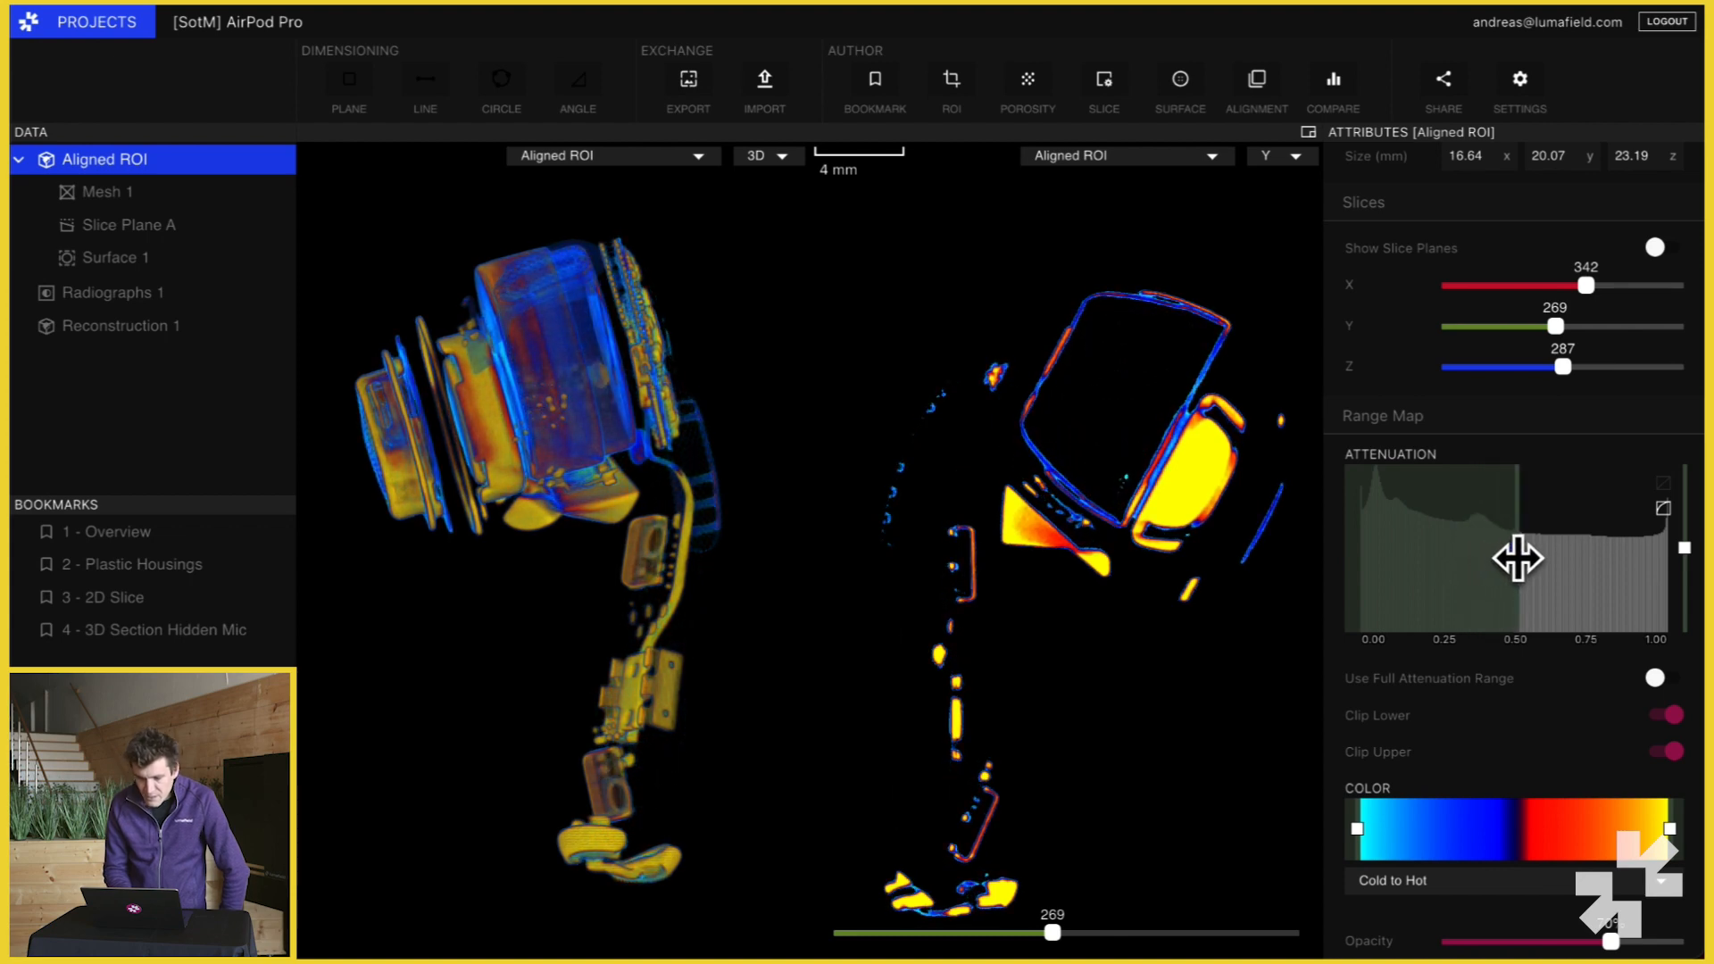
left_click_drag(1053, 932, 1021, 932)
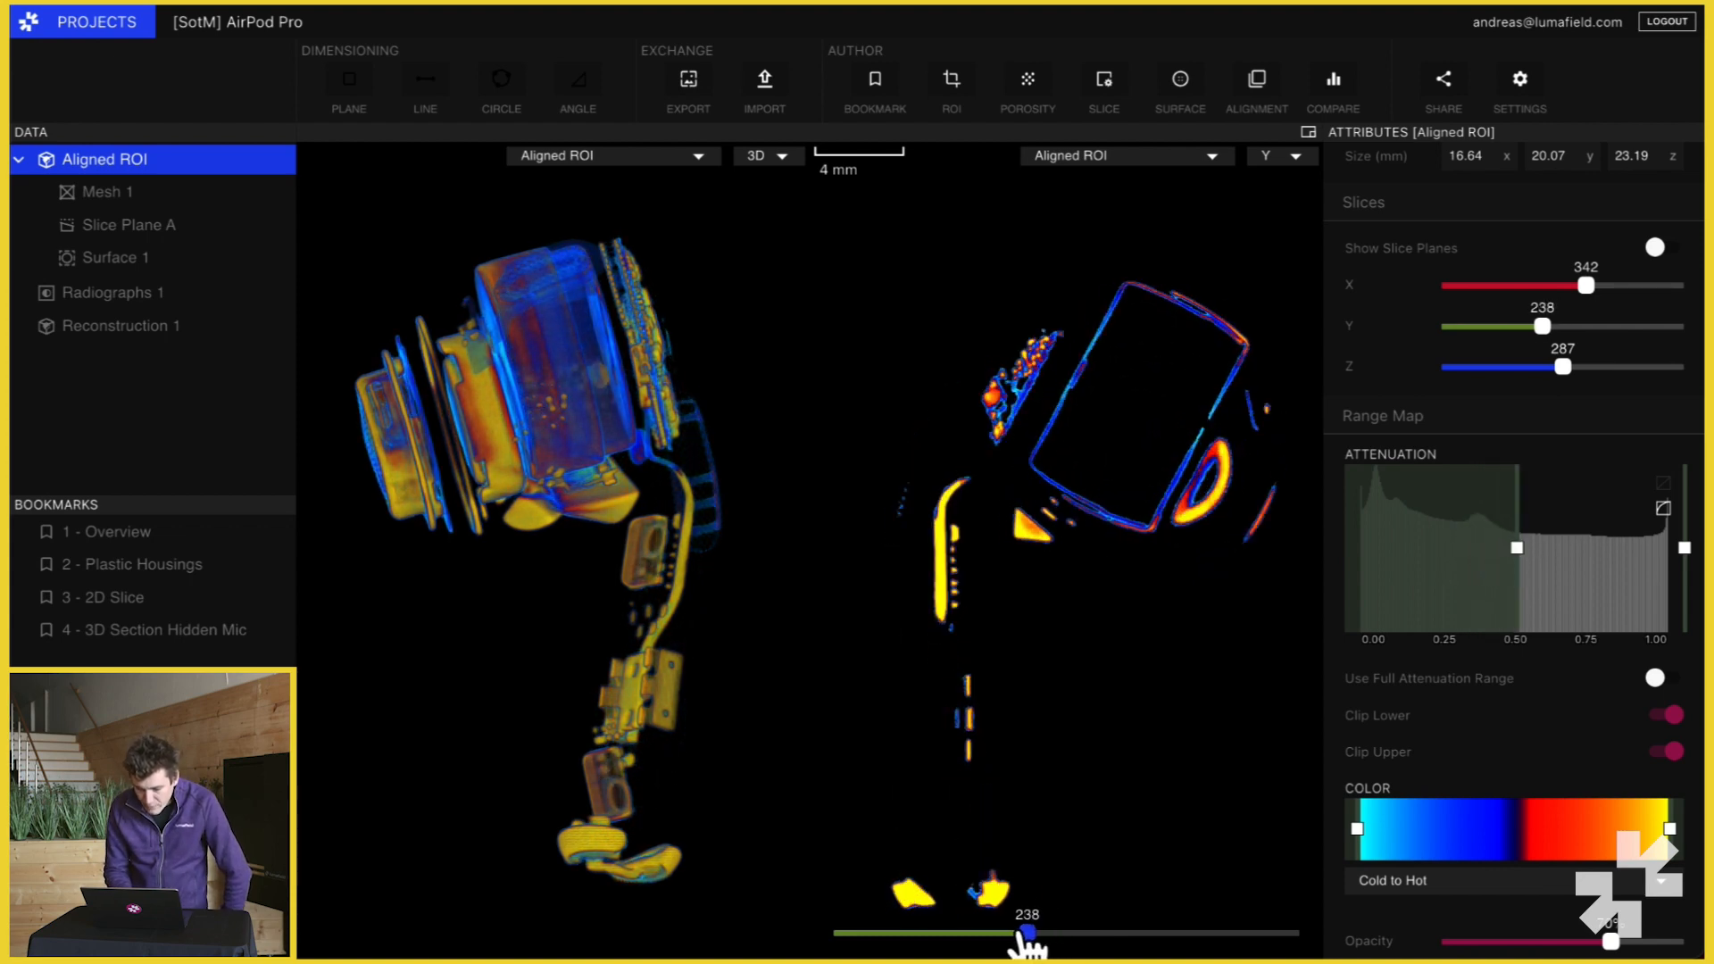
left_click_drag(1025, 931, 1053, 932)
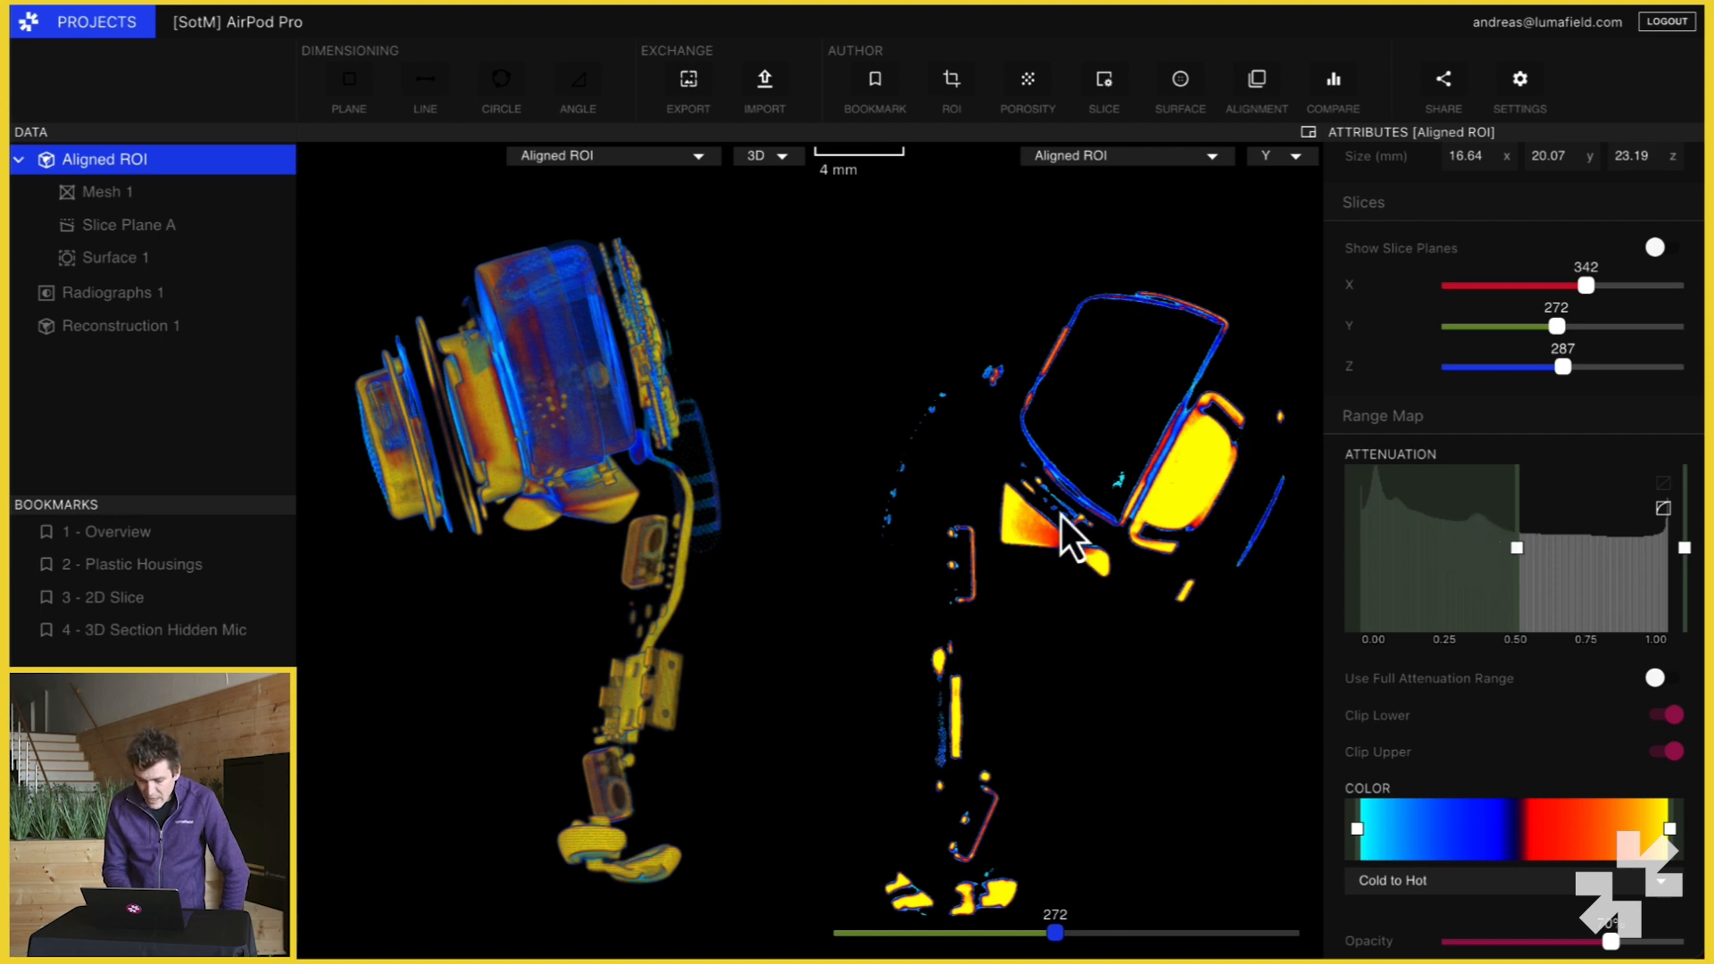
mouse_move(1487, 552)
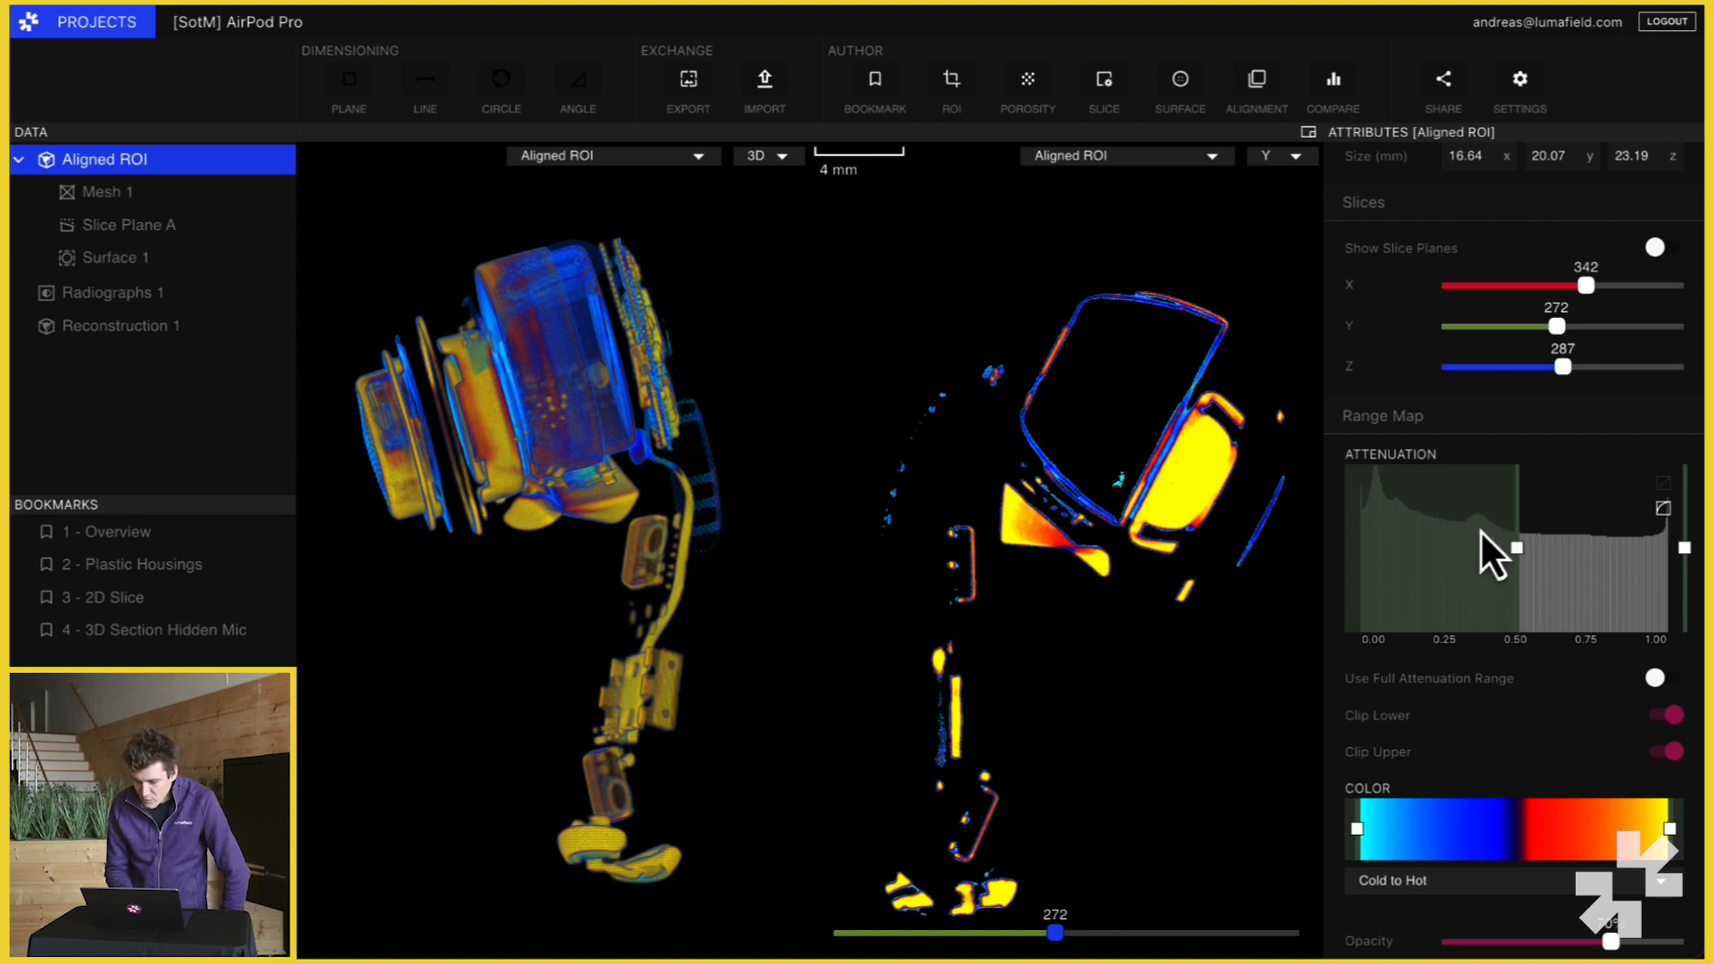
mouse_move(1476, 535)
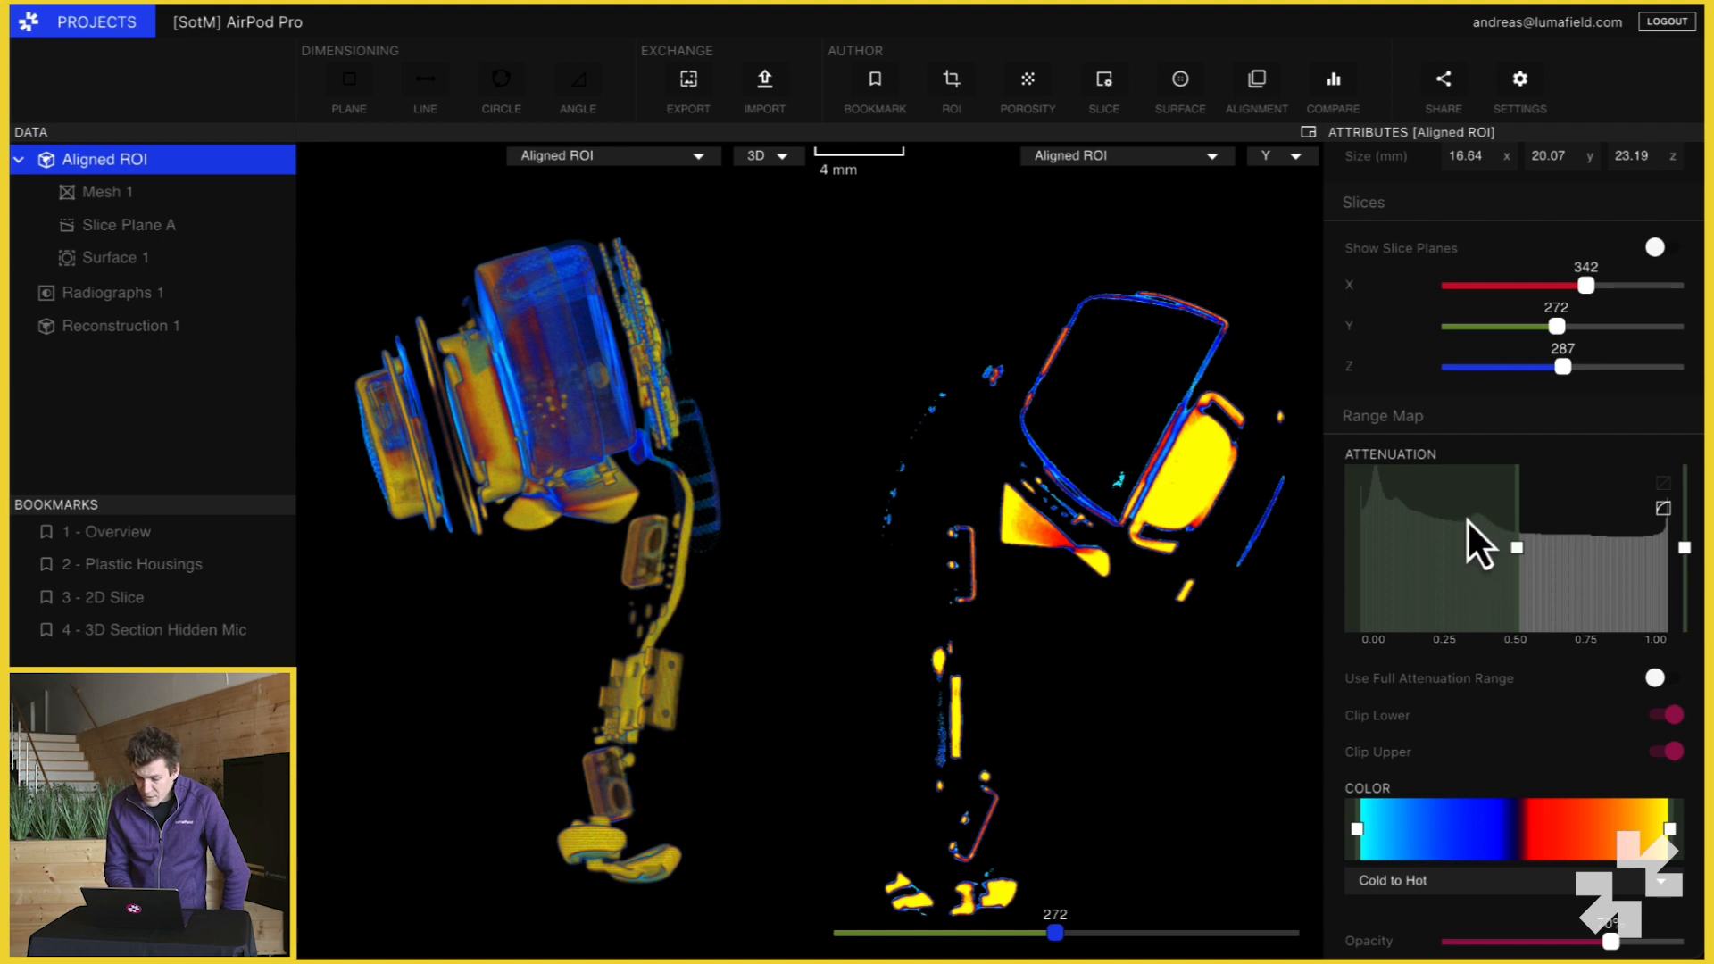
mouse_move(907, 632)
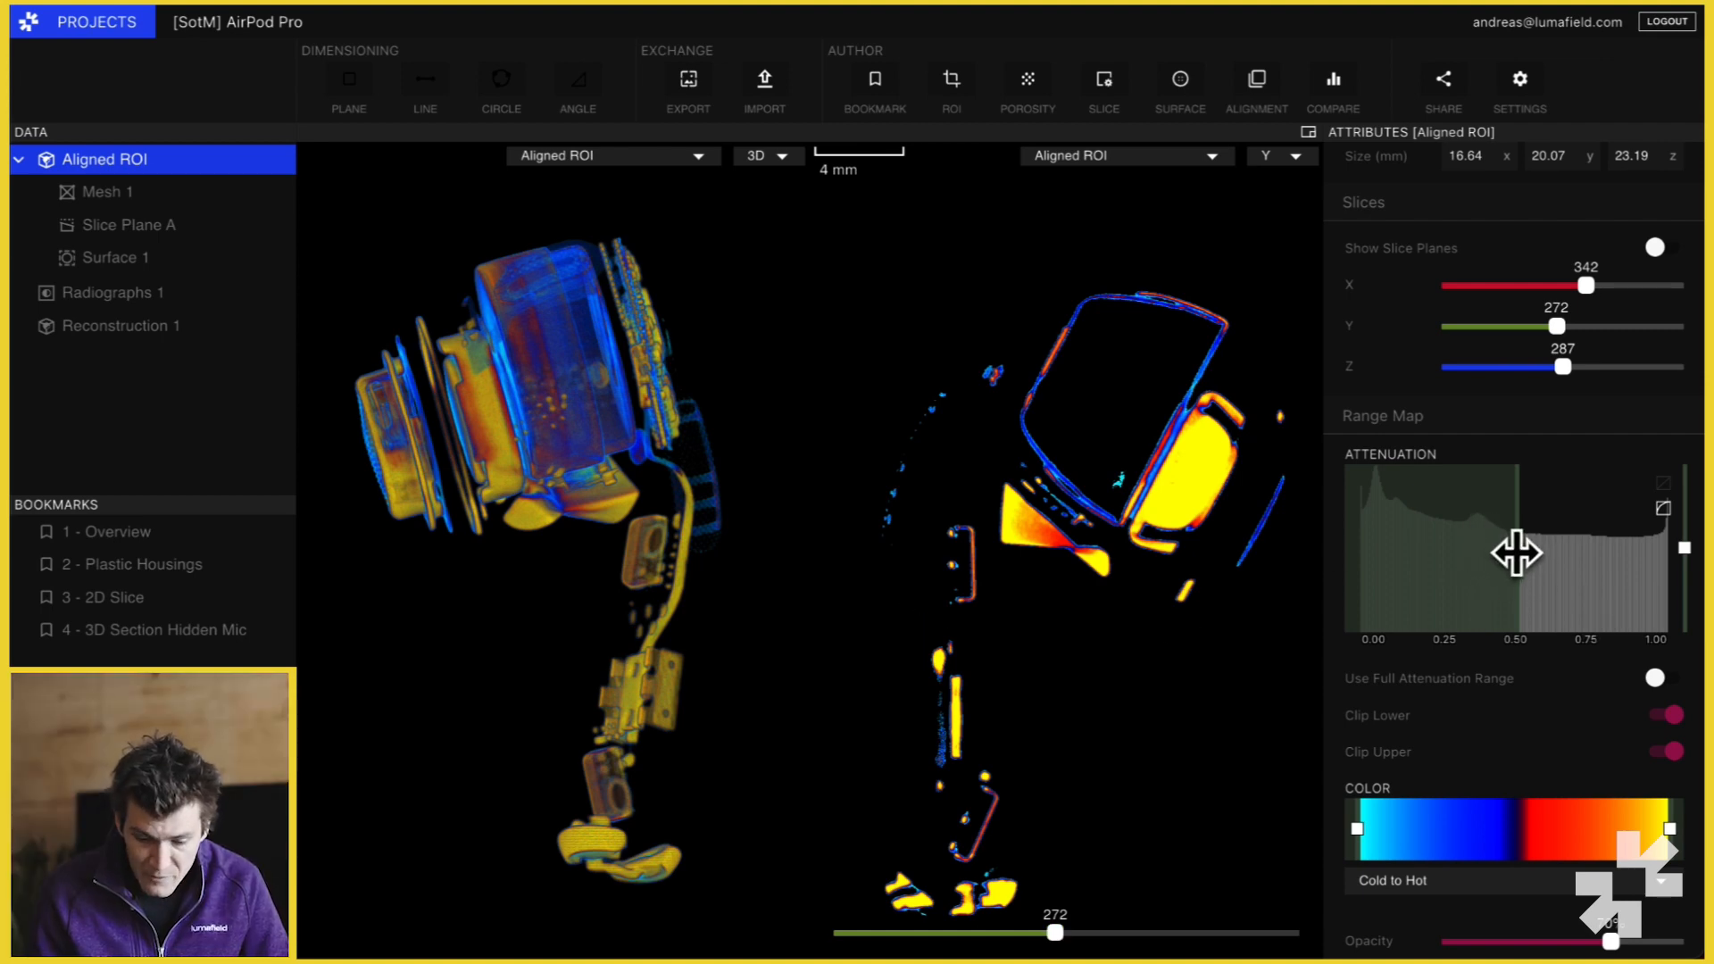
left_click_drag(1519, 552, 1601, 553)
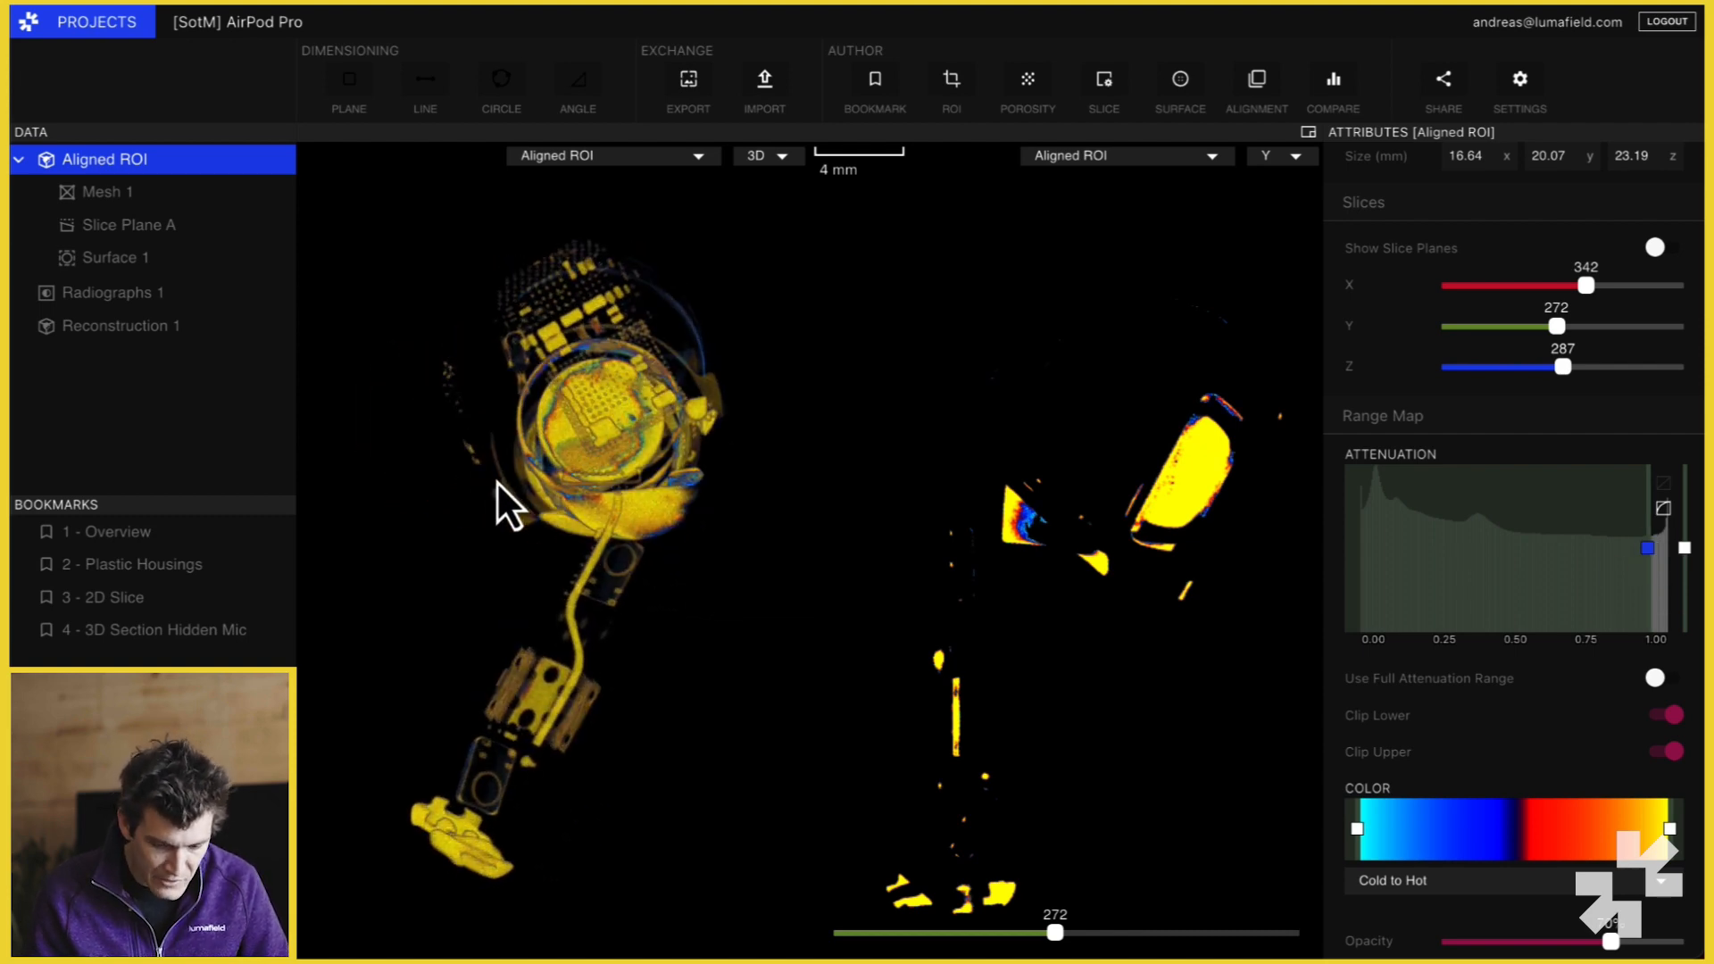
- Rotate the remaining metal parts in 3D to inspect them from several angles
left_click_drag(504, 503, 656, 361)
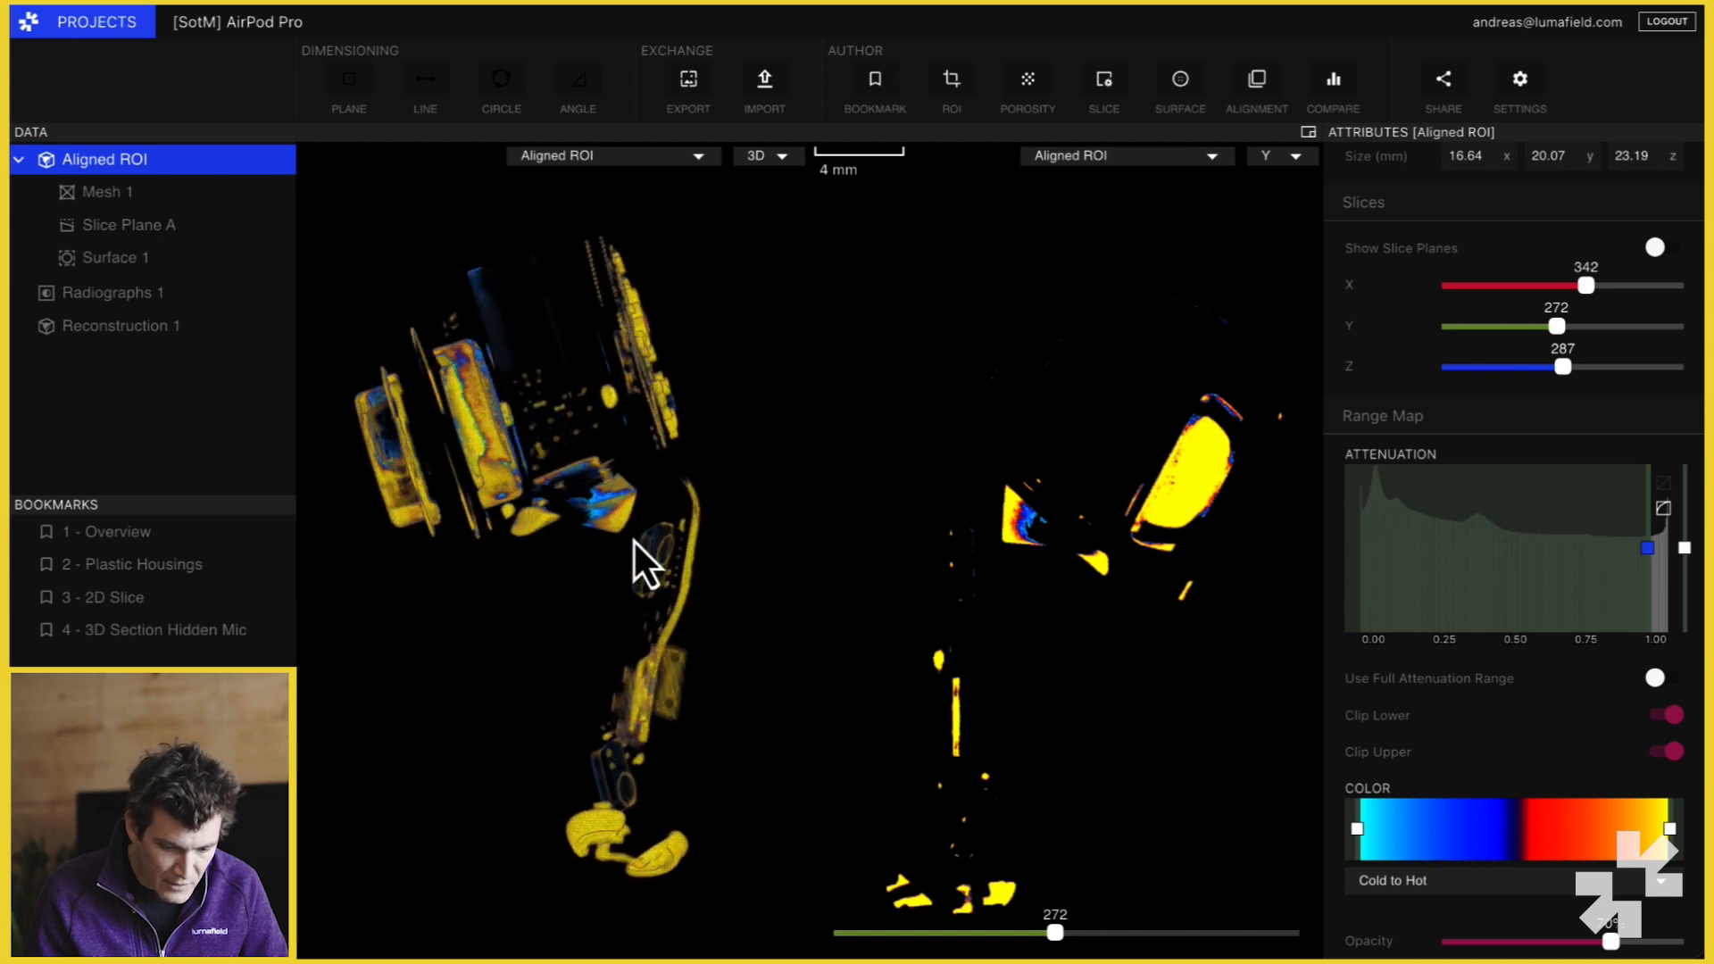
left_click_drag(639, 562, 485, 458)
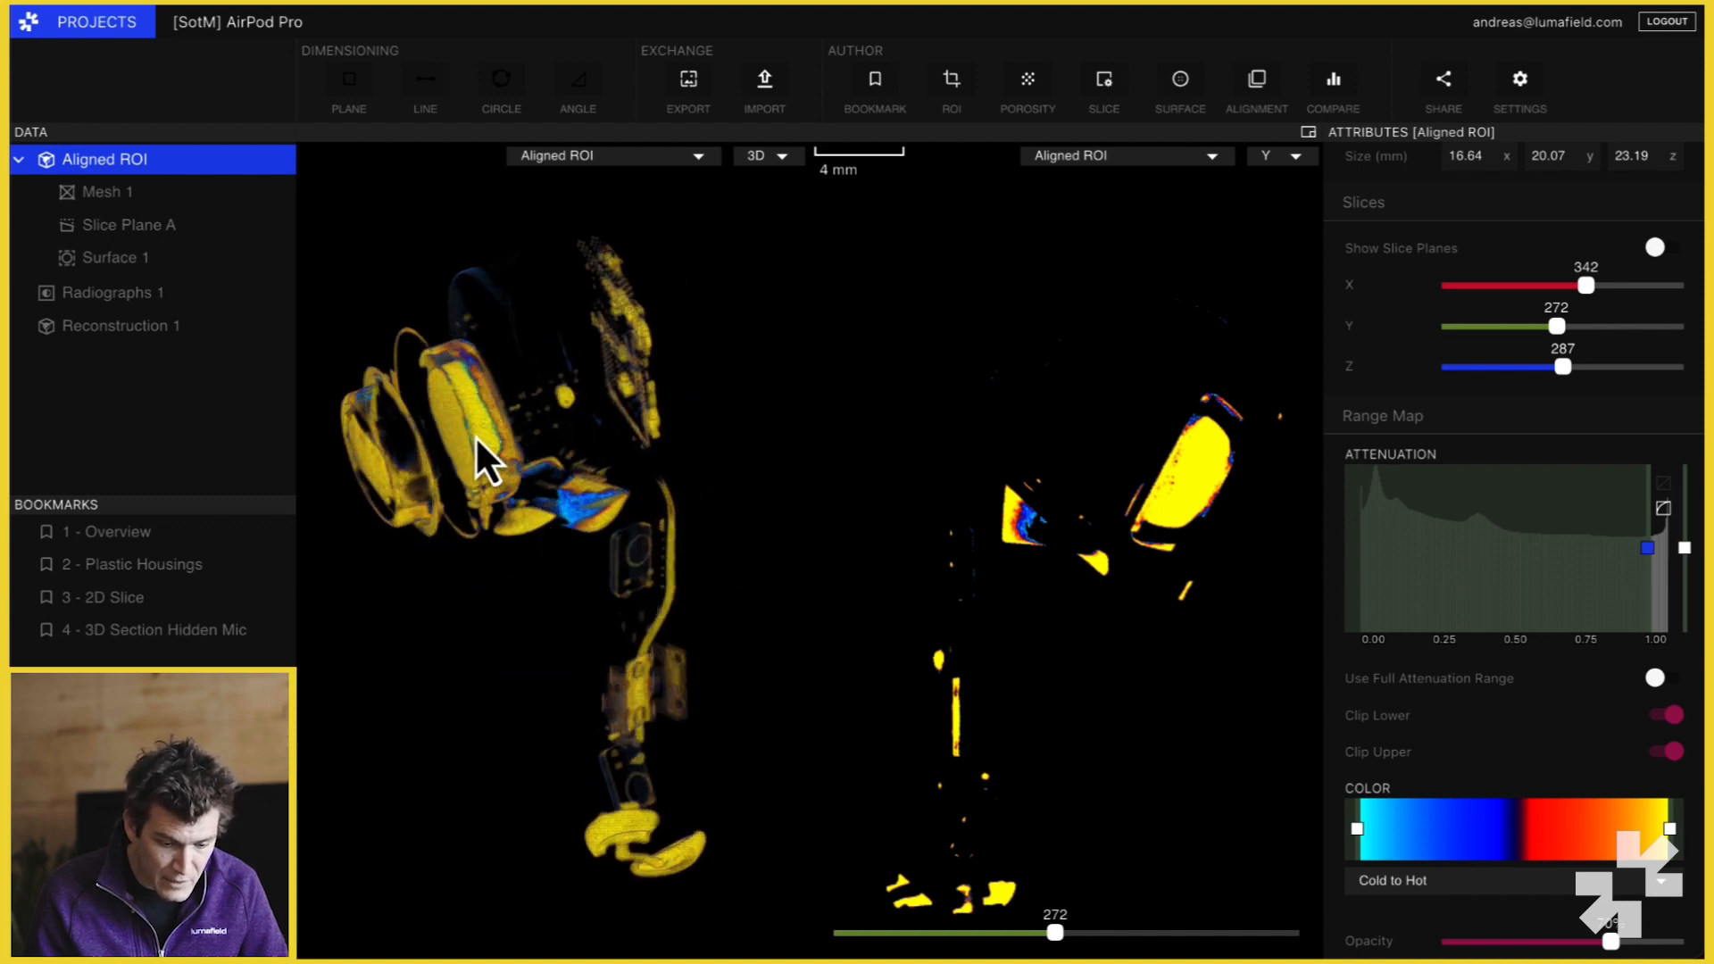
left_click_drag(486, 454, 585, 541)
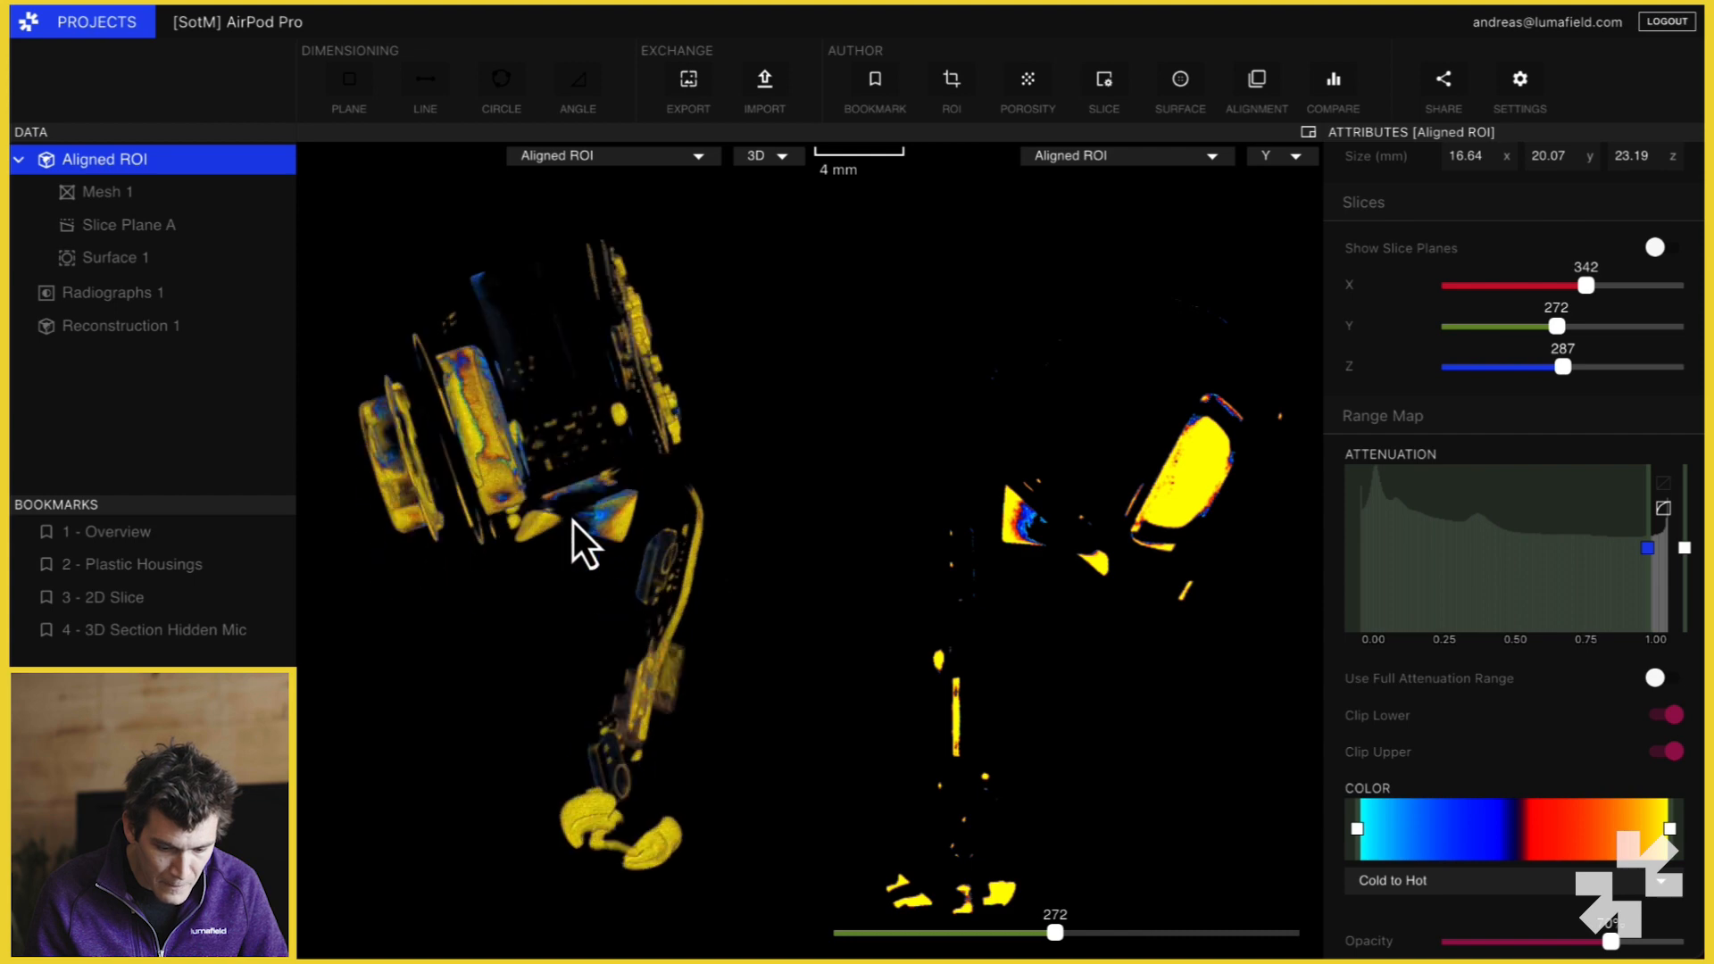
left_click_drag(578, 546, 716, 699)
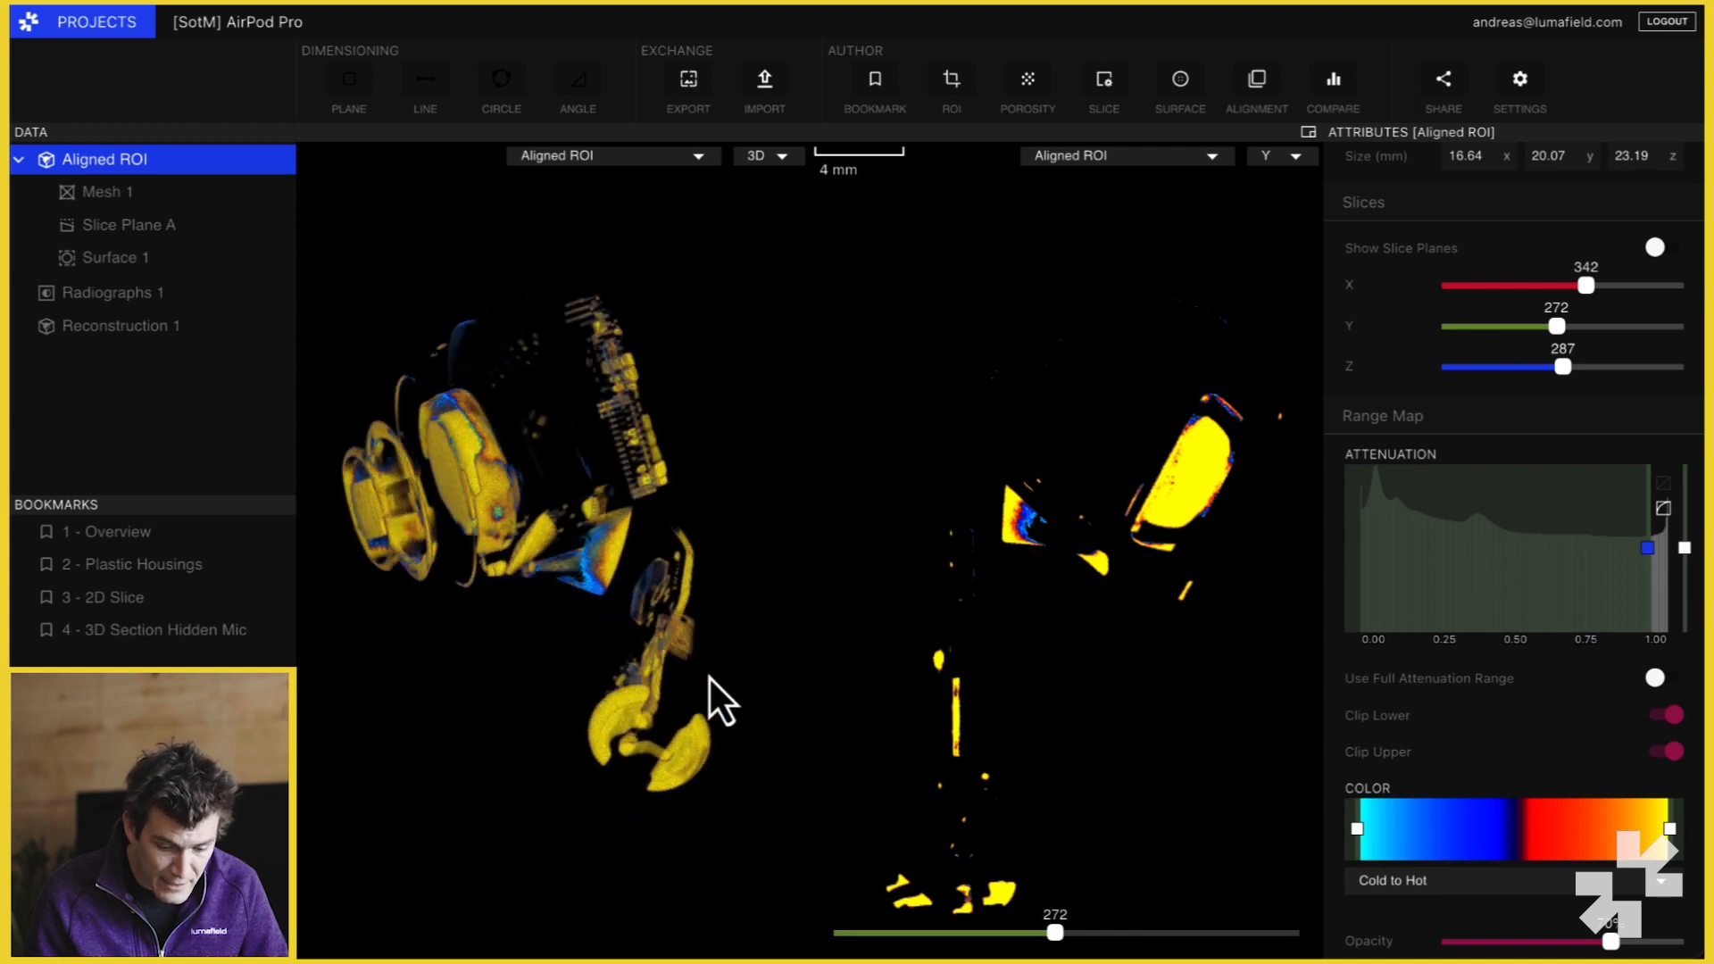
left_click_drag(721, 700, 639, 727)
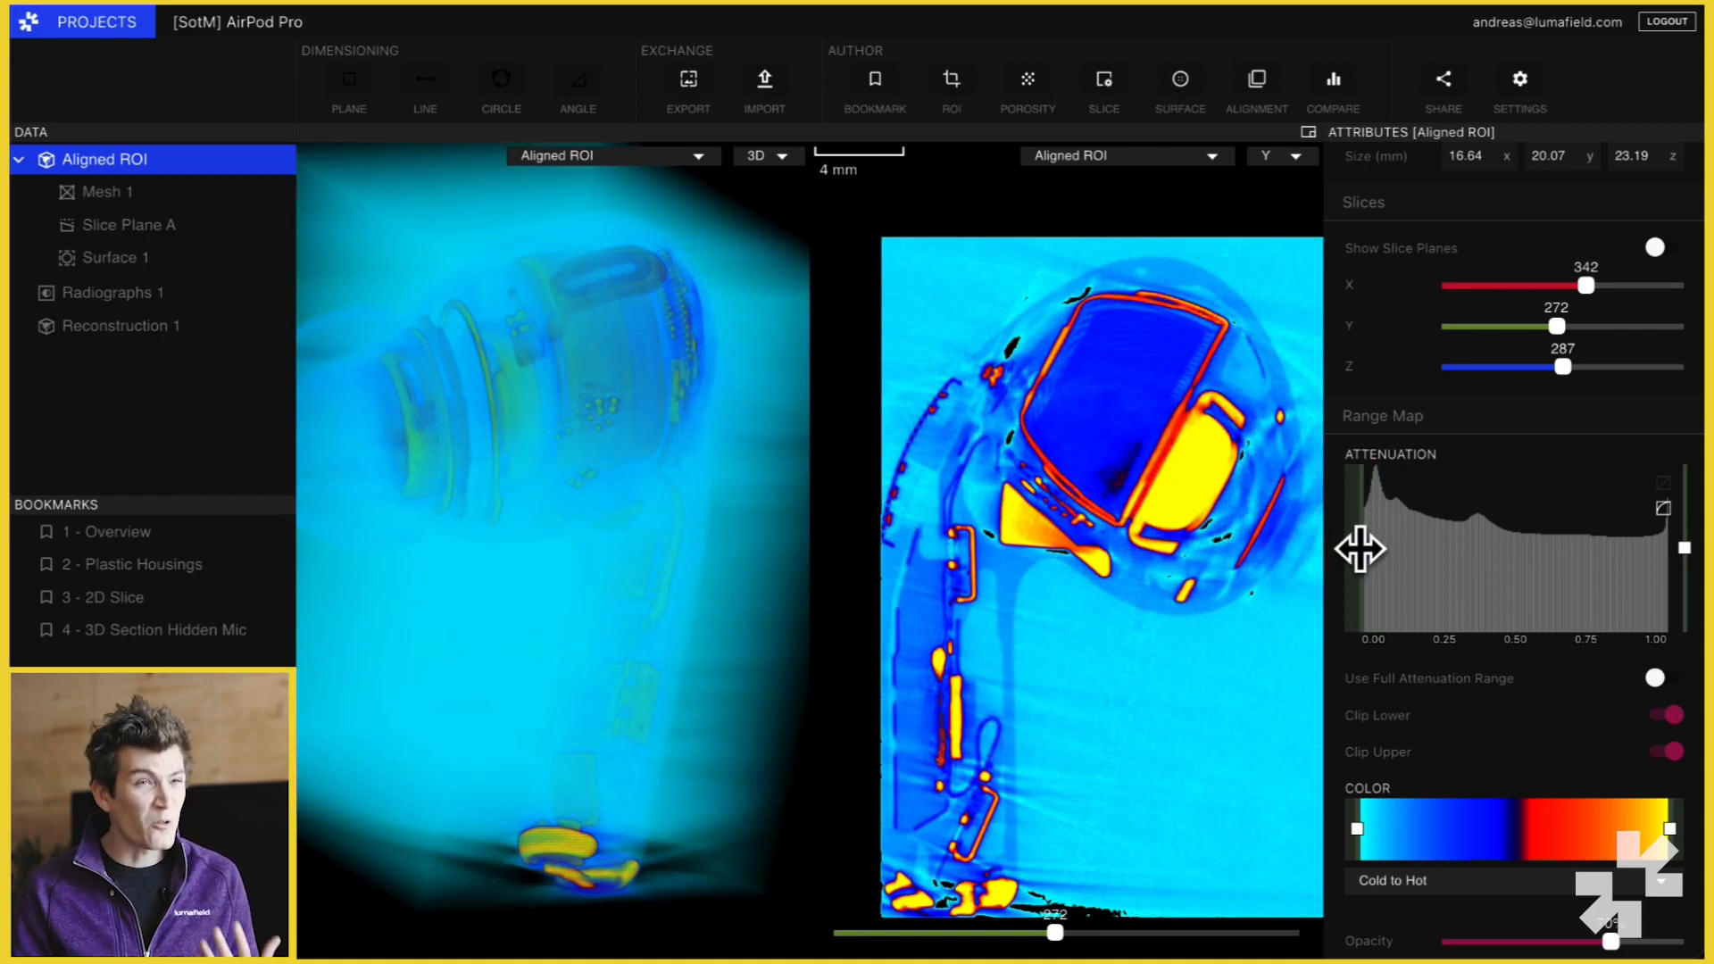
- Move the Y slice to about position 280 before adding Slice Plane B
left_click_drag(1055, 932, 1061, 931)
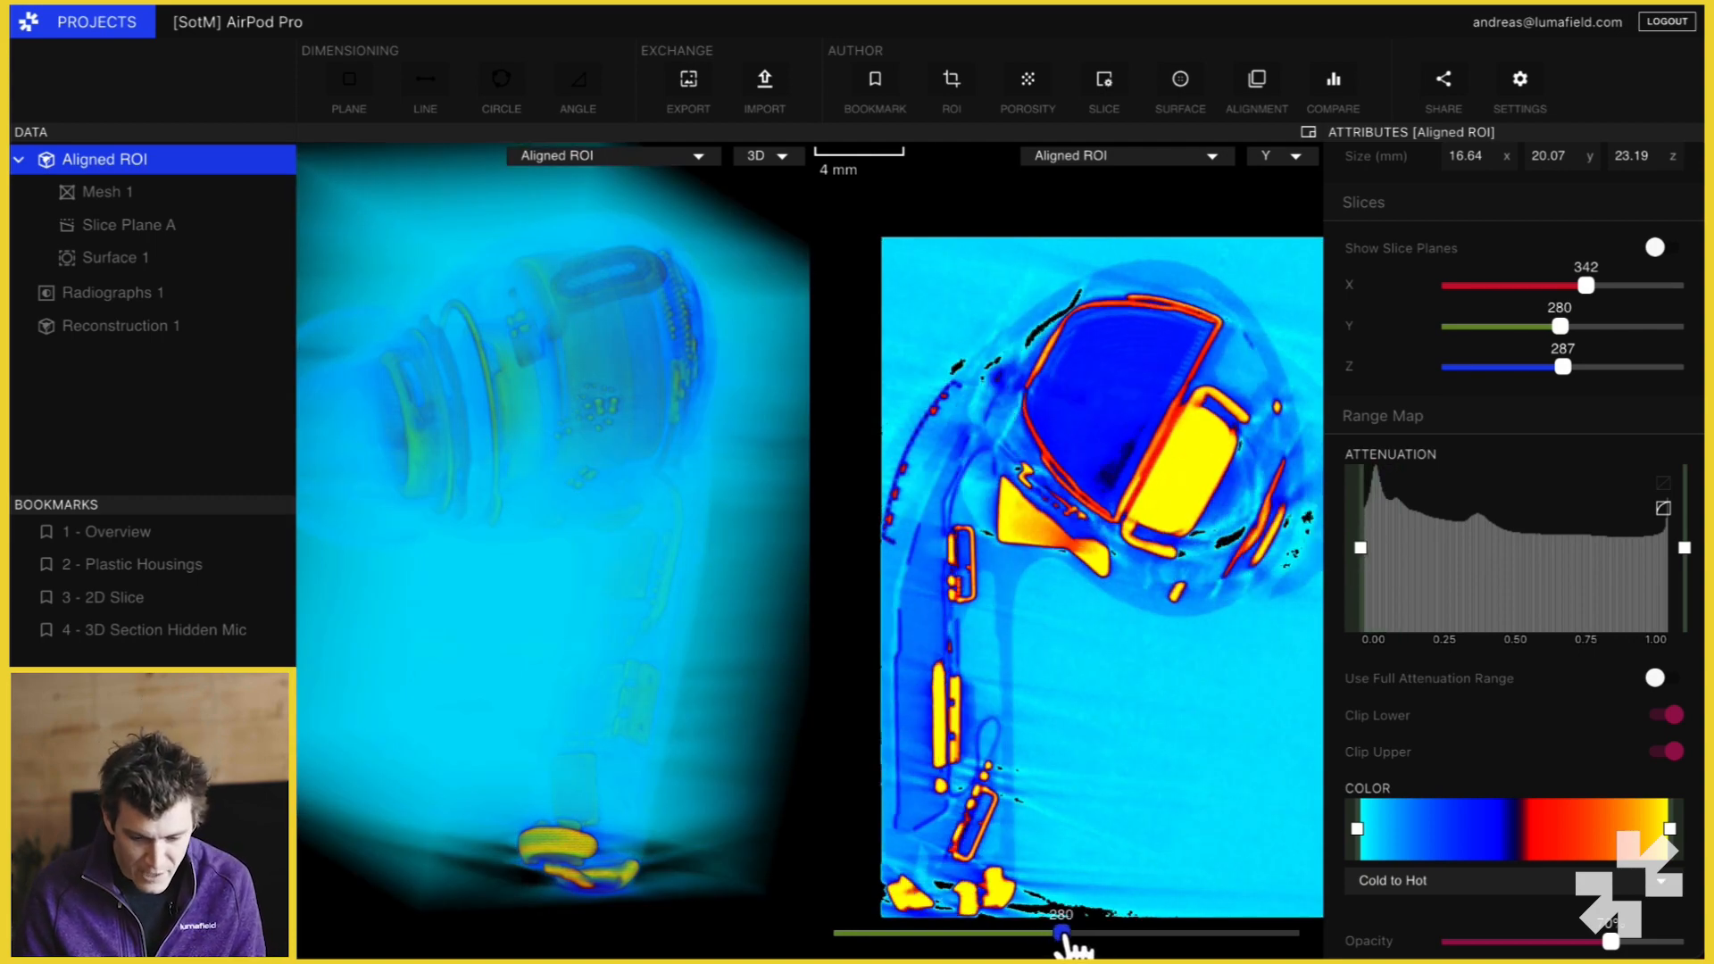
left_click_drag(1062, 934, 996, 933)
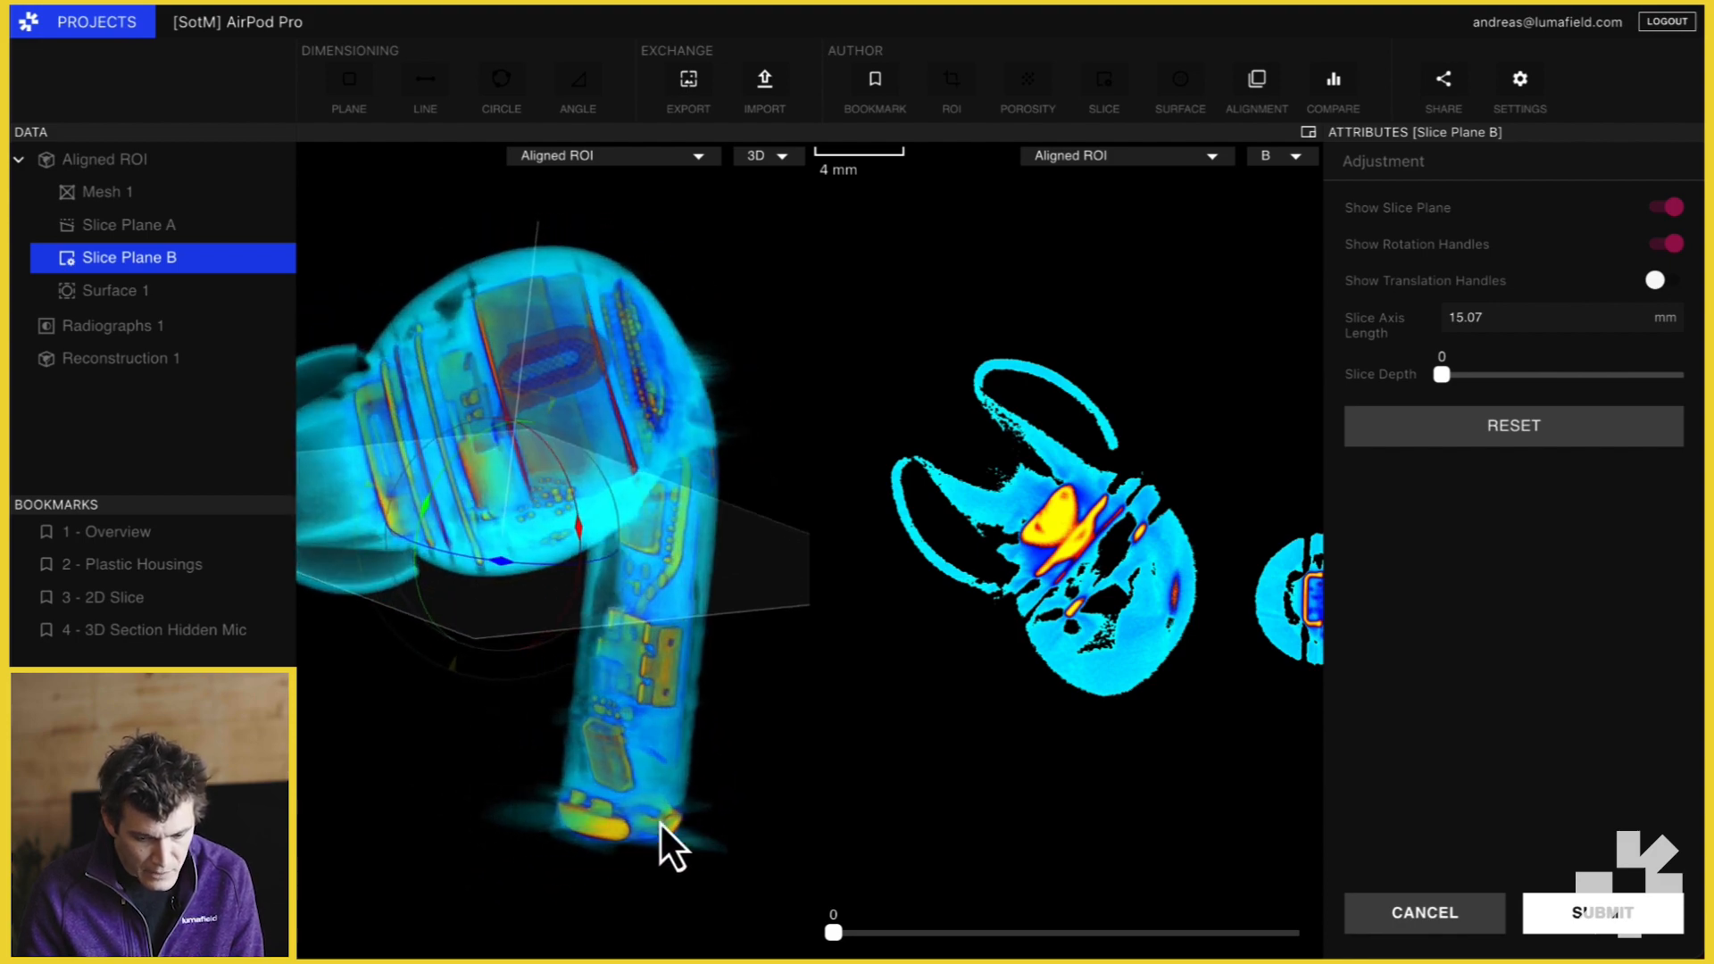
- Push Slice Plane B to depths 218 and 299, then bring the slice depth back down to 2
left_click_drag(834, 932, 900, 932)
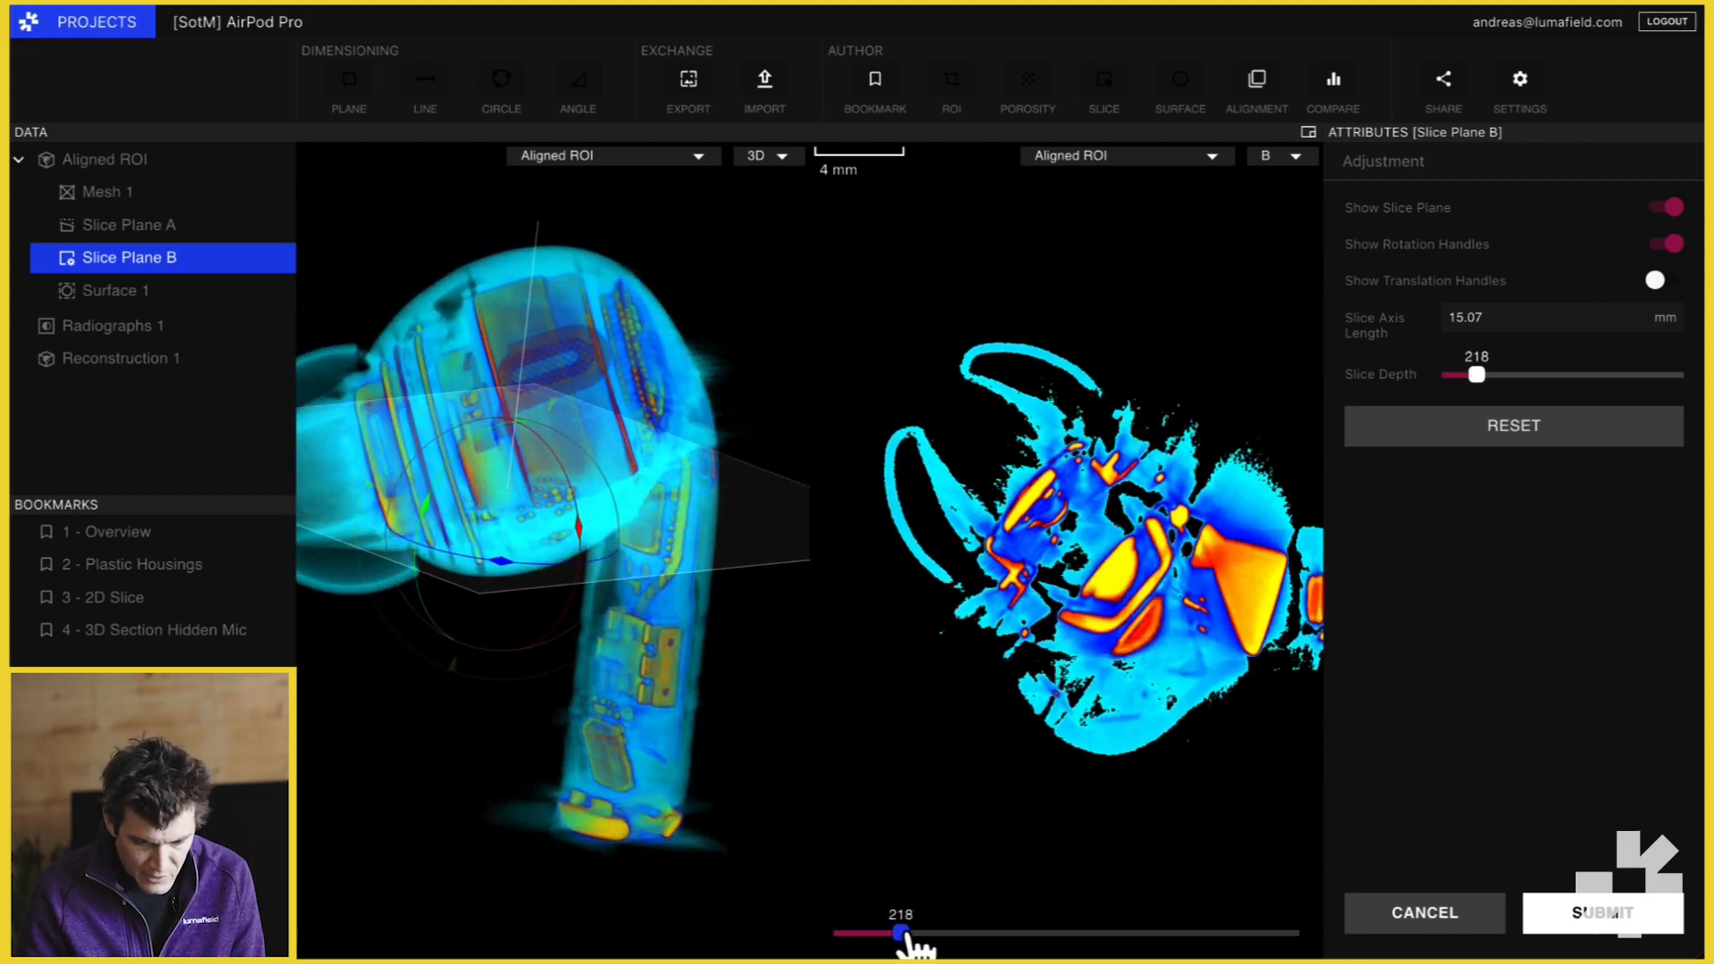
left_click_drag(902, 932, 943, 932)
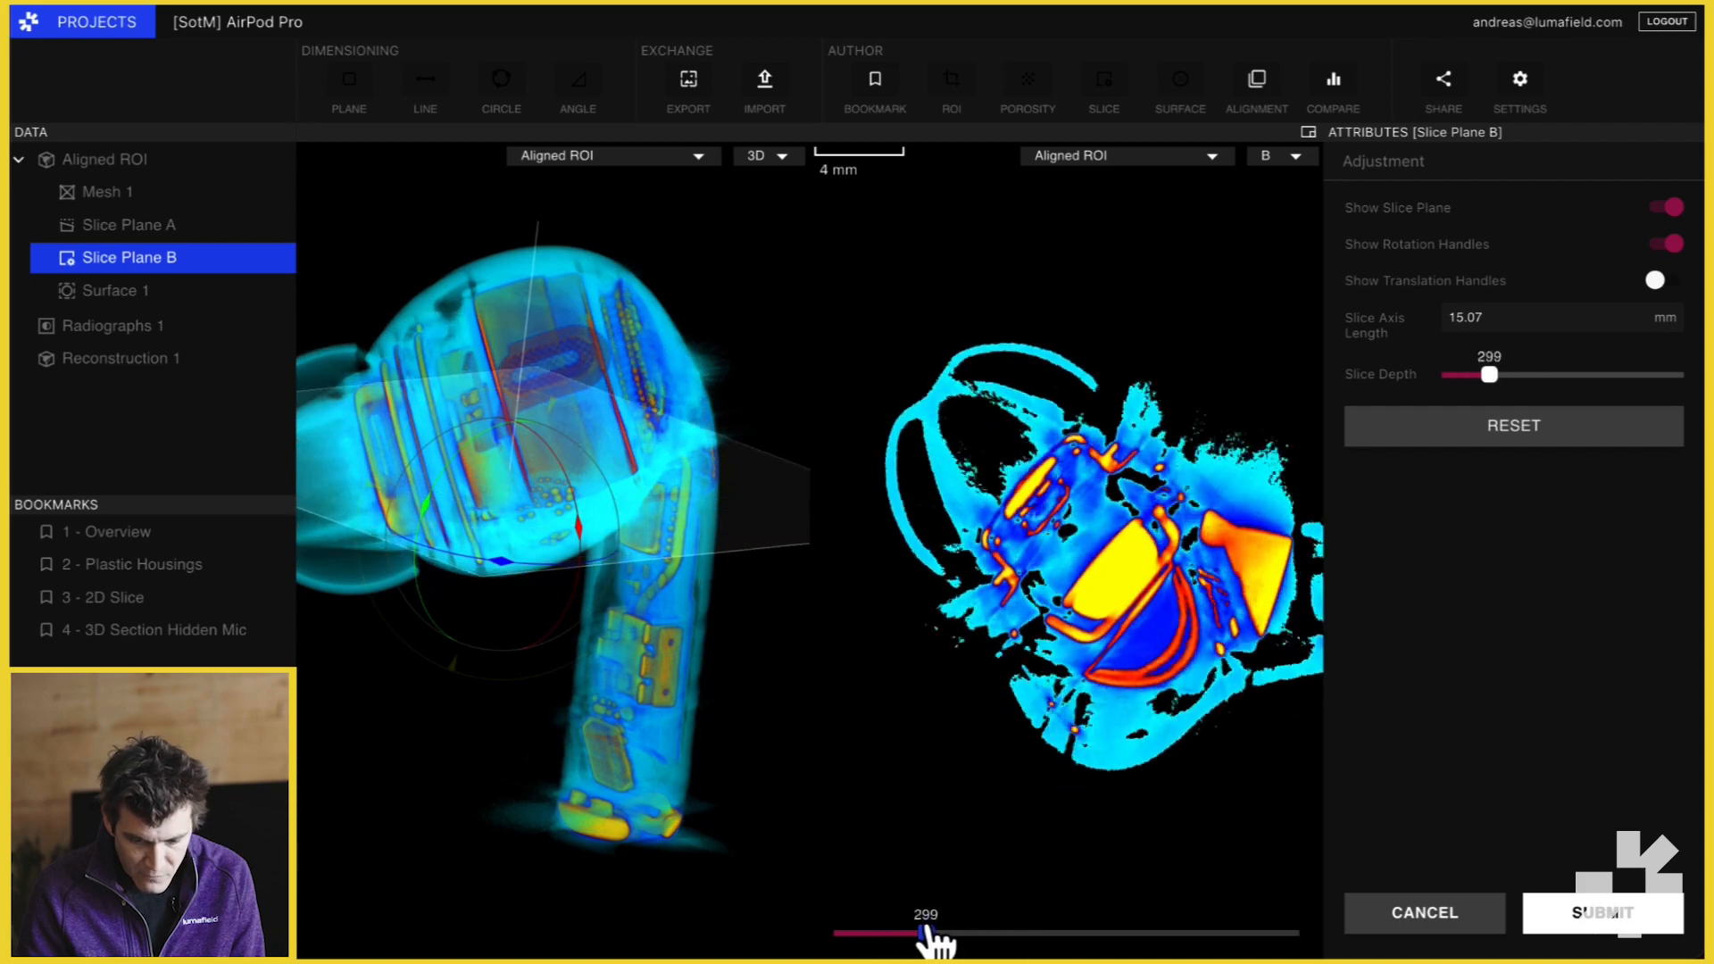
left_click_drag(926, 932, 868, 932)
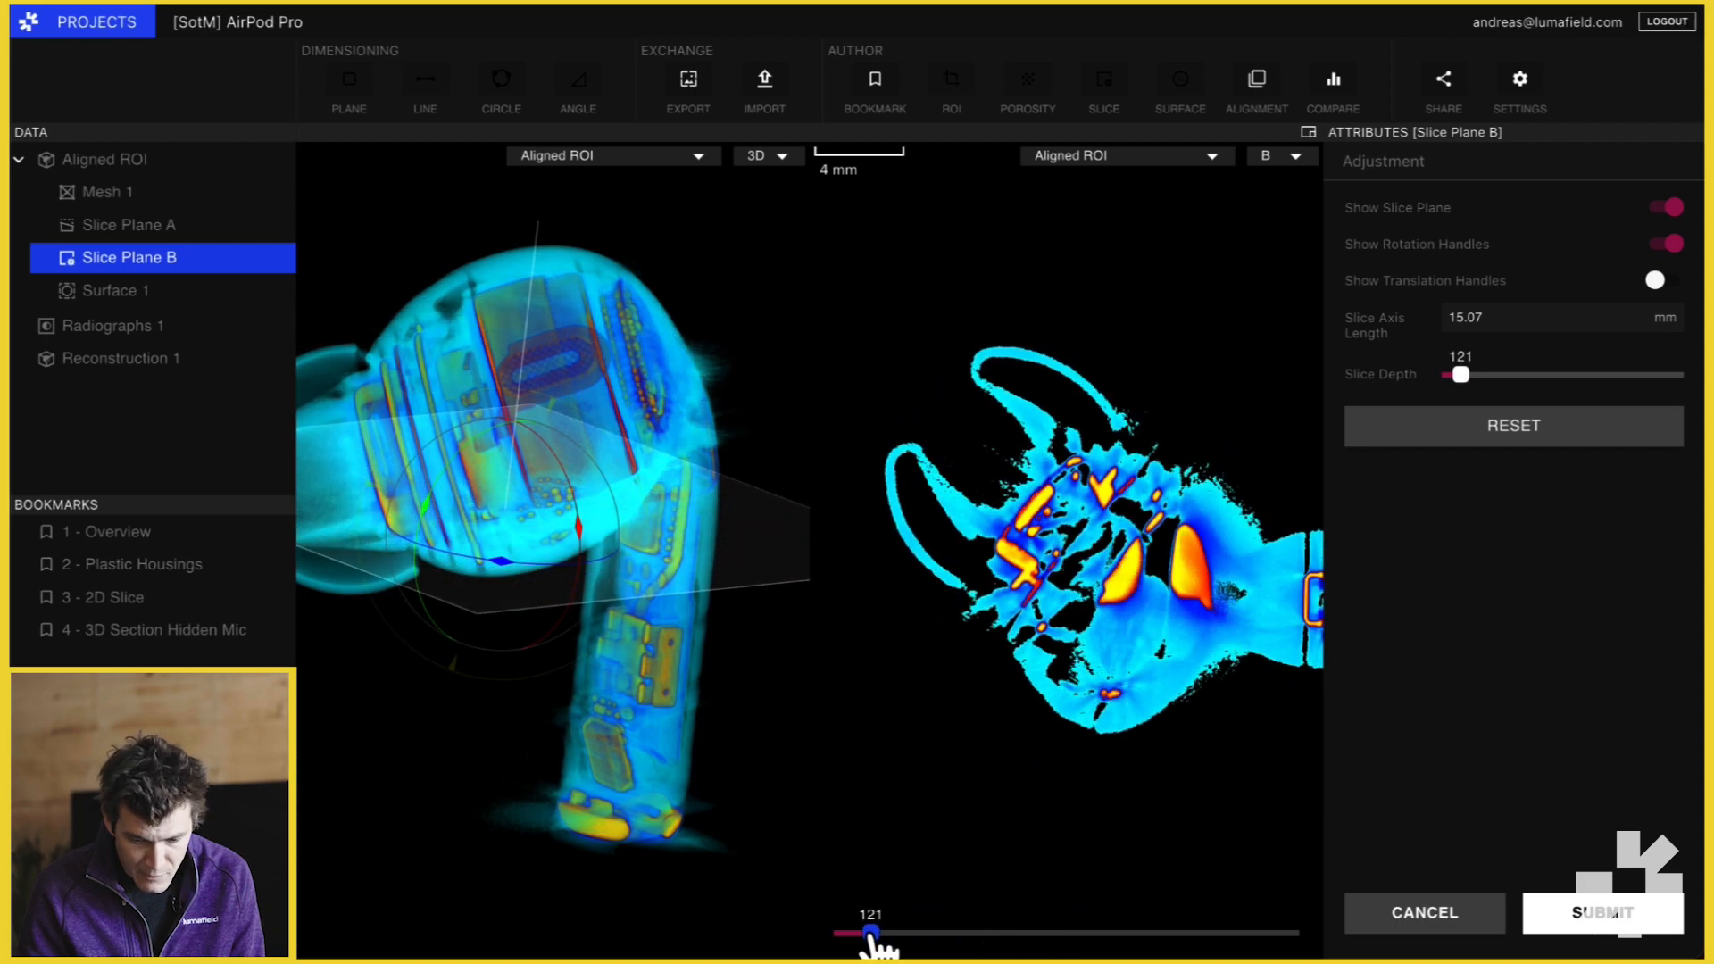
left_click_drag(866, 933, 834, 934)
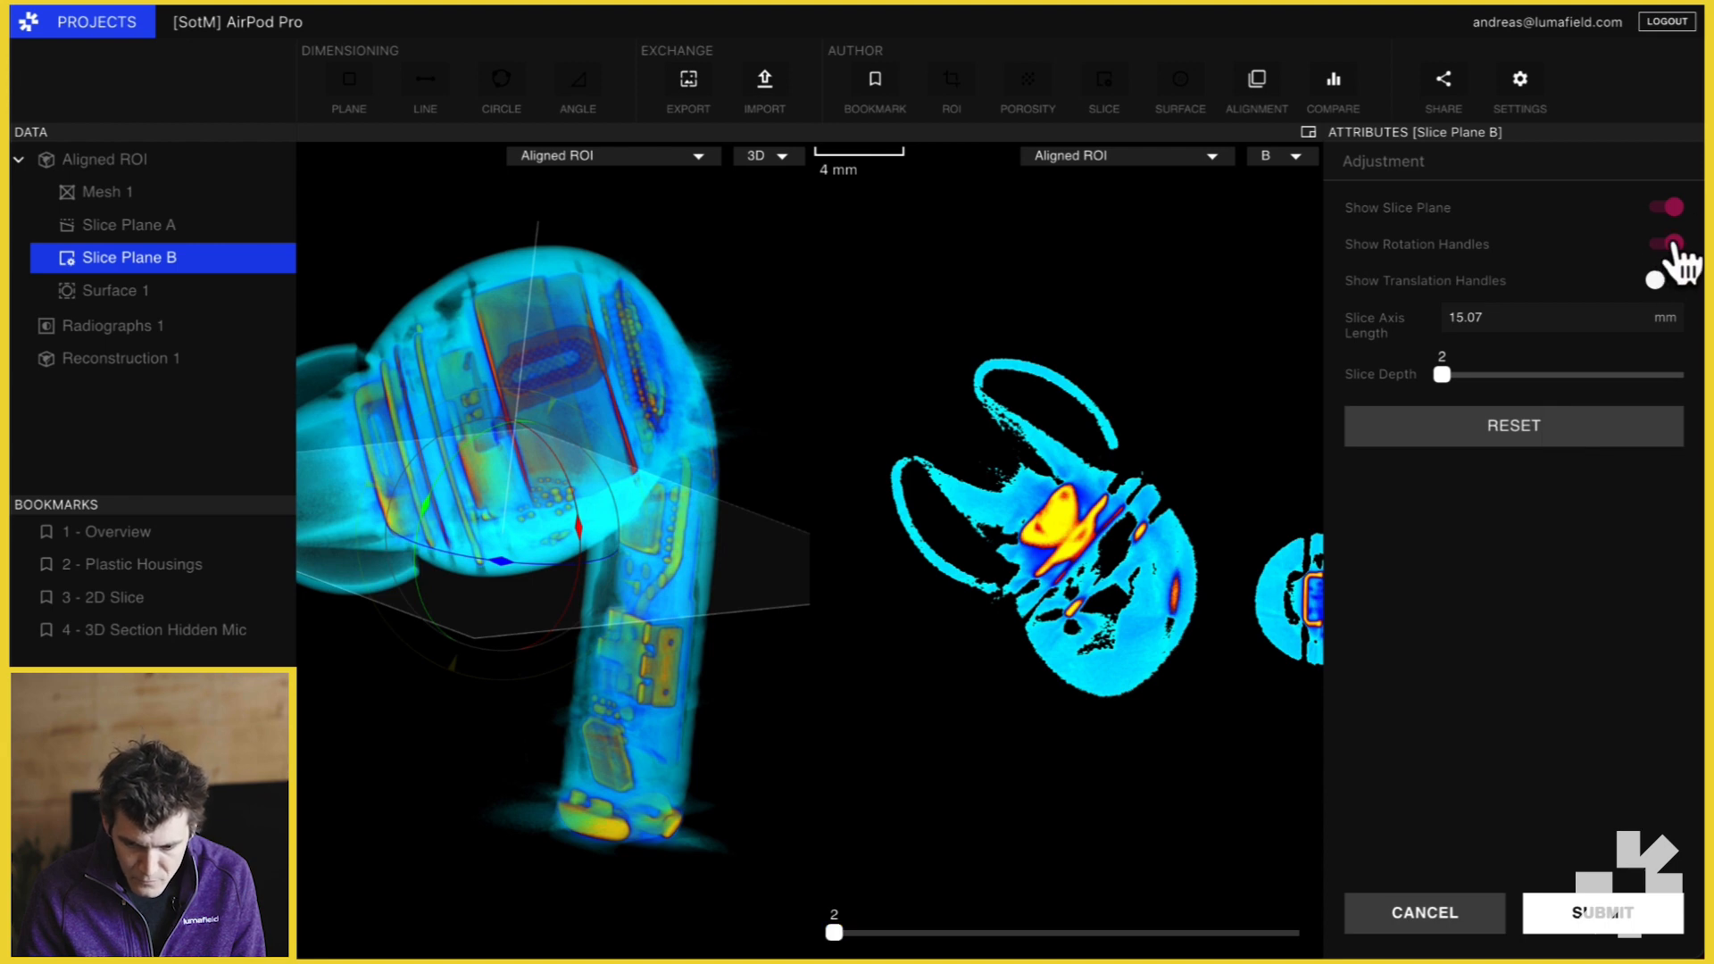
- With translation handles shown, slide the plane through the earbud head's square component at slice depth 0
left_click(1666, 245)
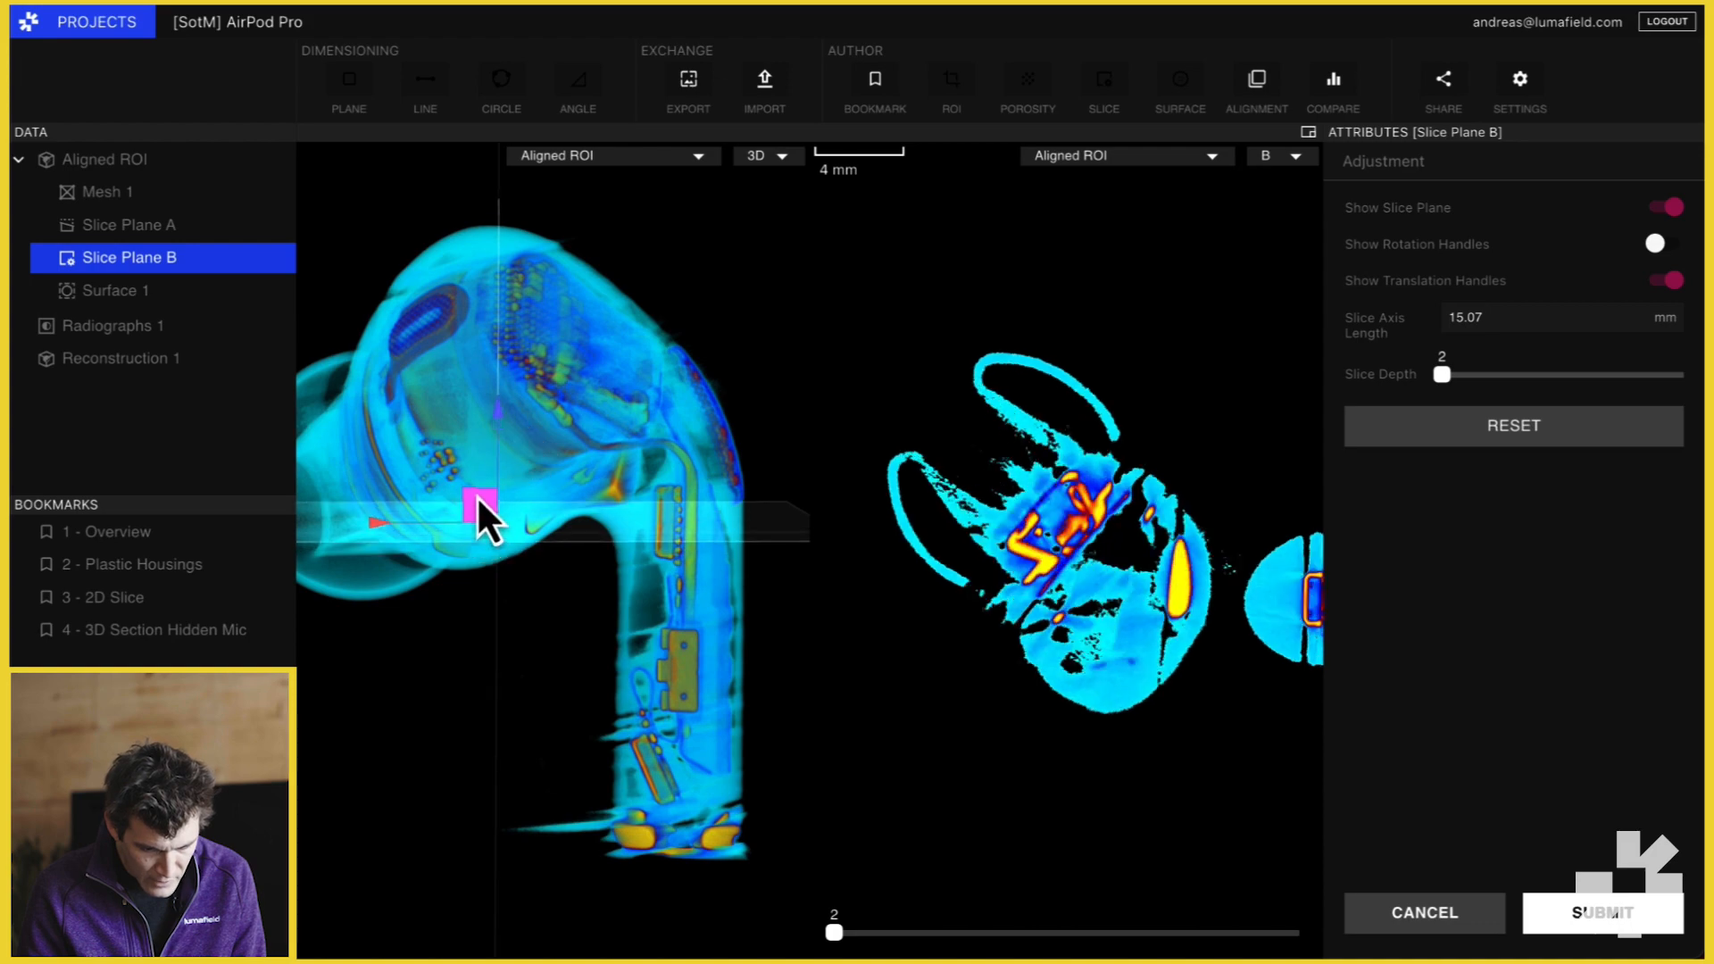
left_click_drag(480, 520, 557, 655)
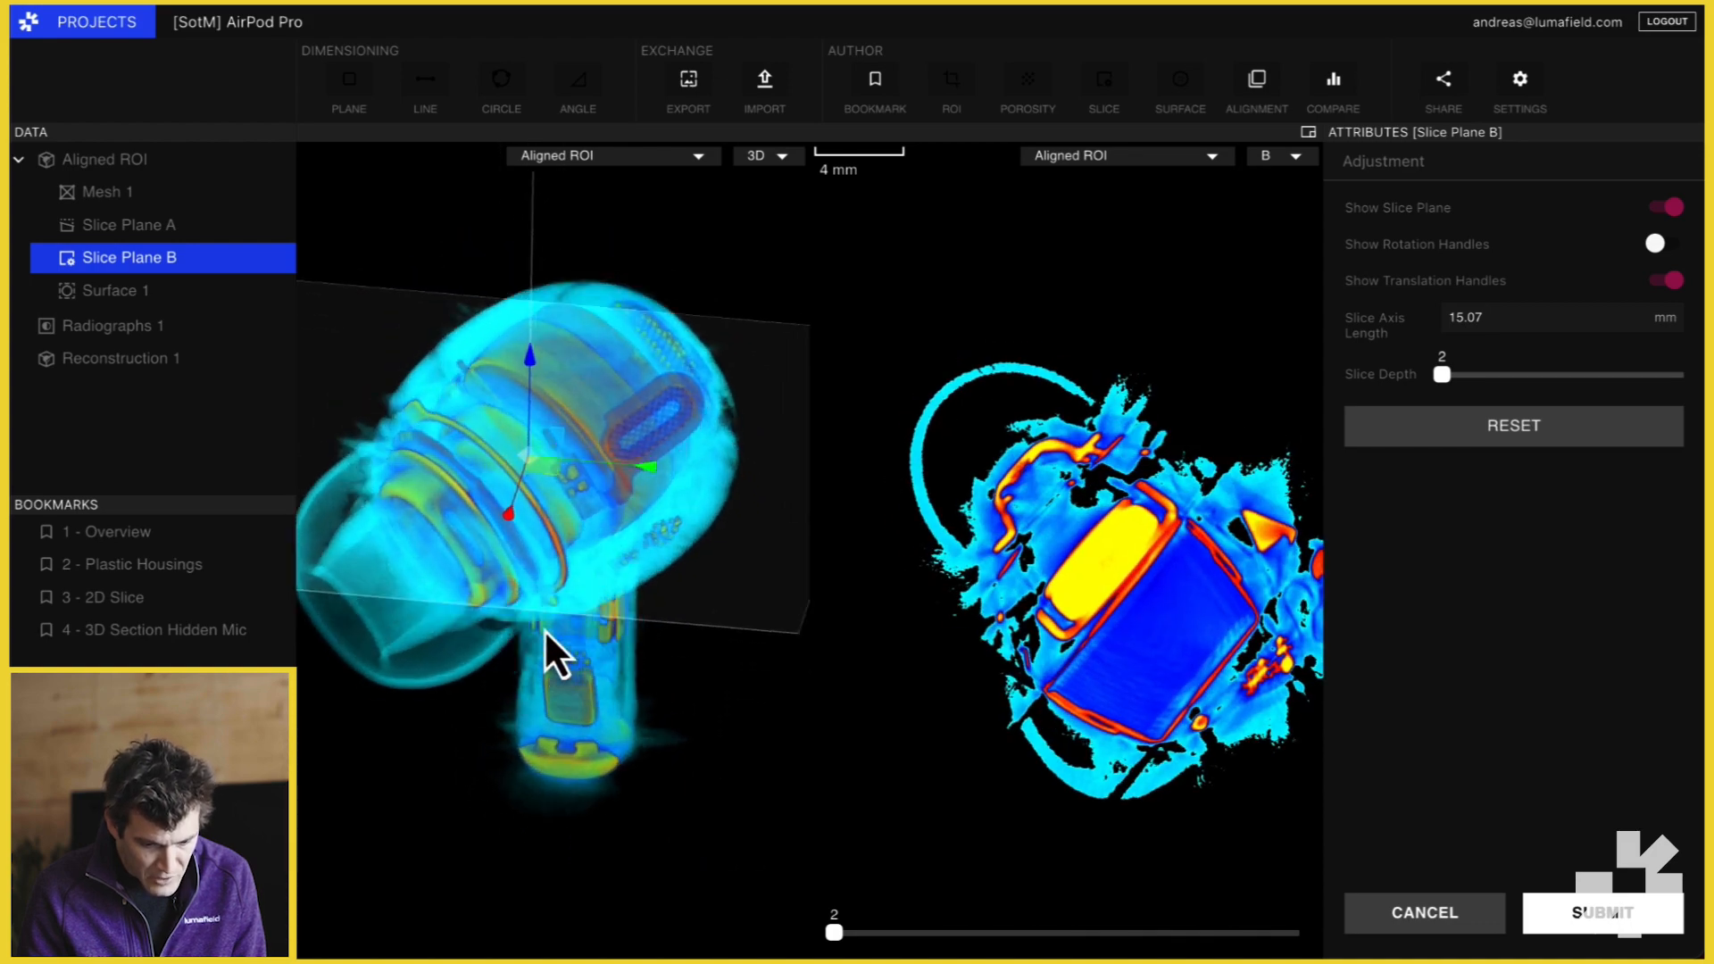
left_click_drag(557, 656, 563, 710)
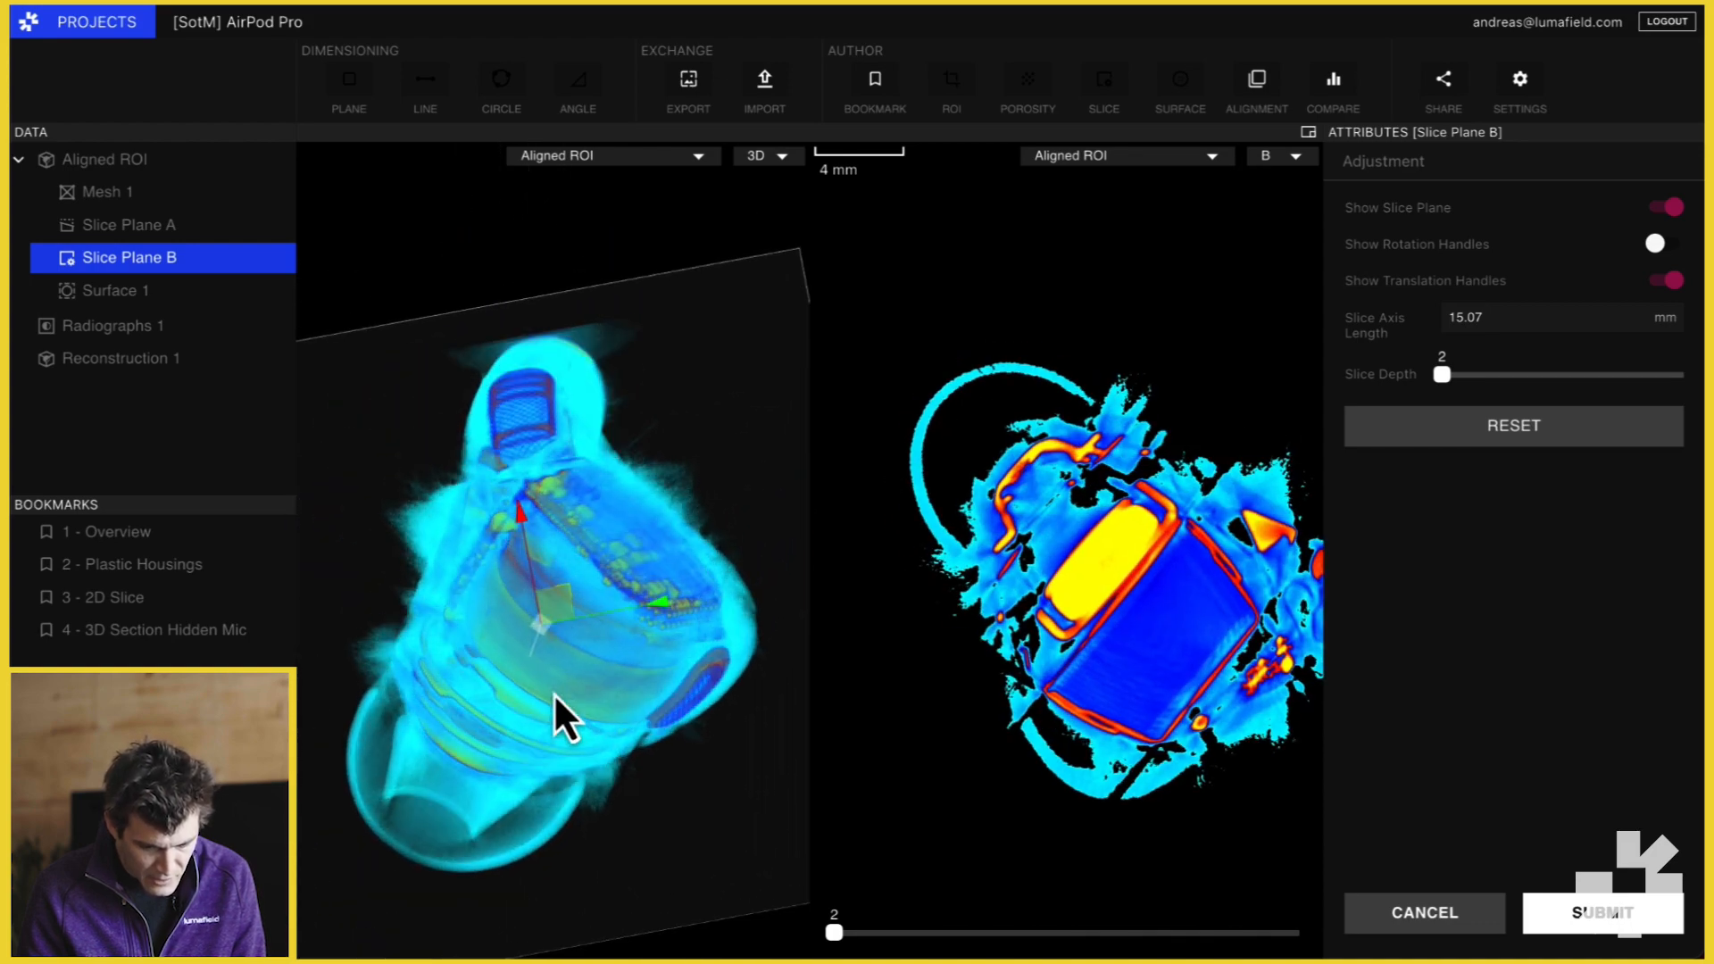
left_click_drag(568, 716, 649, 716)
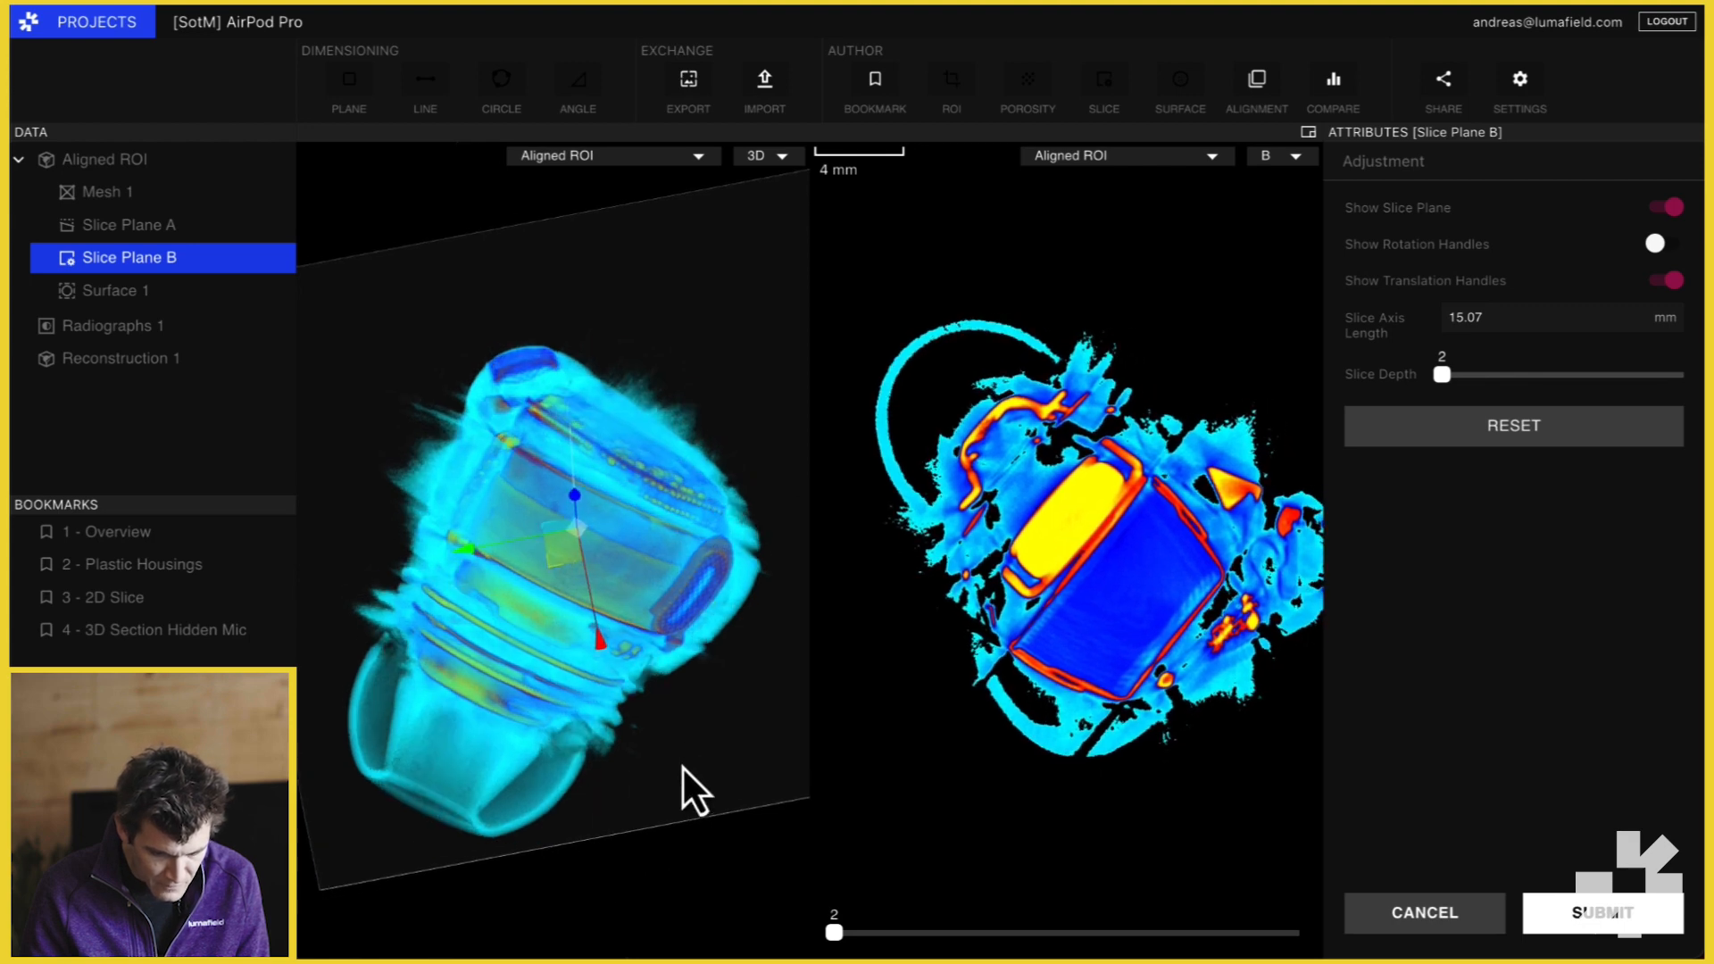
left_click_drag(694, 788, 634, 742)
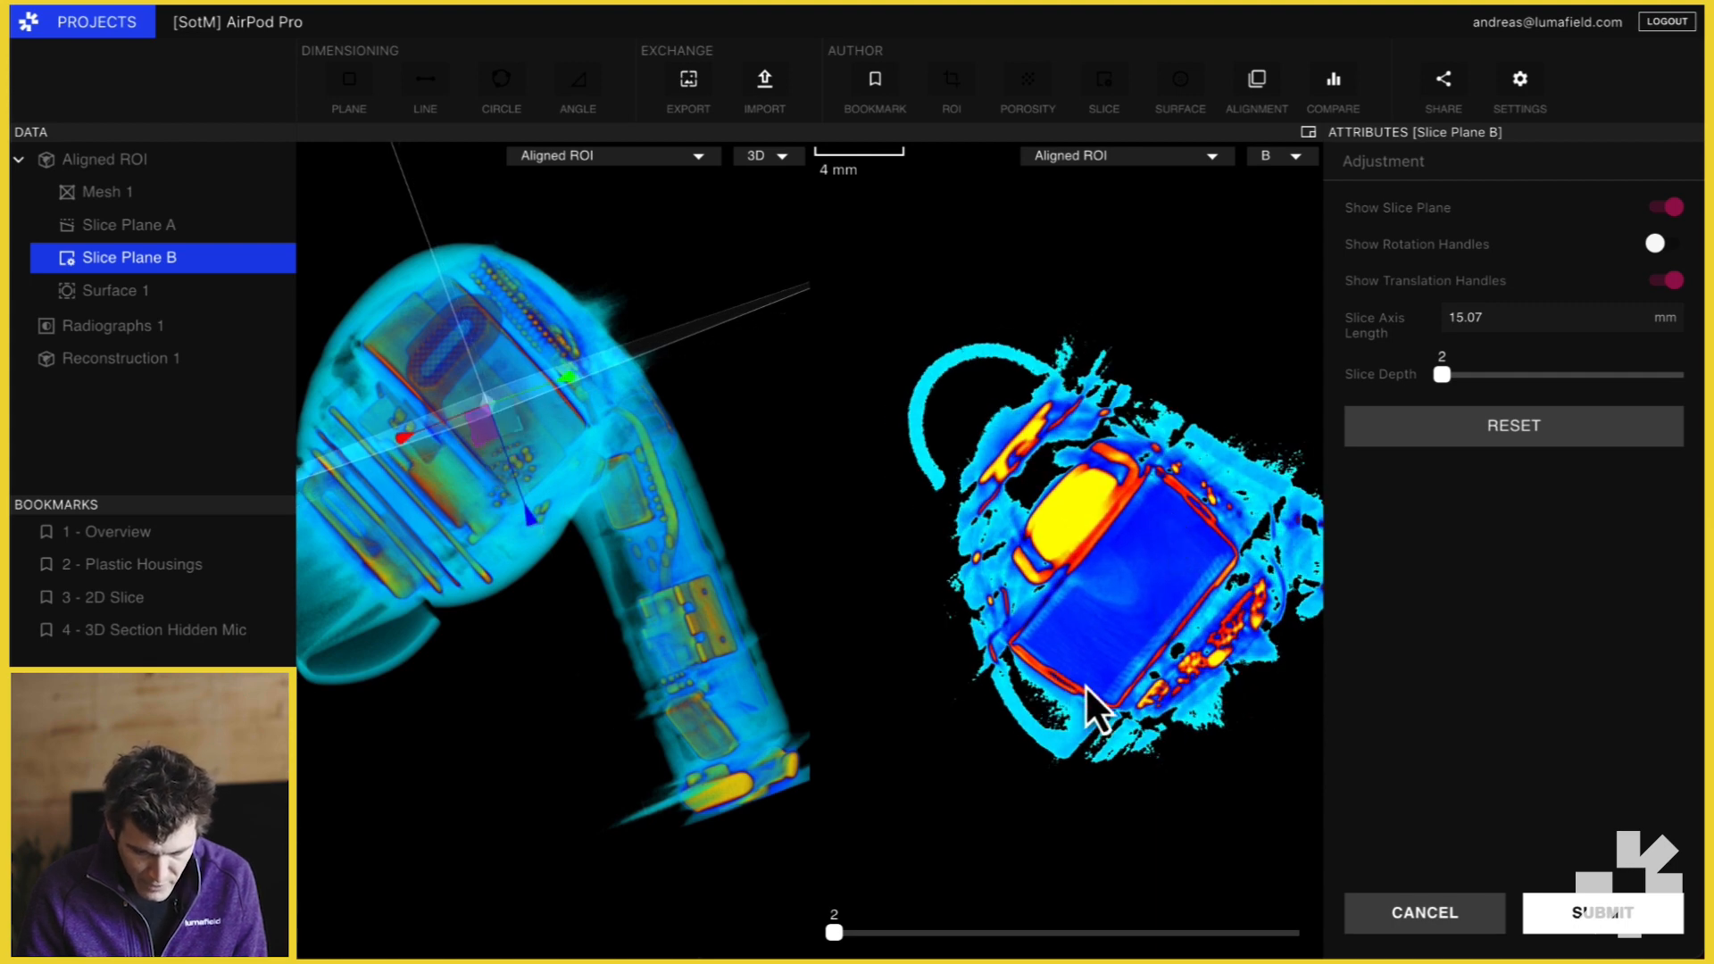
left_click_drag(833, 932, 835, 932)
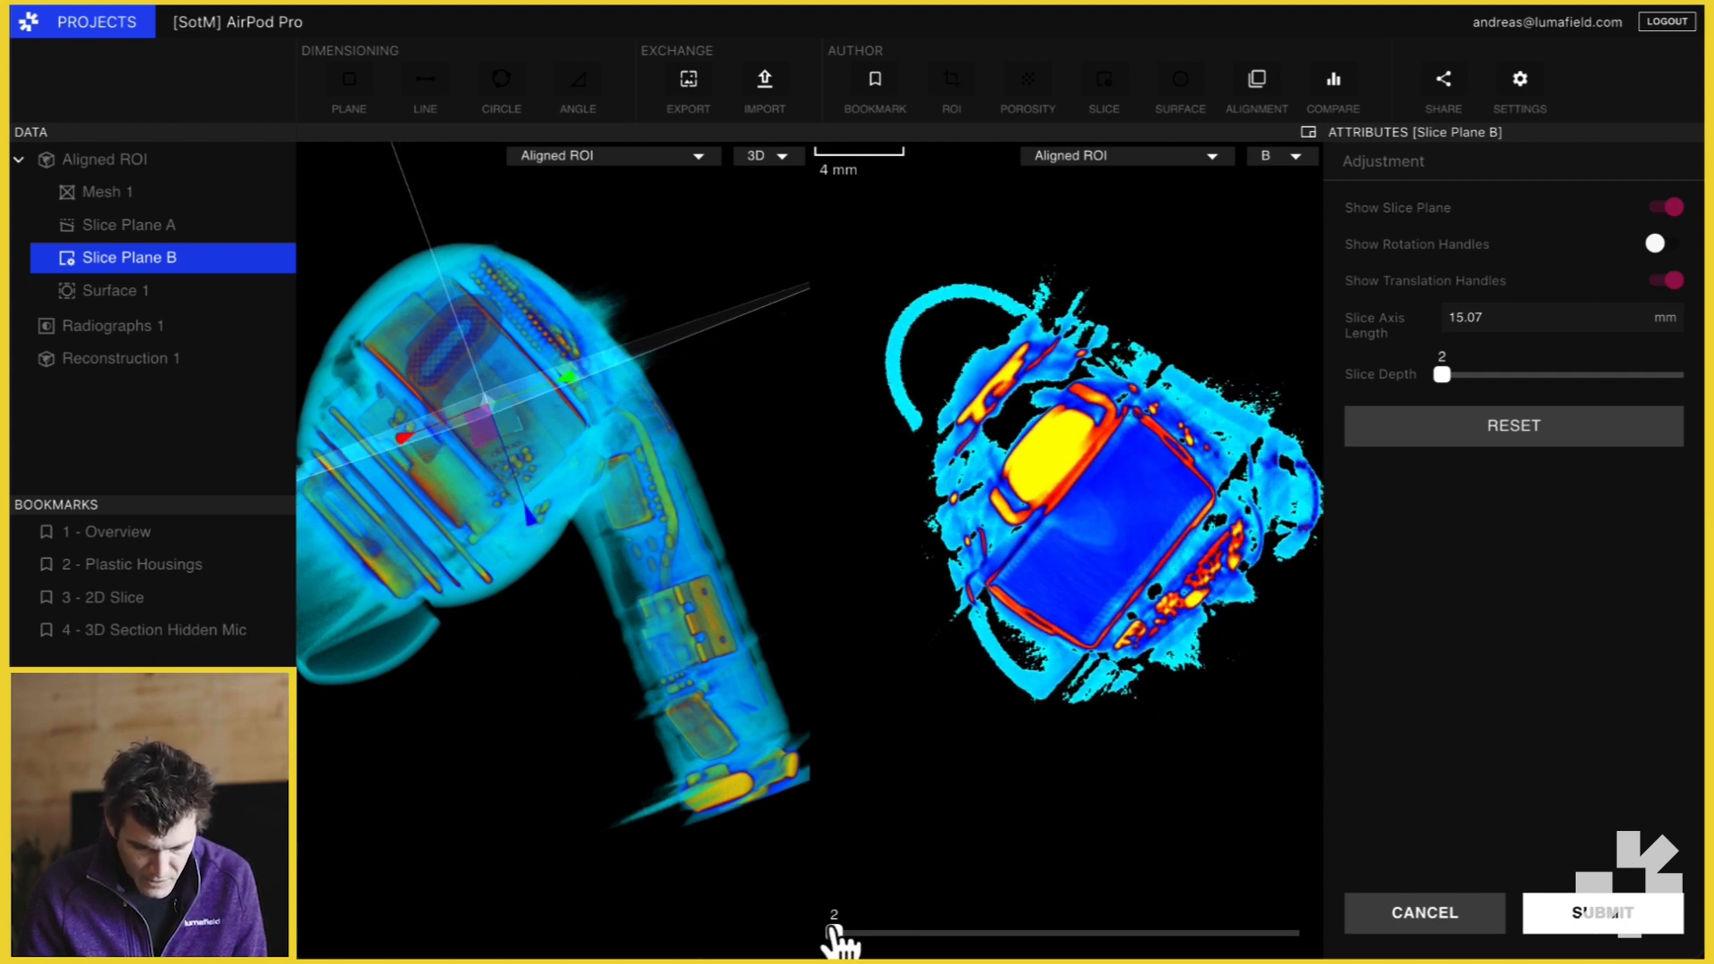
left_click_drag(835, 932, 830, 932)
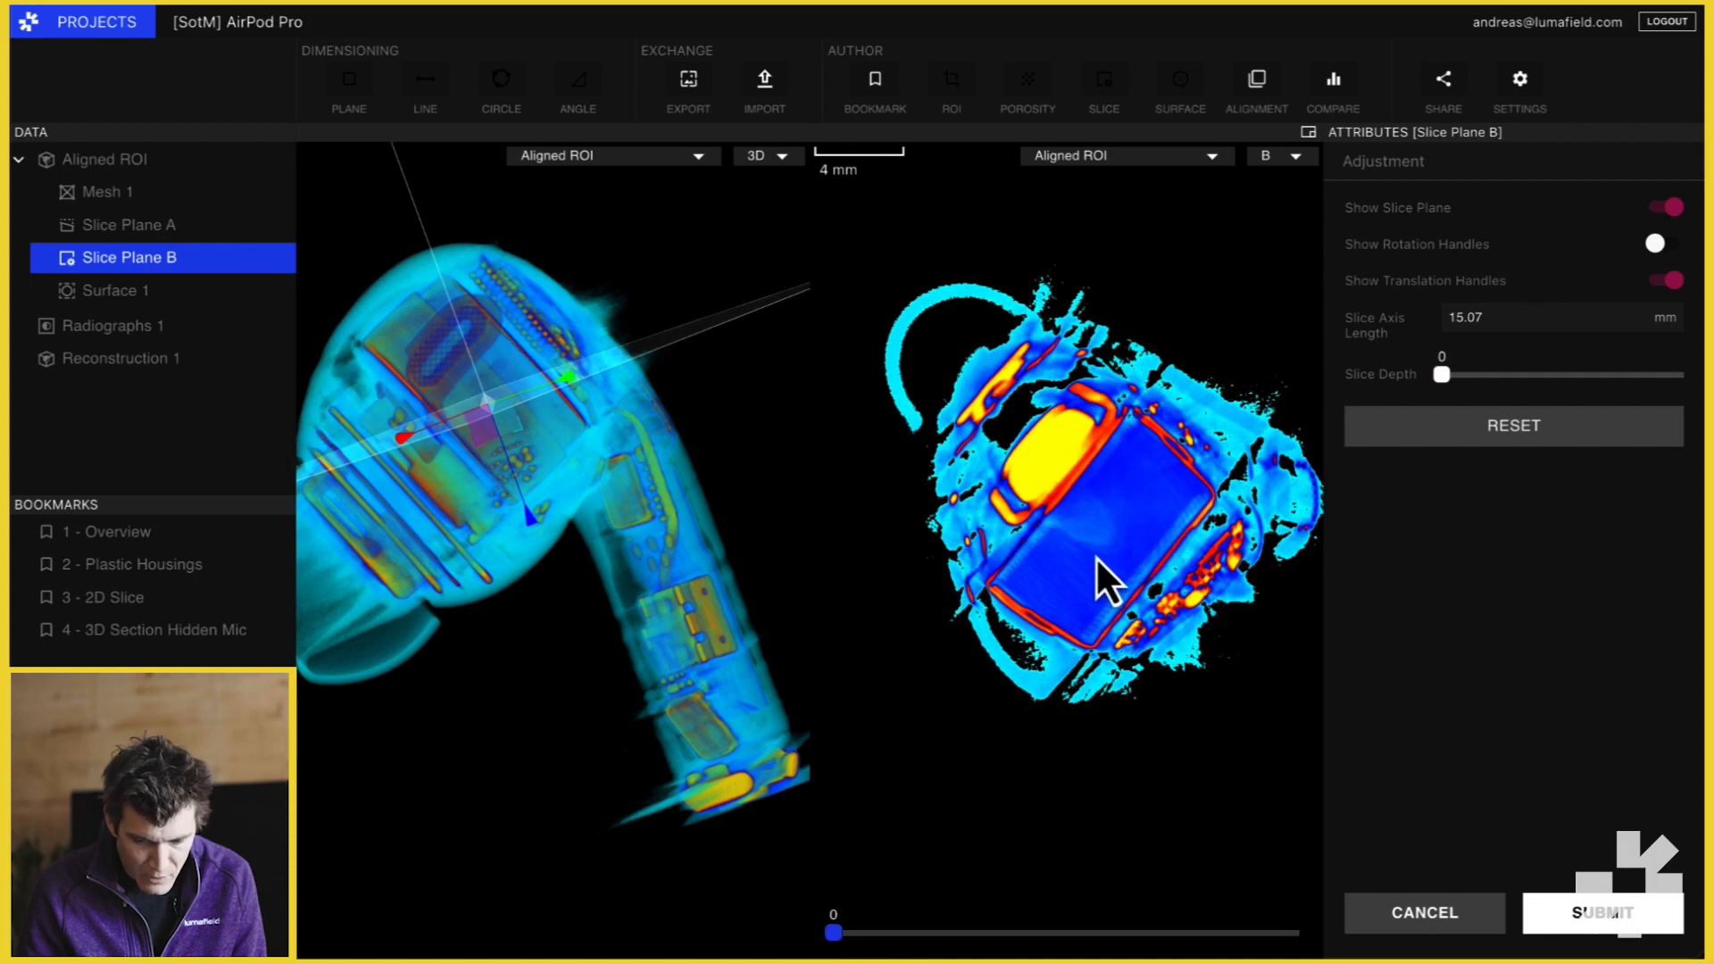
mouse_move(1149, 513)
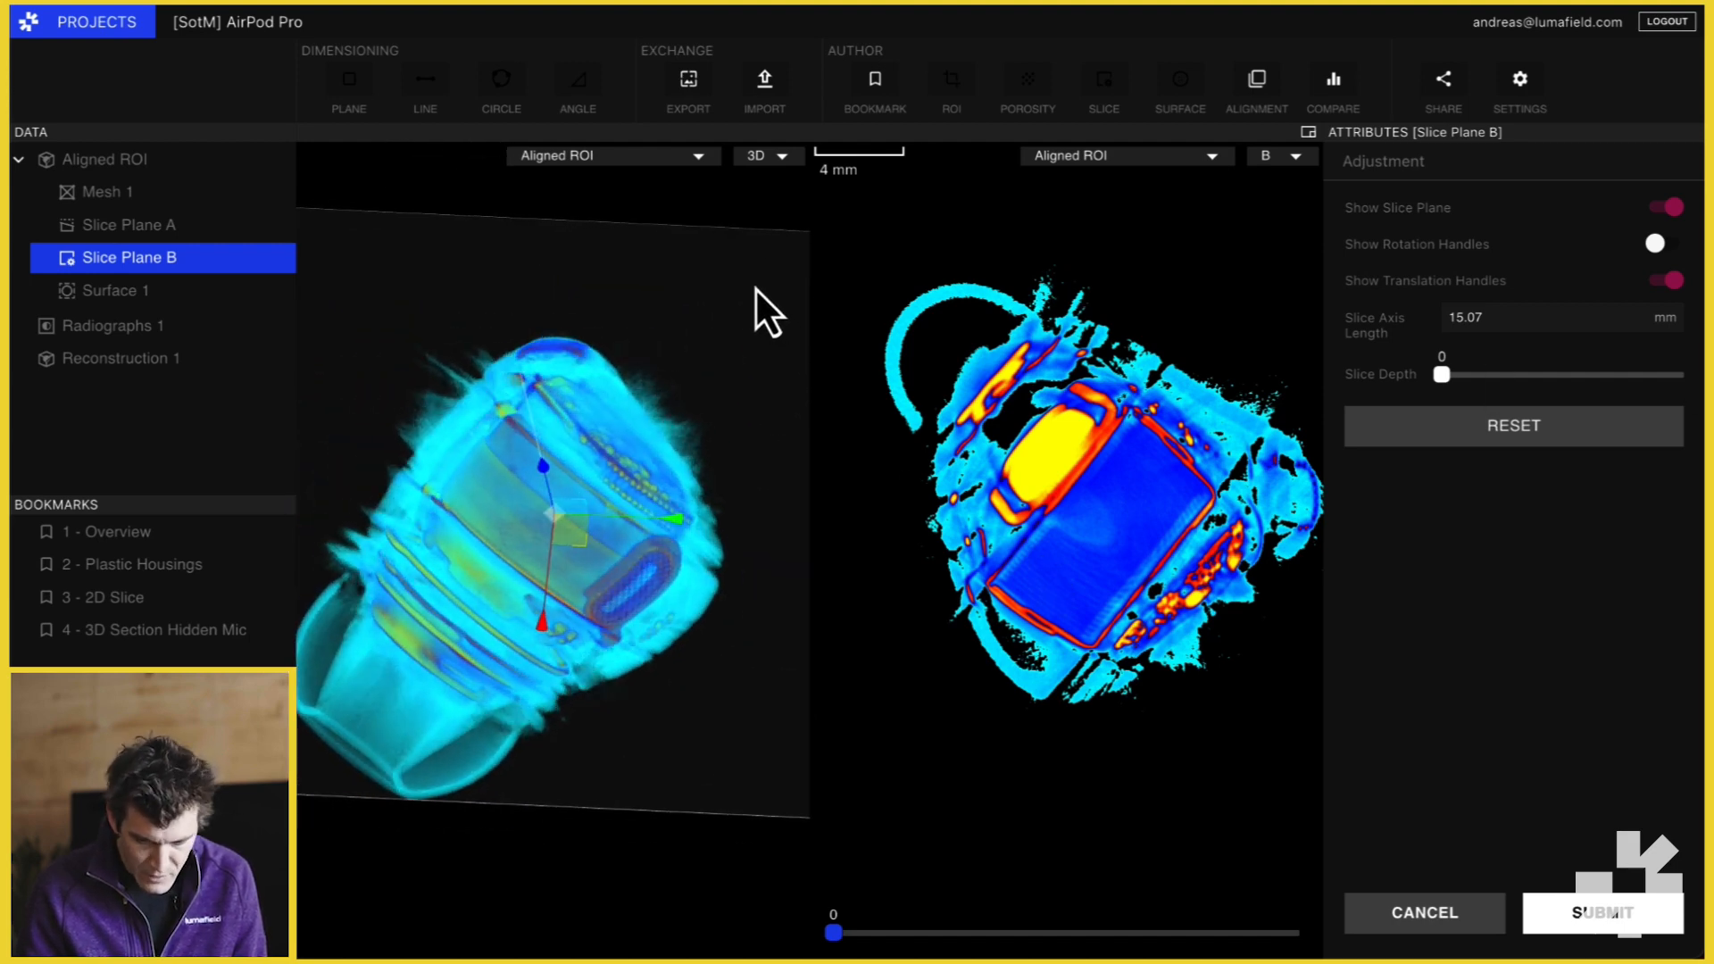
- With rotation handles shown, tilt Slice Plane B to cut across the round driver with its red ring
left_click(1664, 244)
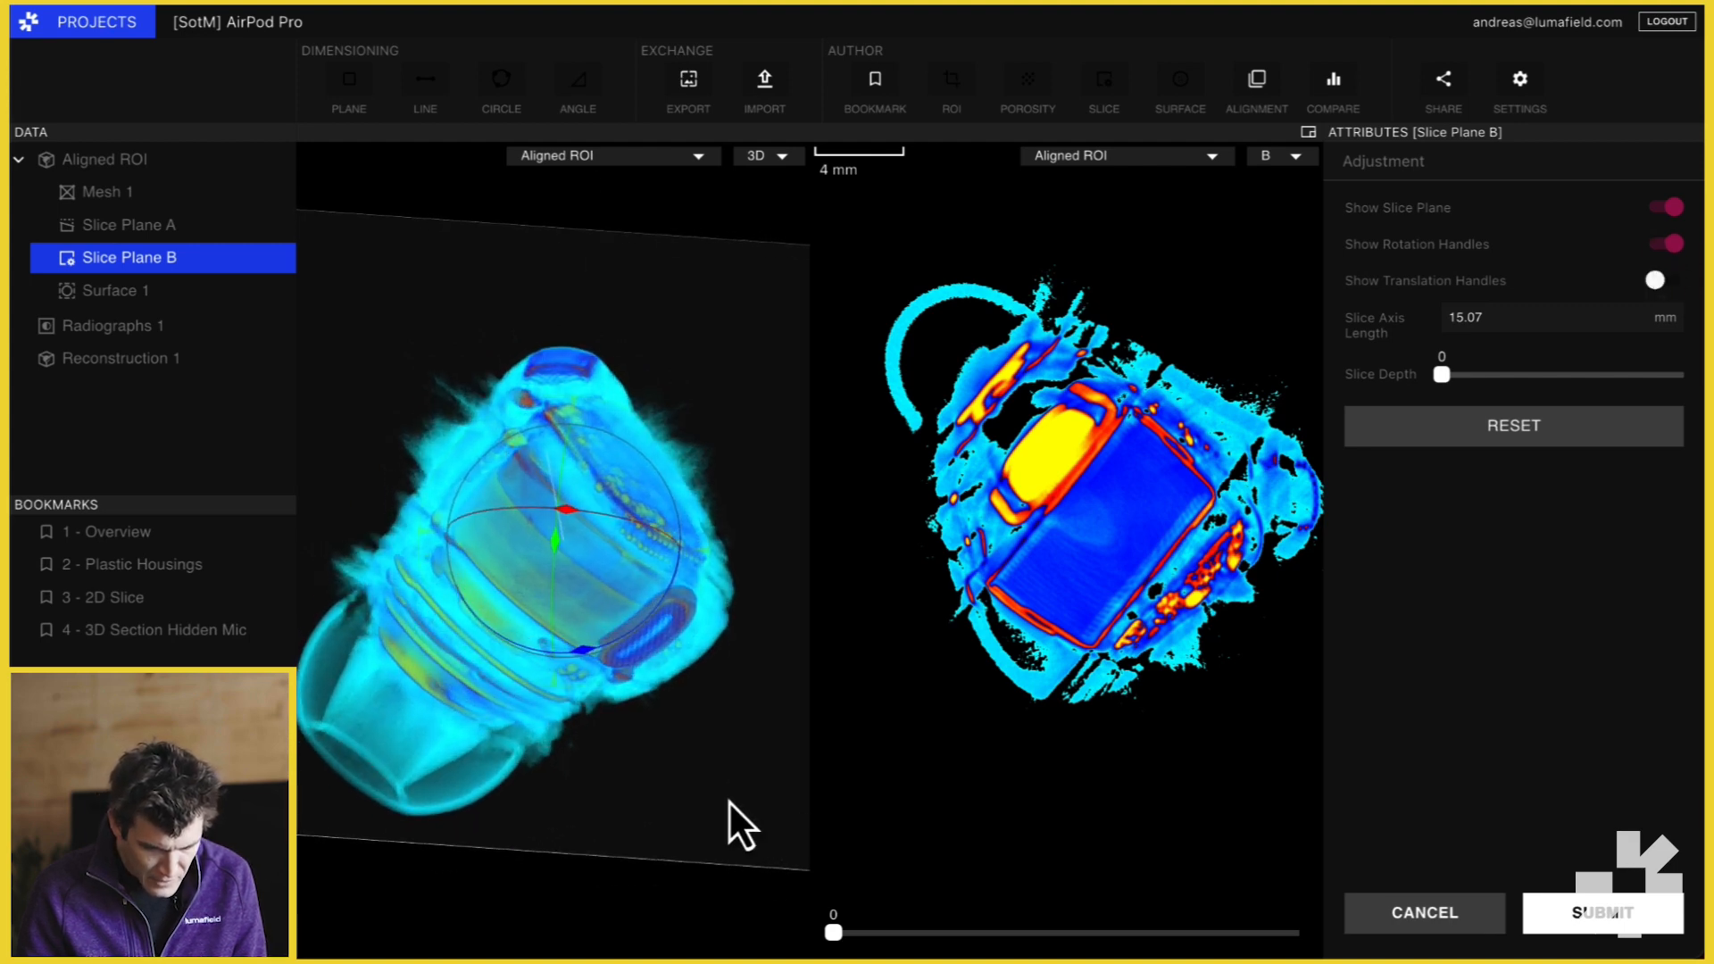
left_click_drag(743, 814, 696, 410)
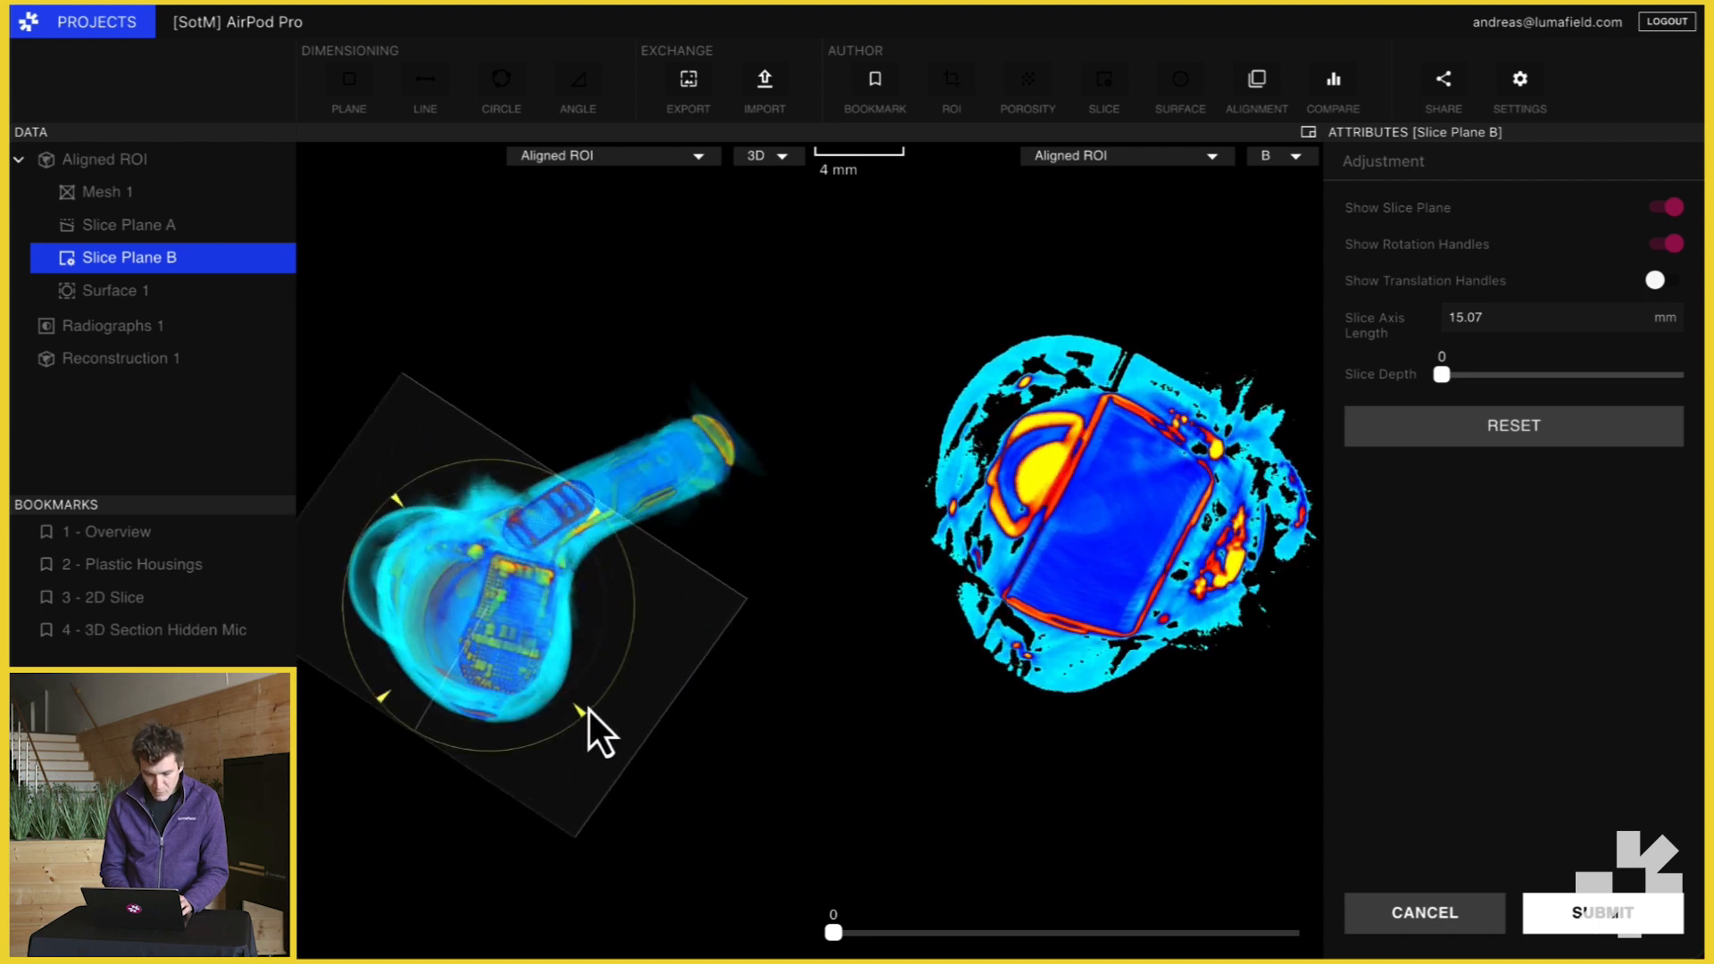
left_click_drag(601, 732, 689, 798)
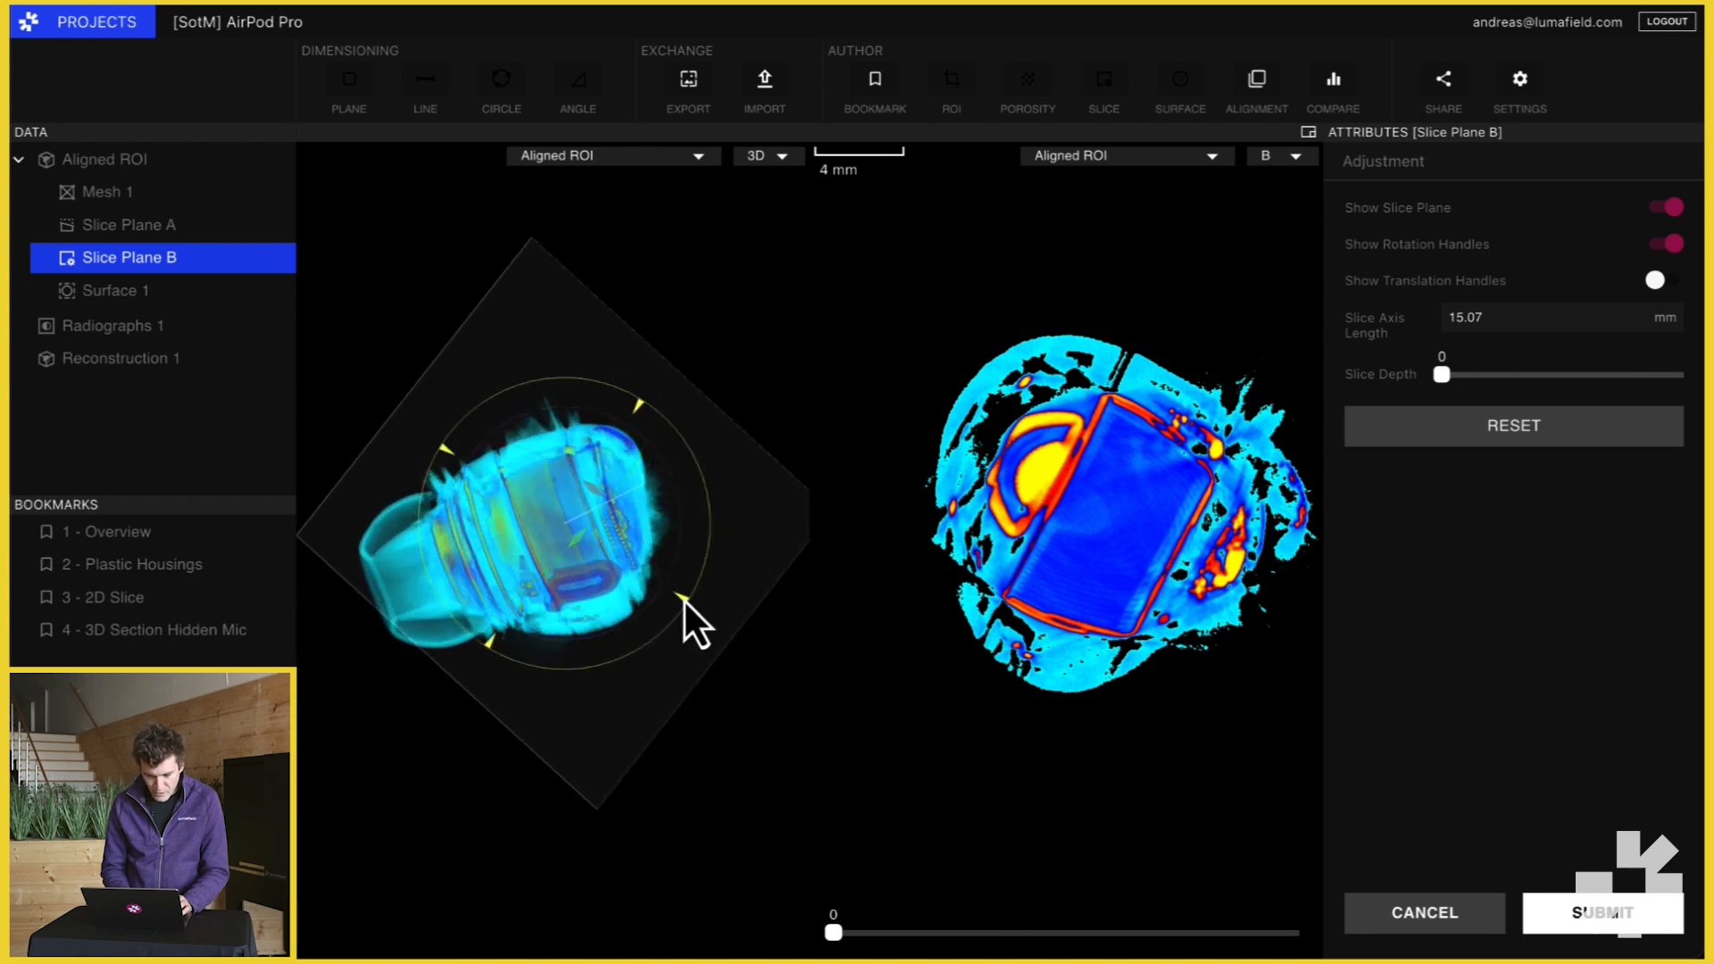
left_click_drag(695, 628, 655, 825)
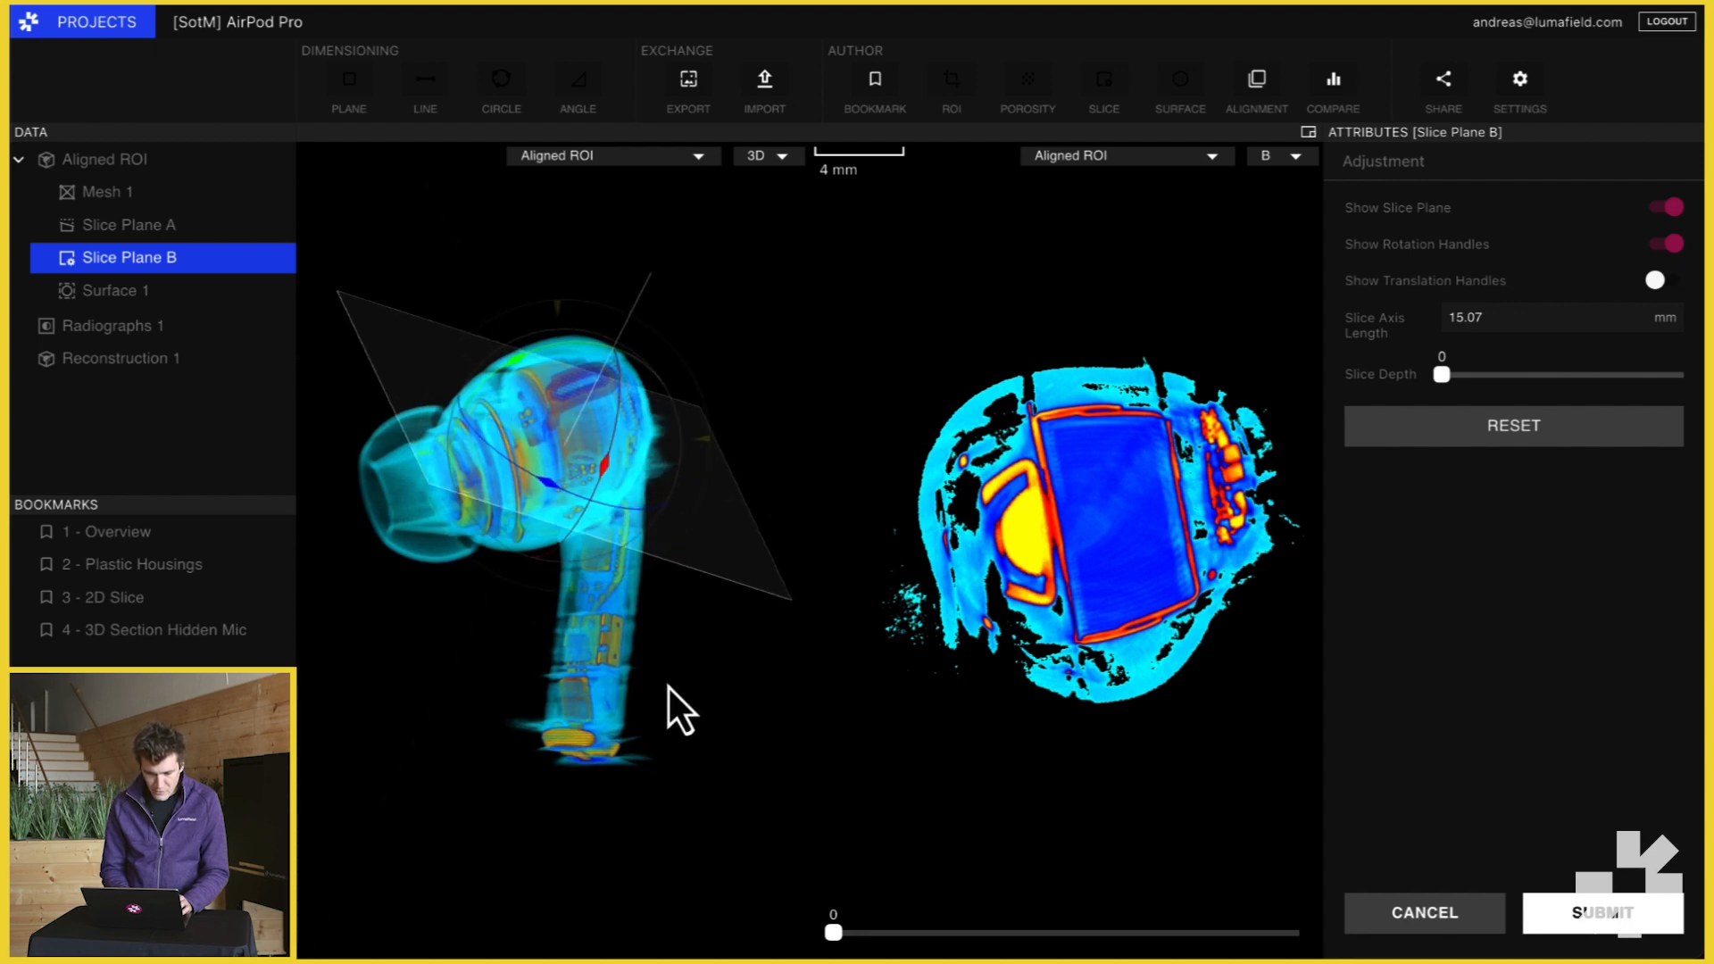
left_click_drag(678, 705, 661, 726)
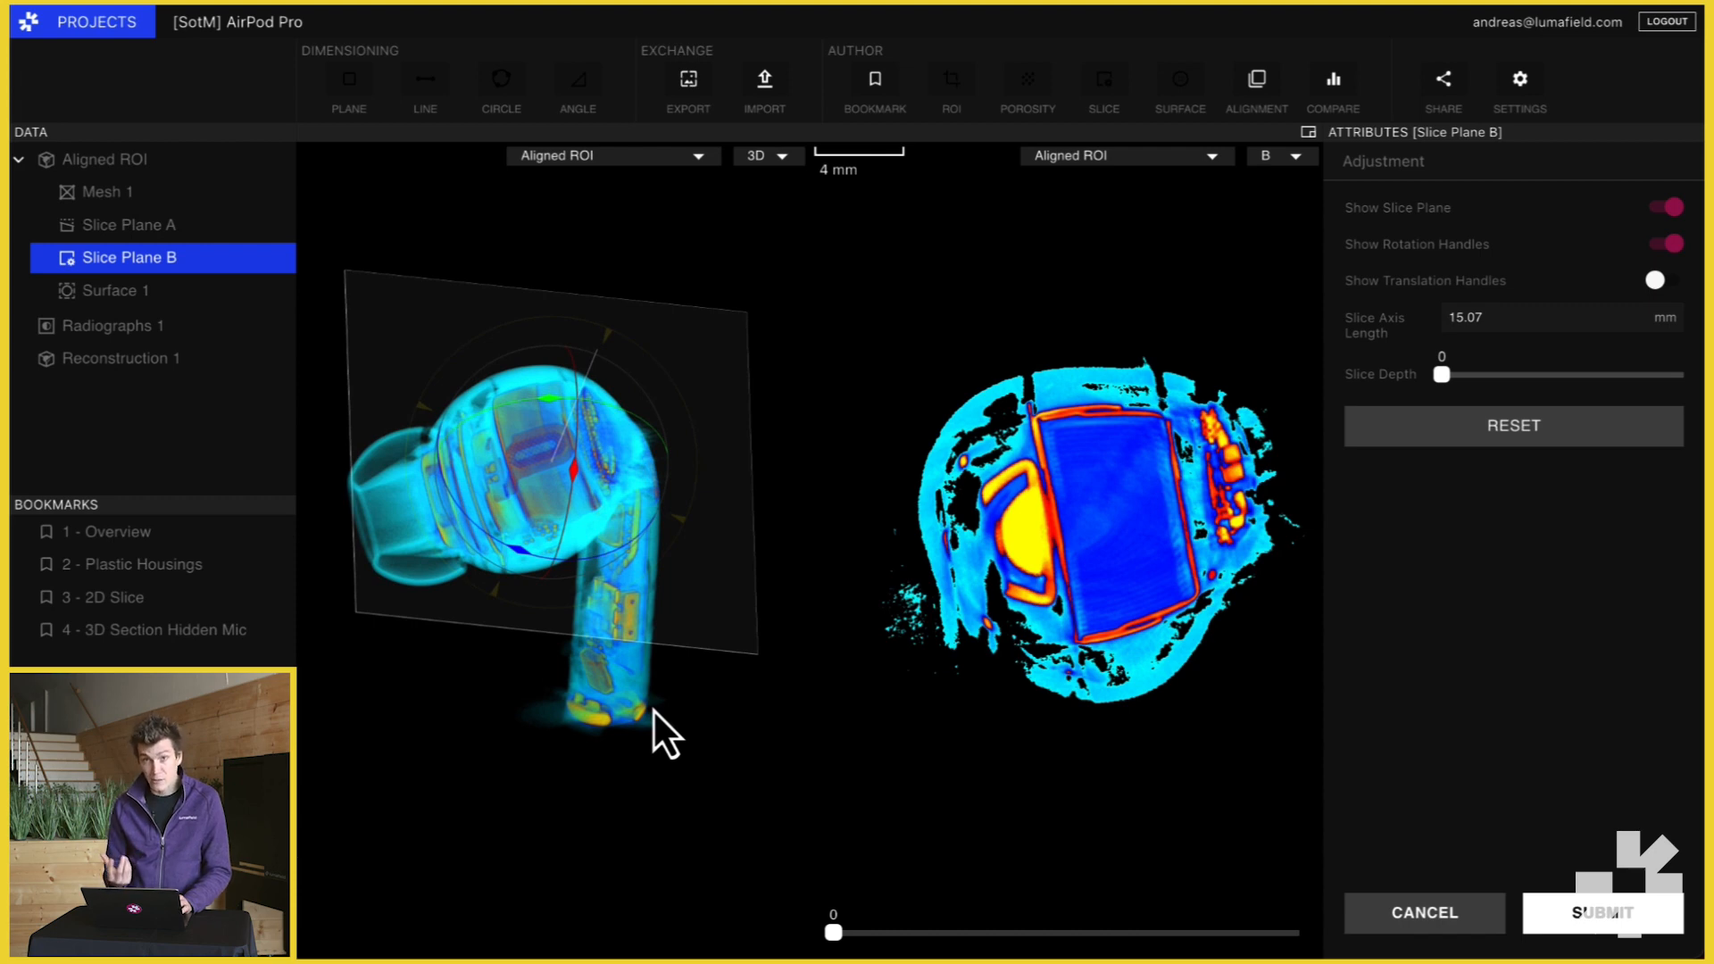
left_click_drag(660, 731, 618, 689)
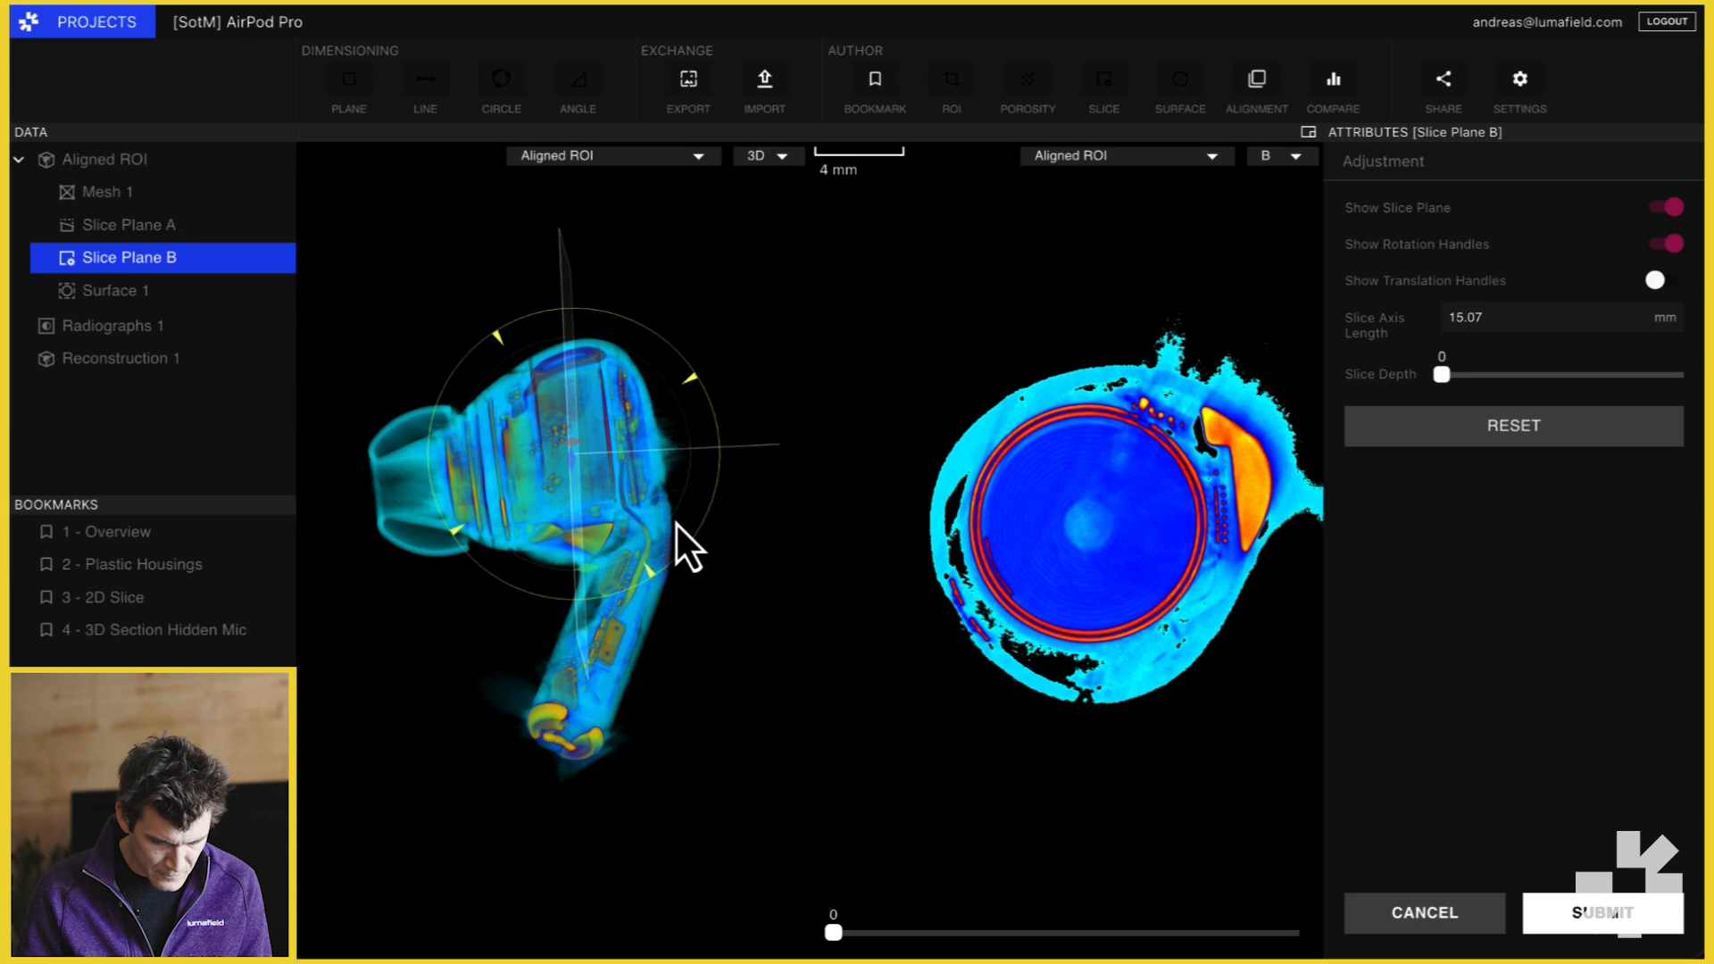
- Thicken the slice depth to about 214, then return it to 0
left_click_drag(834, 934, 891, 933)
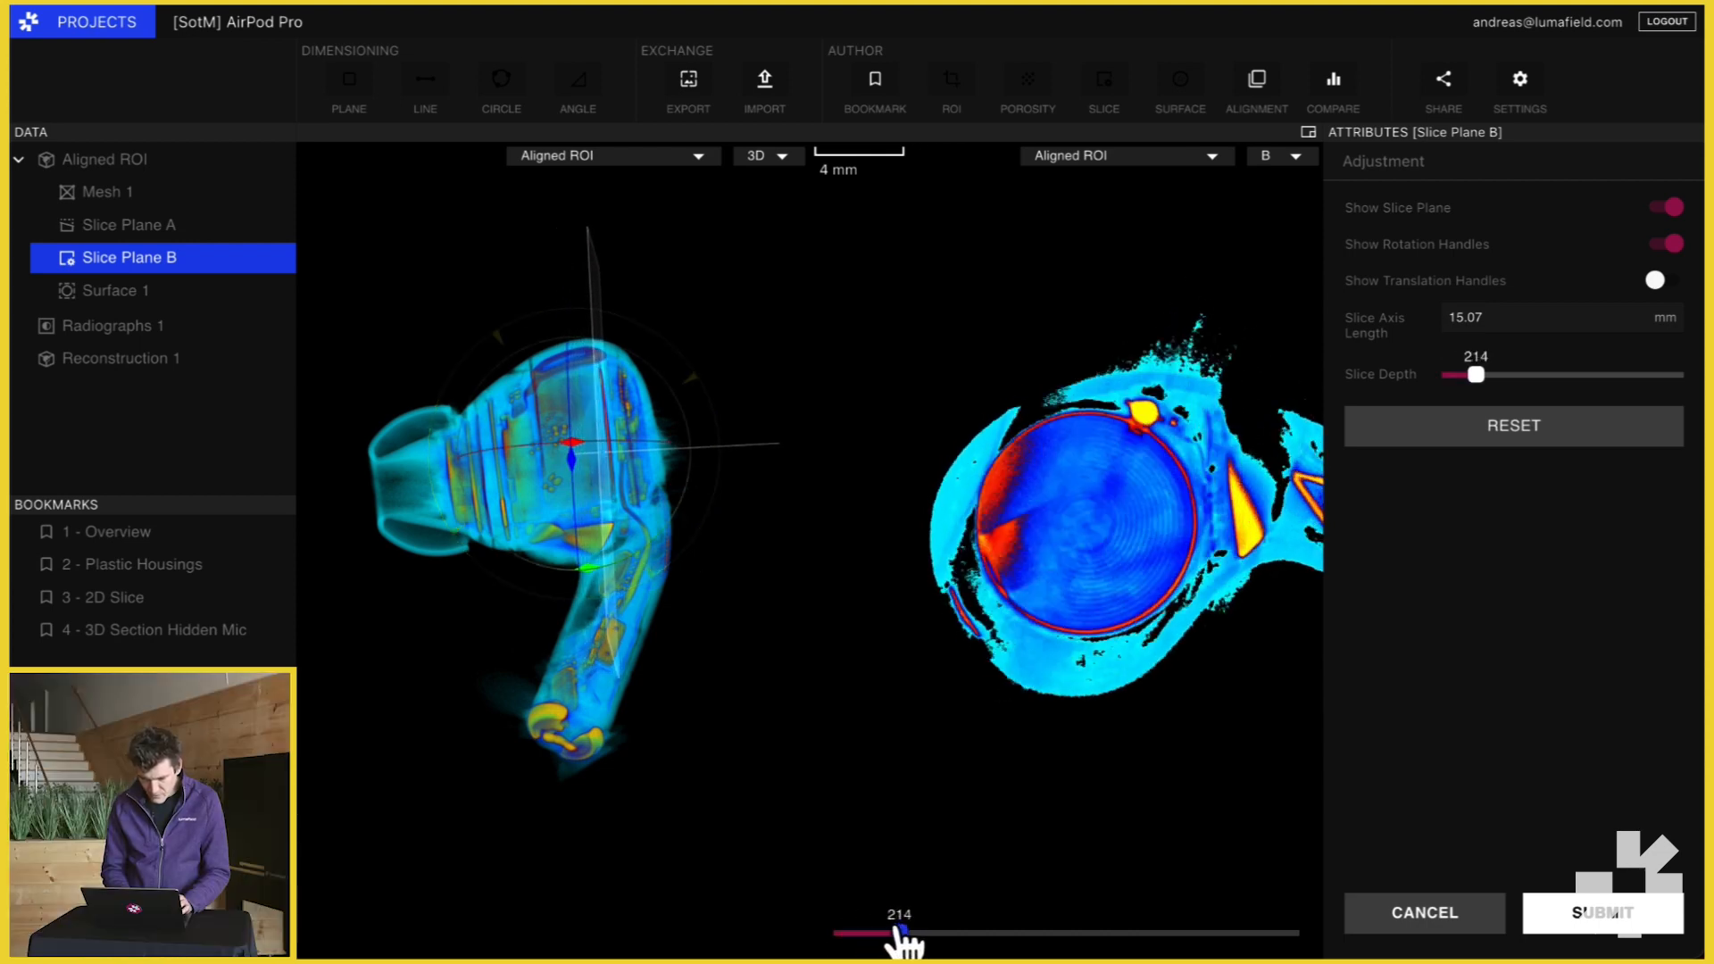
left_click_drag(896, 932, 834, 932)
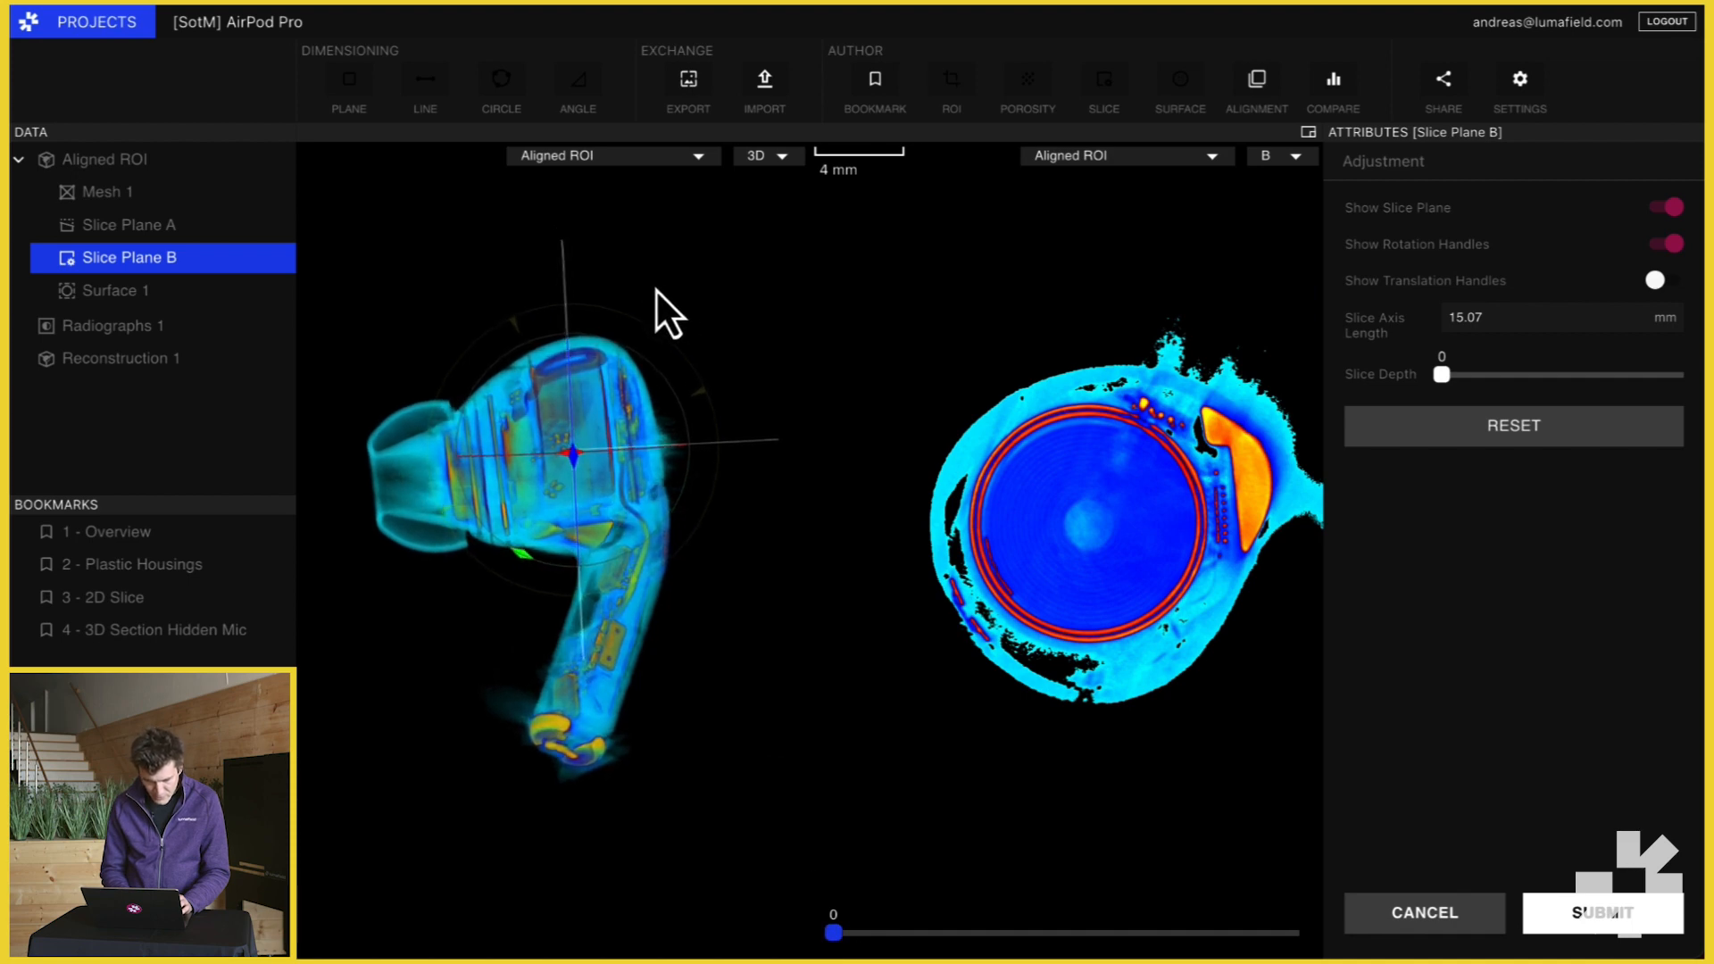
left_click(115, 159)
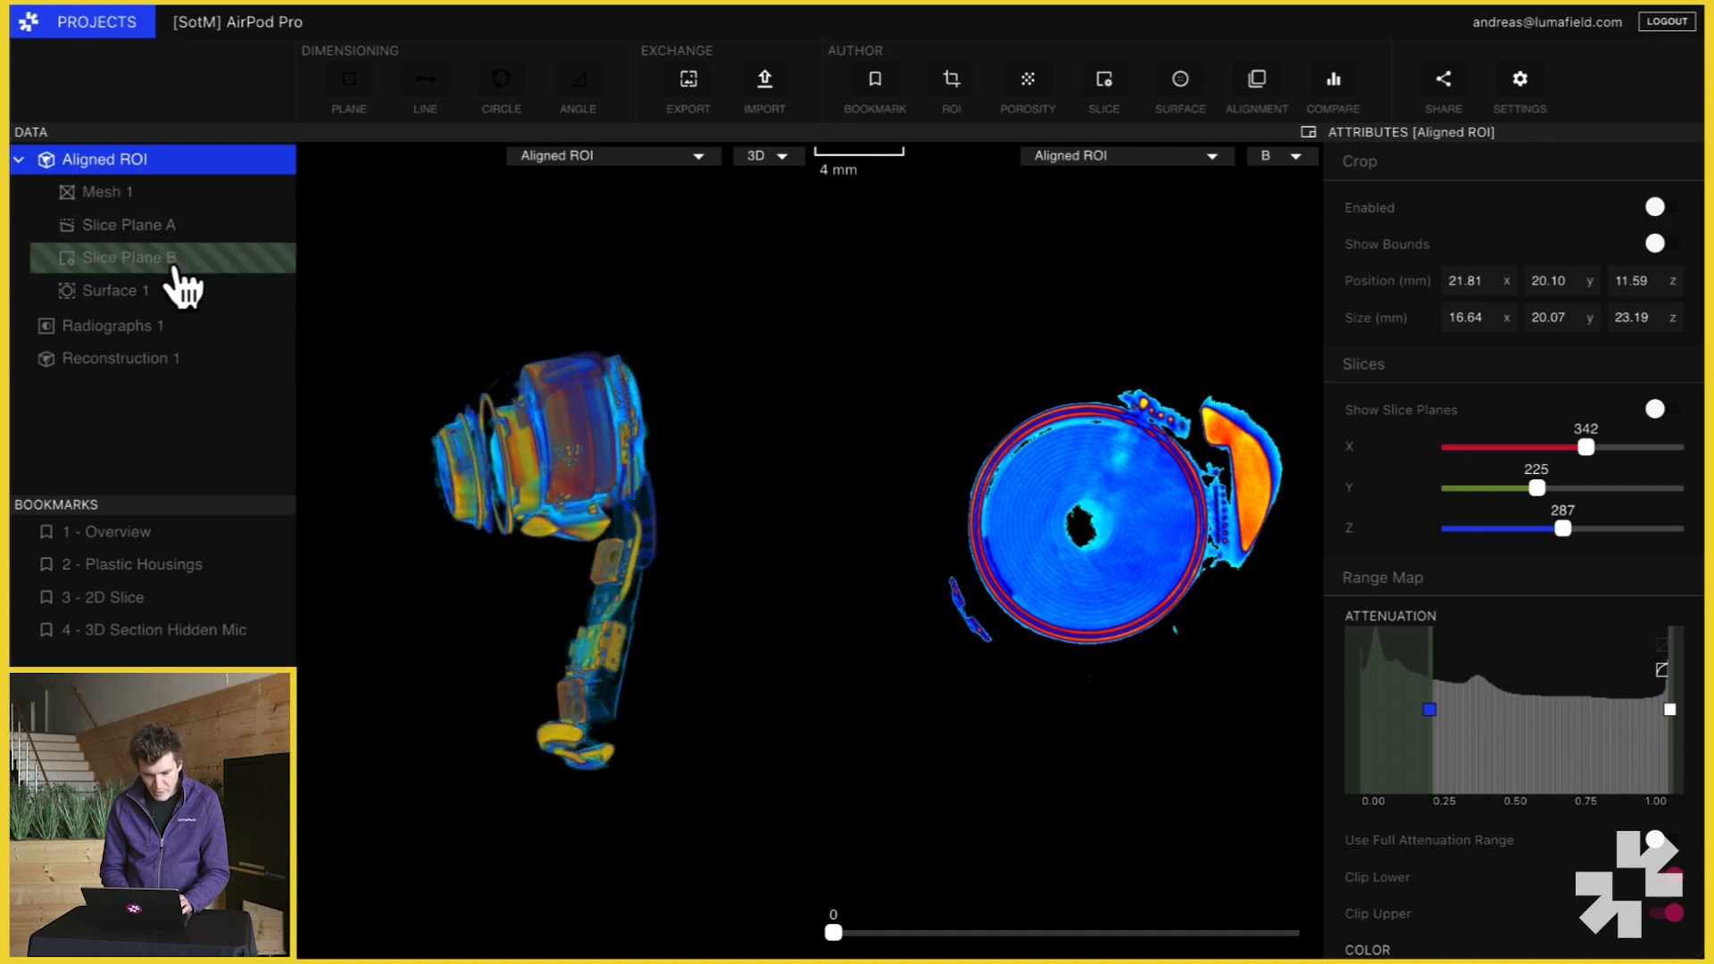
left_click(132, 257)
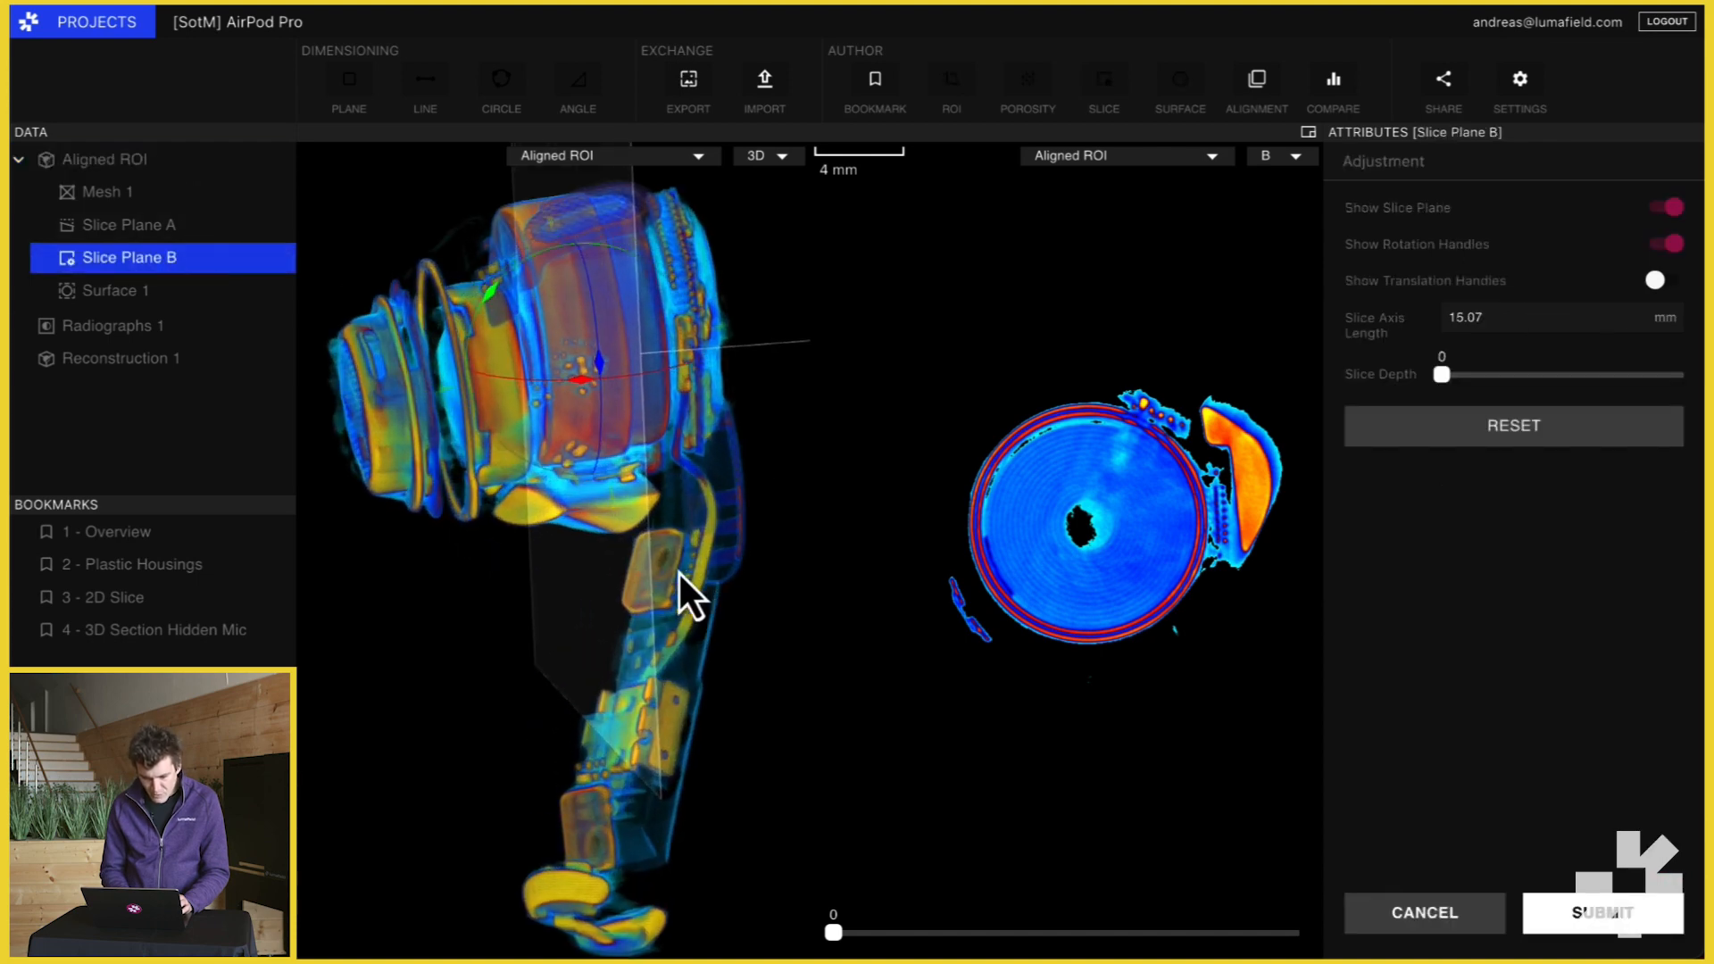
left_click_drag(684, 596, 721, 761)
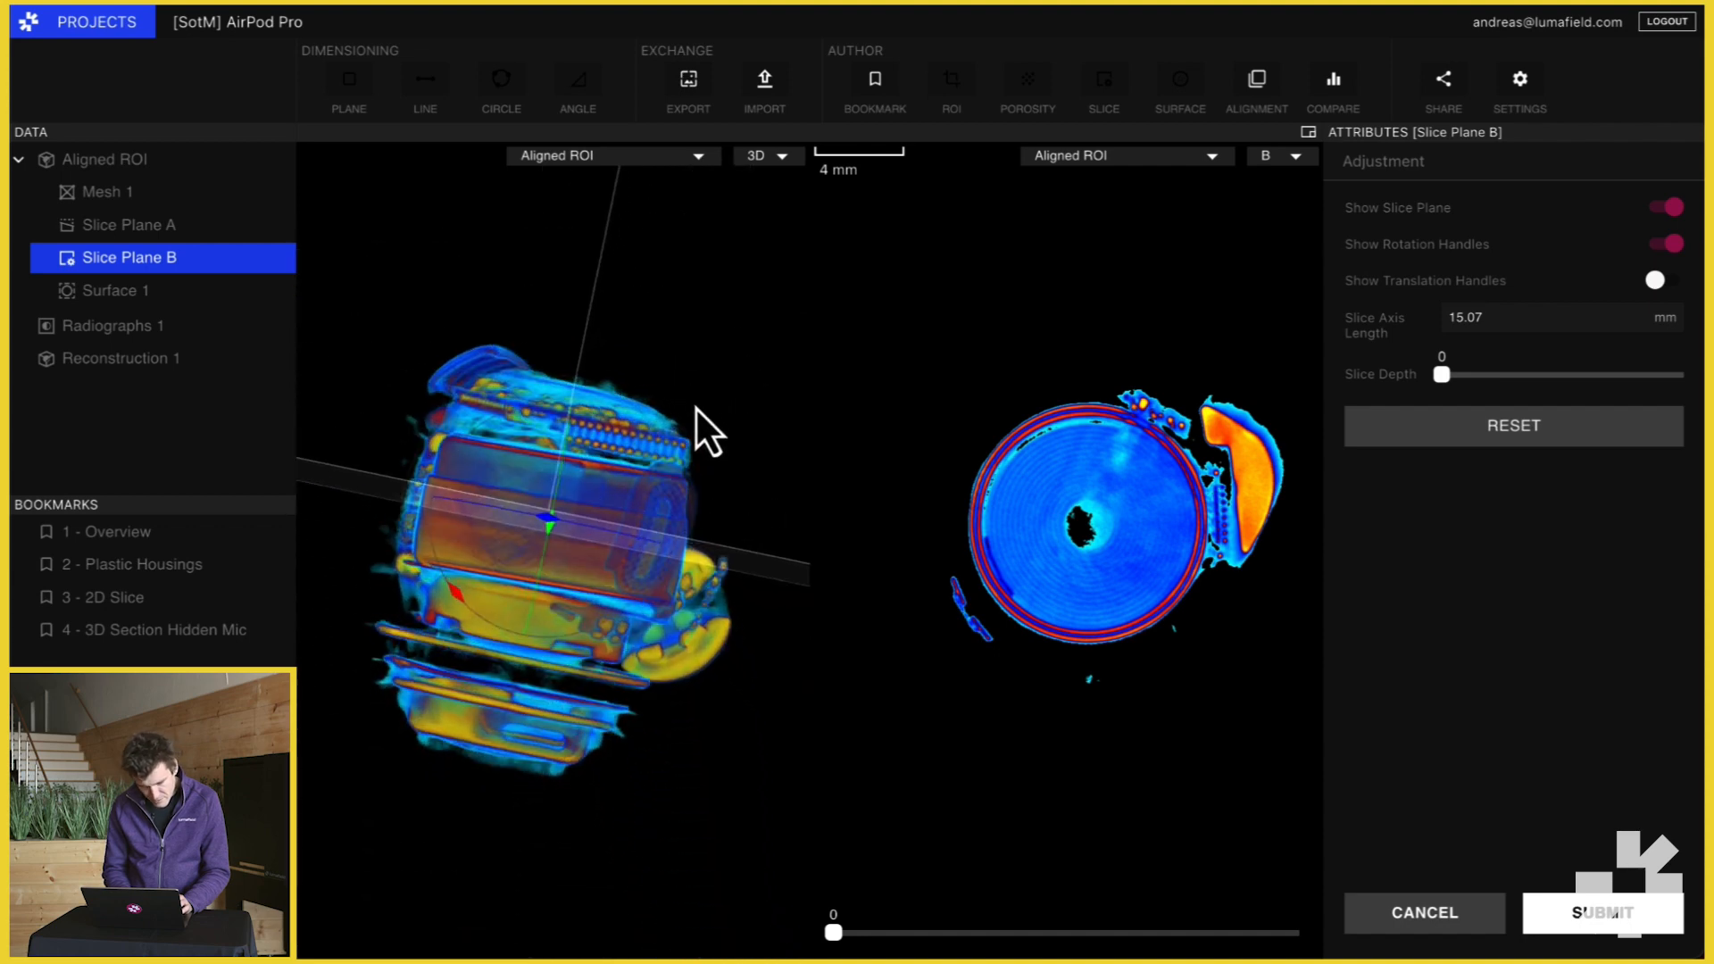
left_click_drag(705, 426, 591, 398)
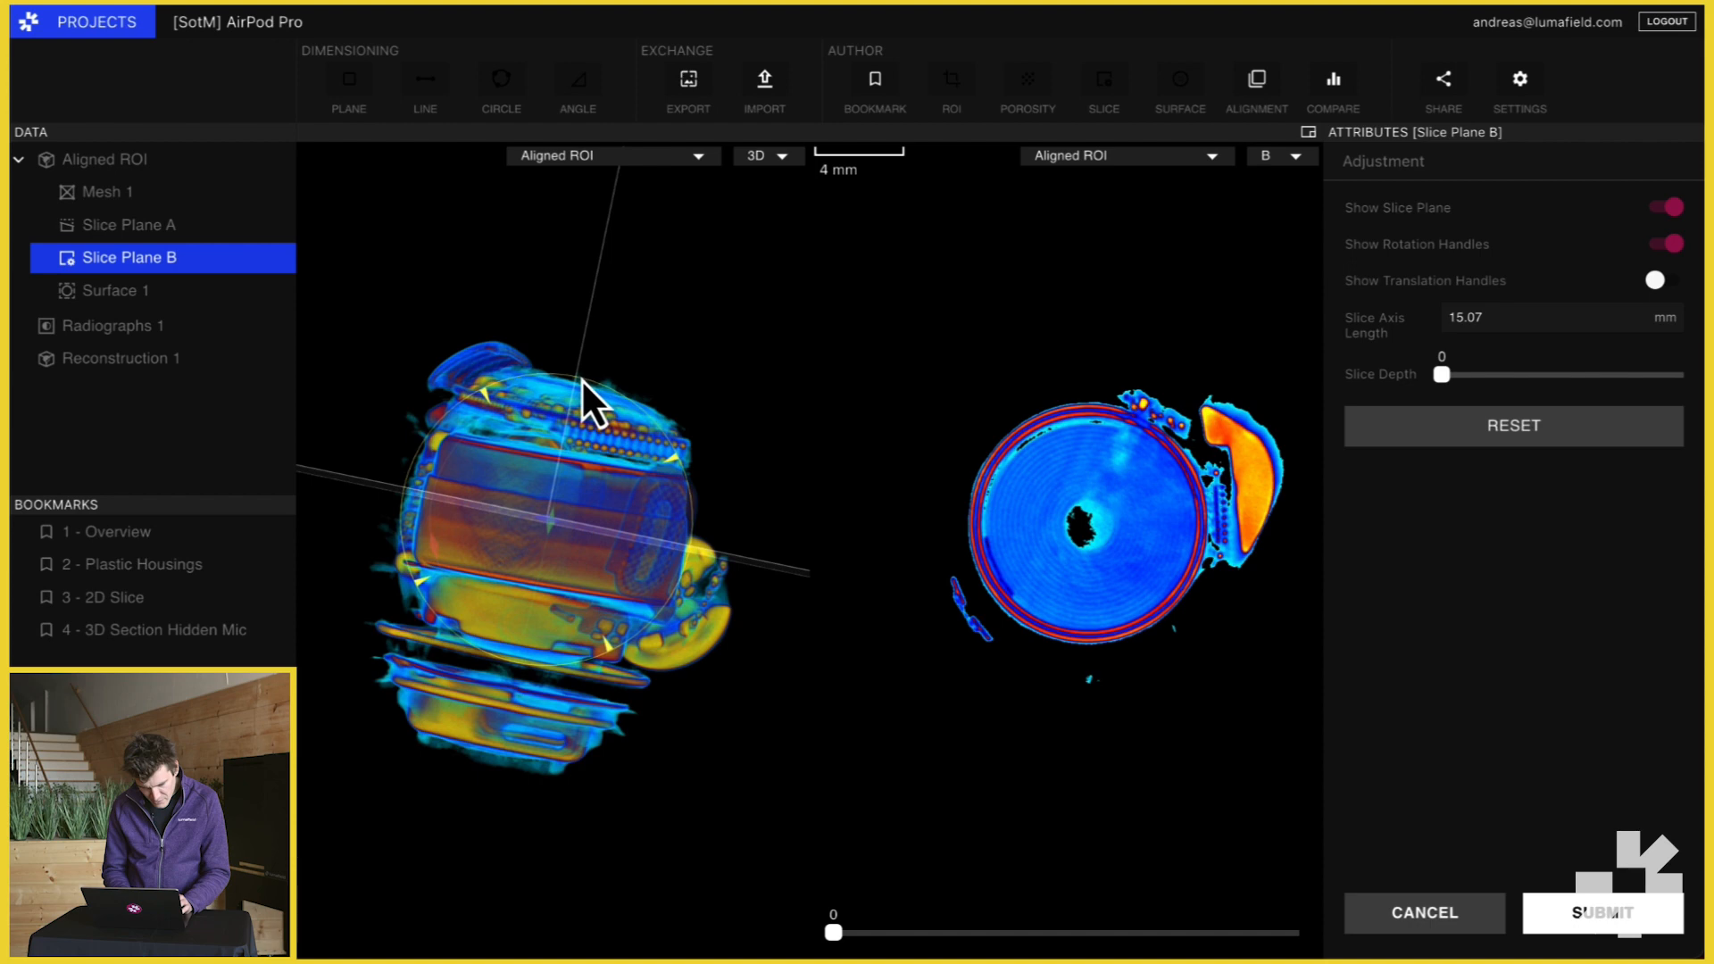
left_click_drag(591, 392, 1077, 840)
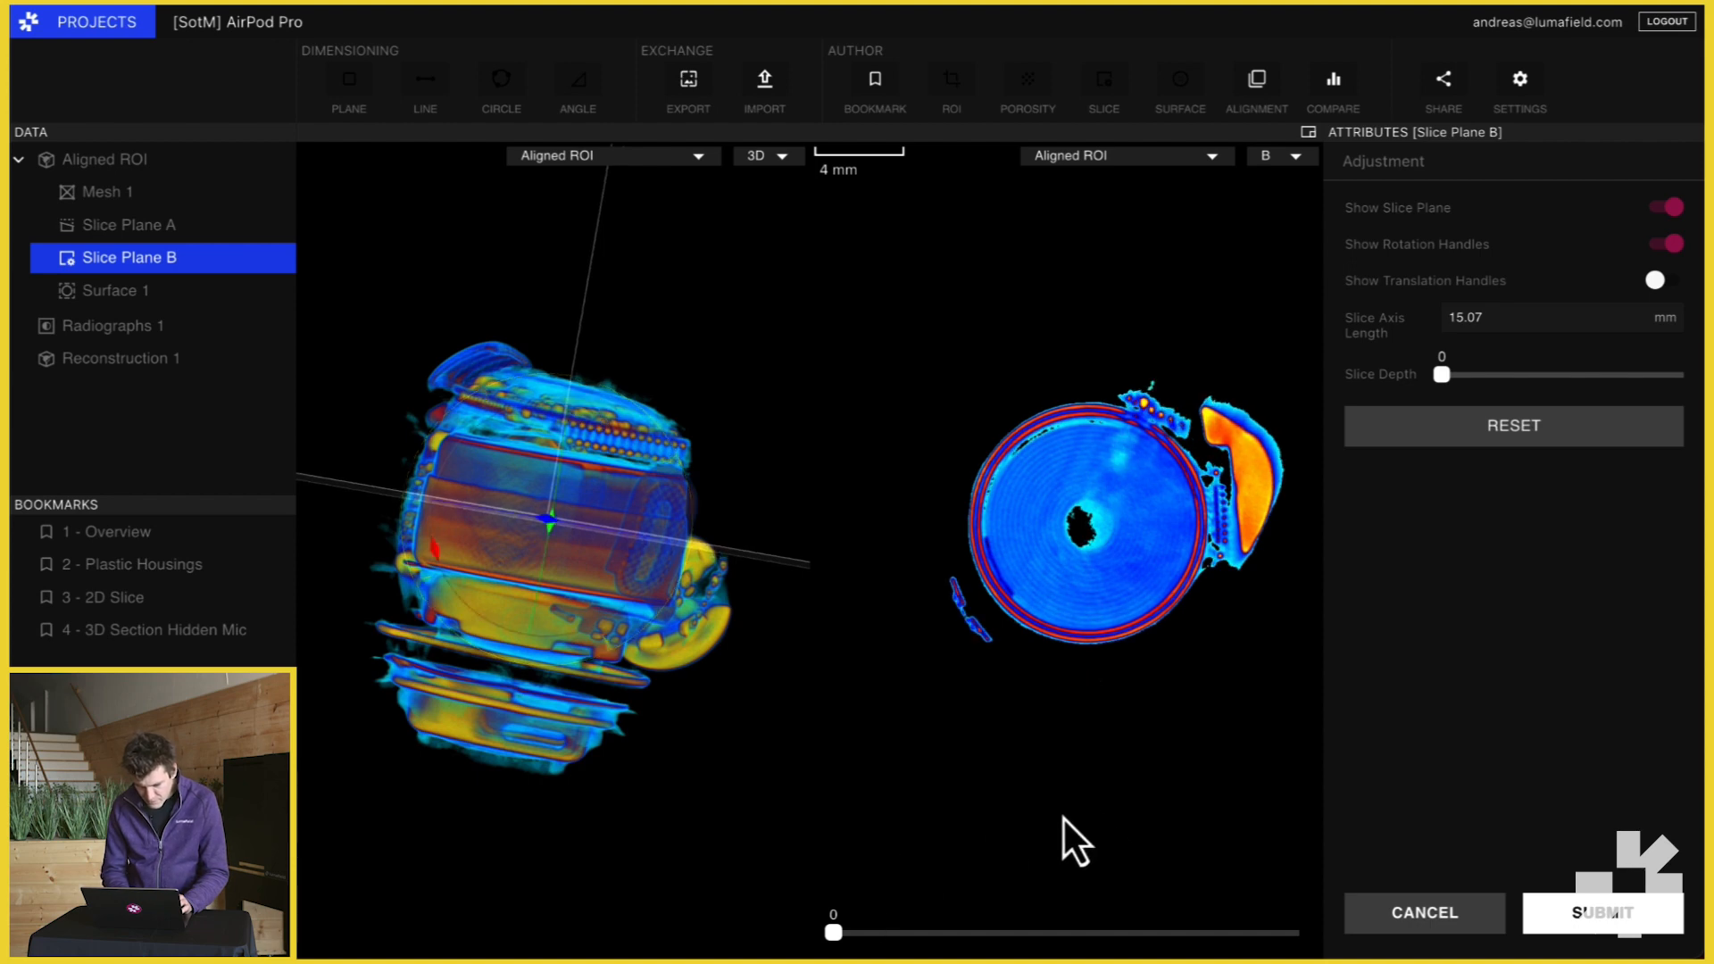
left_click_drag(834, 932, 932, 932)
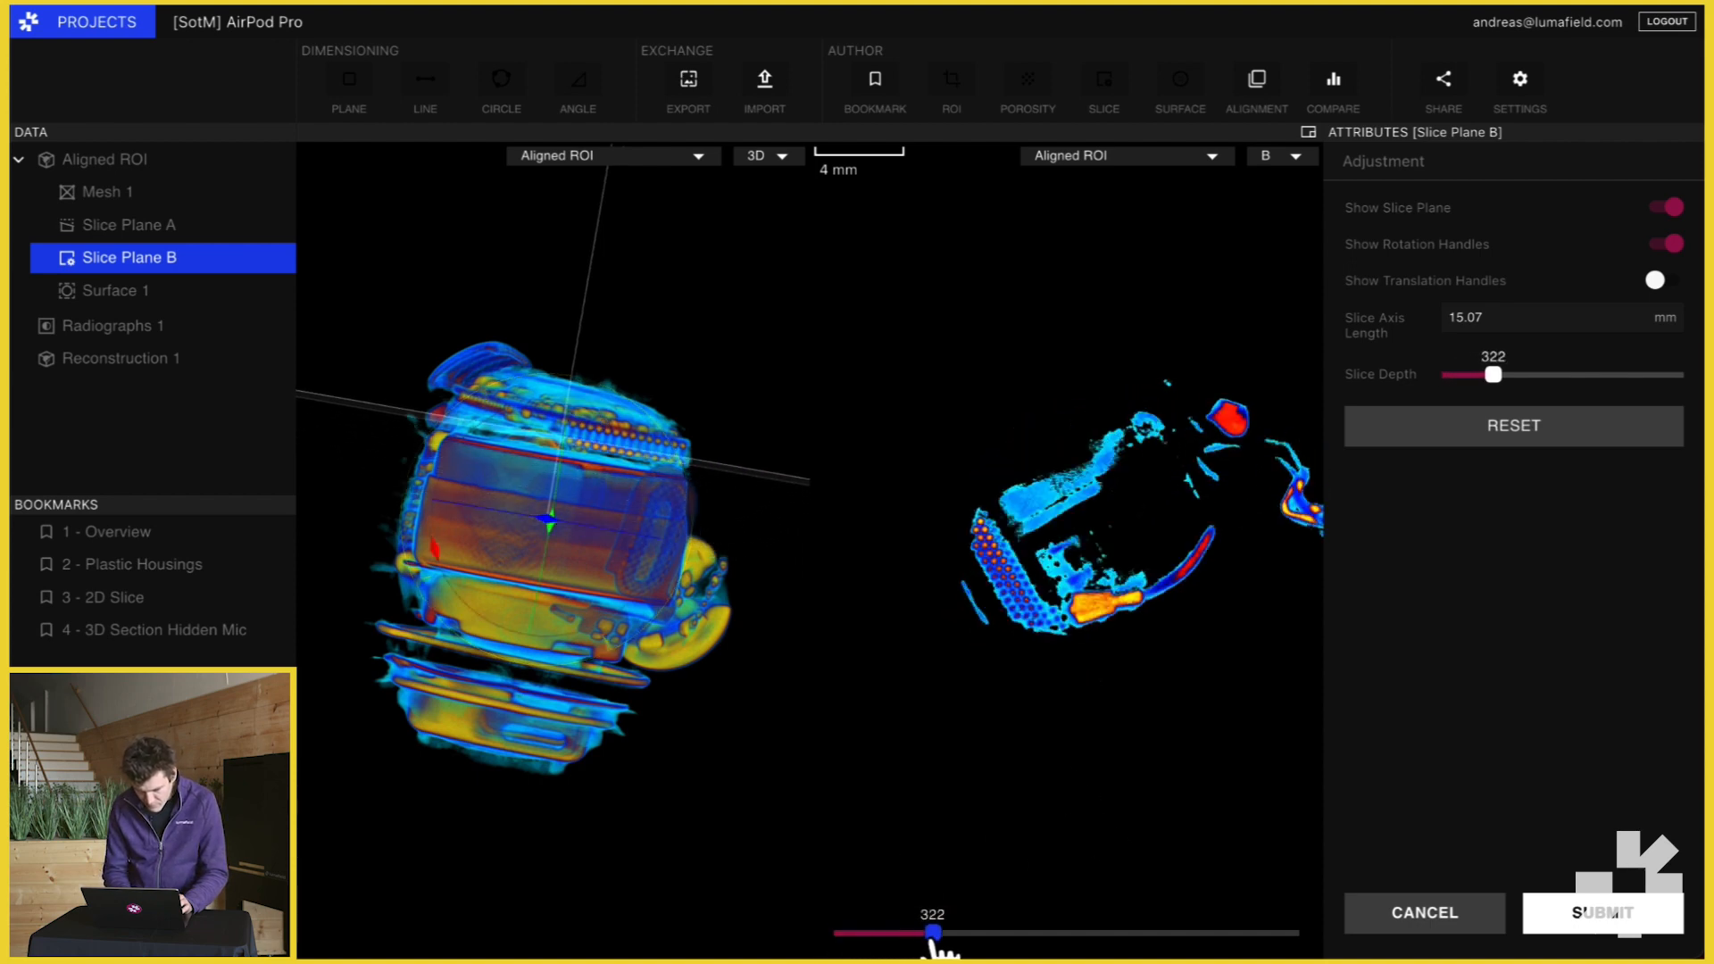
left_click_drag(933, 932, 864, 932)
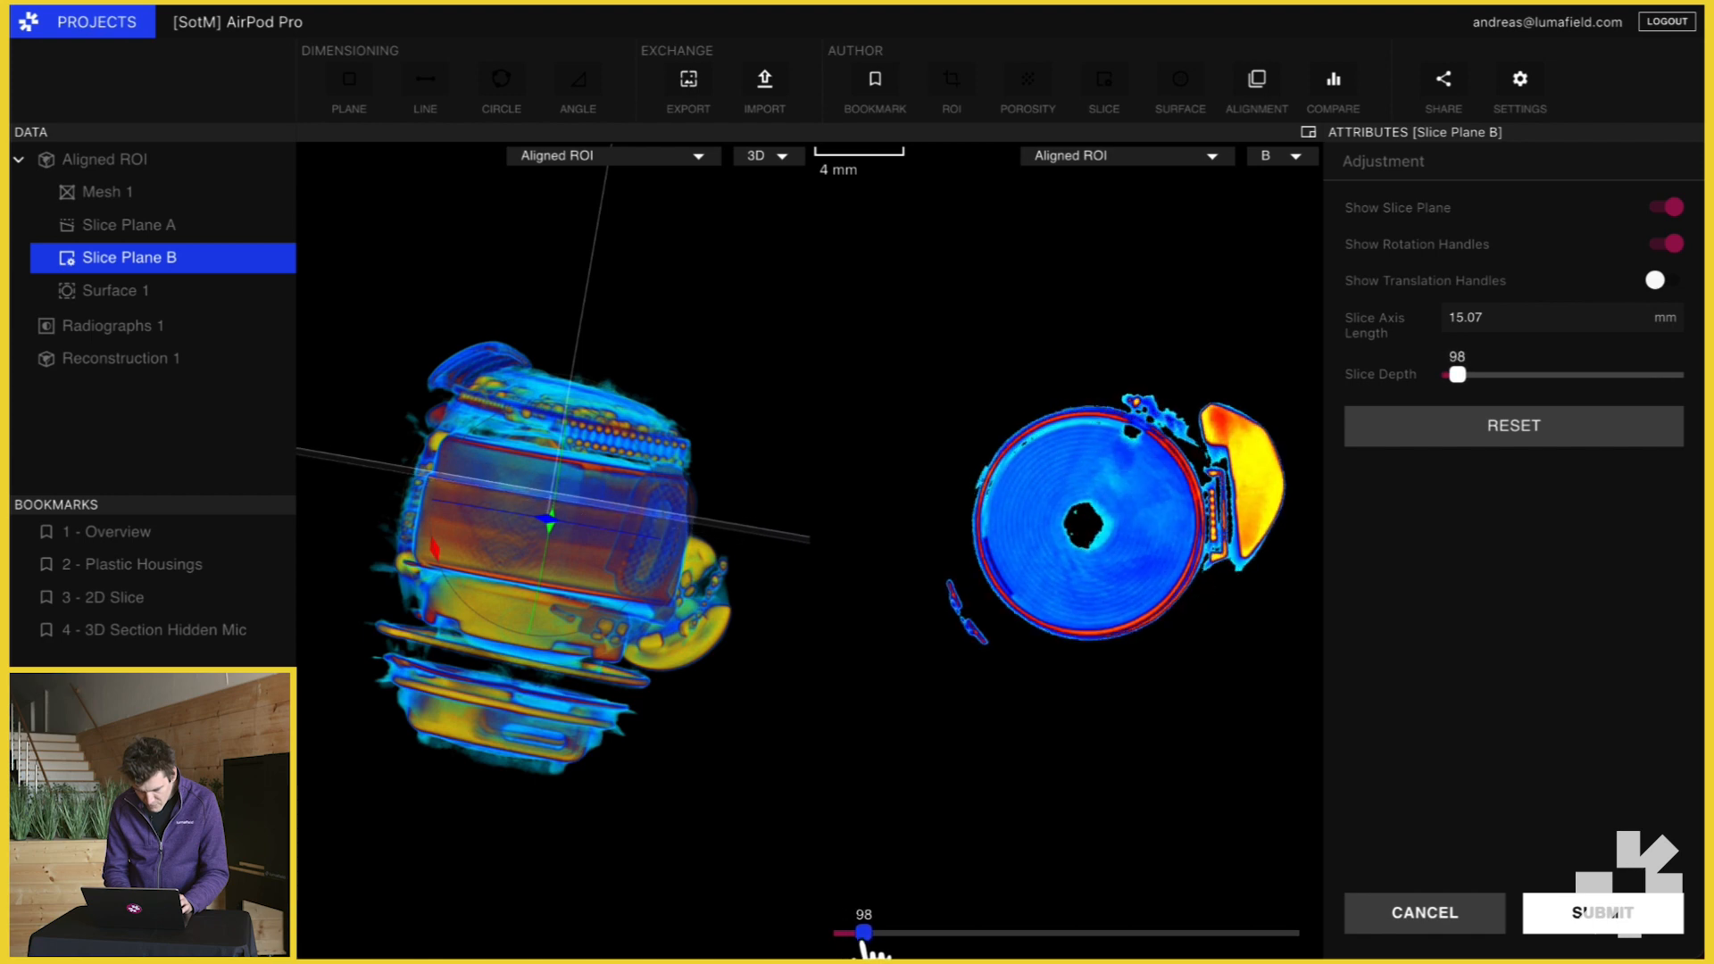
left_click_drag(864, 932, 846, 931)
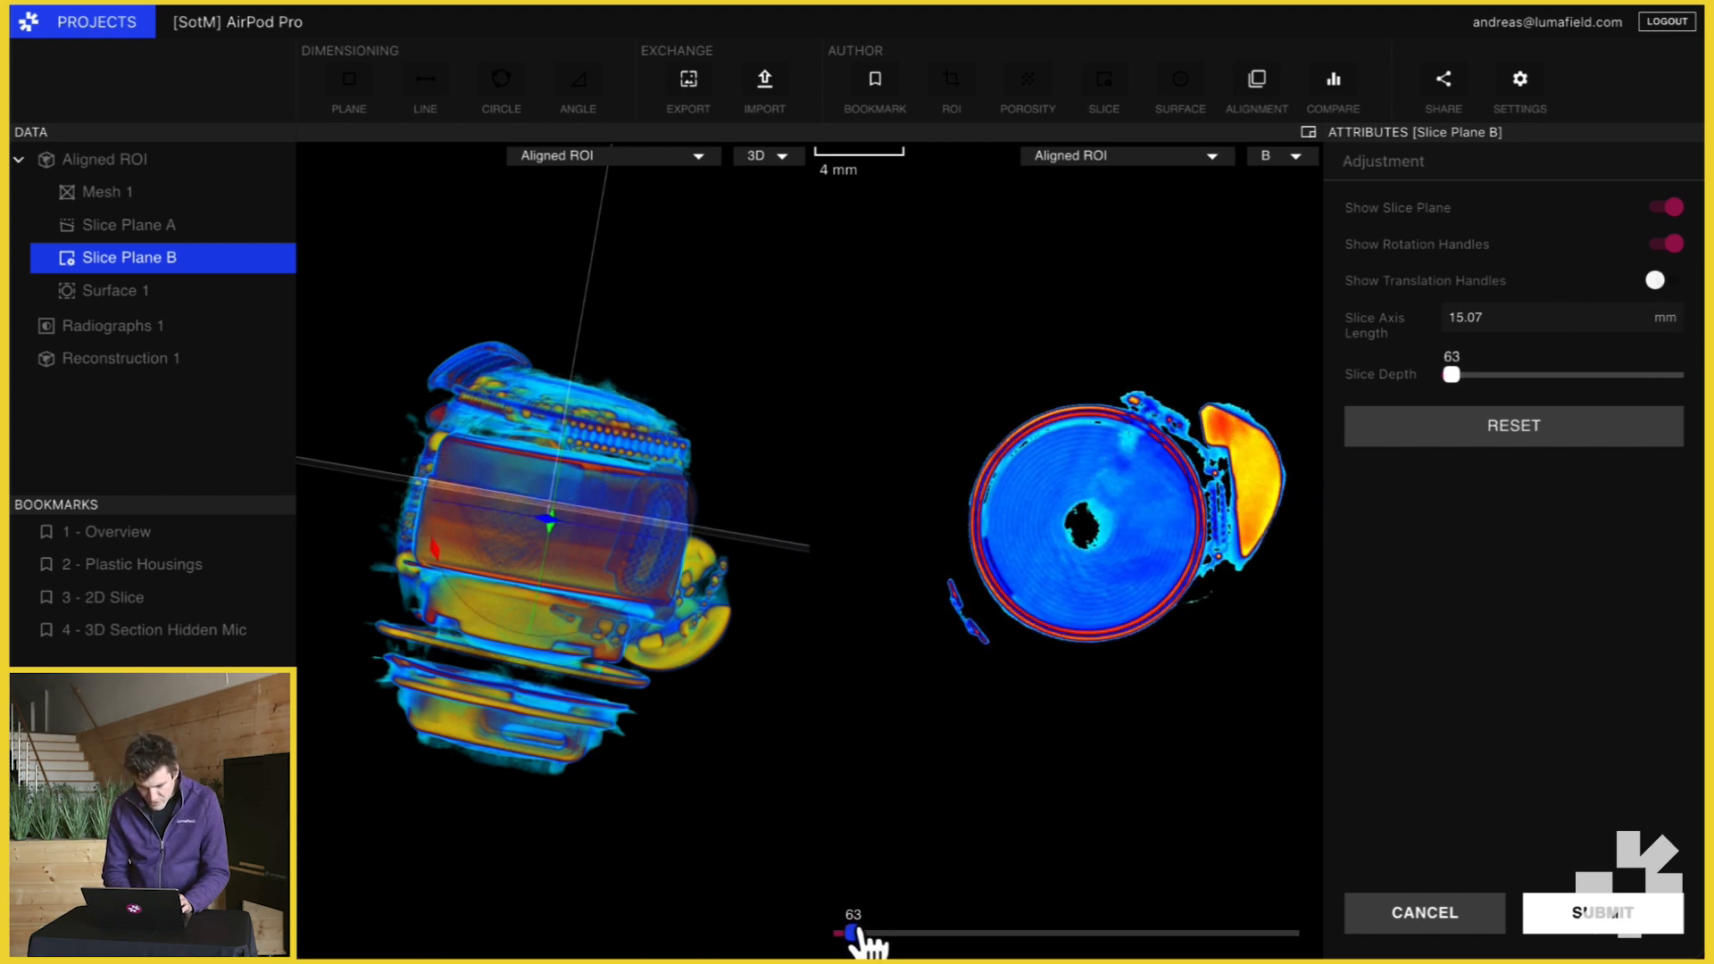
left_click_drag(841, 932, 830, 932)
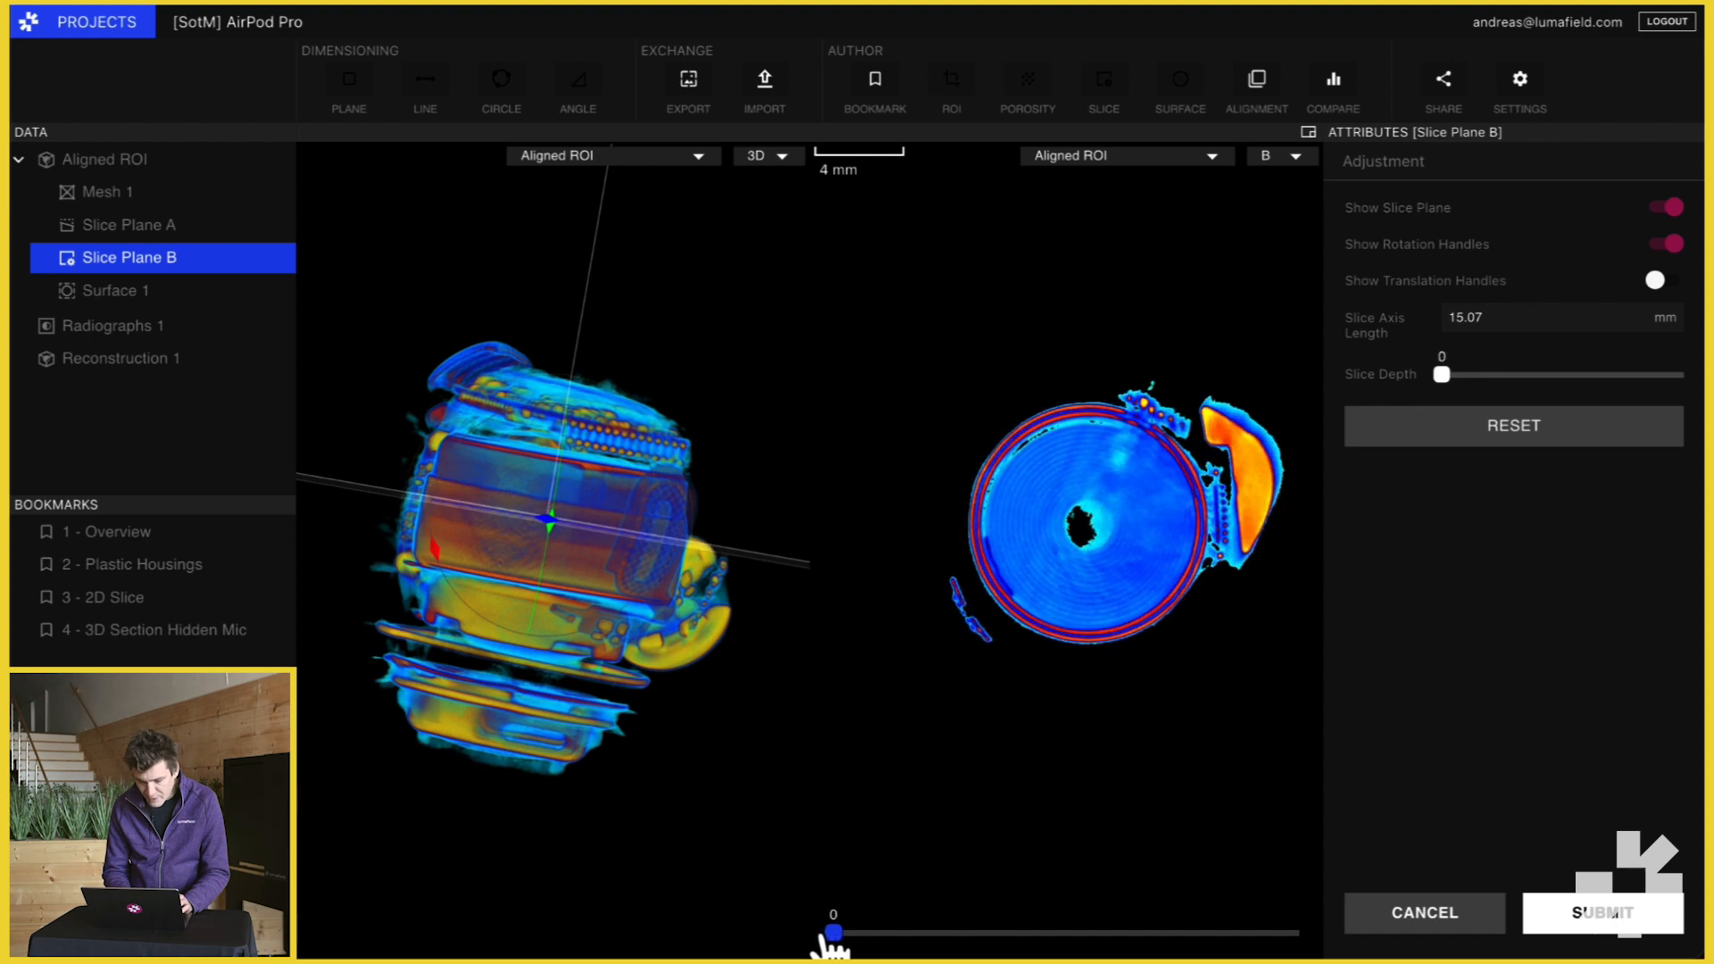
- Show rotation handles on the plane, orbit the earbud, and keep the slice depth at zero
left_click_drag(832, 931, 834, 932)
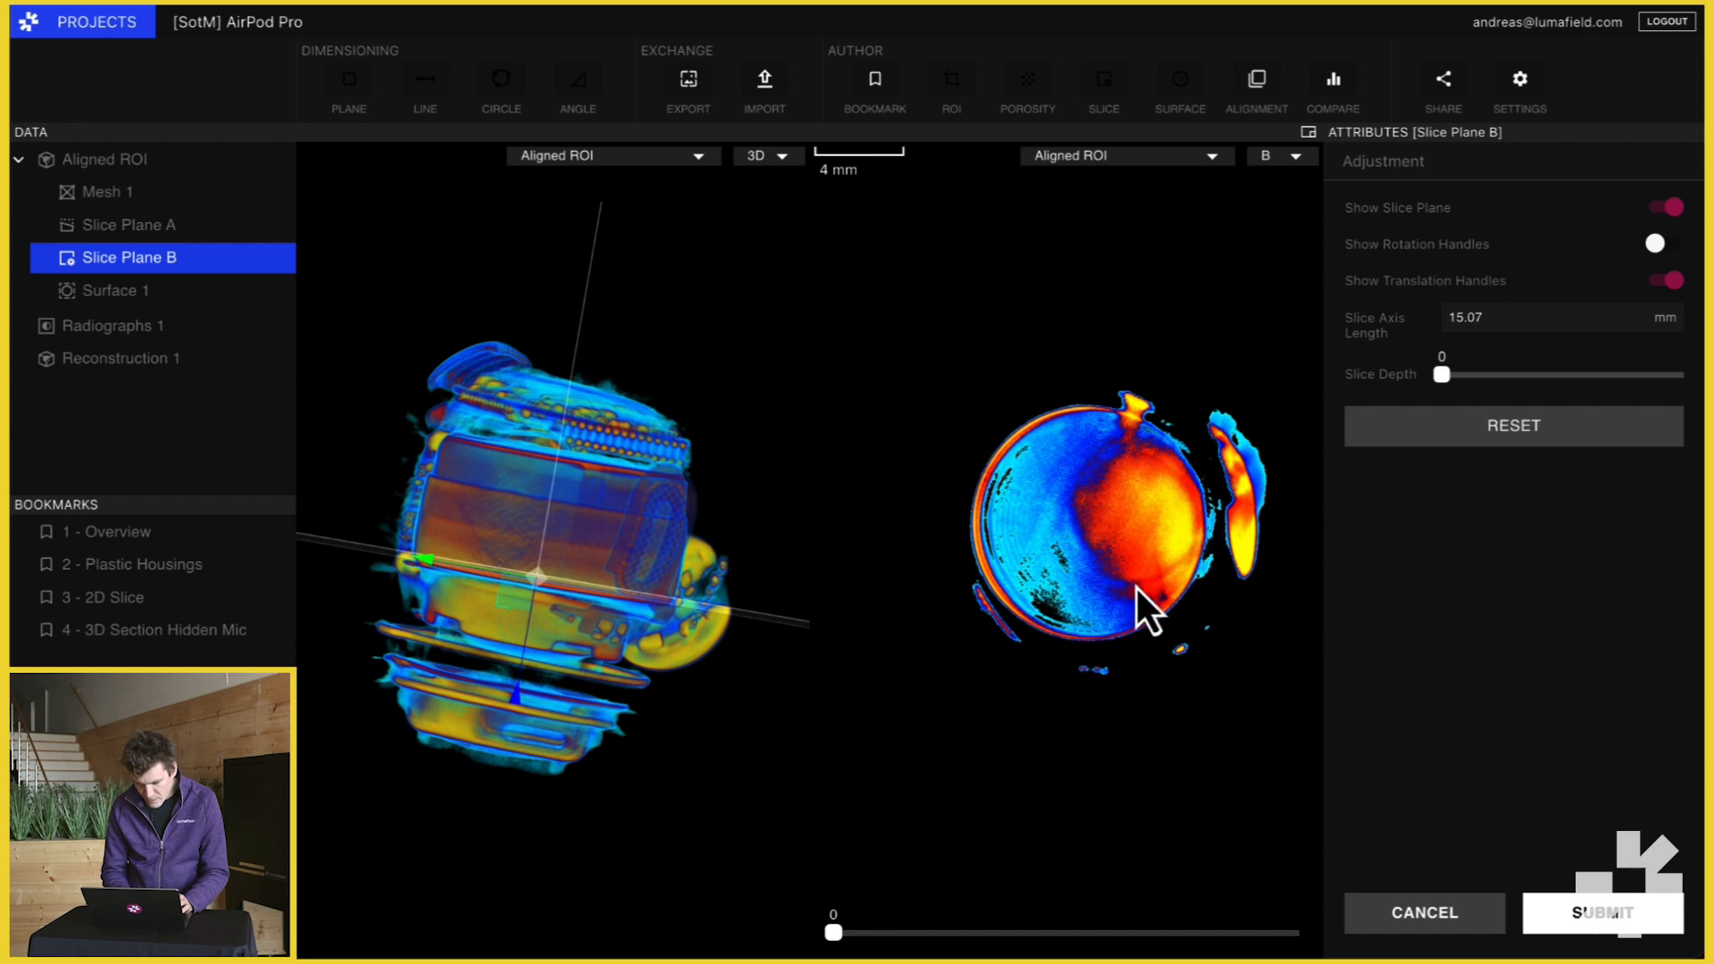
mouse_move(1071, 453)
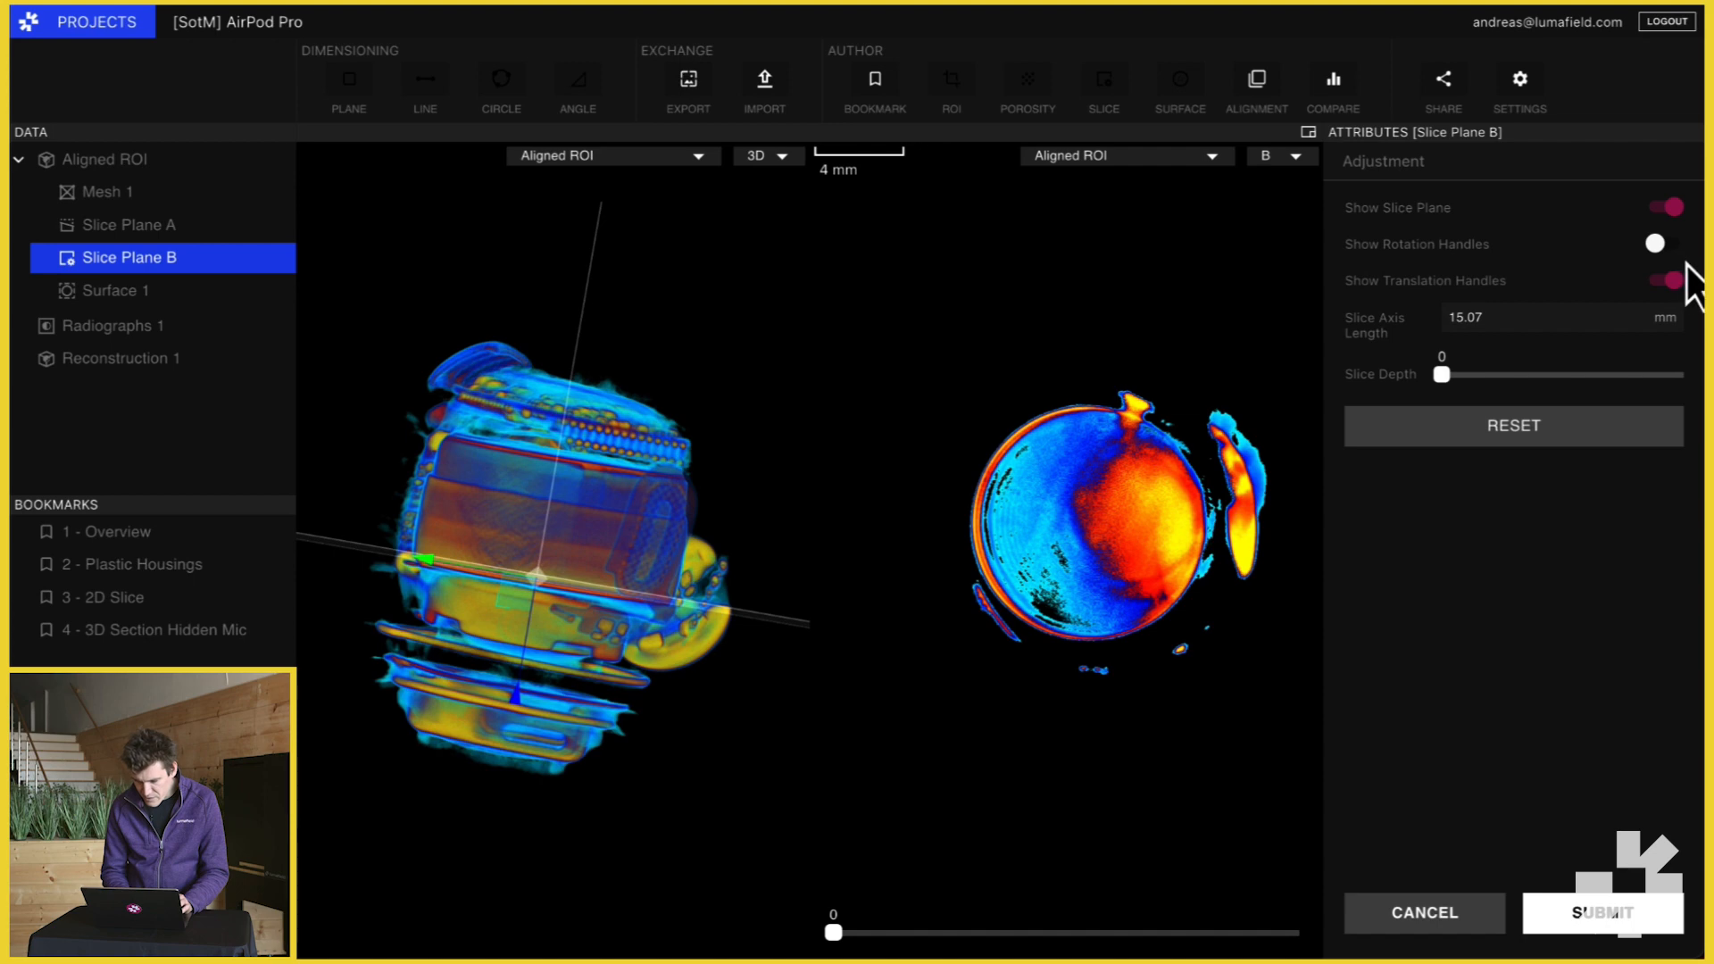
left_click(1662, 244)
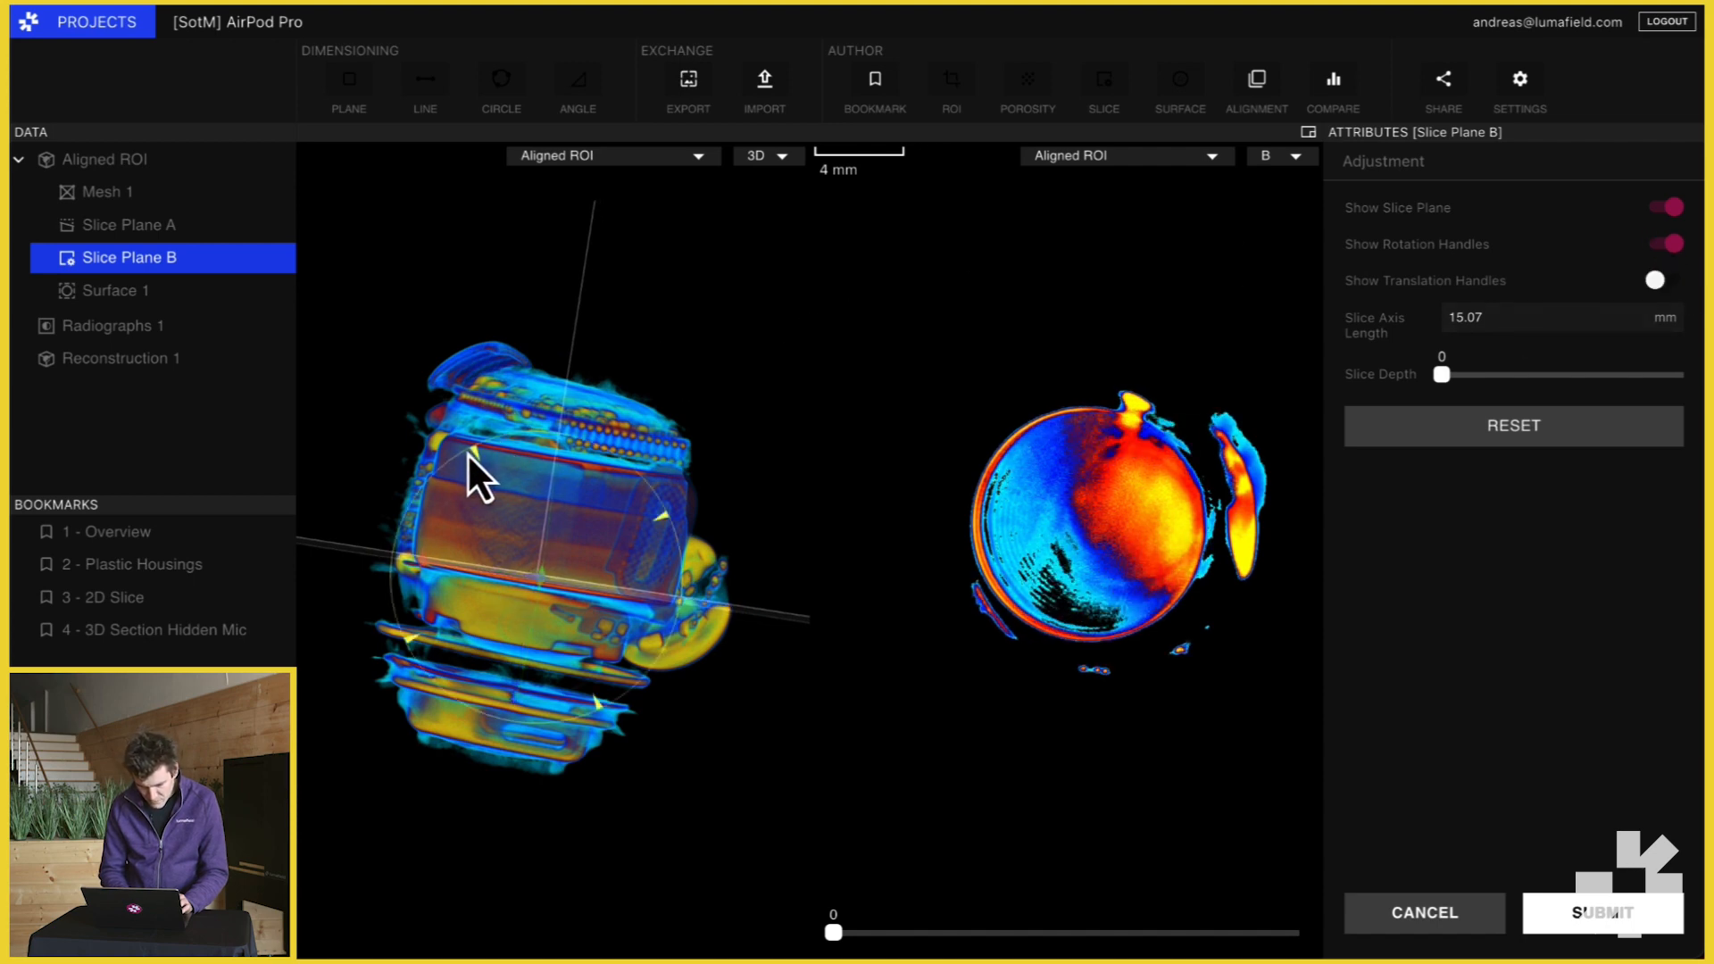
left_click_drag(475, 478, 644, 788)
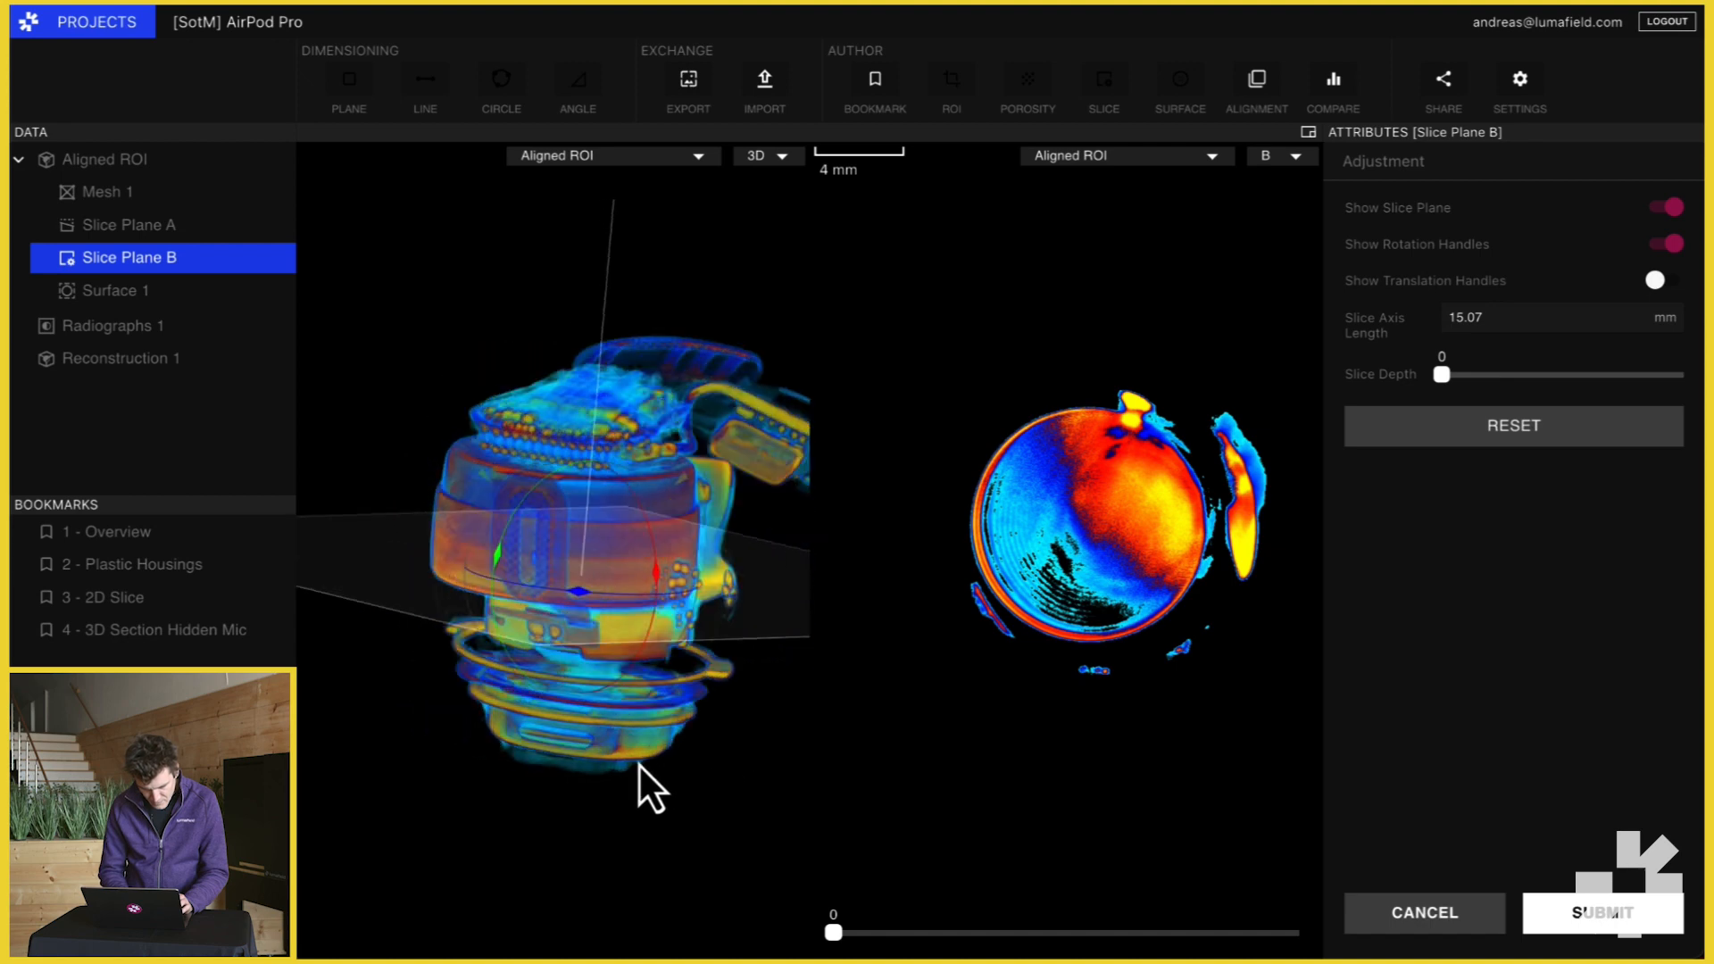
left_click_drag(649, 787, 578, 777)
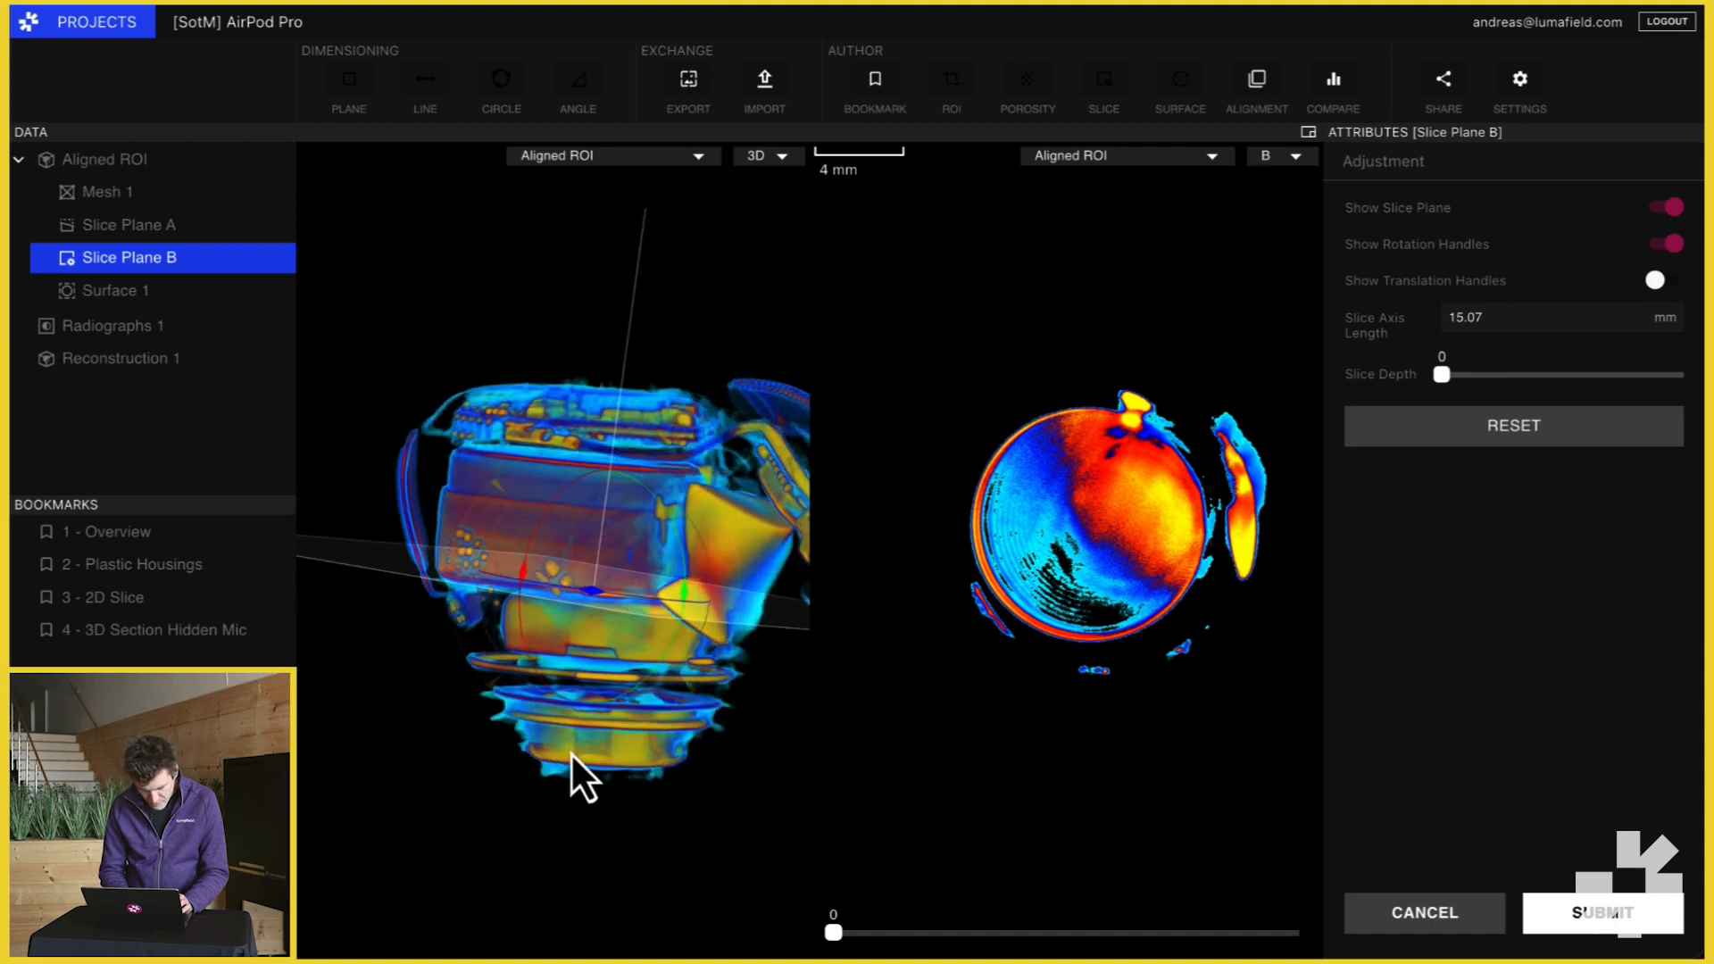
left_click_drag(579, 776, 617, 782)
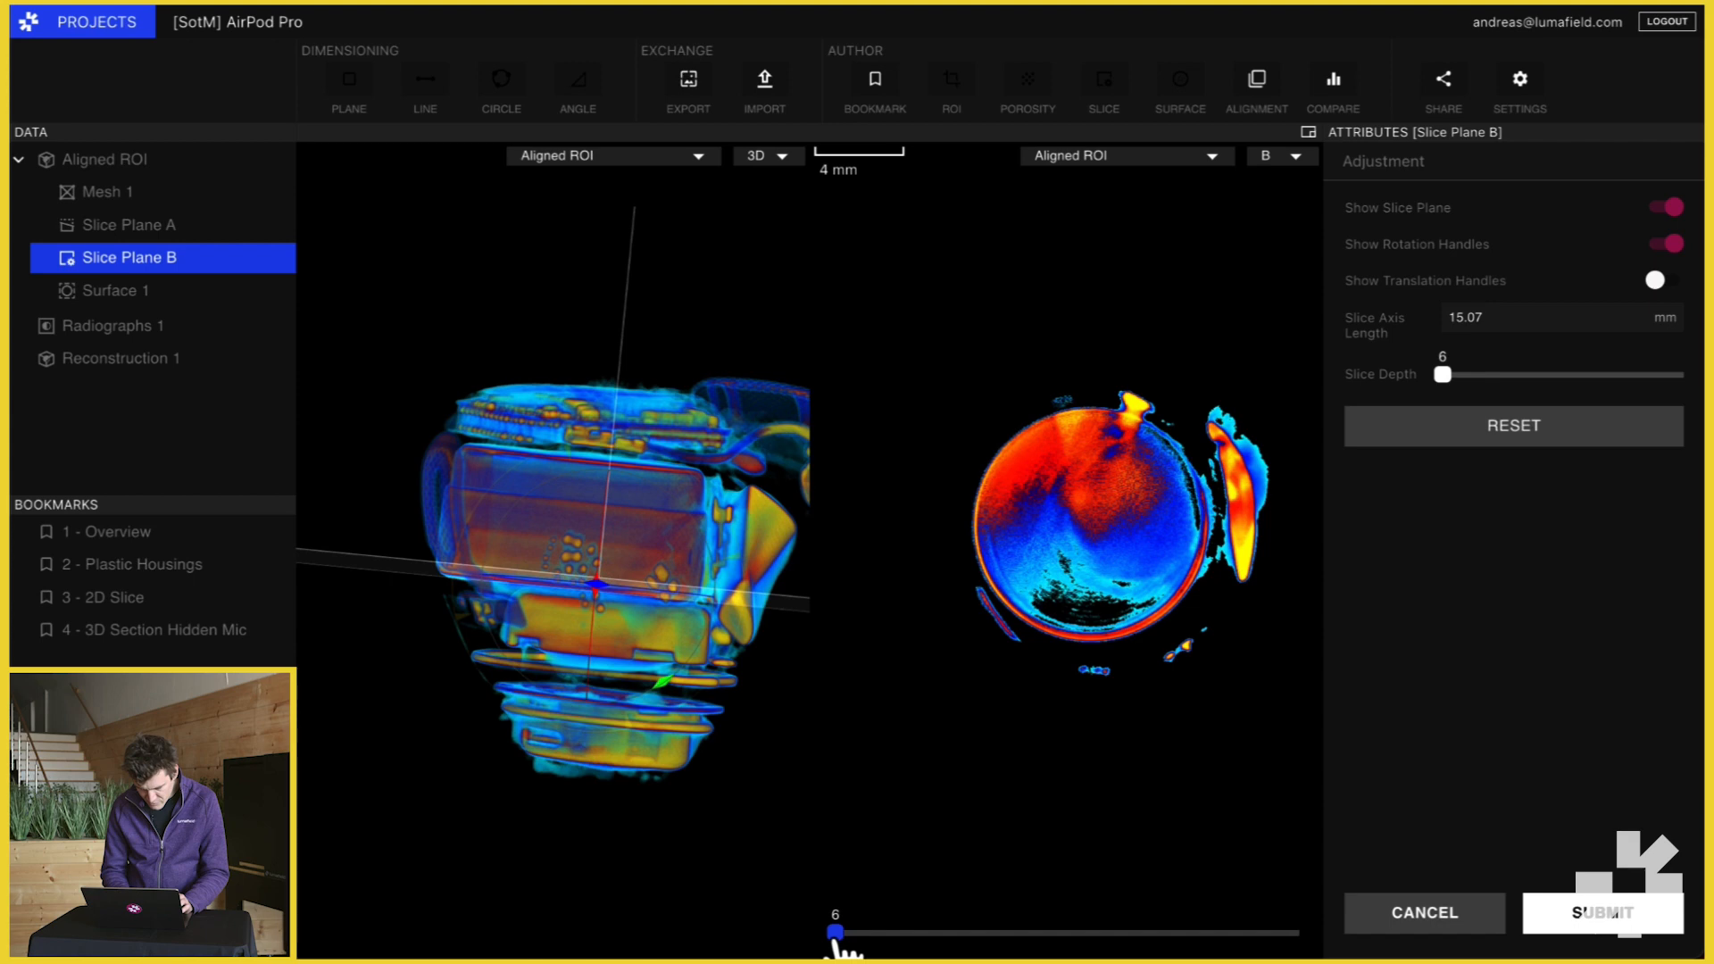
left_click_drag(835, 932, 834, 931)
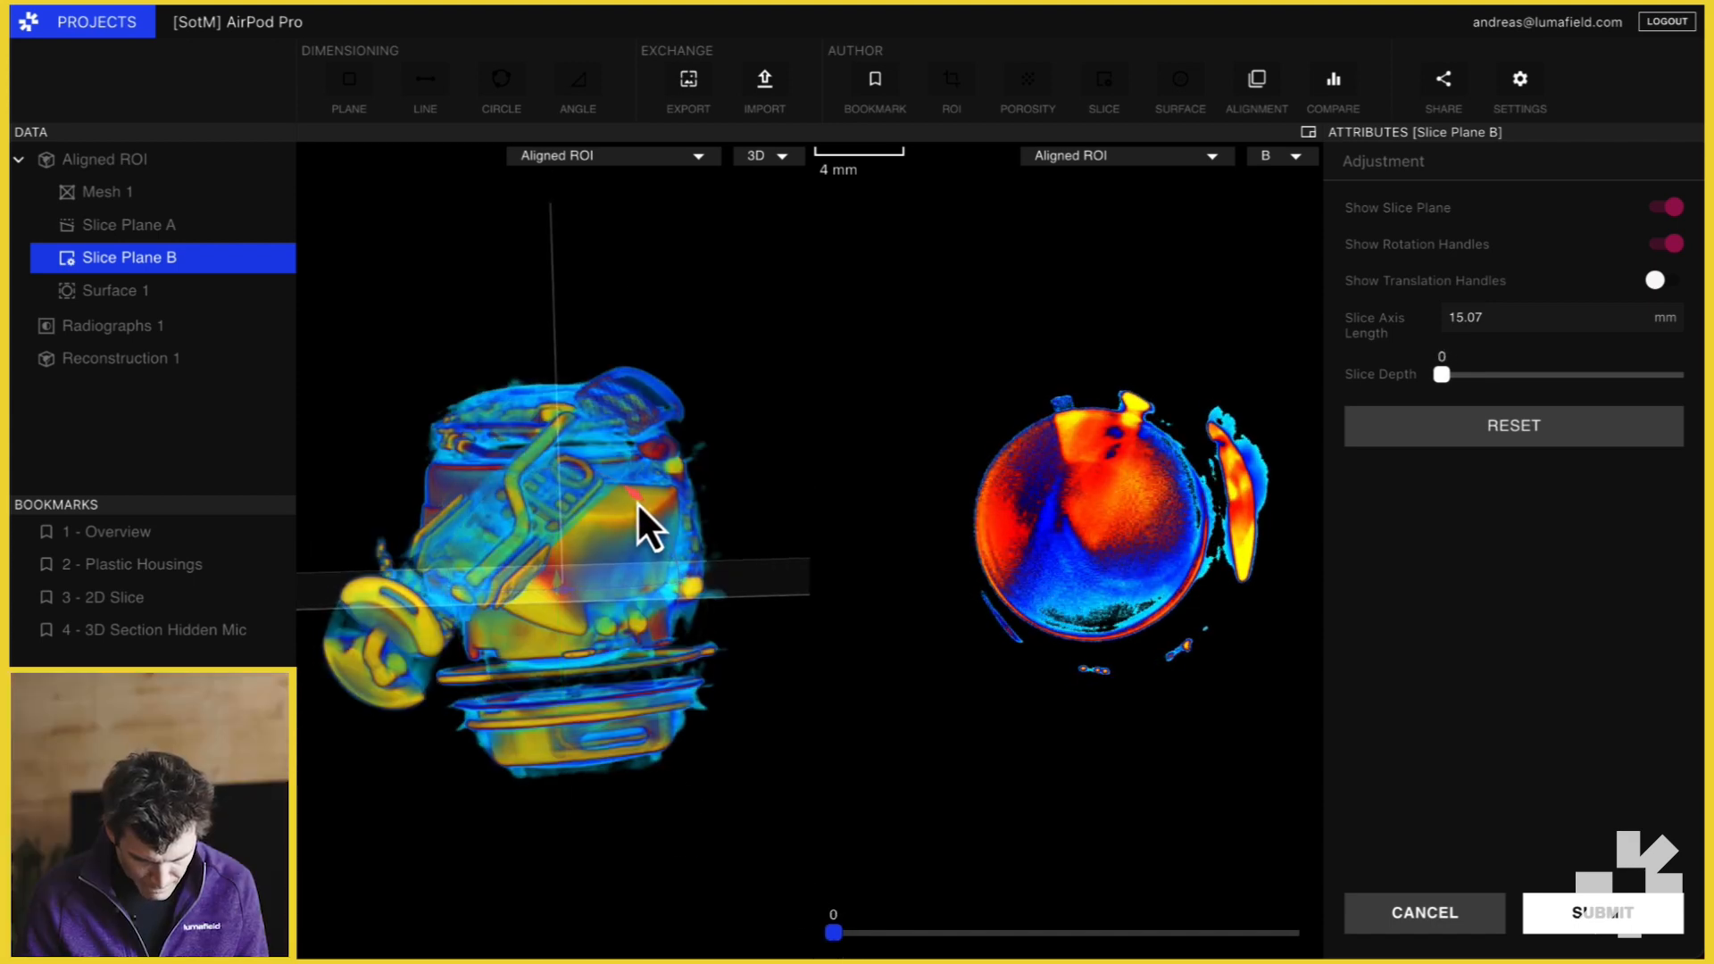
- Push the slice plane through 253, 280, 330 and 465, settle at depth 334 and submit
left_click_drag(834, 932, 839, 932)
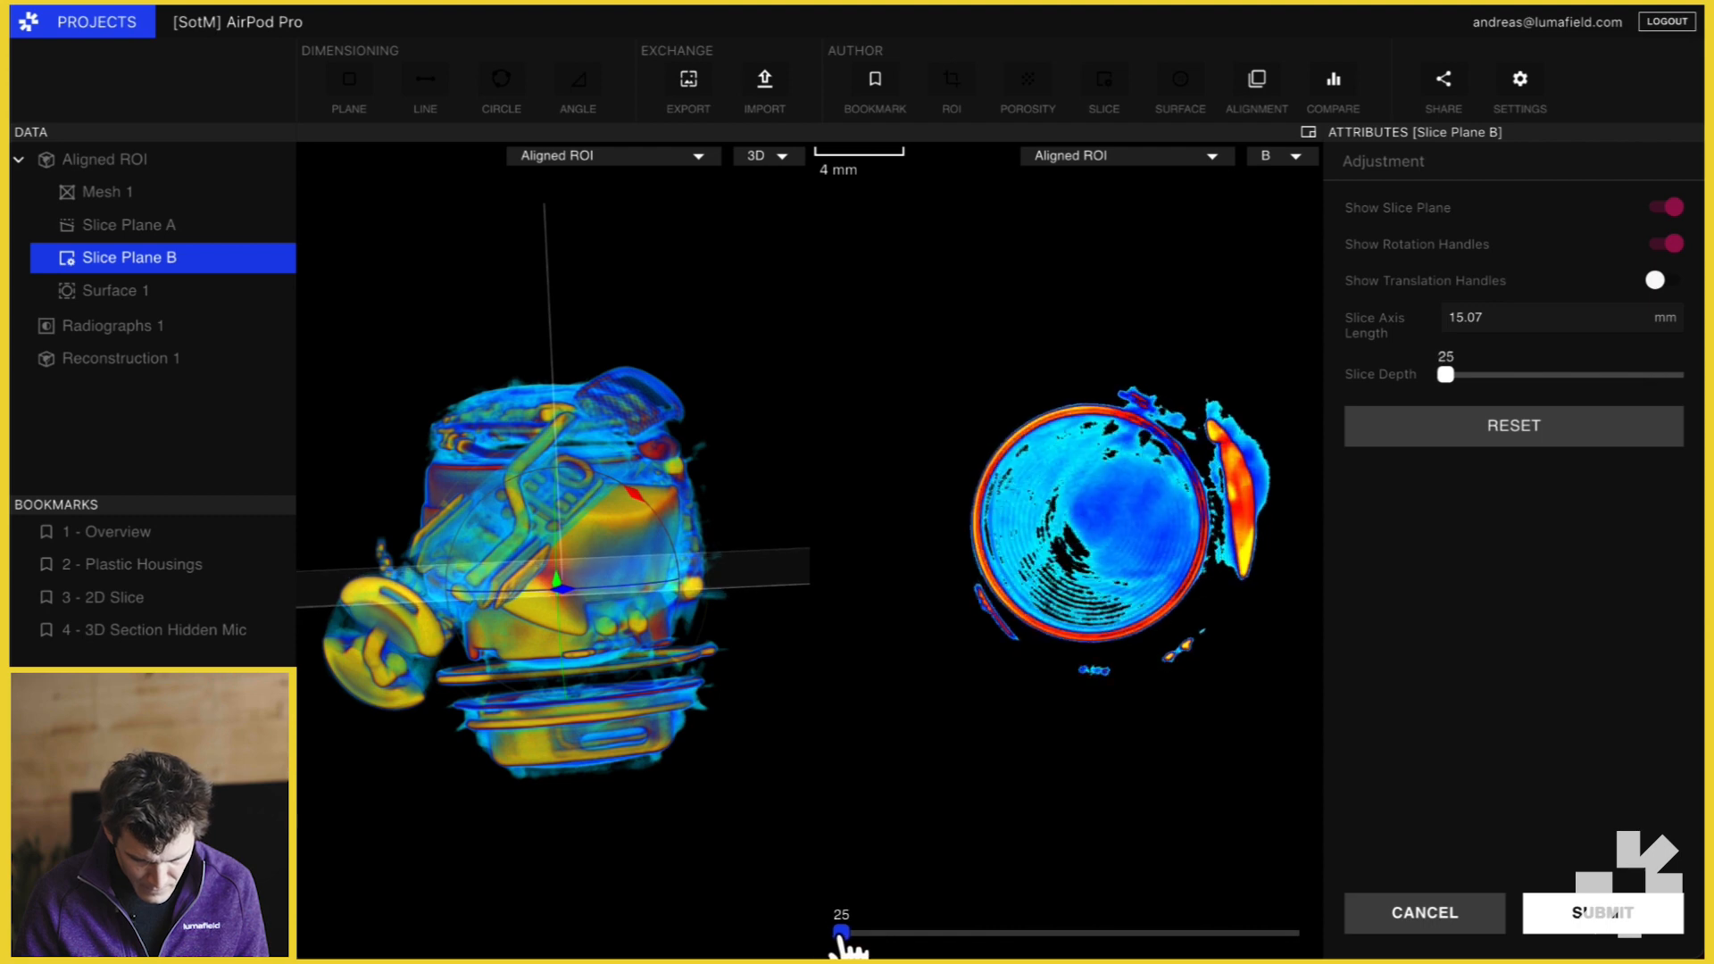
left_click_drag(839, 932, 916, 932)
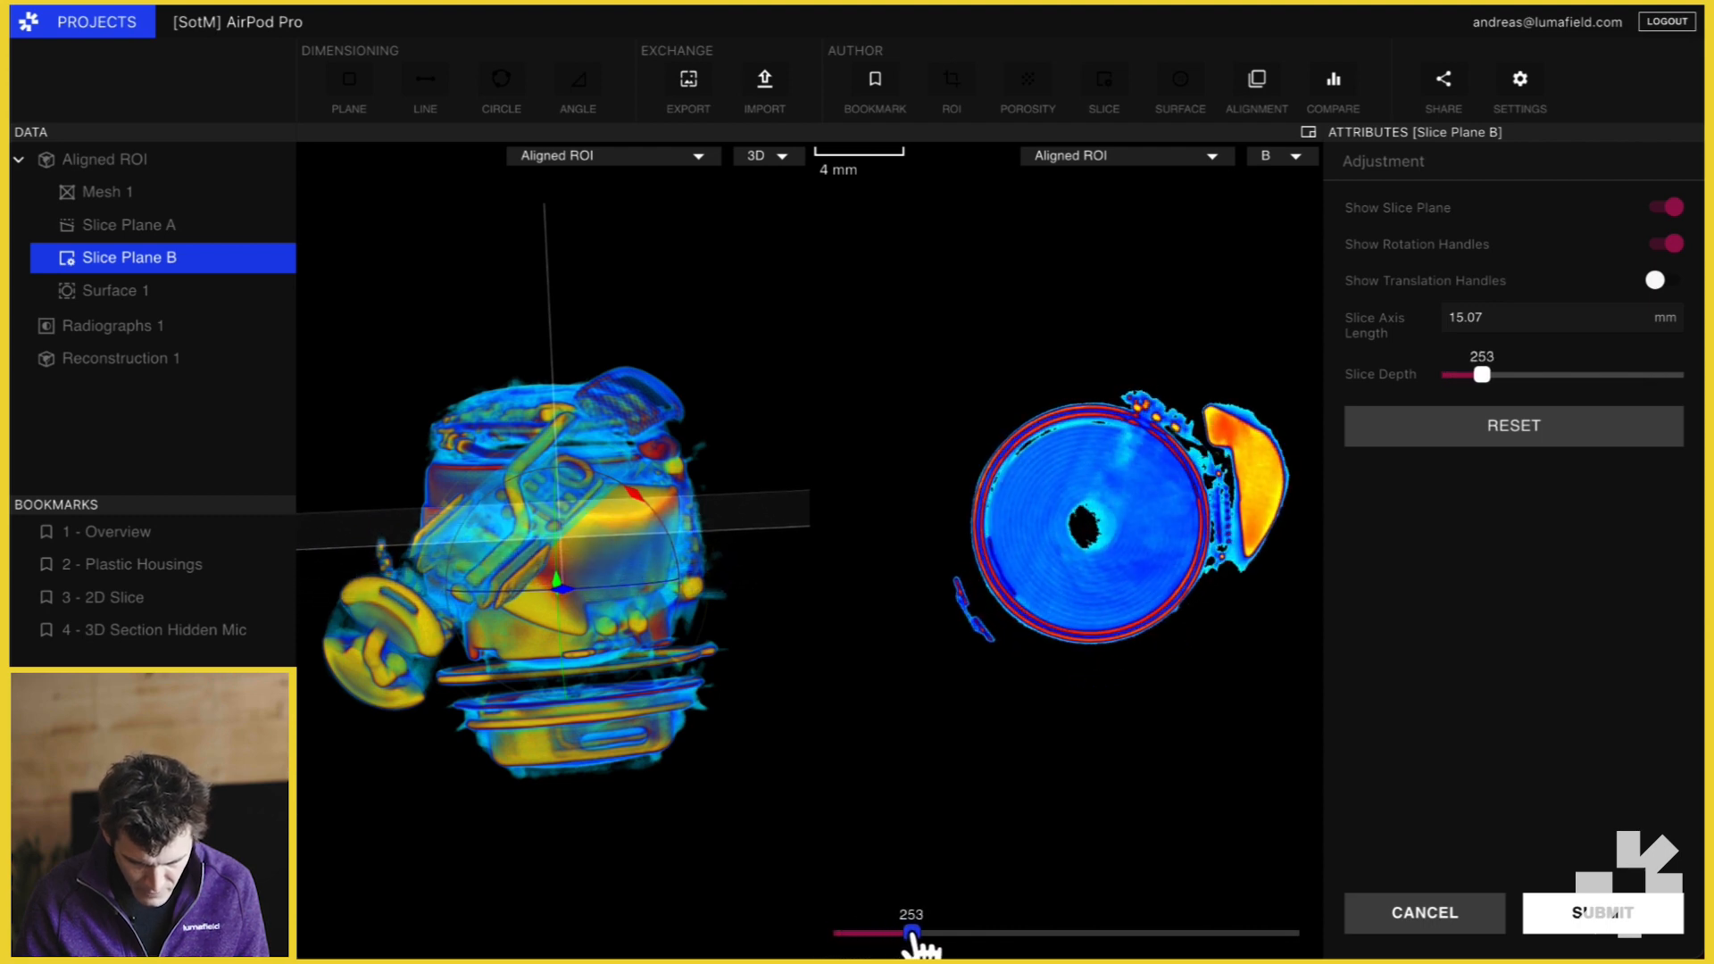
left_click_drag(916, 932, 922, 932)
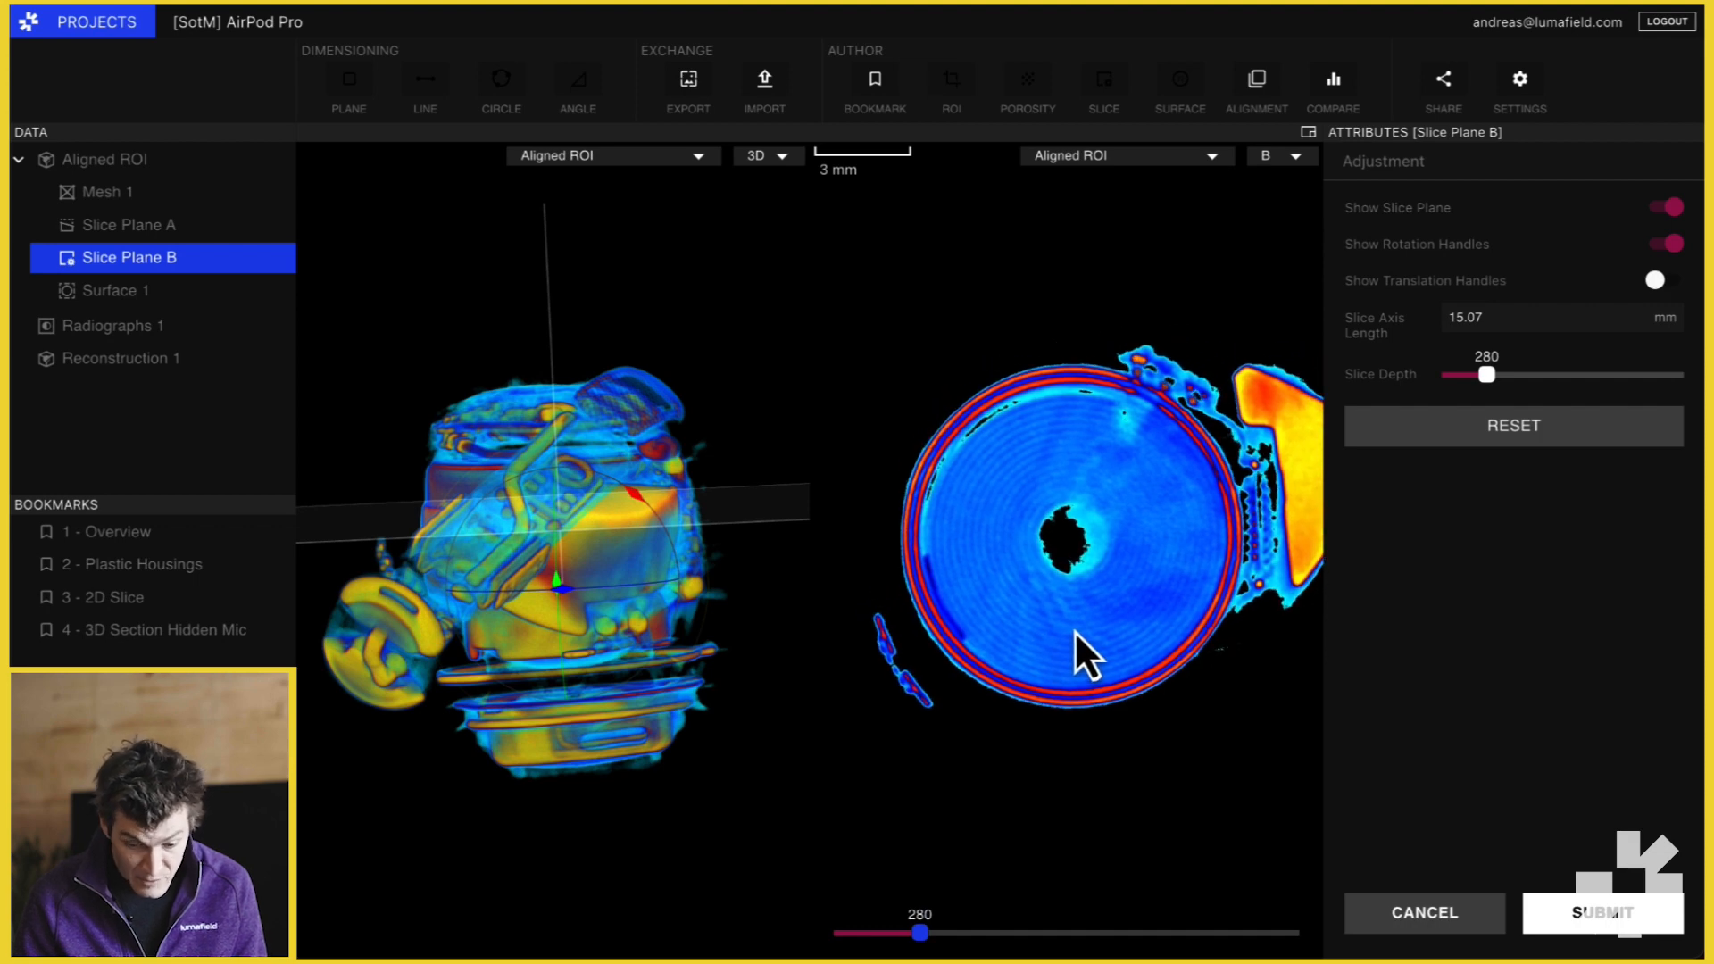
mouse_move(1039, 630)
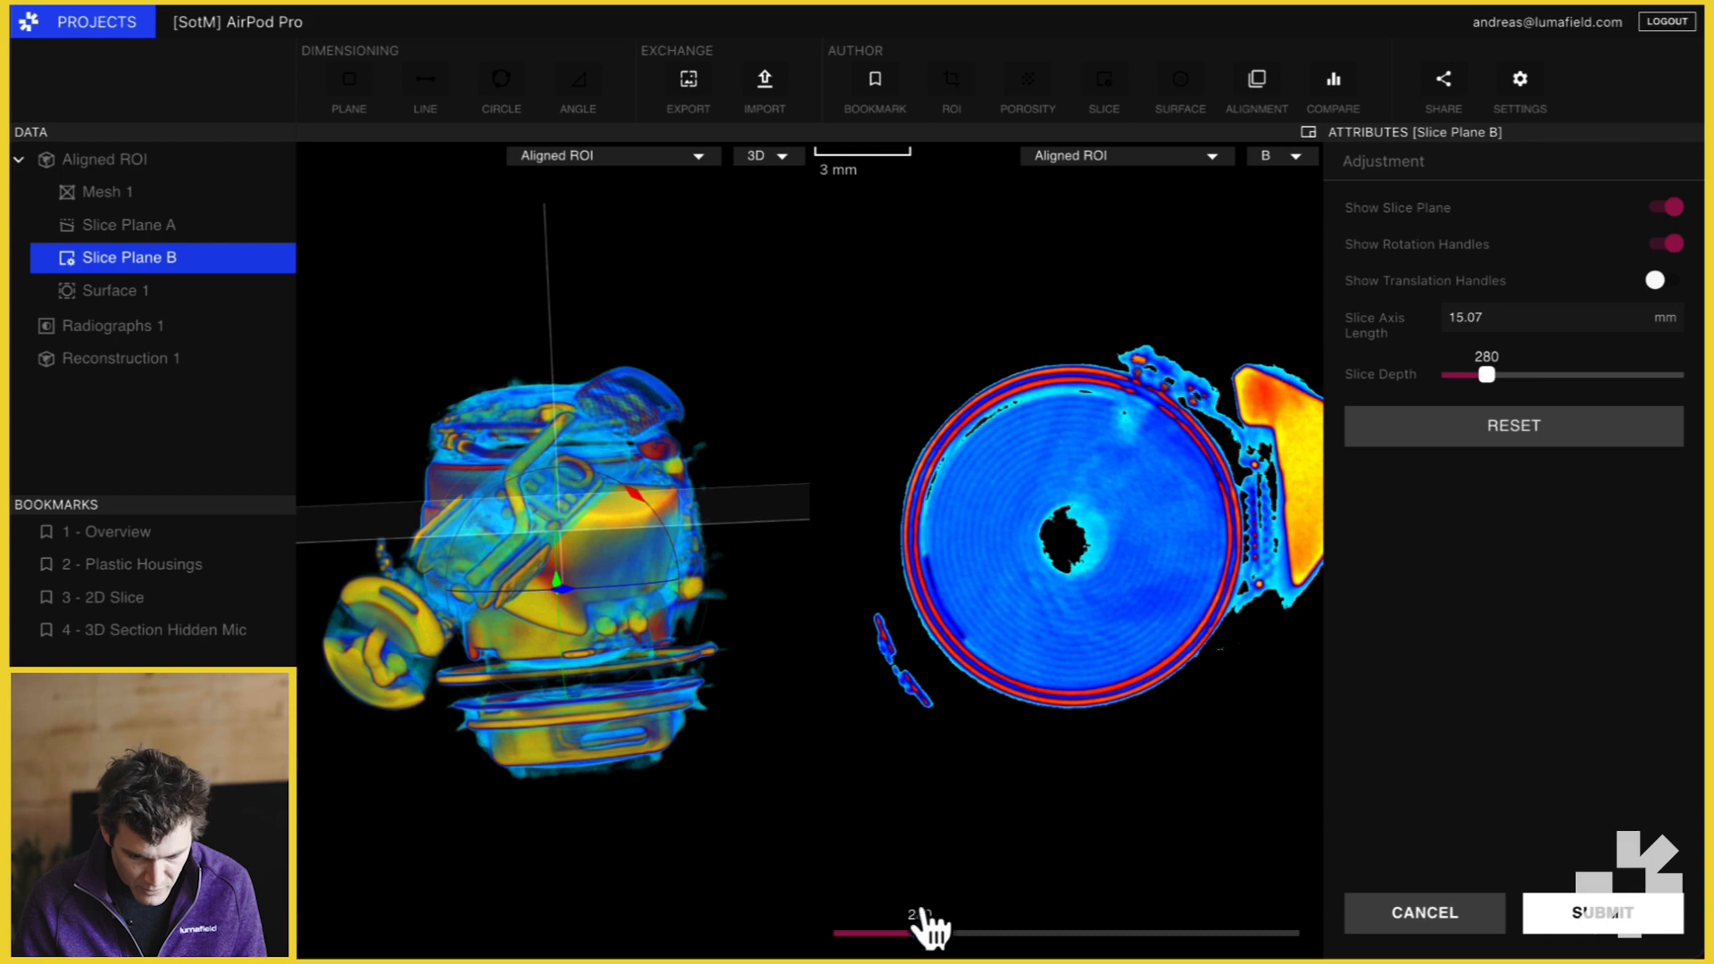
left_click_drag(930, 931, 949, 932)
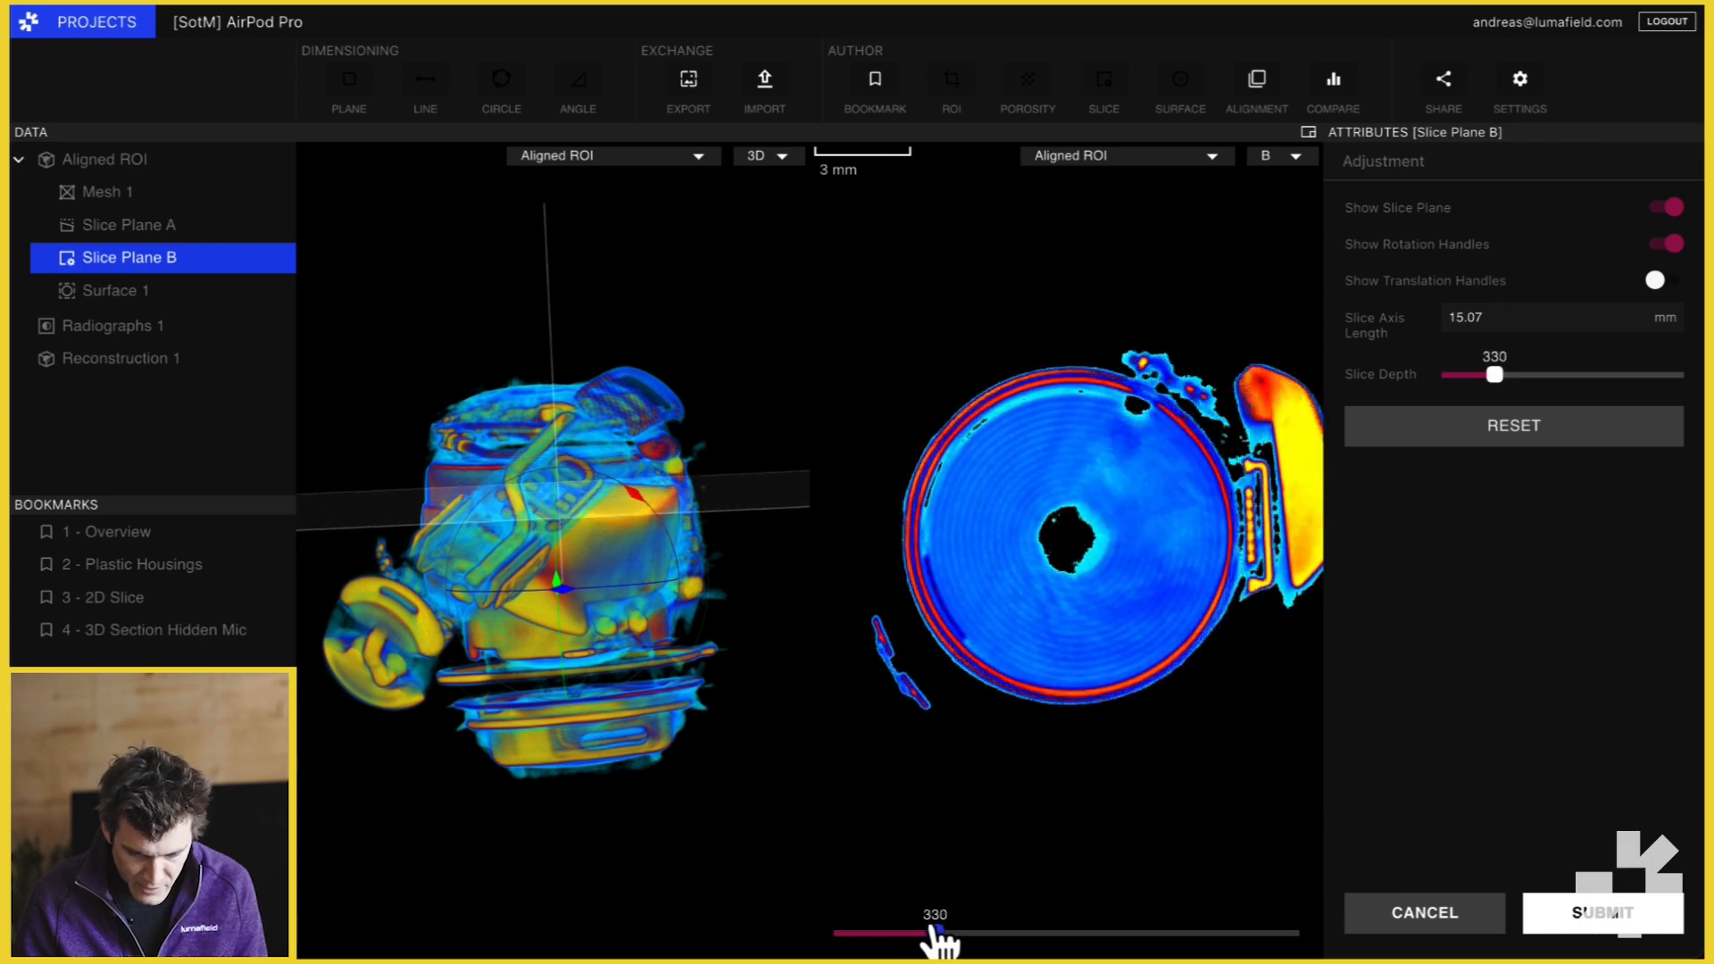
left_click_drag(943, 931, 976, 932)
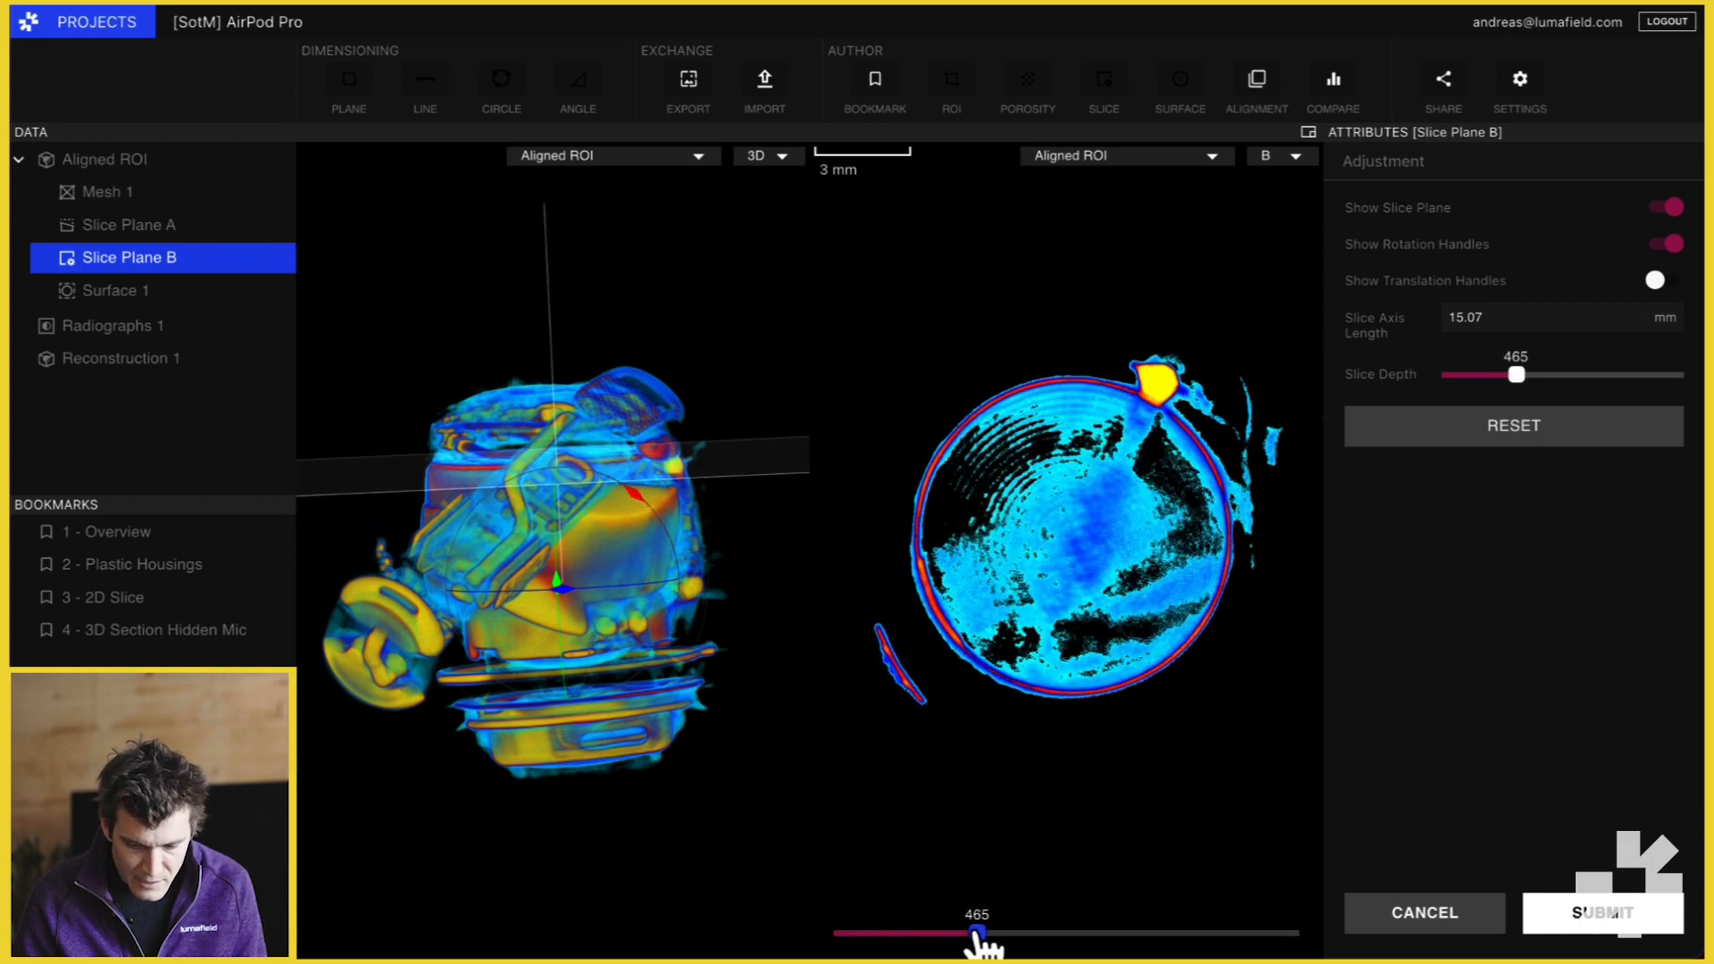
left_click_drag(967, 934, 932, 934)
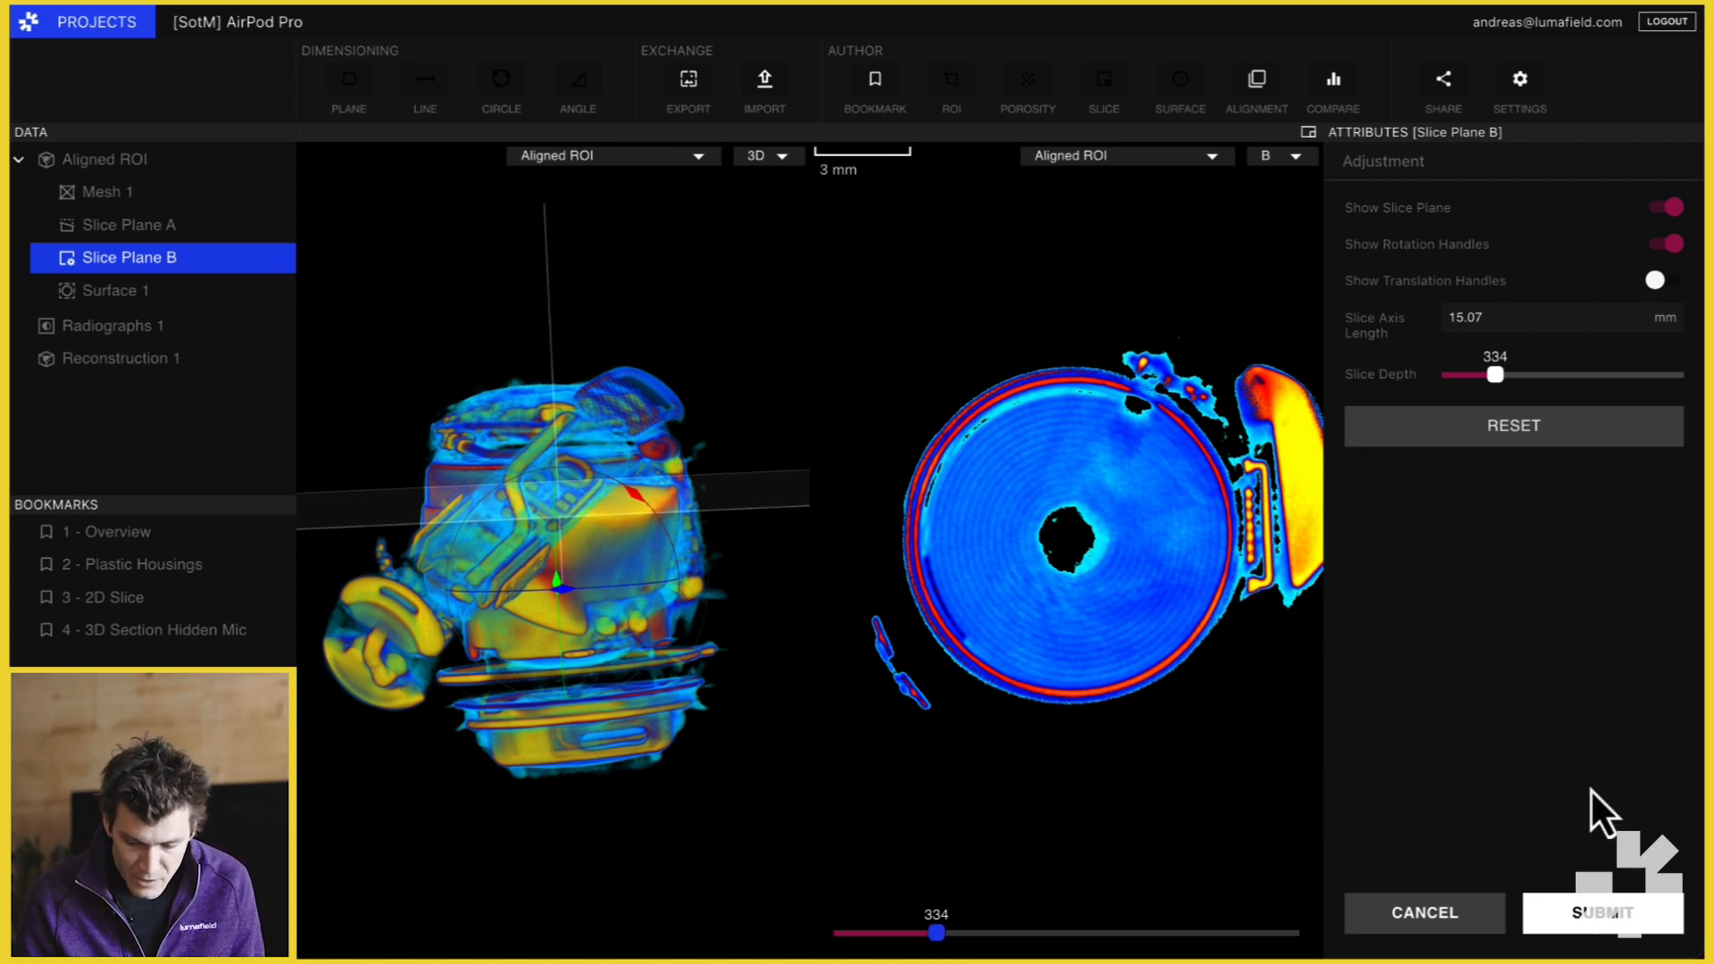
left_click(1600, 912)
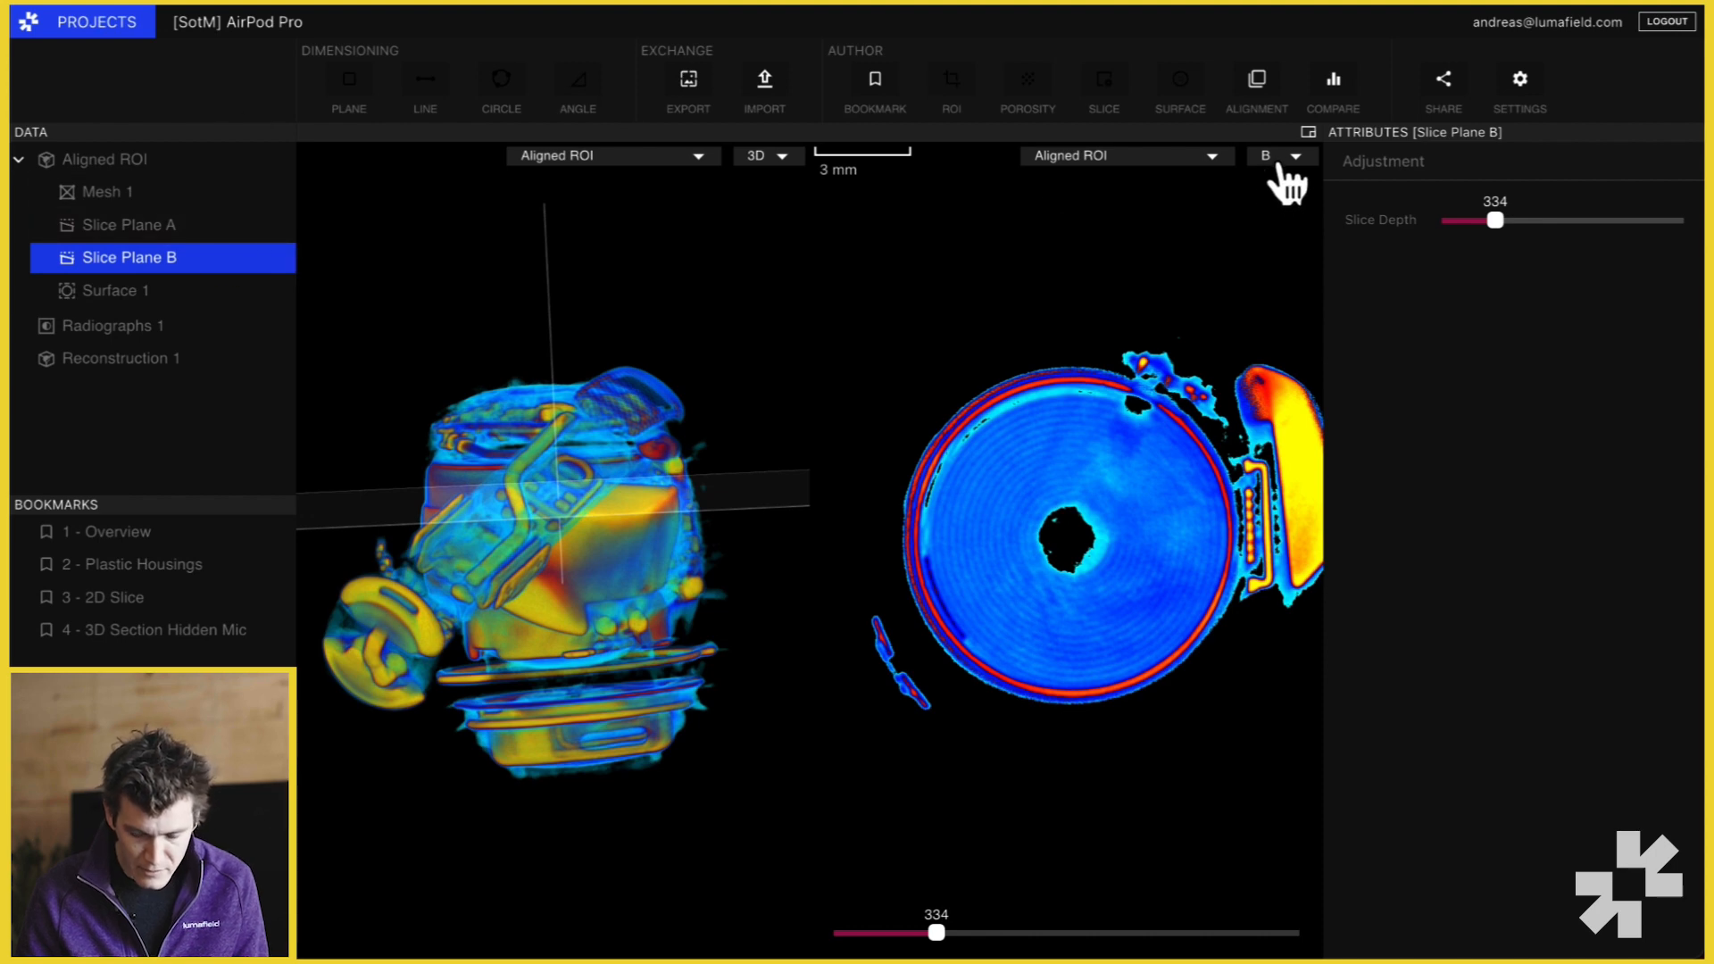
- Sweep the slice to 453 and the circuit board, settle at depth 256, and finish editing Slice Plane B
left_click(1278, 156)
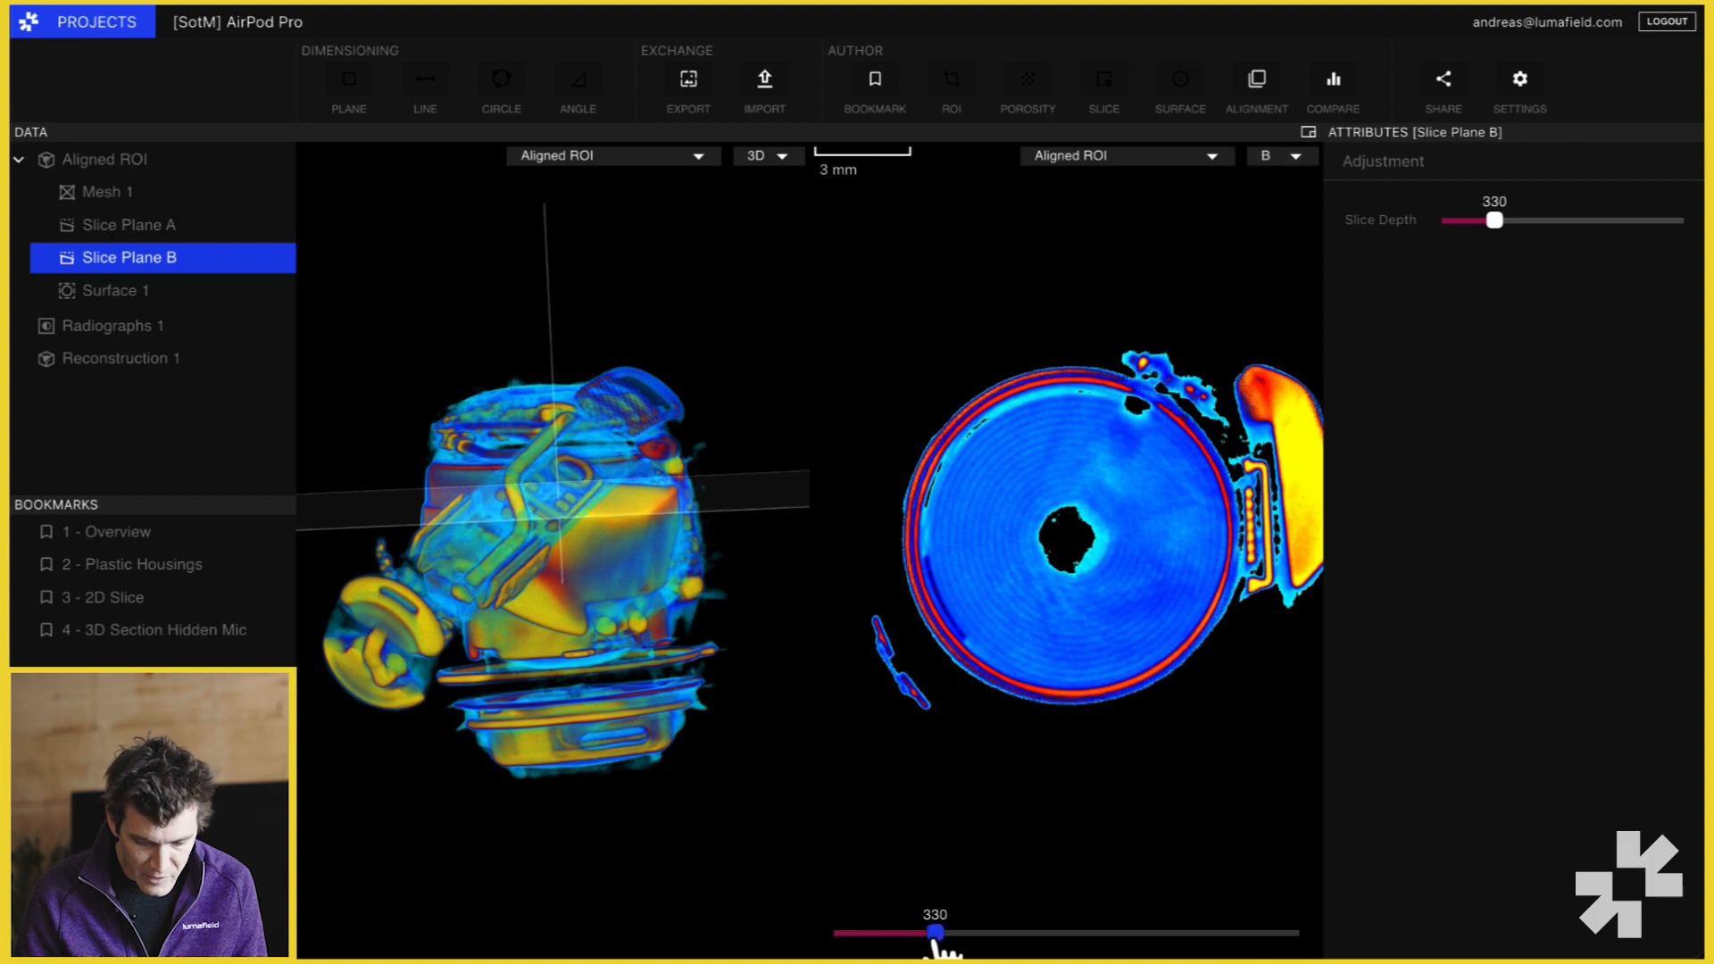
left_click_drag(933, 932, 973, 932)
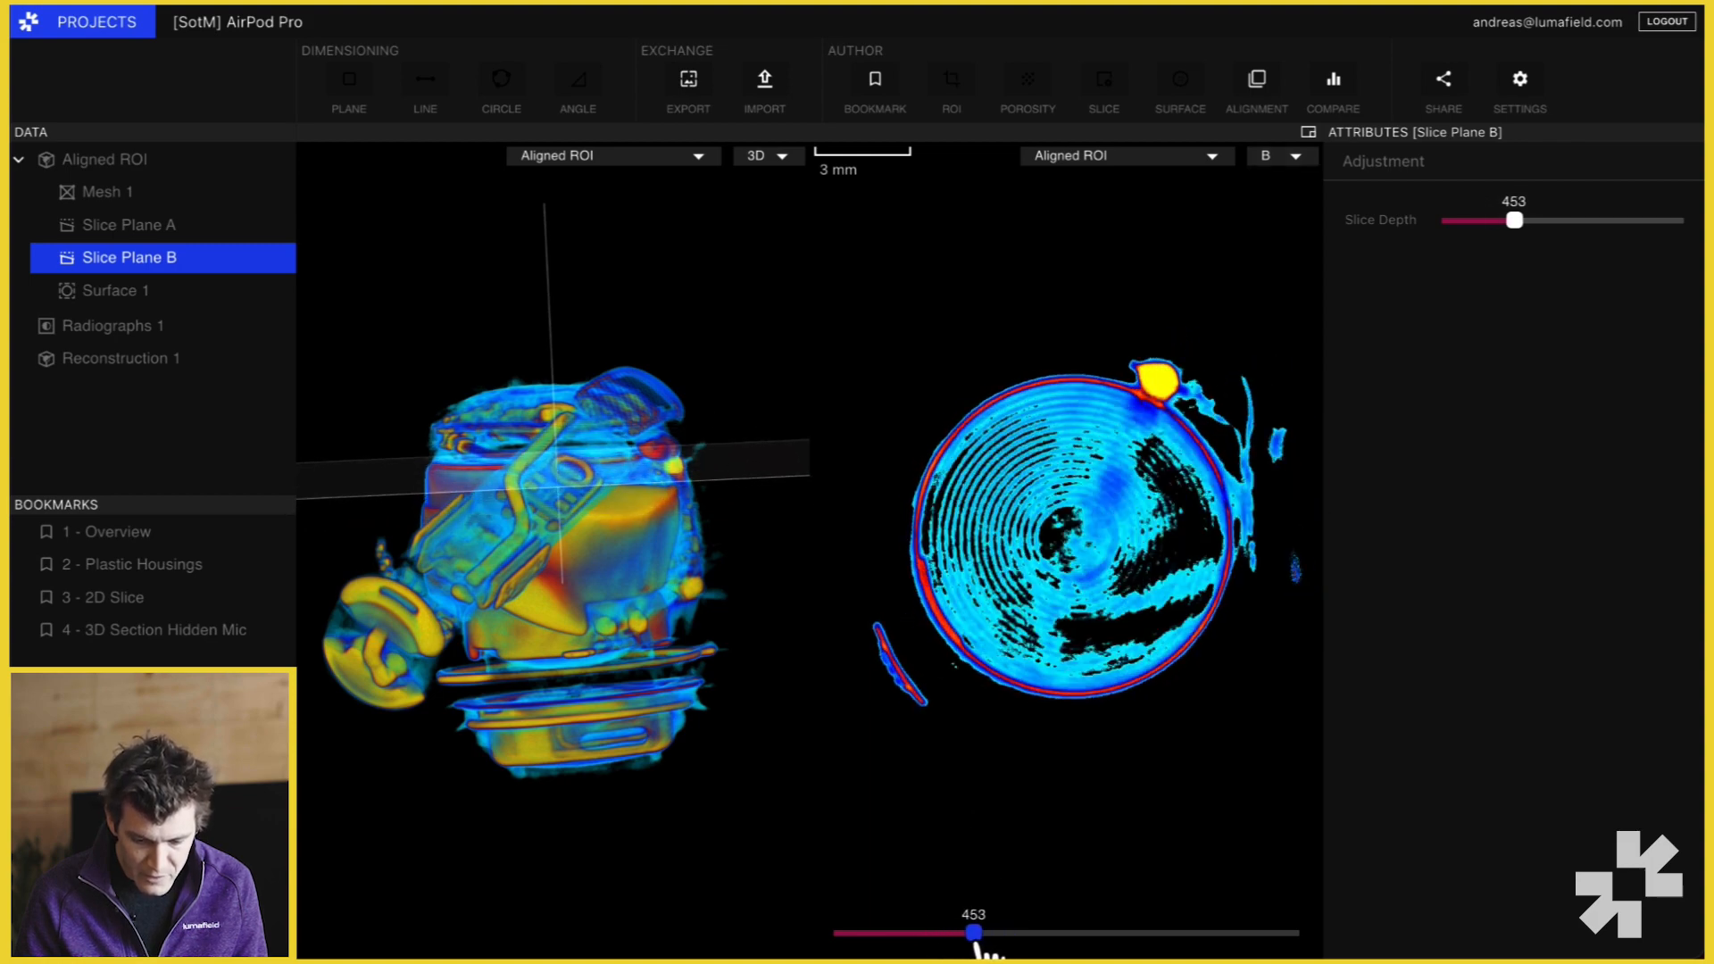
left_click_drag(968, 932, 1036, 932)
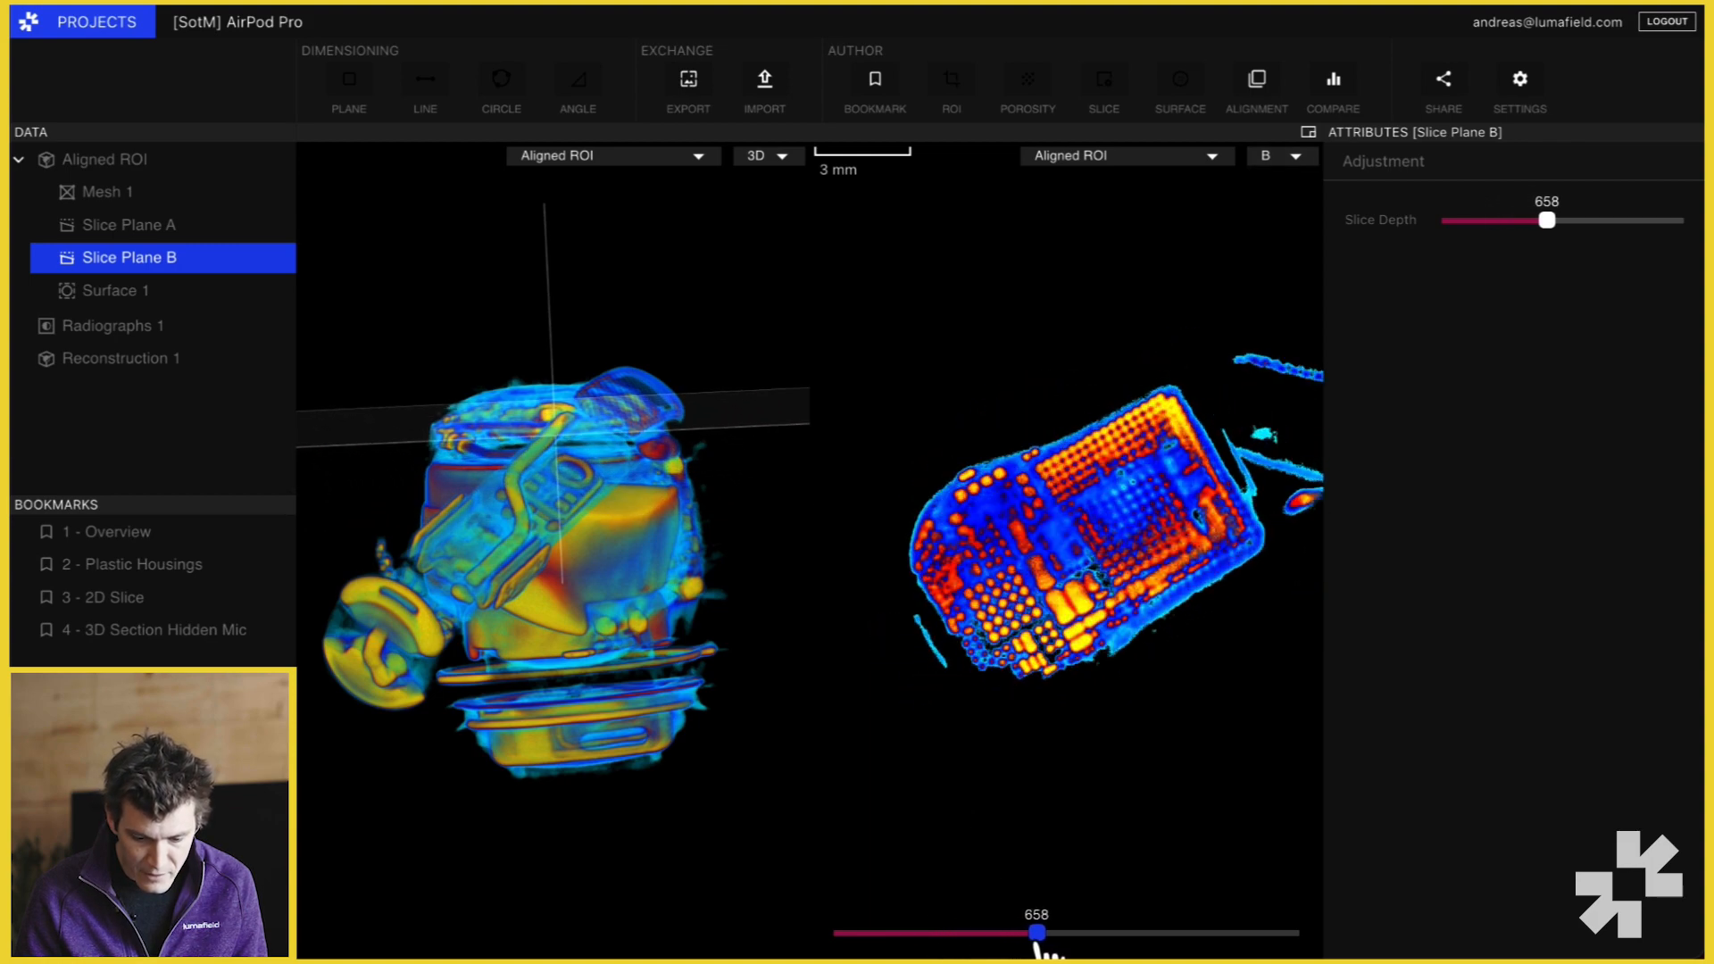
left_click_drag(1035, 932, 914, 932)
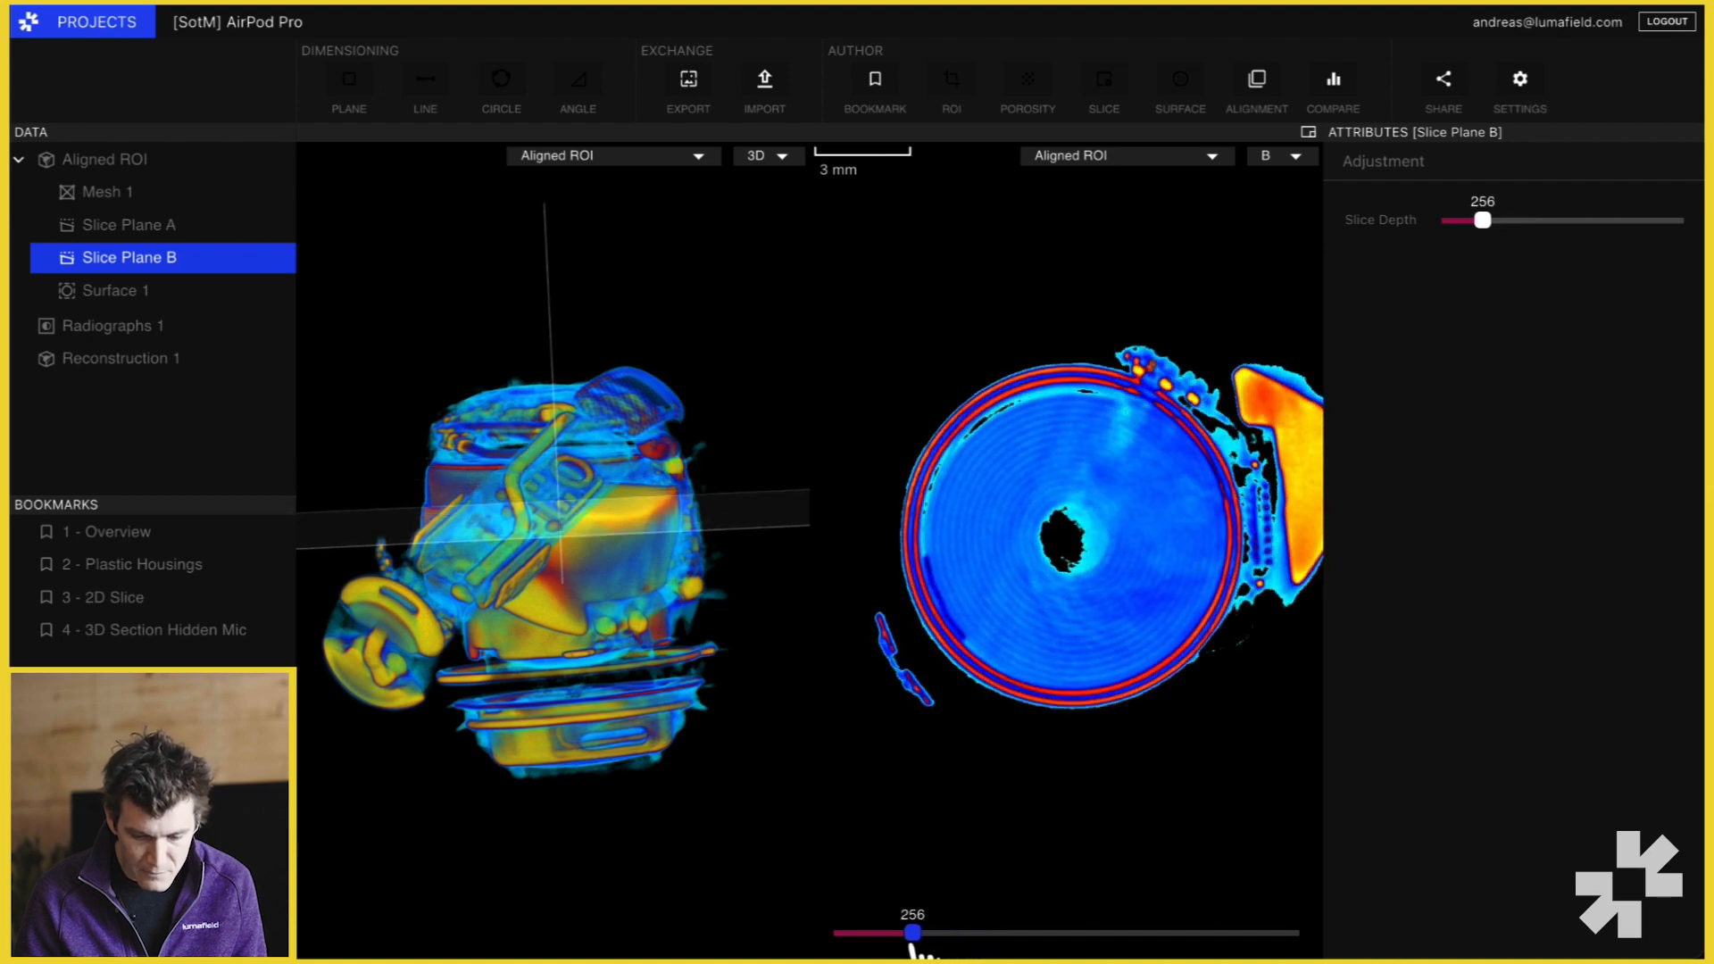
left_click(872, 79)
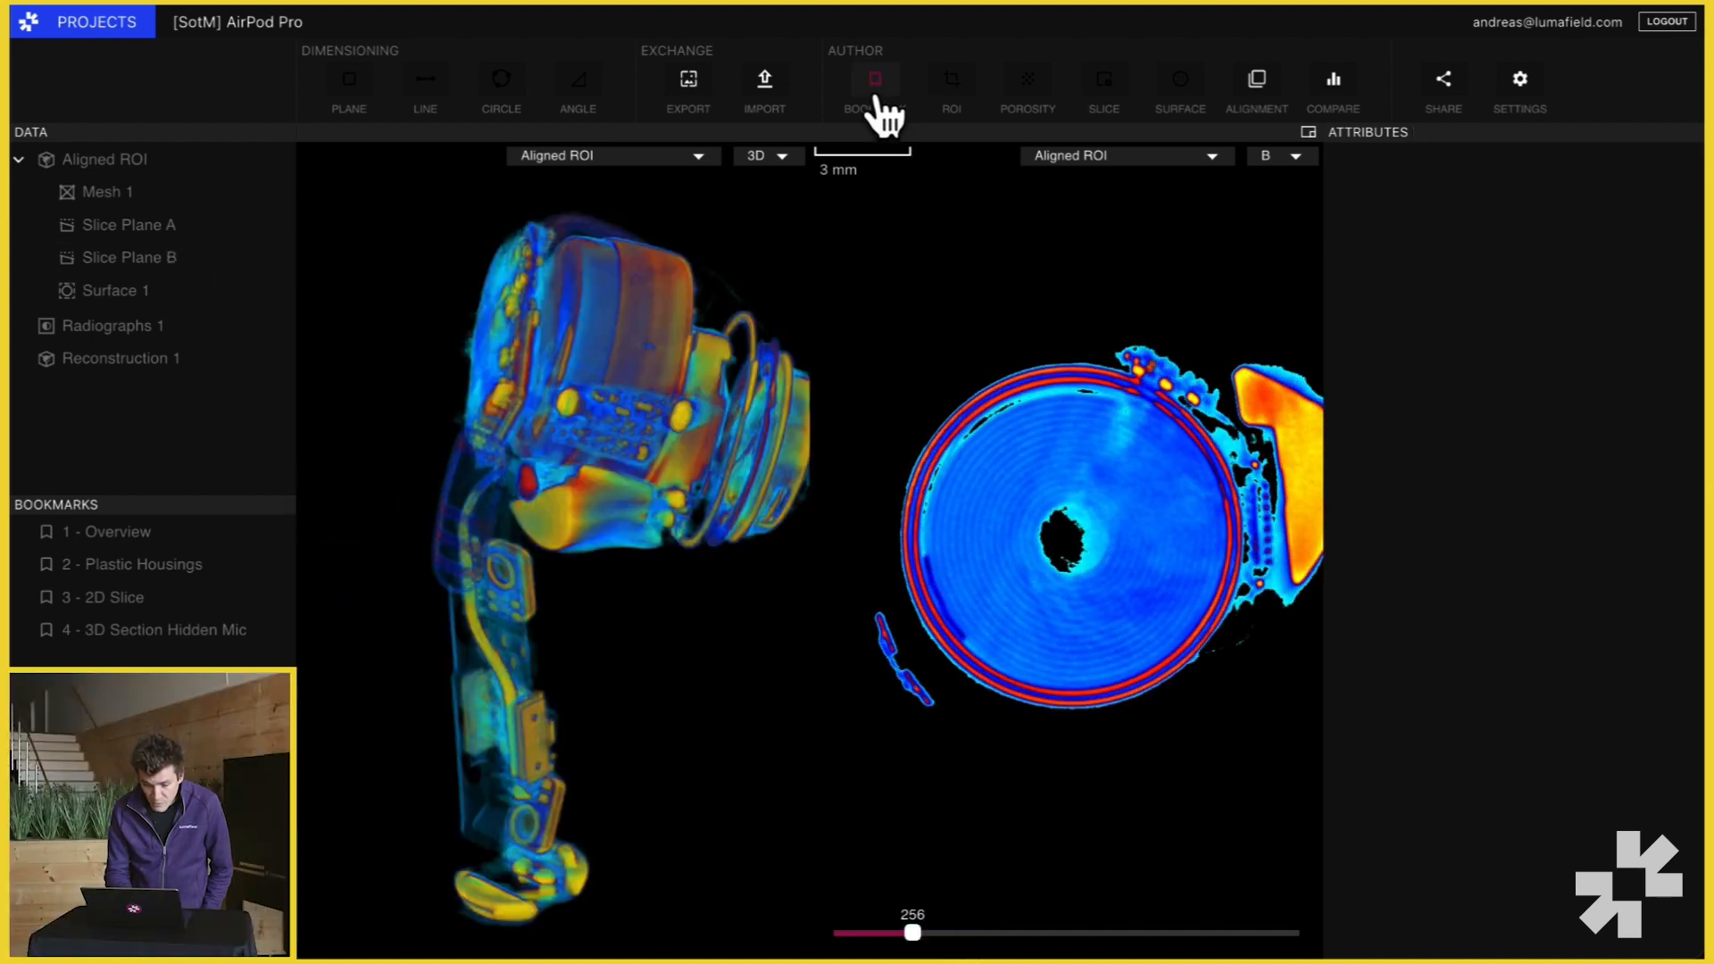
- Bookmark the current earbud view with the comment 'check out thi'
left_click(873, 78)
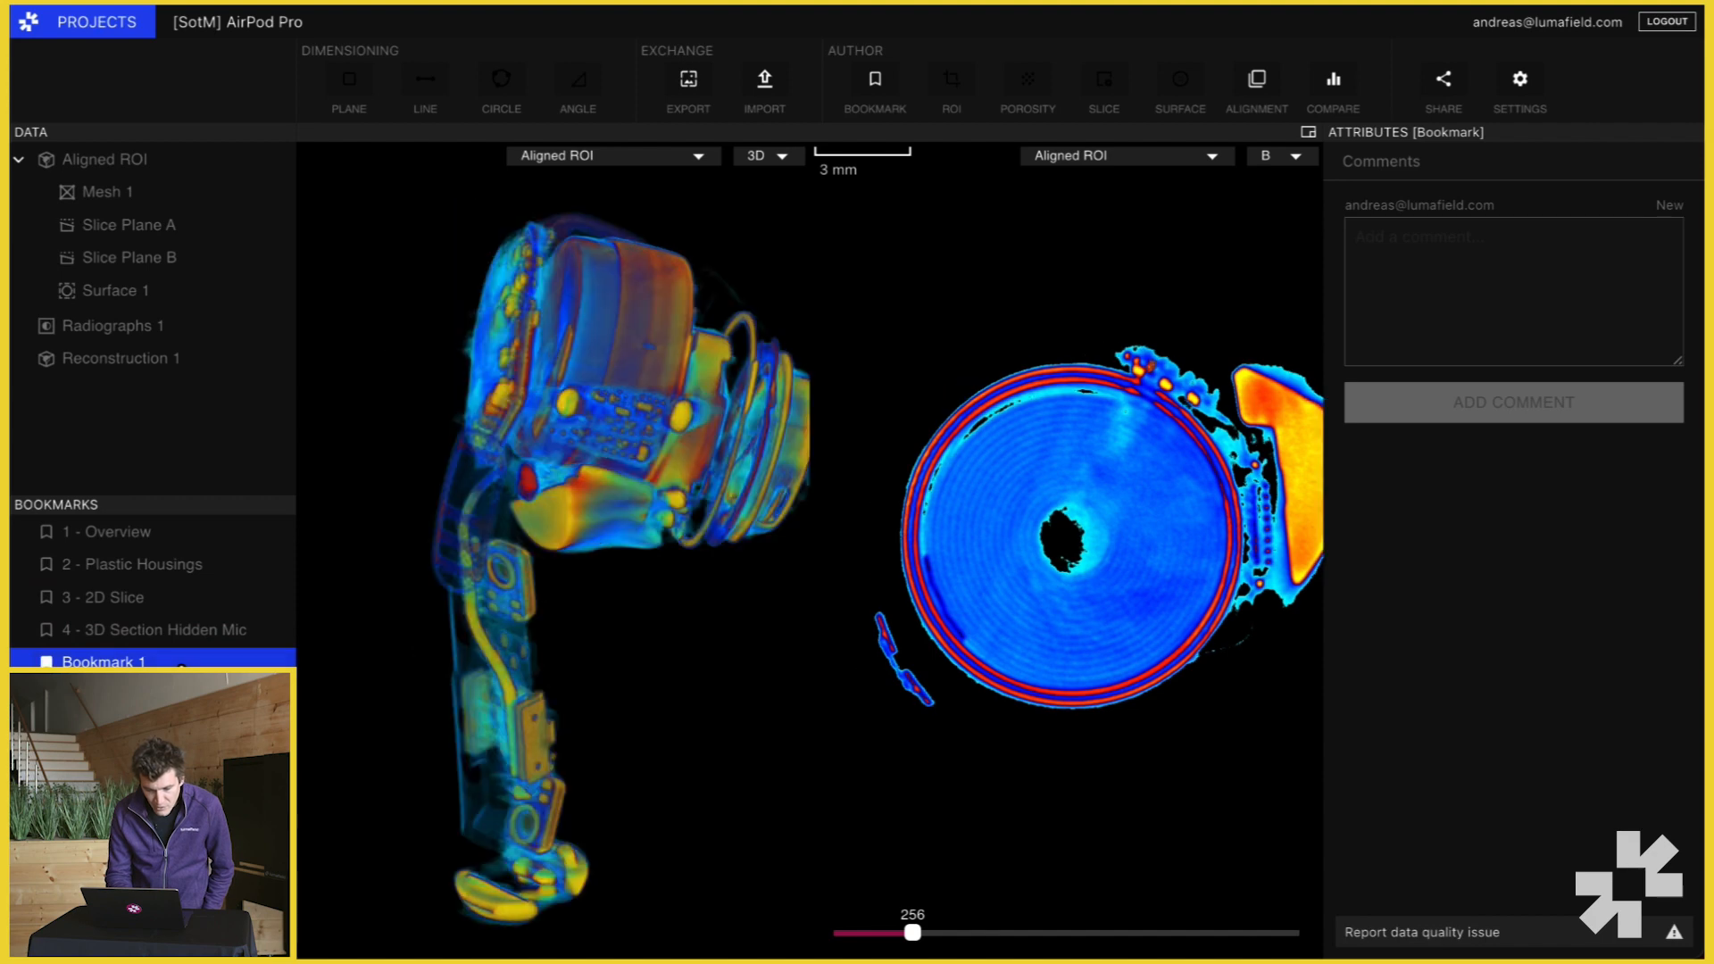
mouse_move(715, 546)
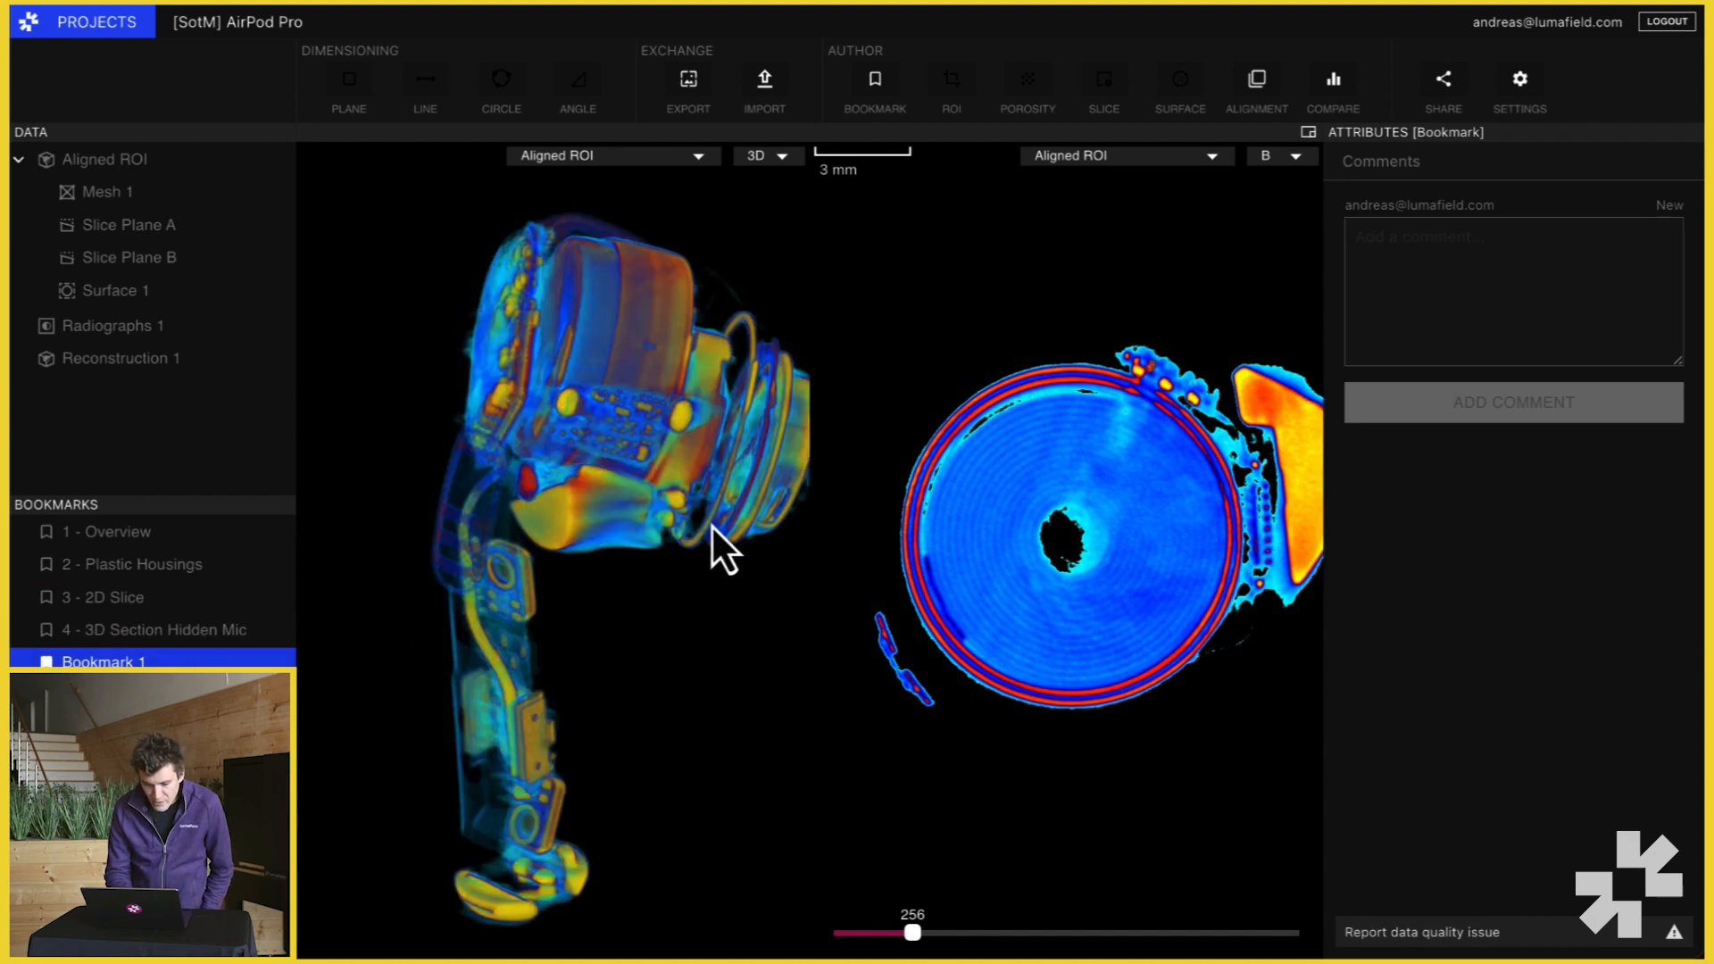
mouse_move(746, 655)
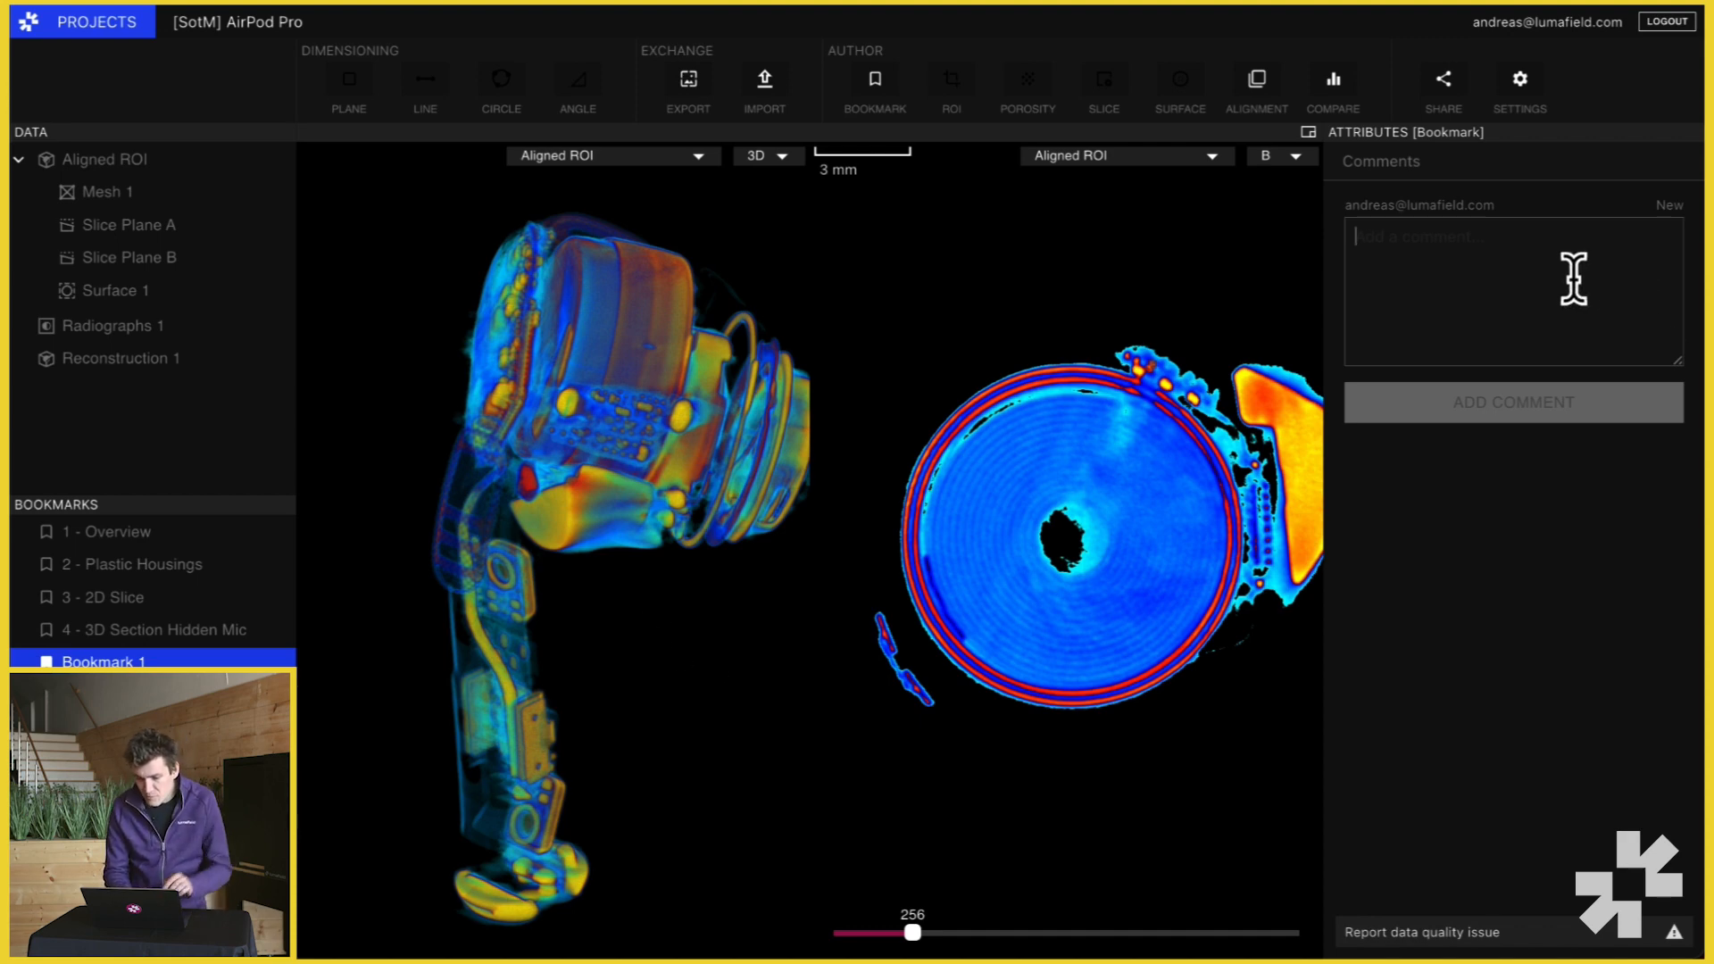
type("check out thi")
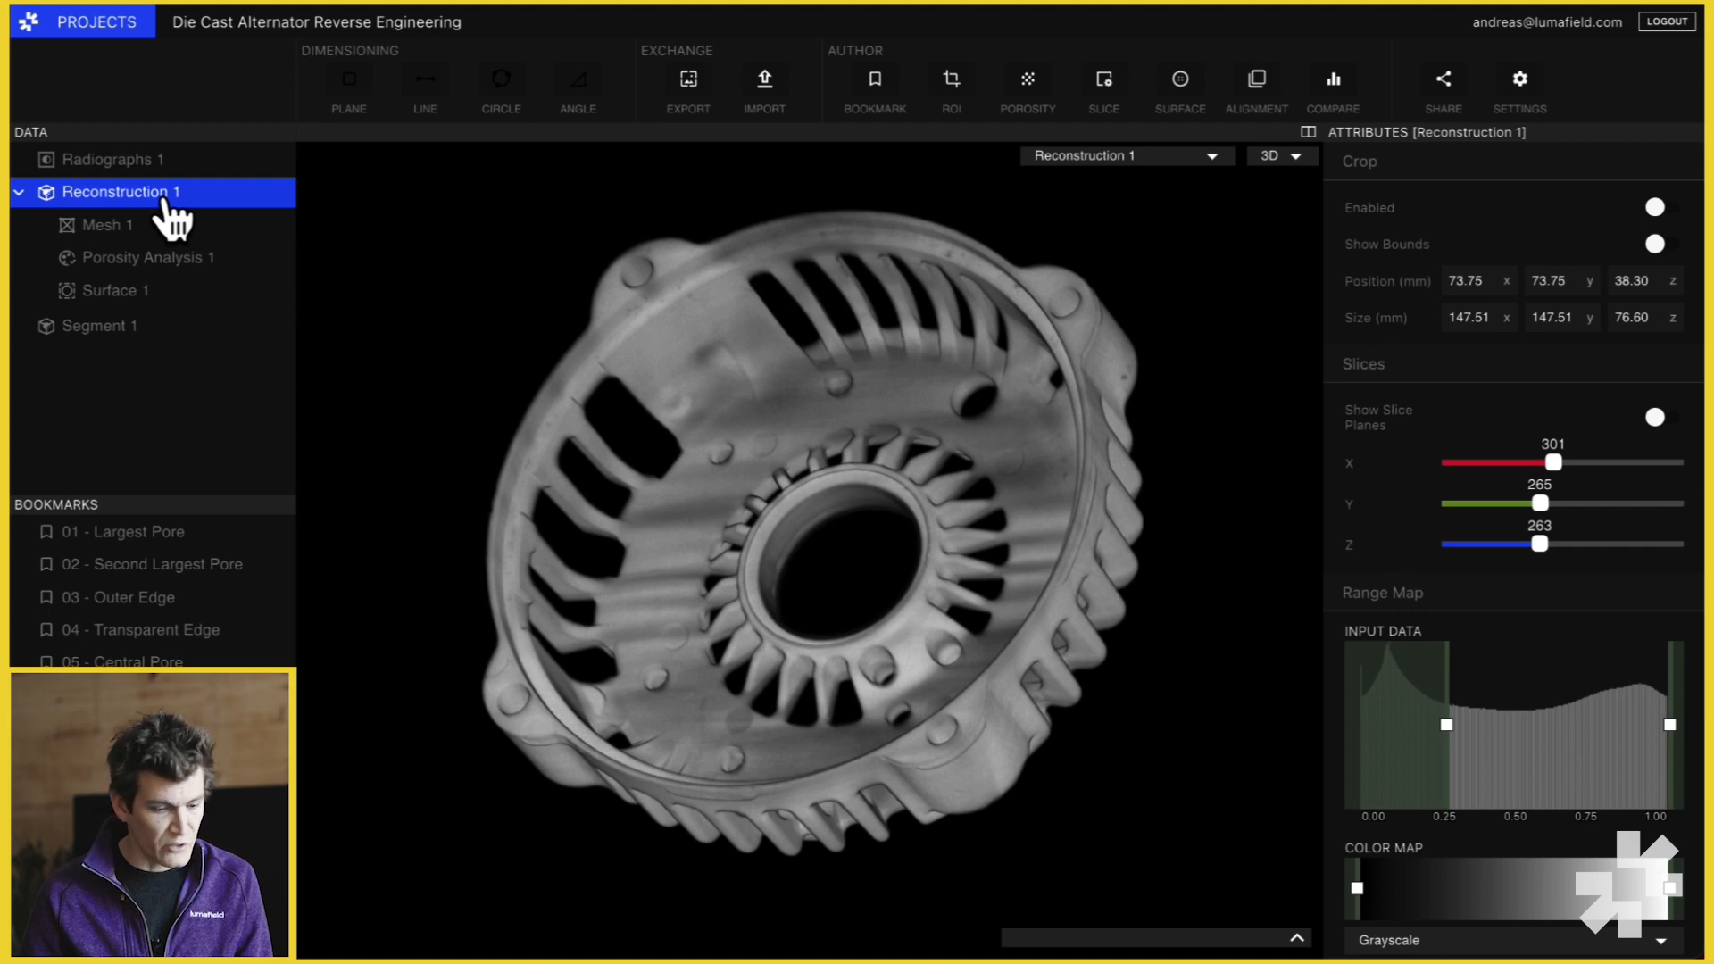
mouse_move(1283, 218)
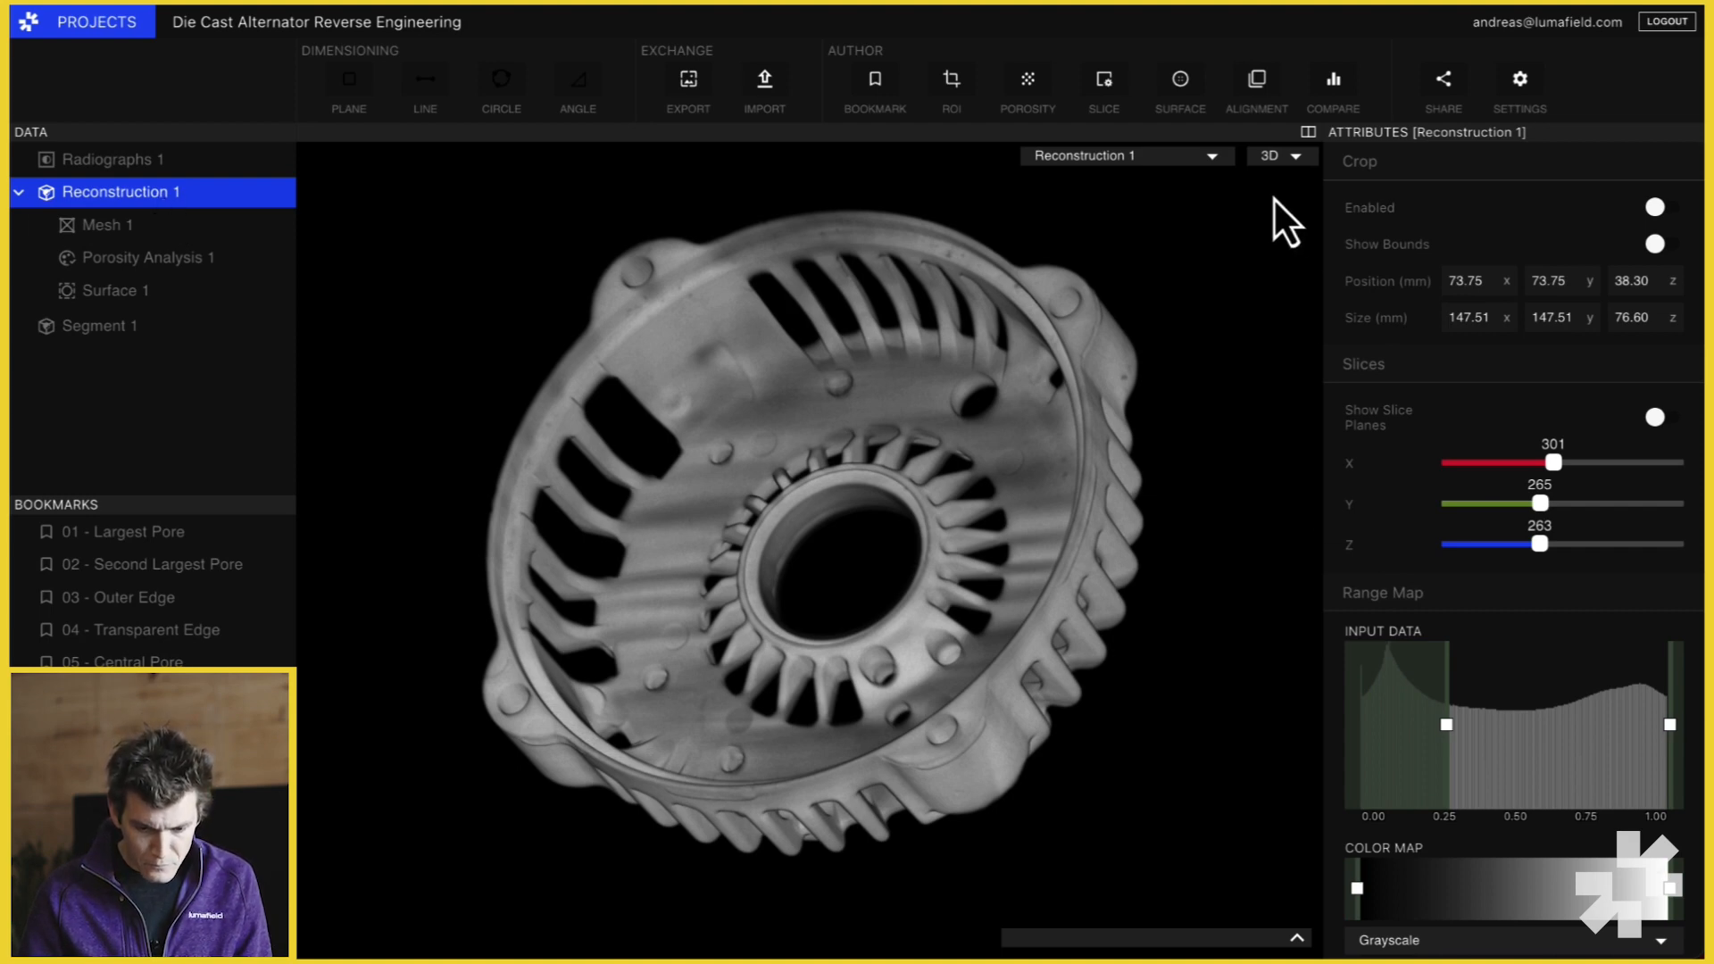
mouse_move(1178, 79)
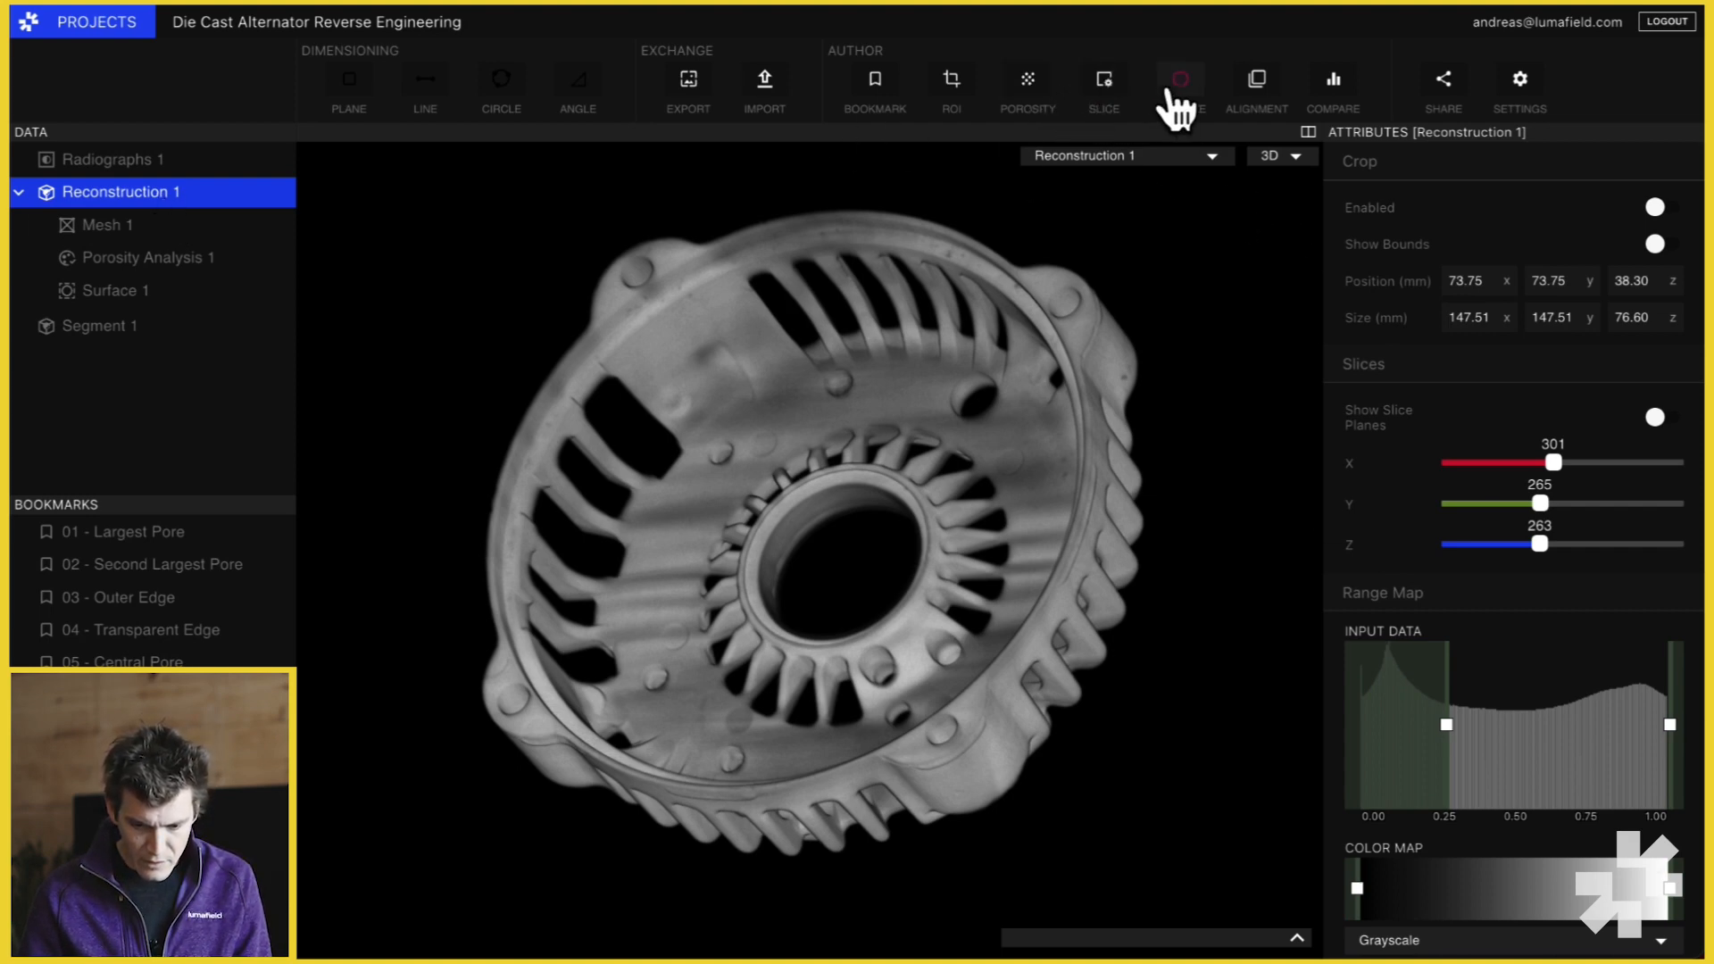
- Create a new Surface 2 on the alternator reconstruction and drag its threshold down to 0.37
left_click(1178, 77)
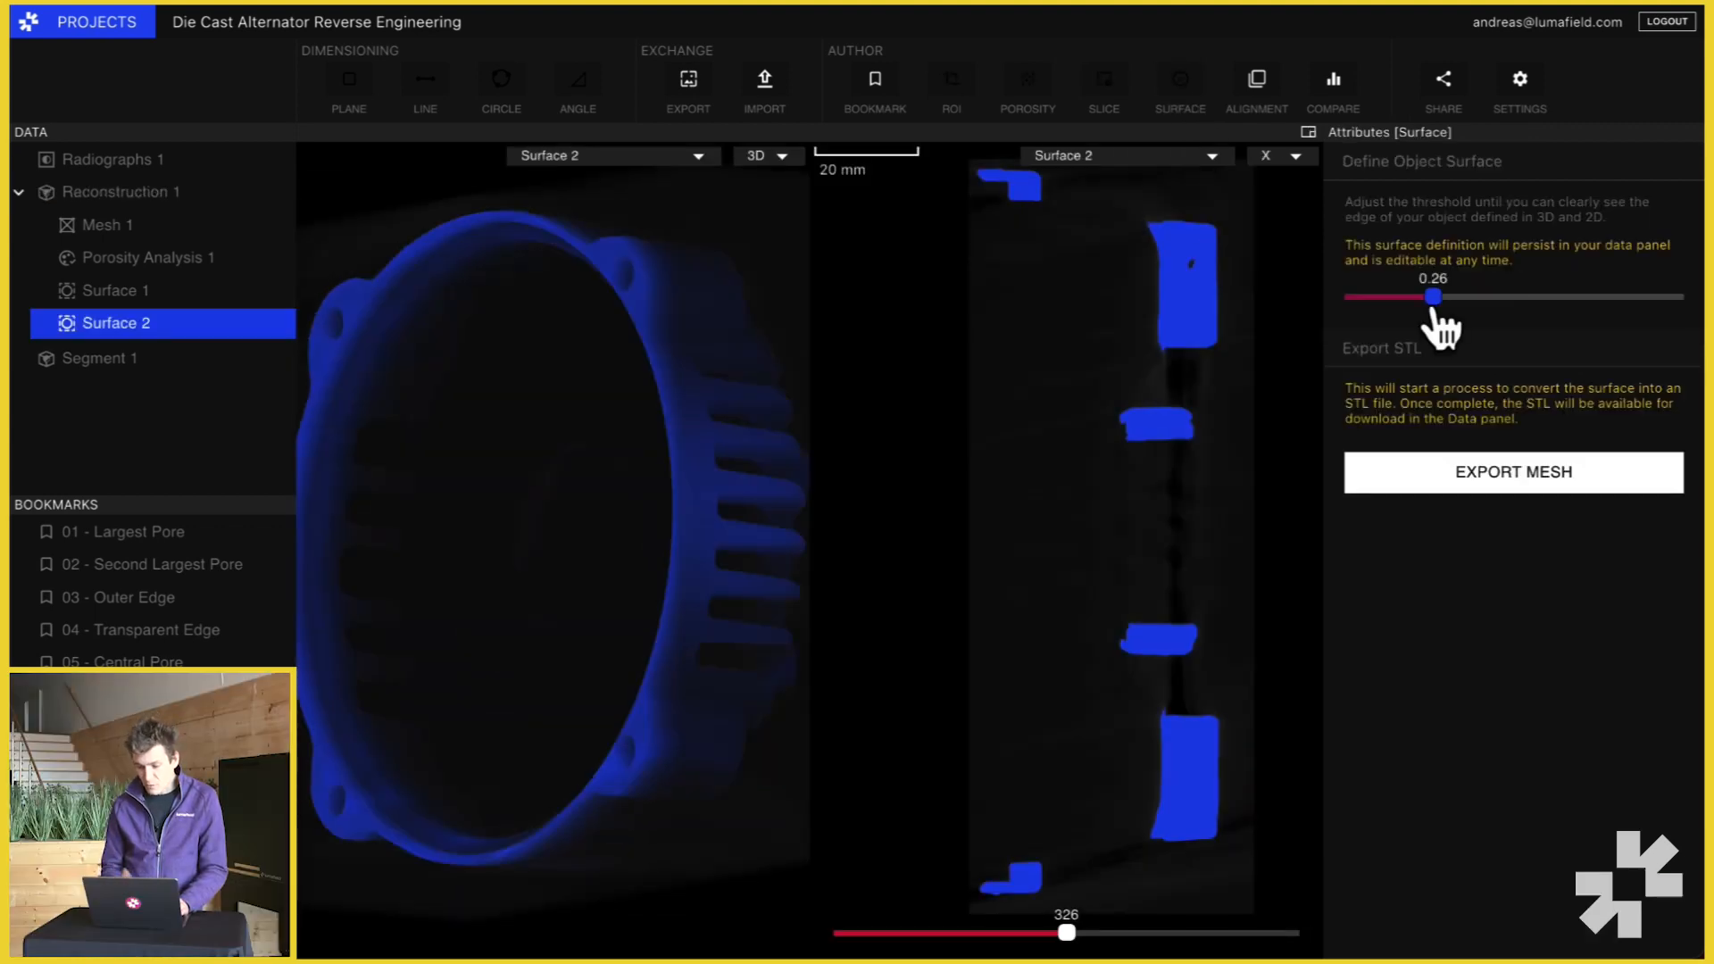
left_click_drag(1433, 296, 1512, 297)
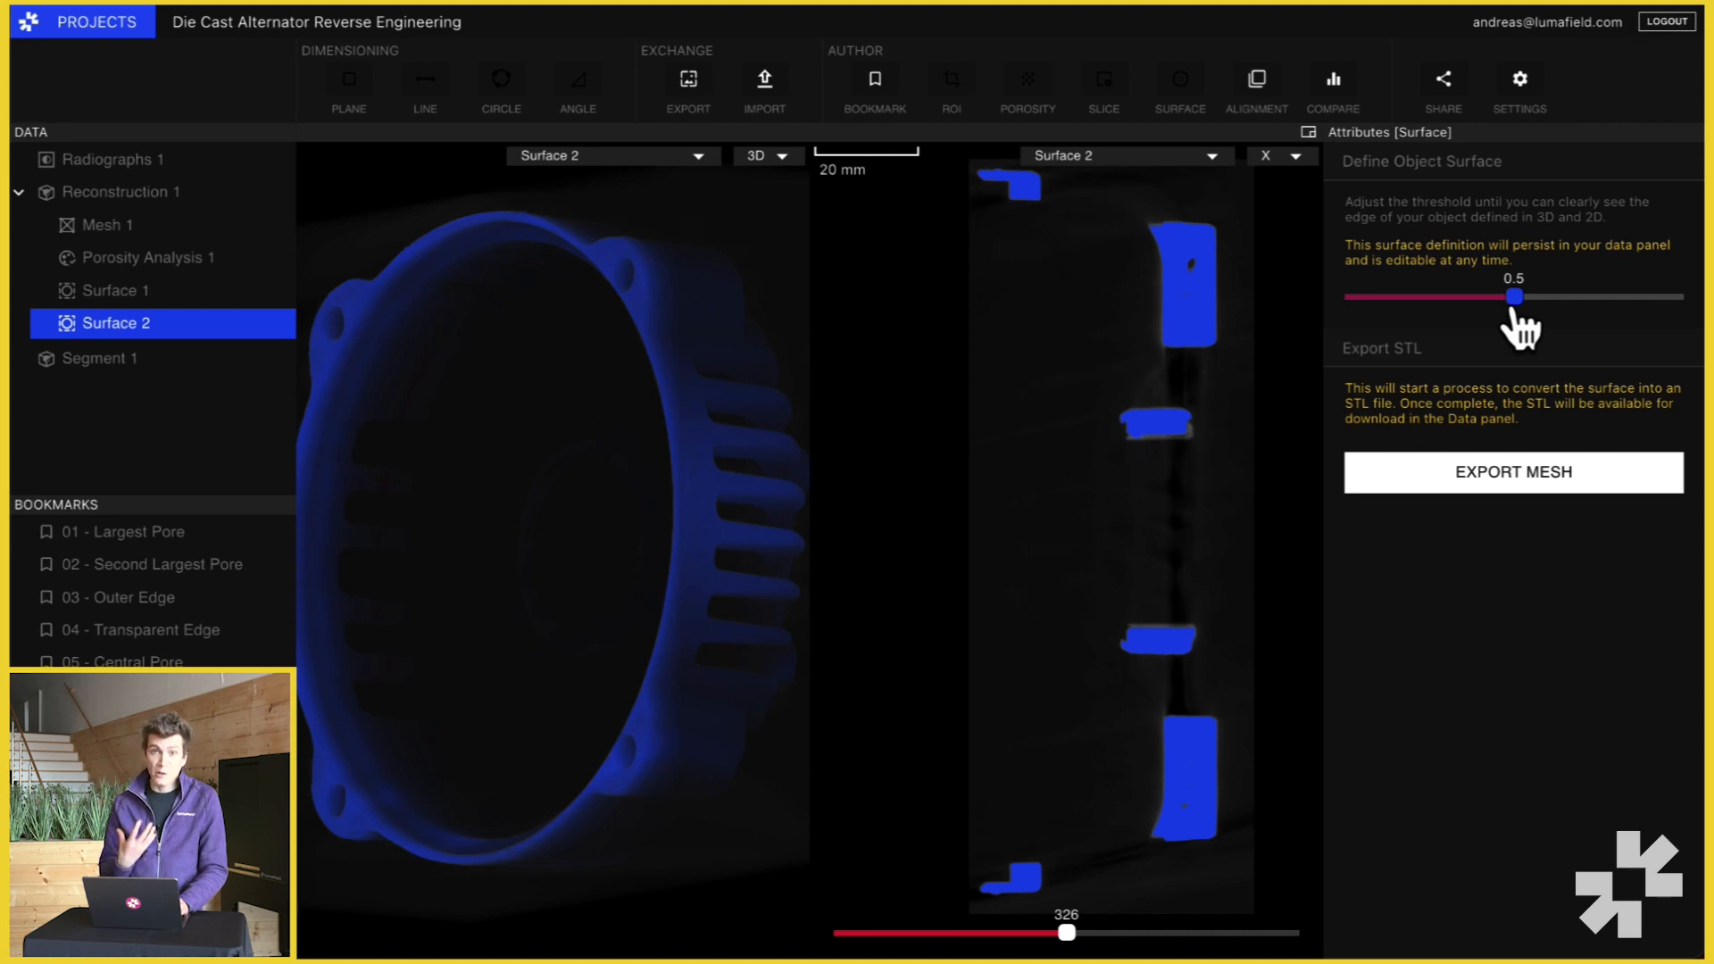
left_click_drag(1514, 296, 1507, 297)
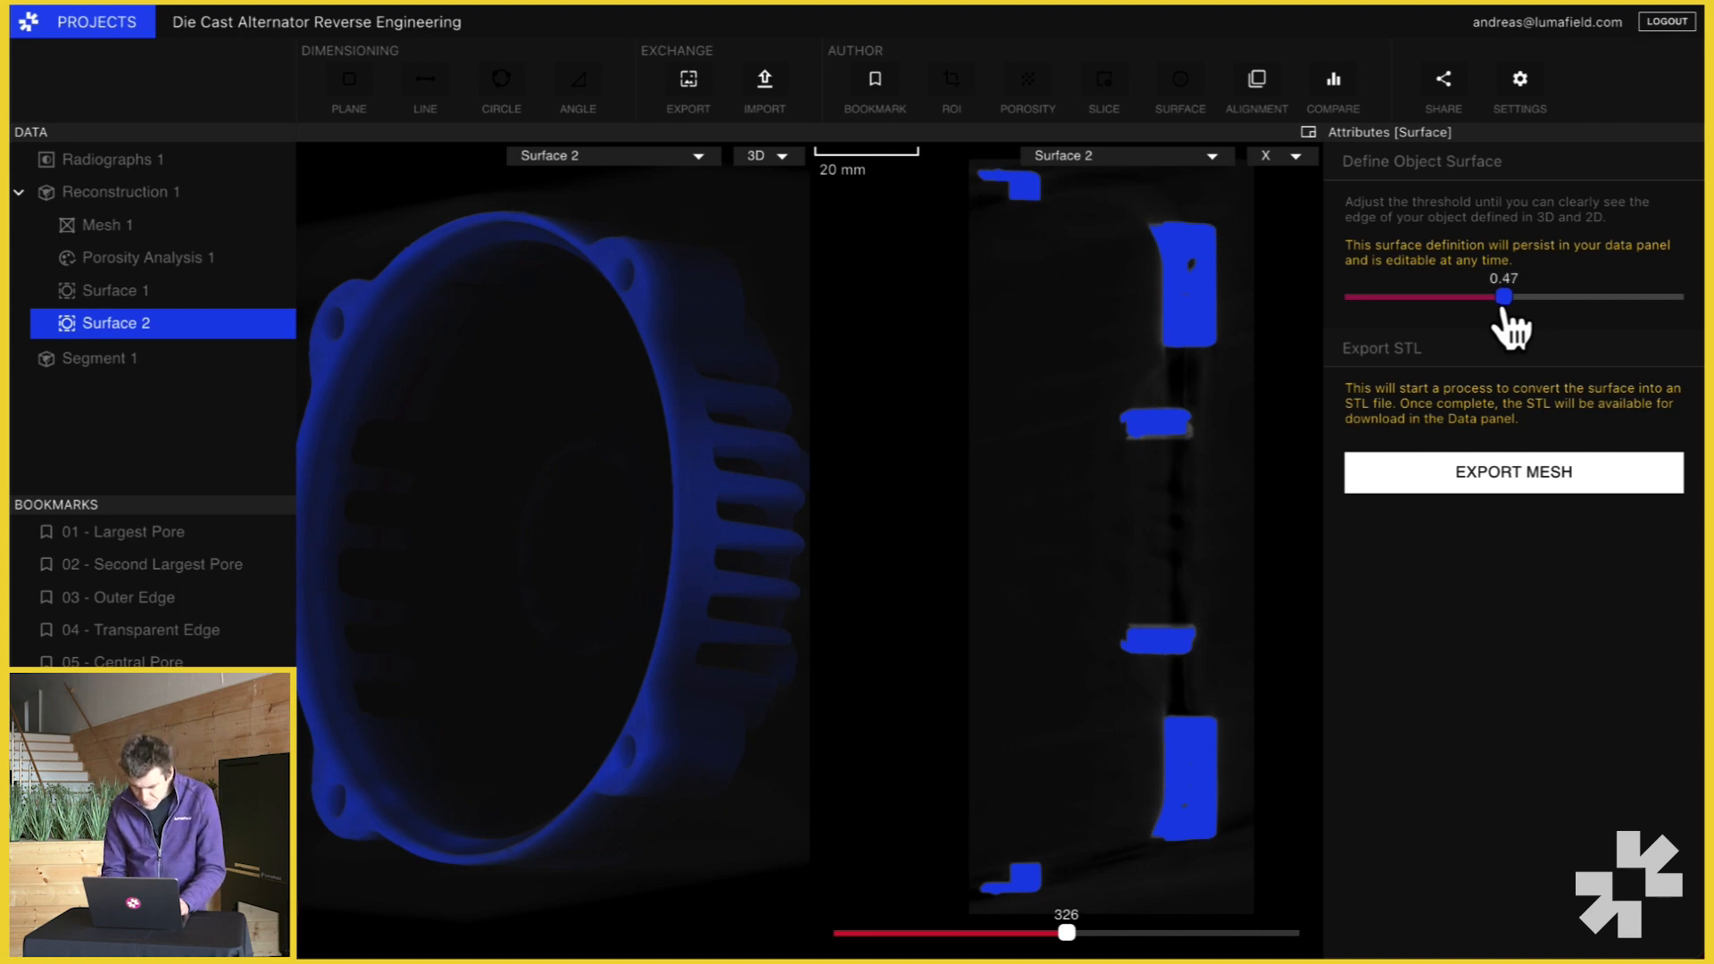
left_click_drag(1508, 297, 1467, 296)
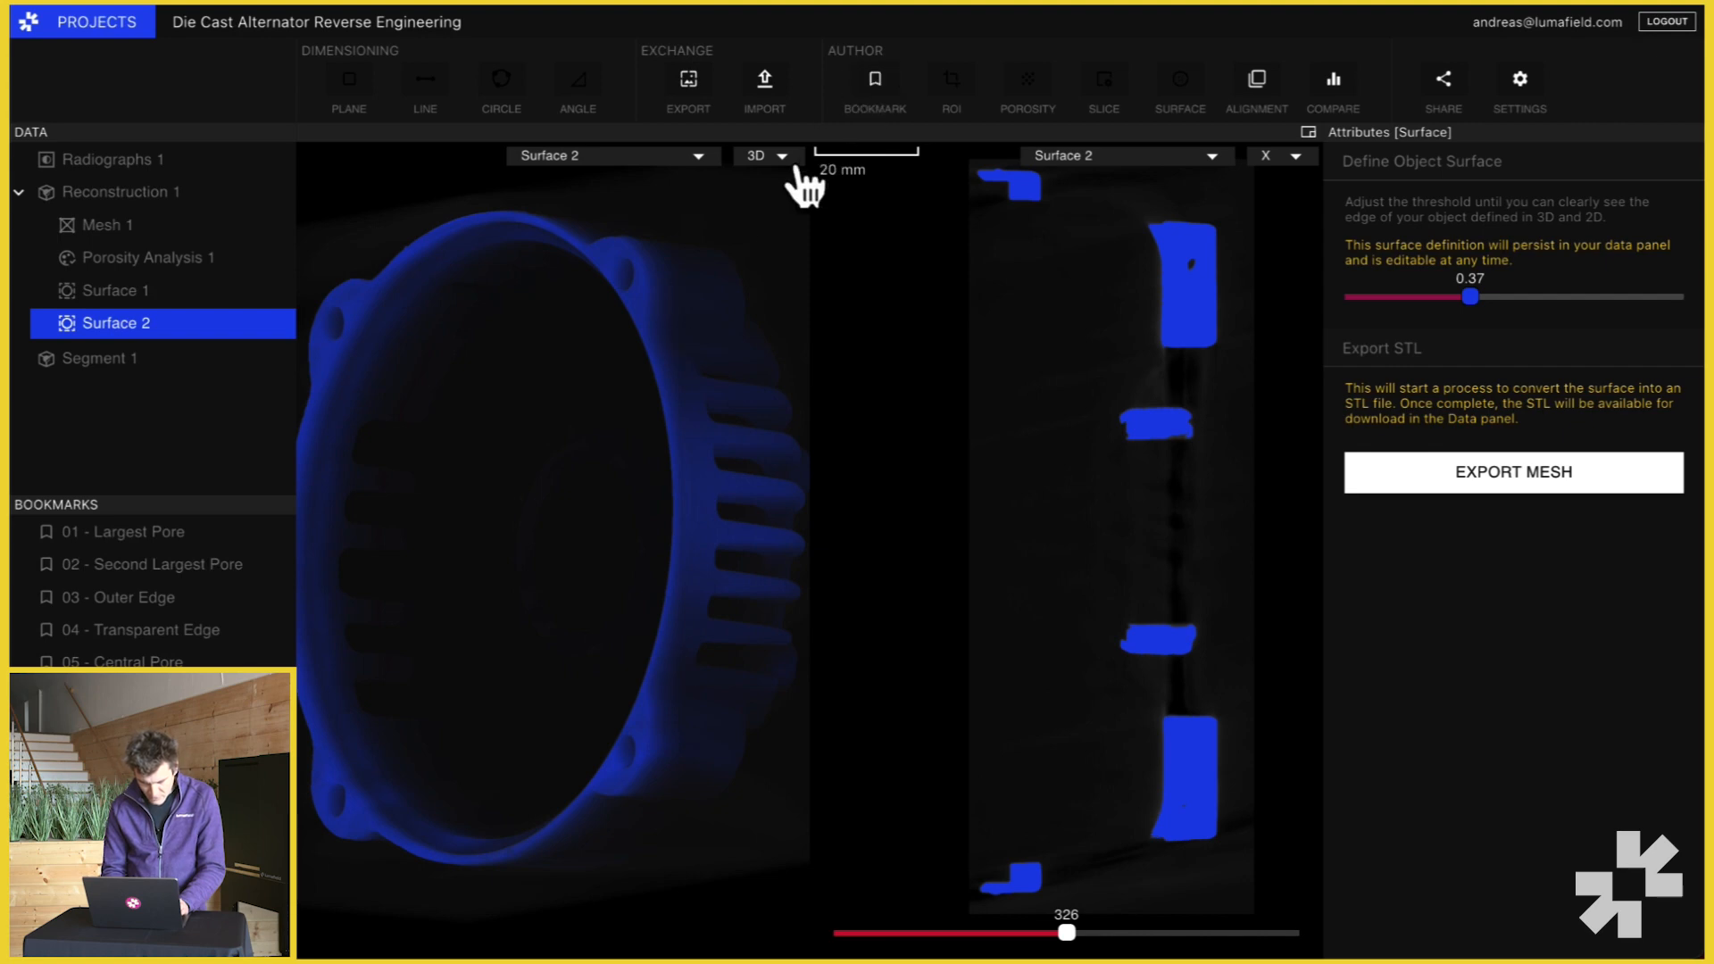
- Show Y cross-sections in the left viewport and scrub through slices 278-345 of the finned face
left_click(766, 155)
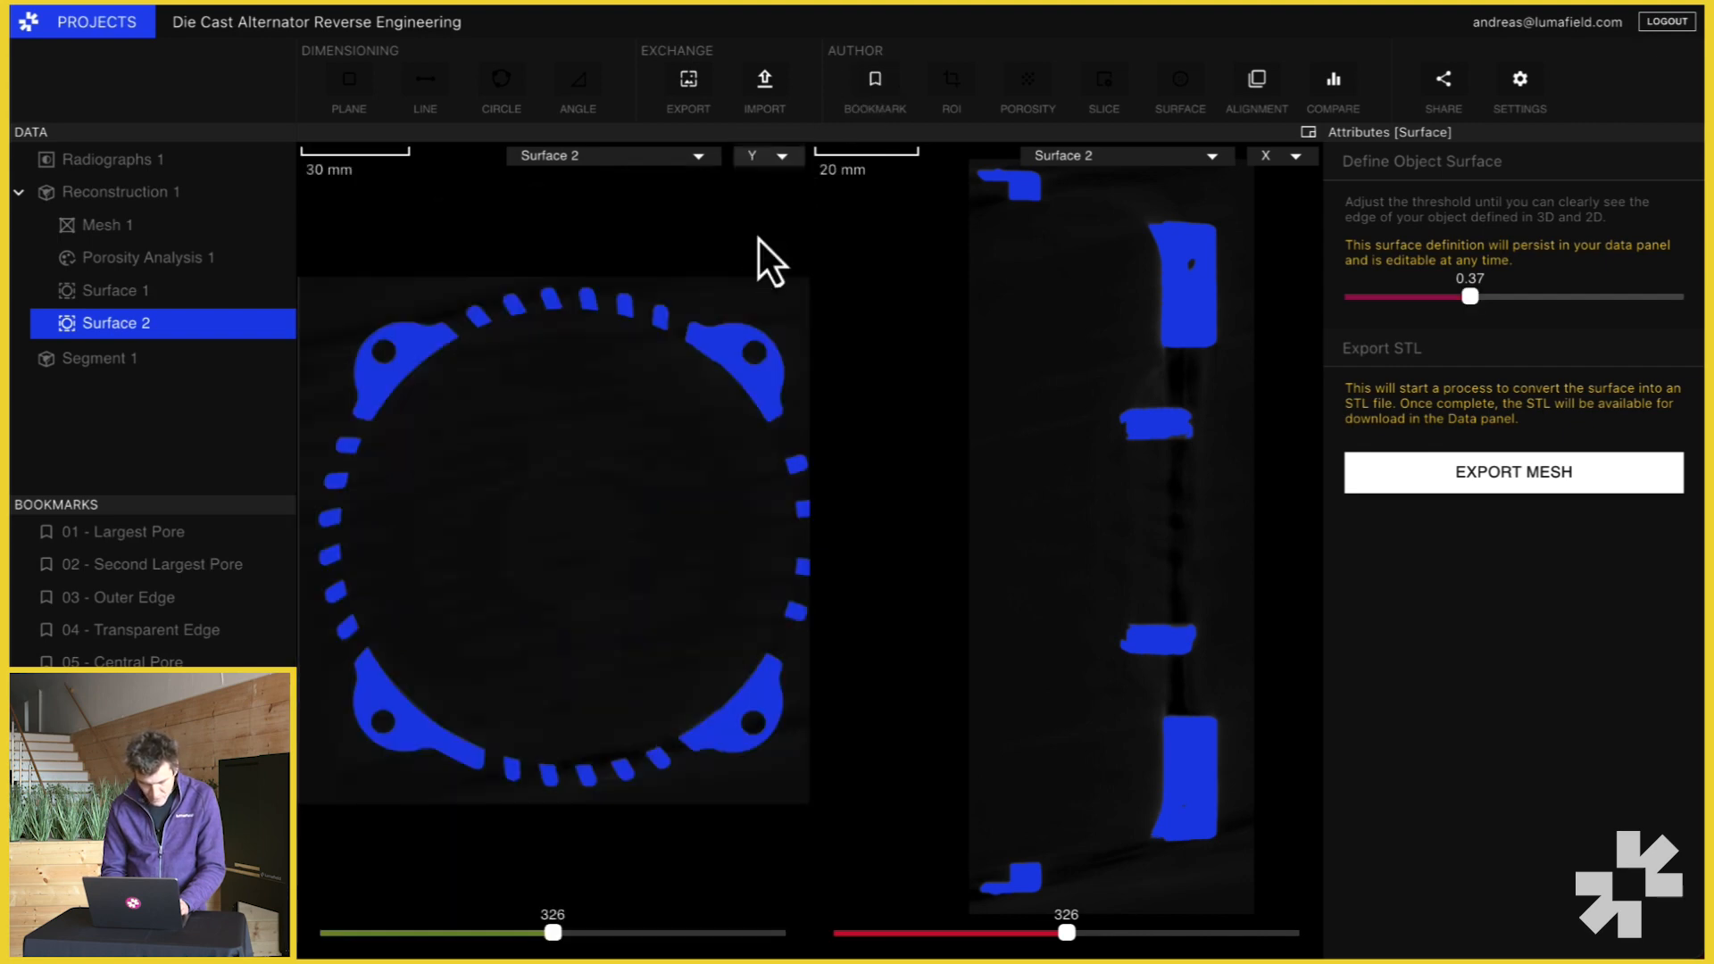
left_click_drag(553, 932, 565, 932)
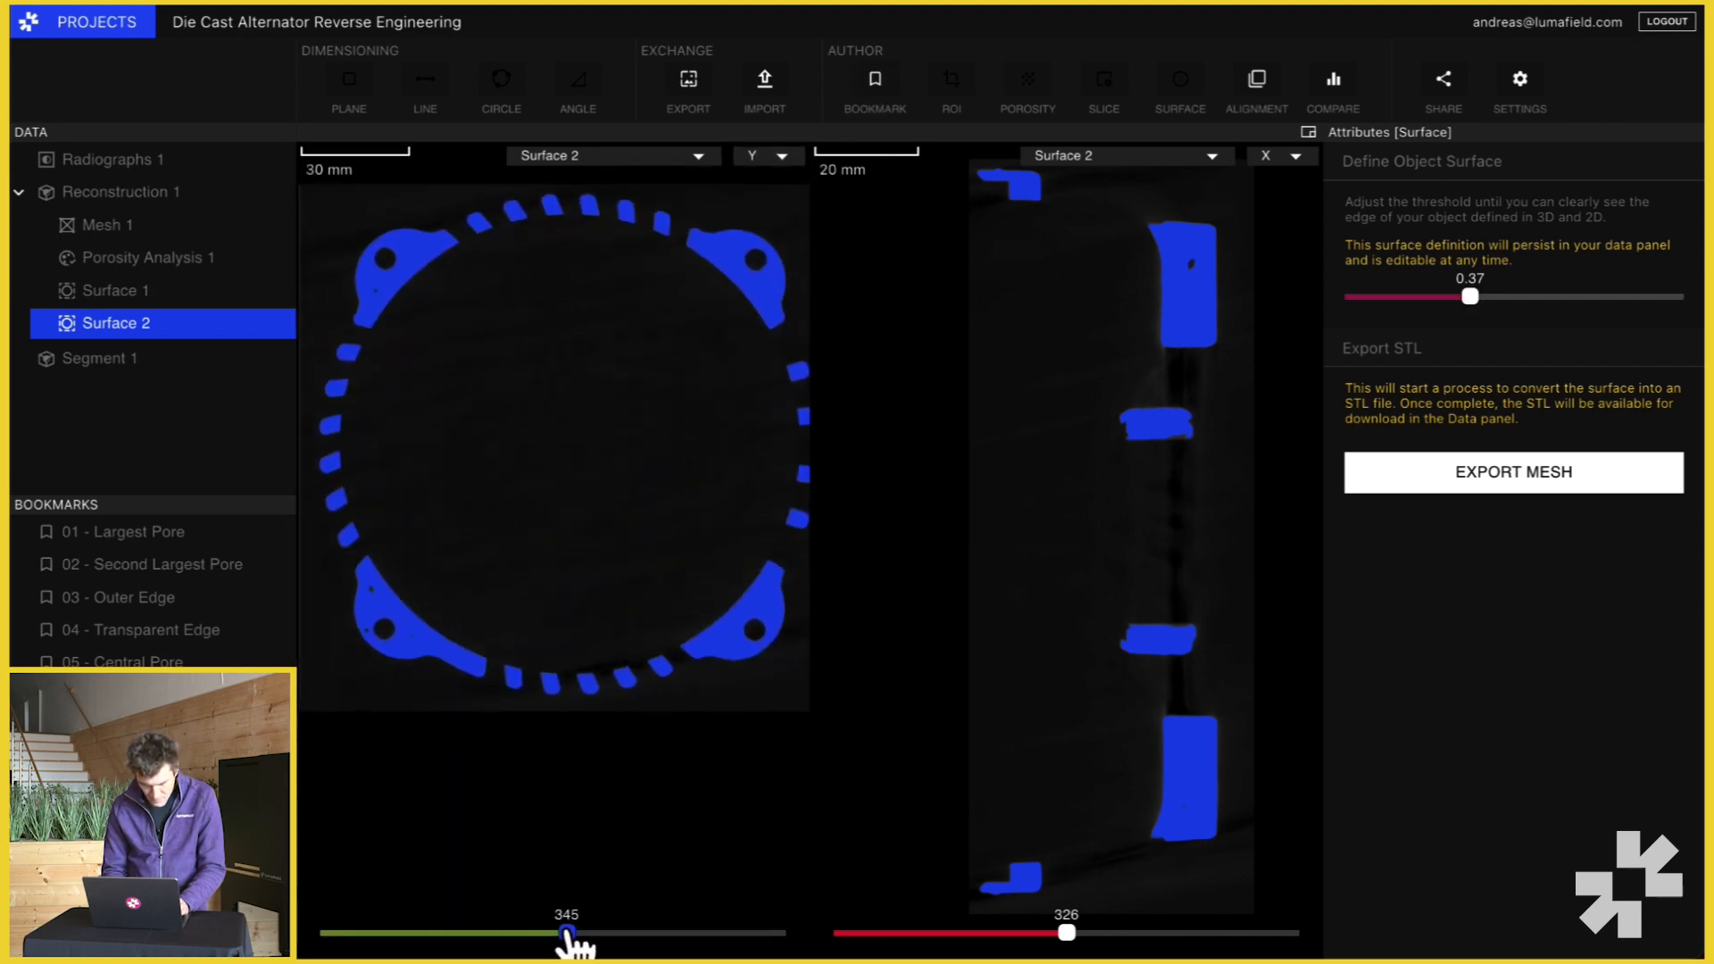
left_click_drag(566, 932, 548, 932)
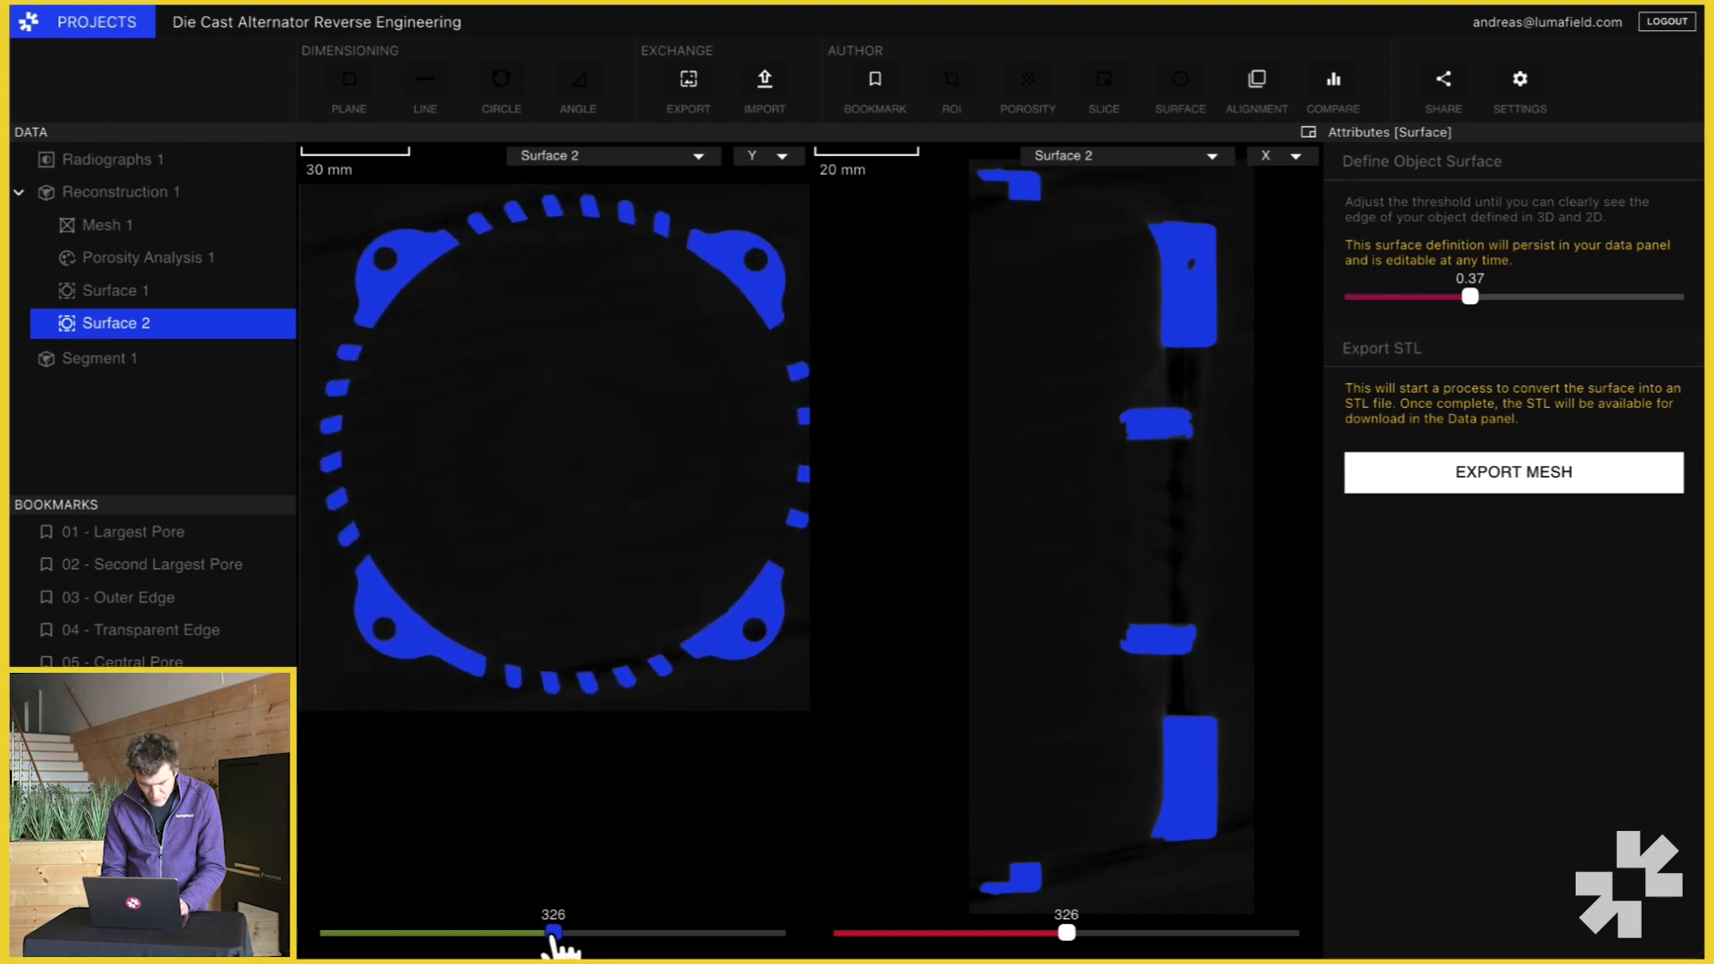
left_click_drag(550, 931, 532, 932)
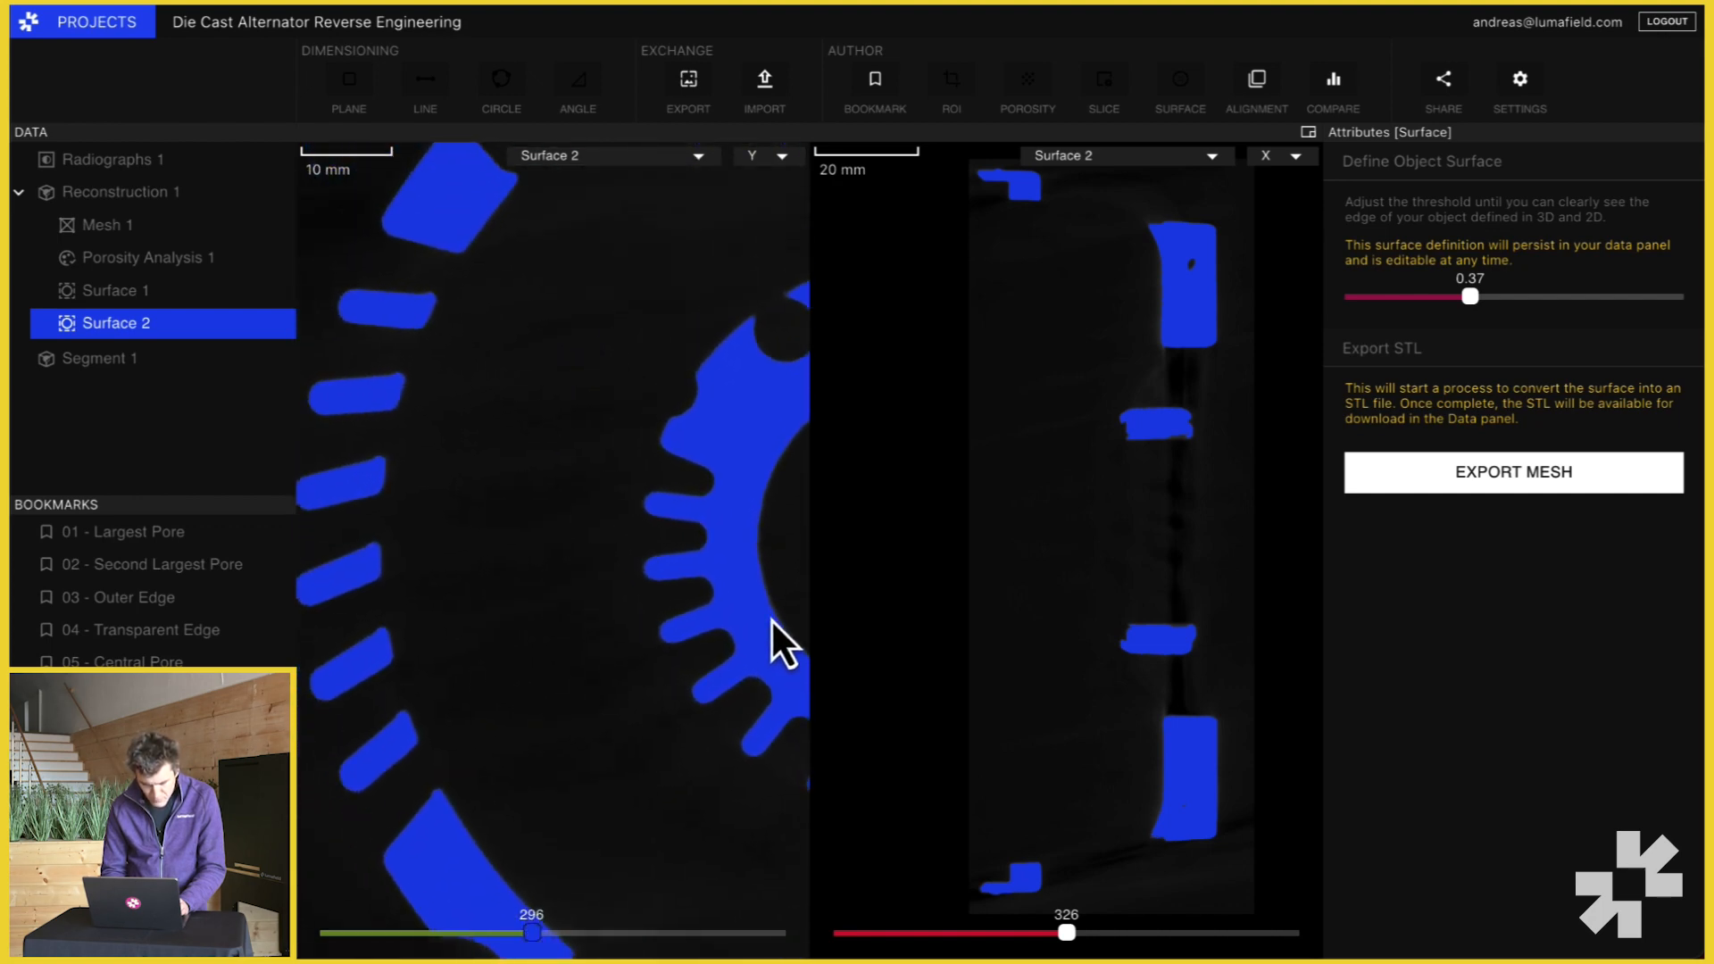
left_click_drag(534, 932, 523, 932)
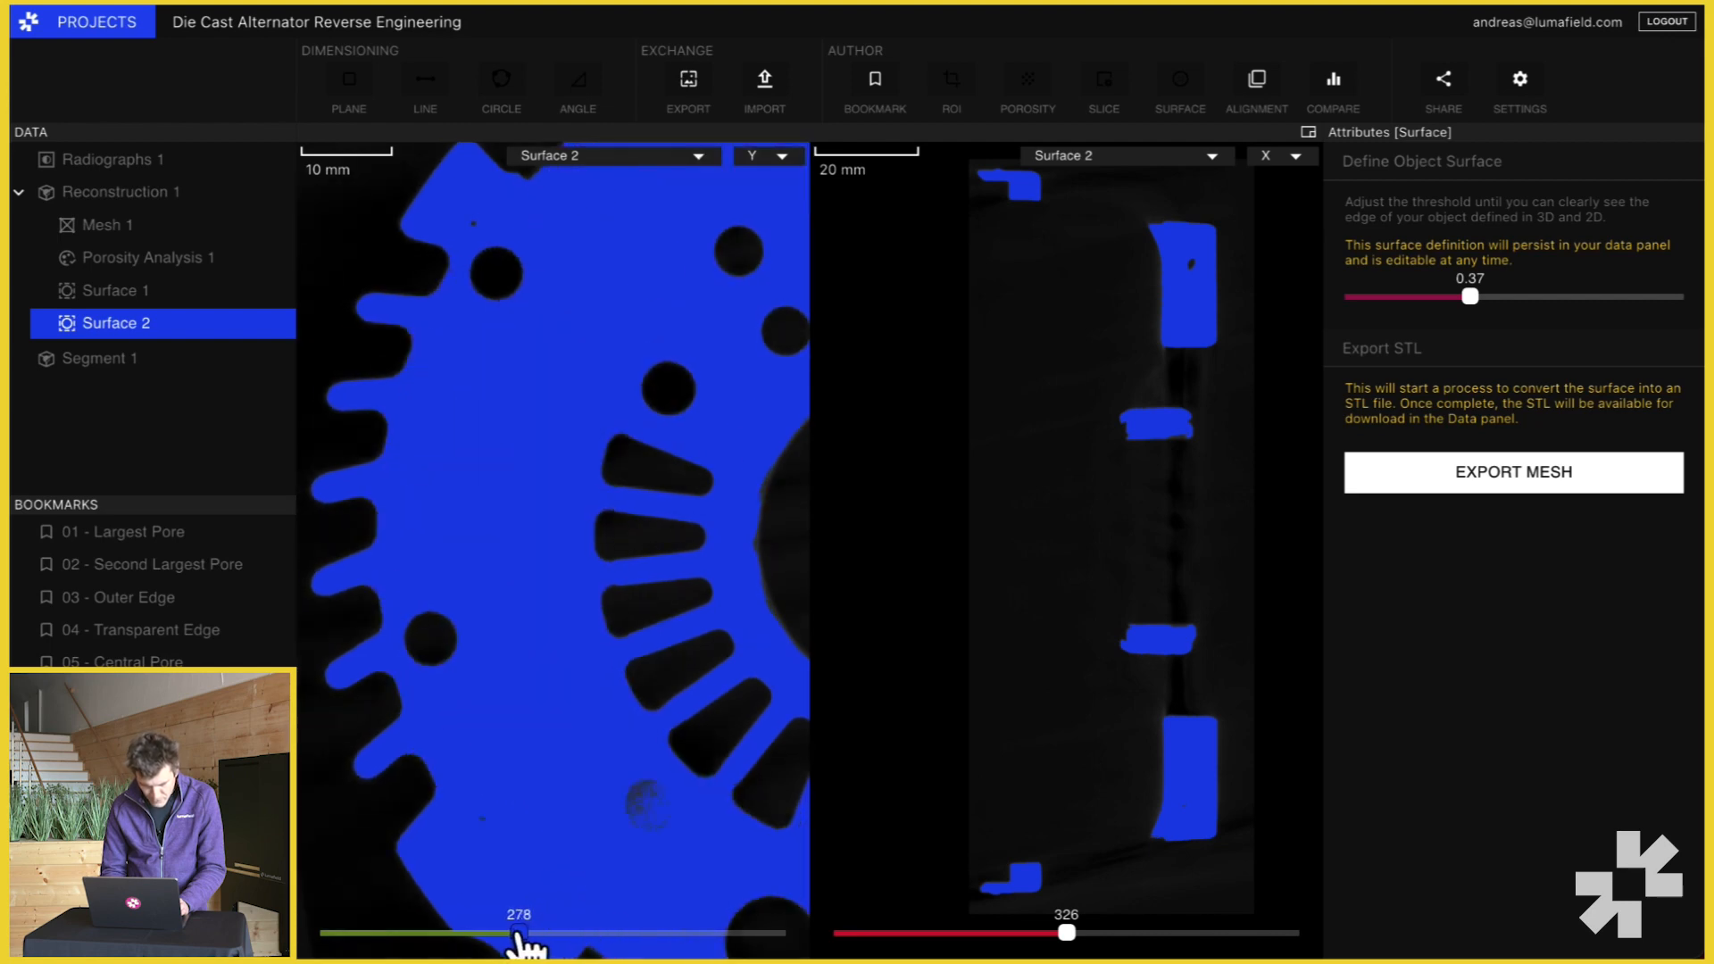
left_click_drag(516, 932, 527, 931)
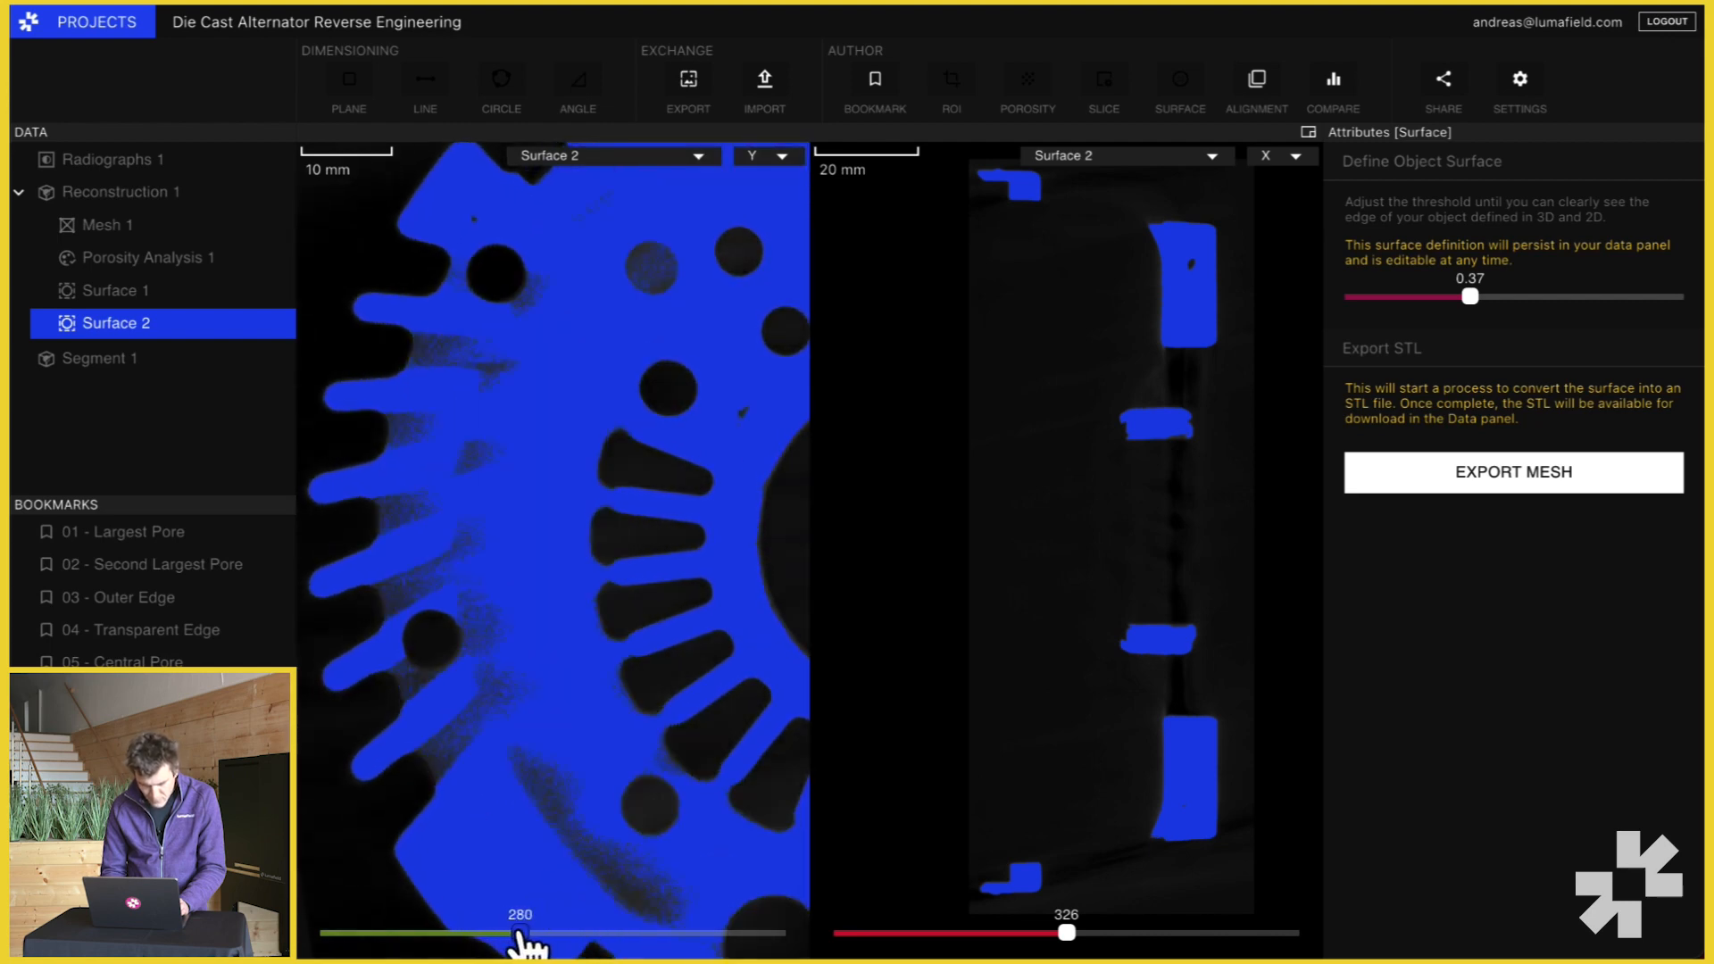
left_click_drag(521, 932, 557, 931)
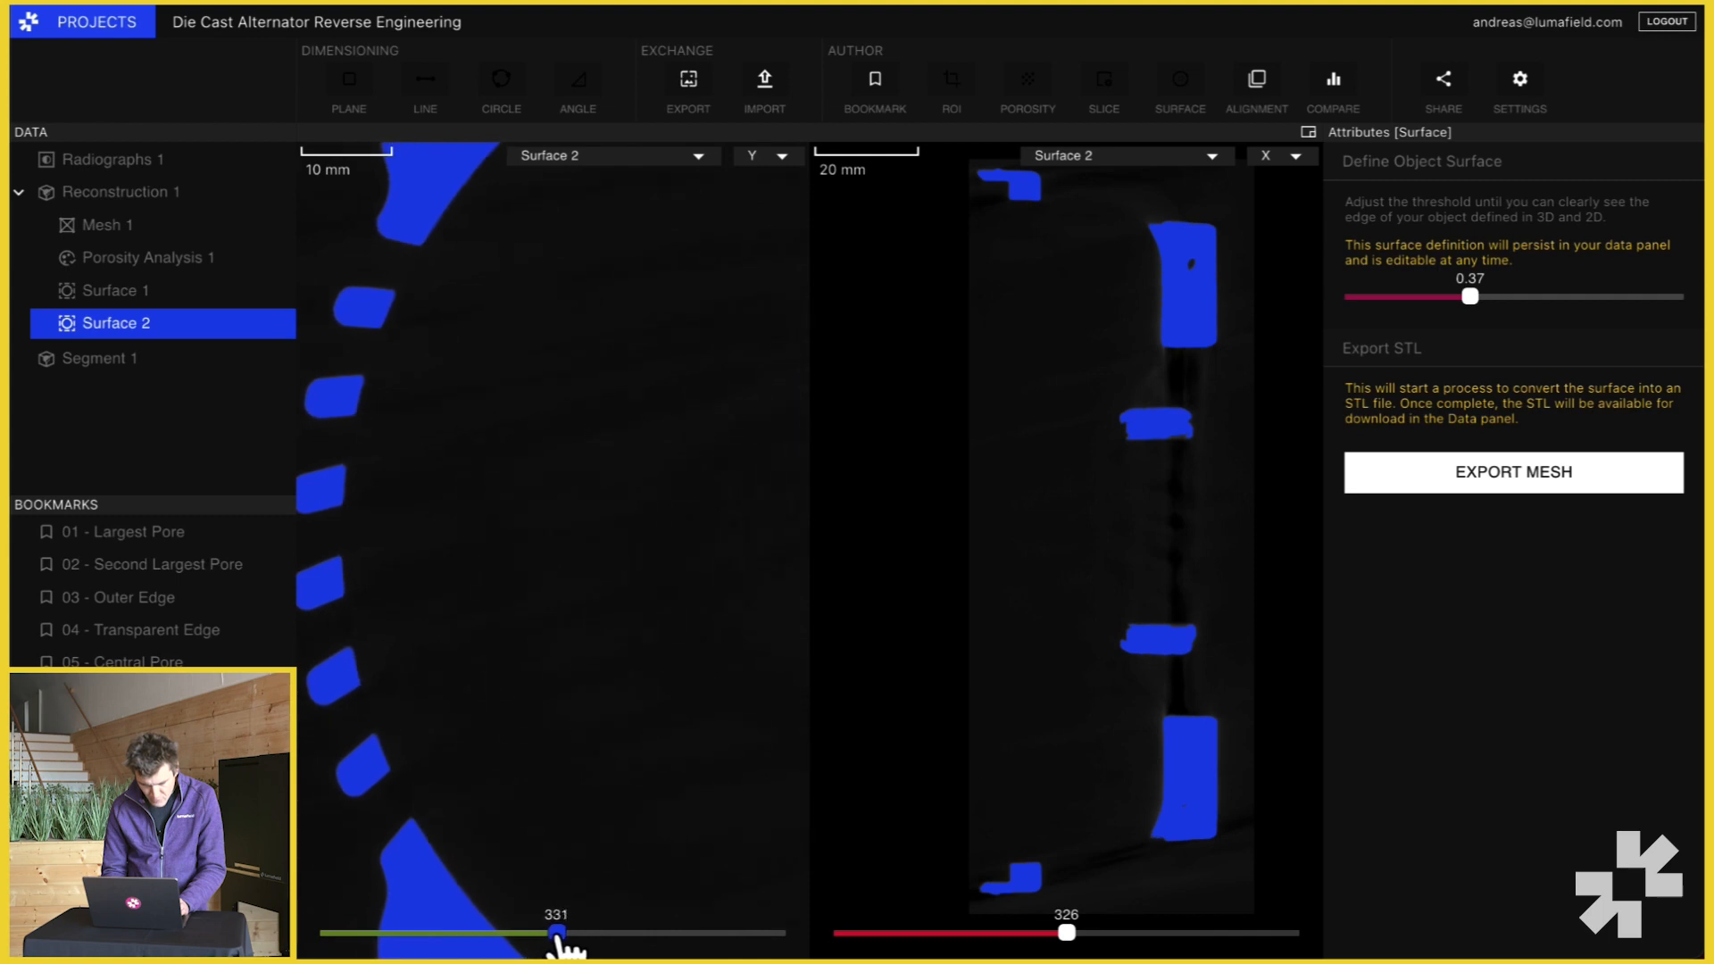
left_click_drag(555, 932, 562, 932)
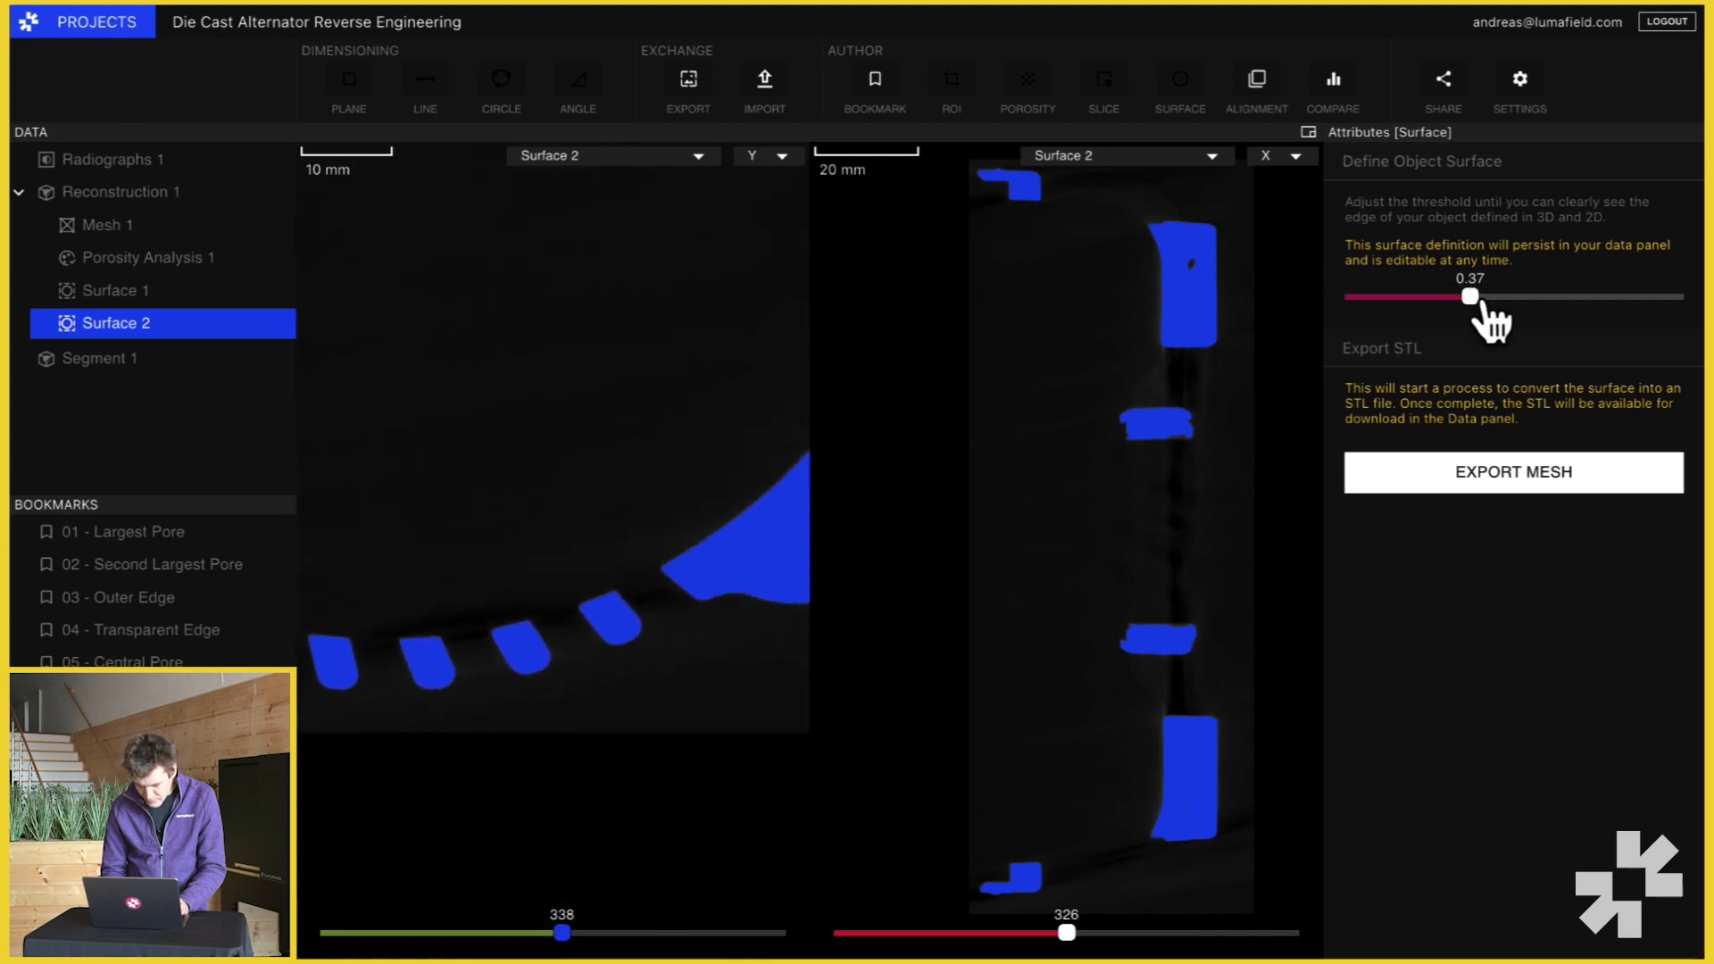
- Test threshold extremes from 0.16 up to 0.84 and back down to 0.2 against the casting edges
left_click_drag(1469, 296, 1401, 296)
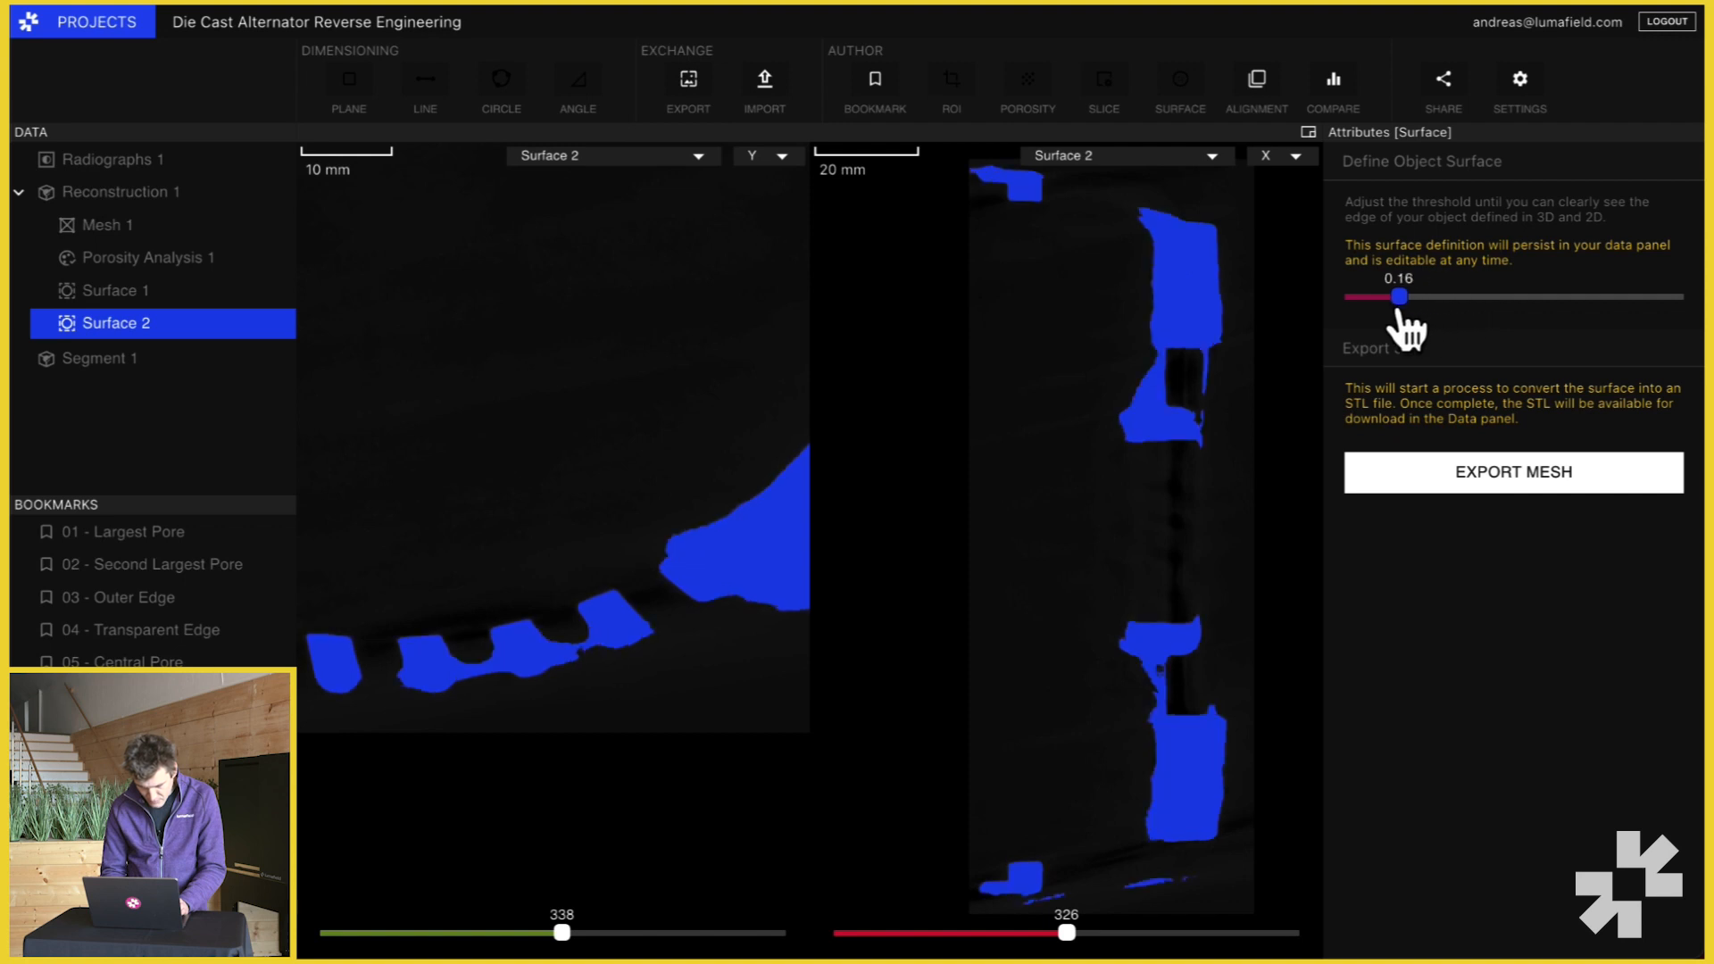
left_click_drag(1400, 298, 1556, 298)
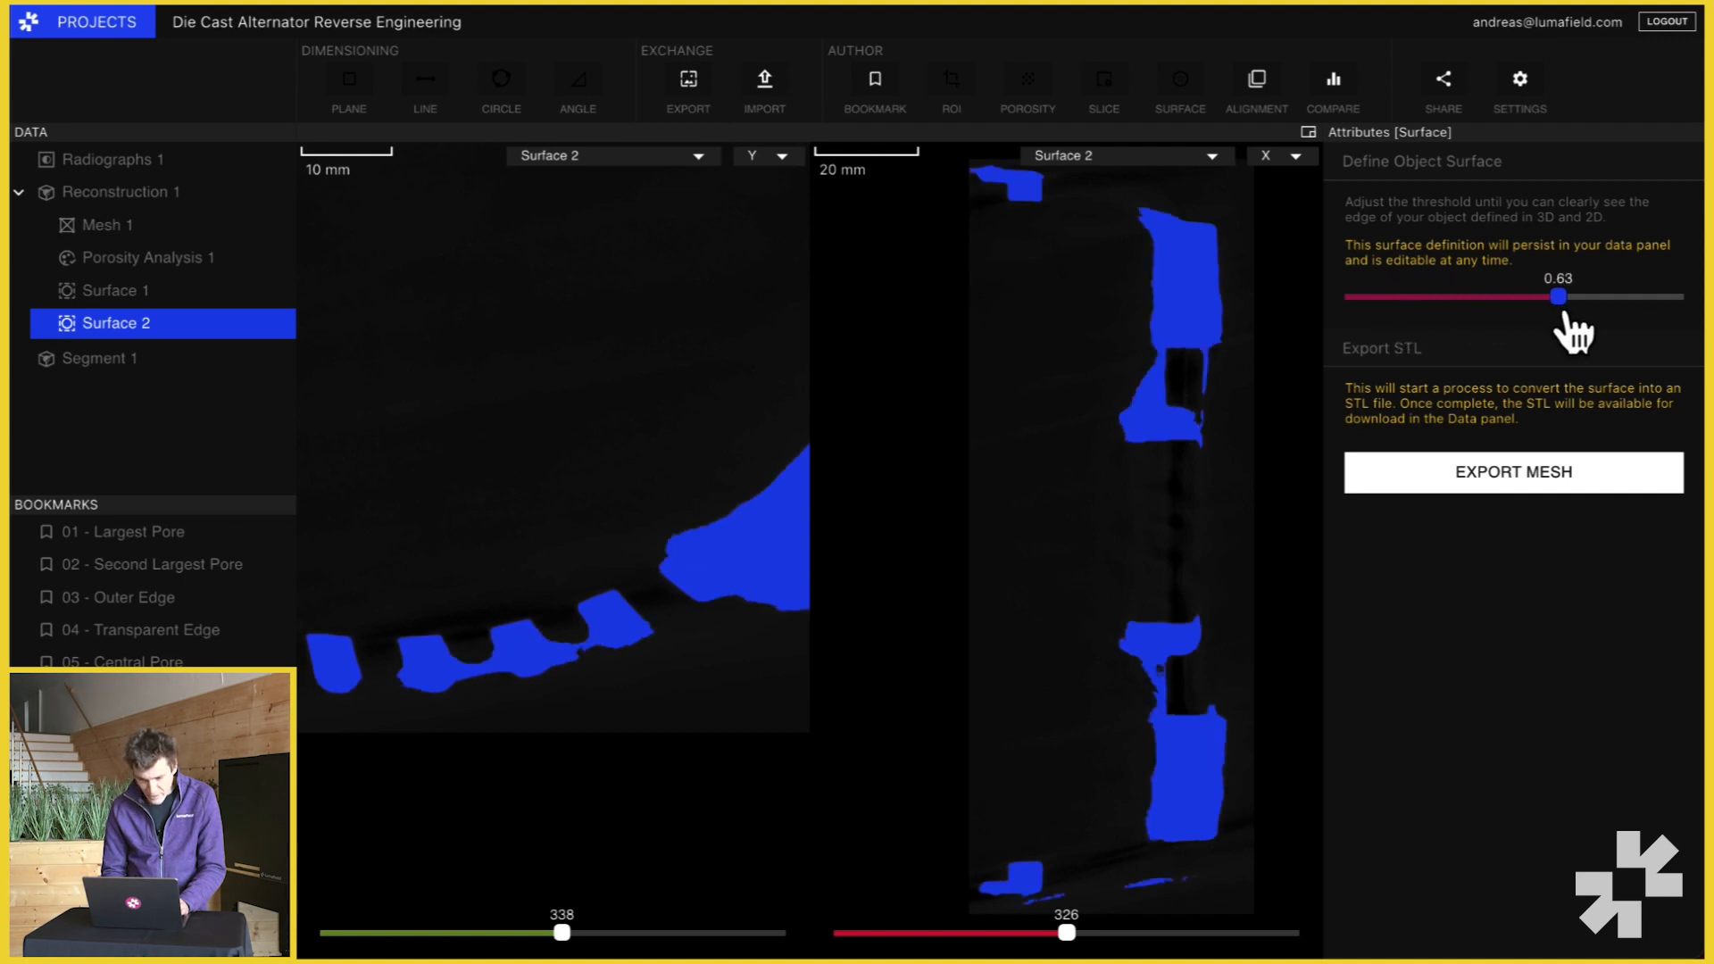
left_click_drag(1555, 298, 1628, 298)
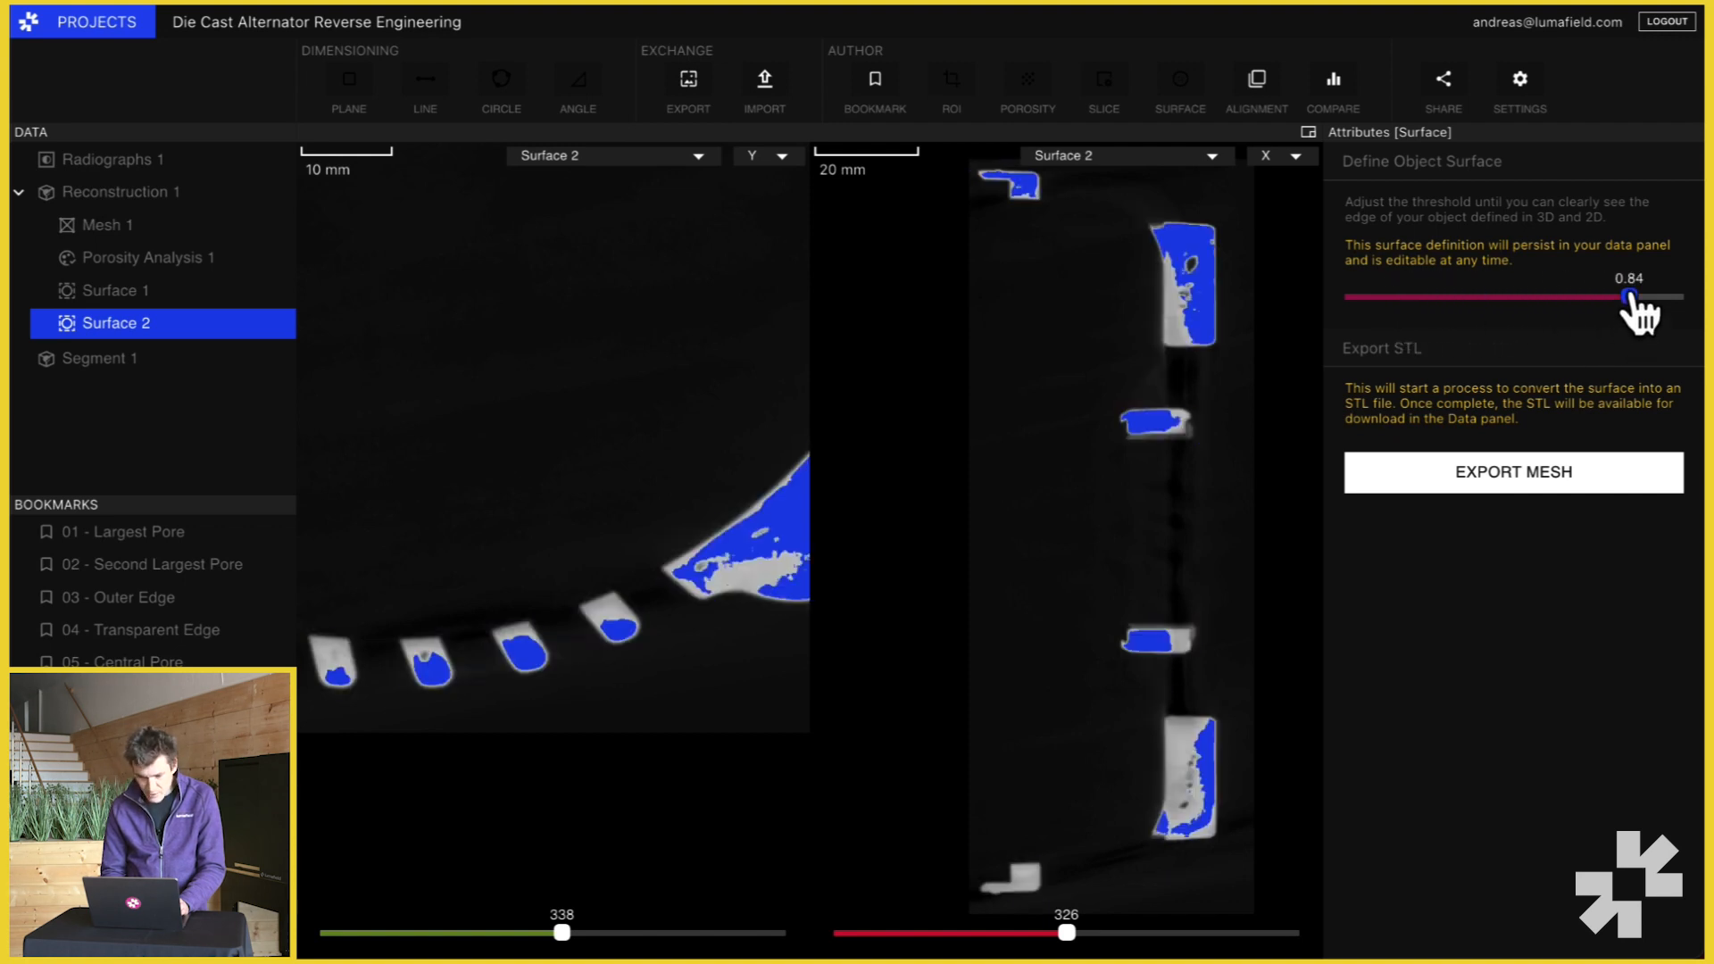
left_click_drag(561, 932, 505, 932)
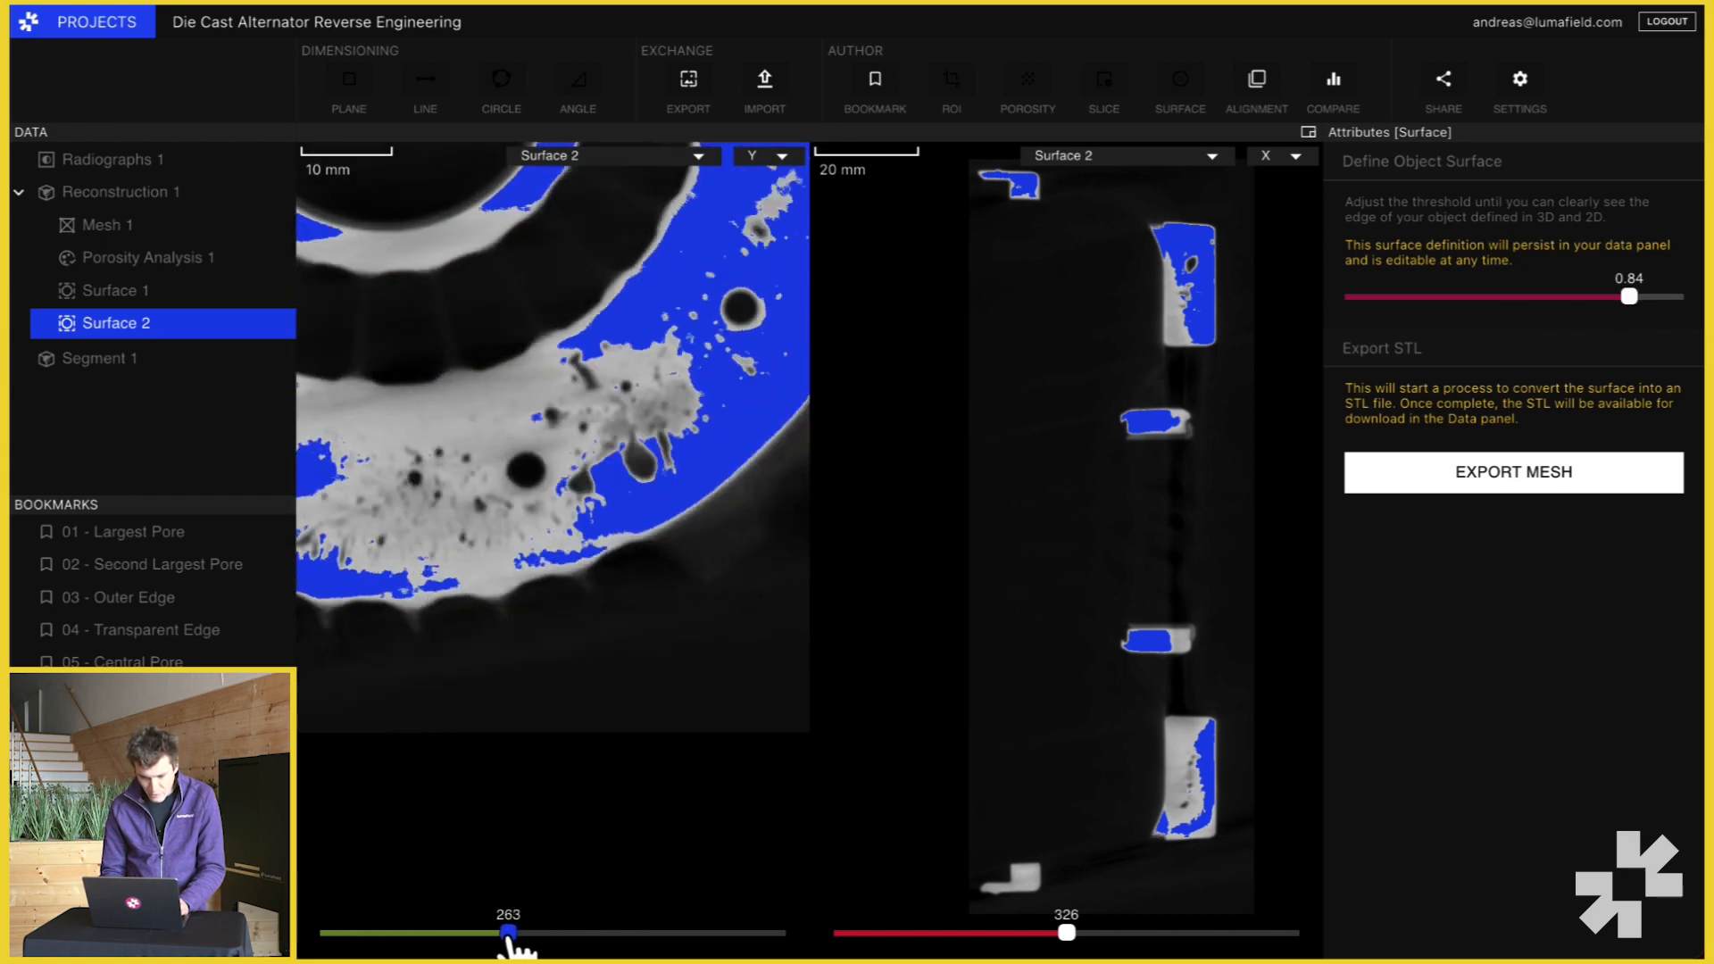
left_click_drag(1628, 298, 1467, 298)
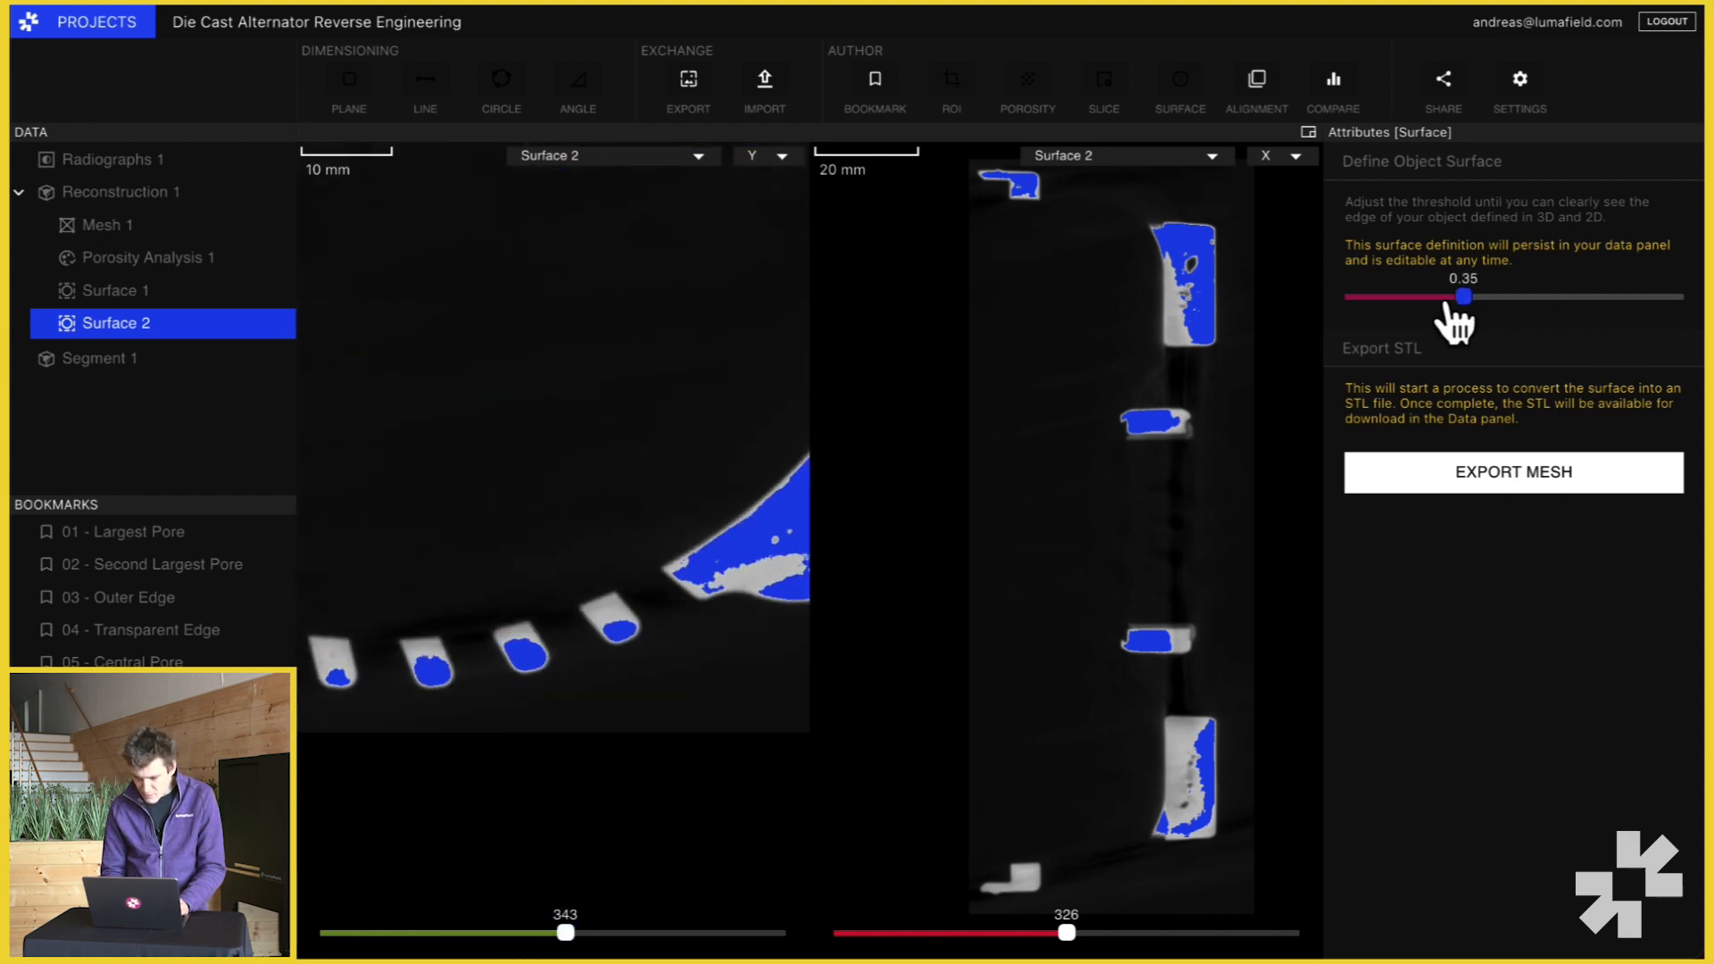
left_click_drag(1464, 298, 1413, 298)
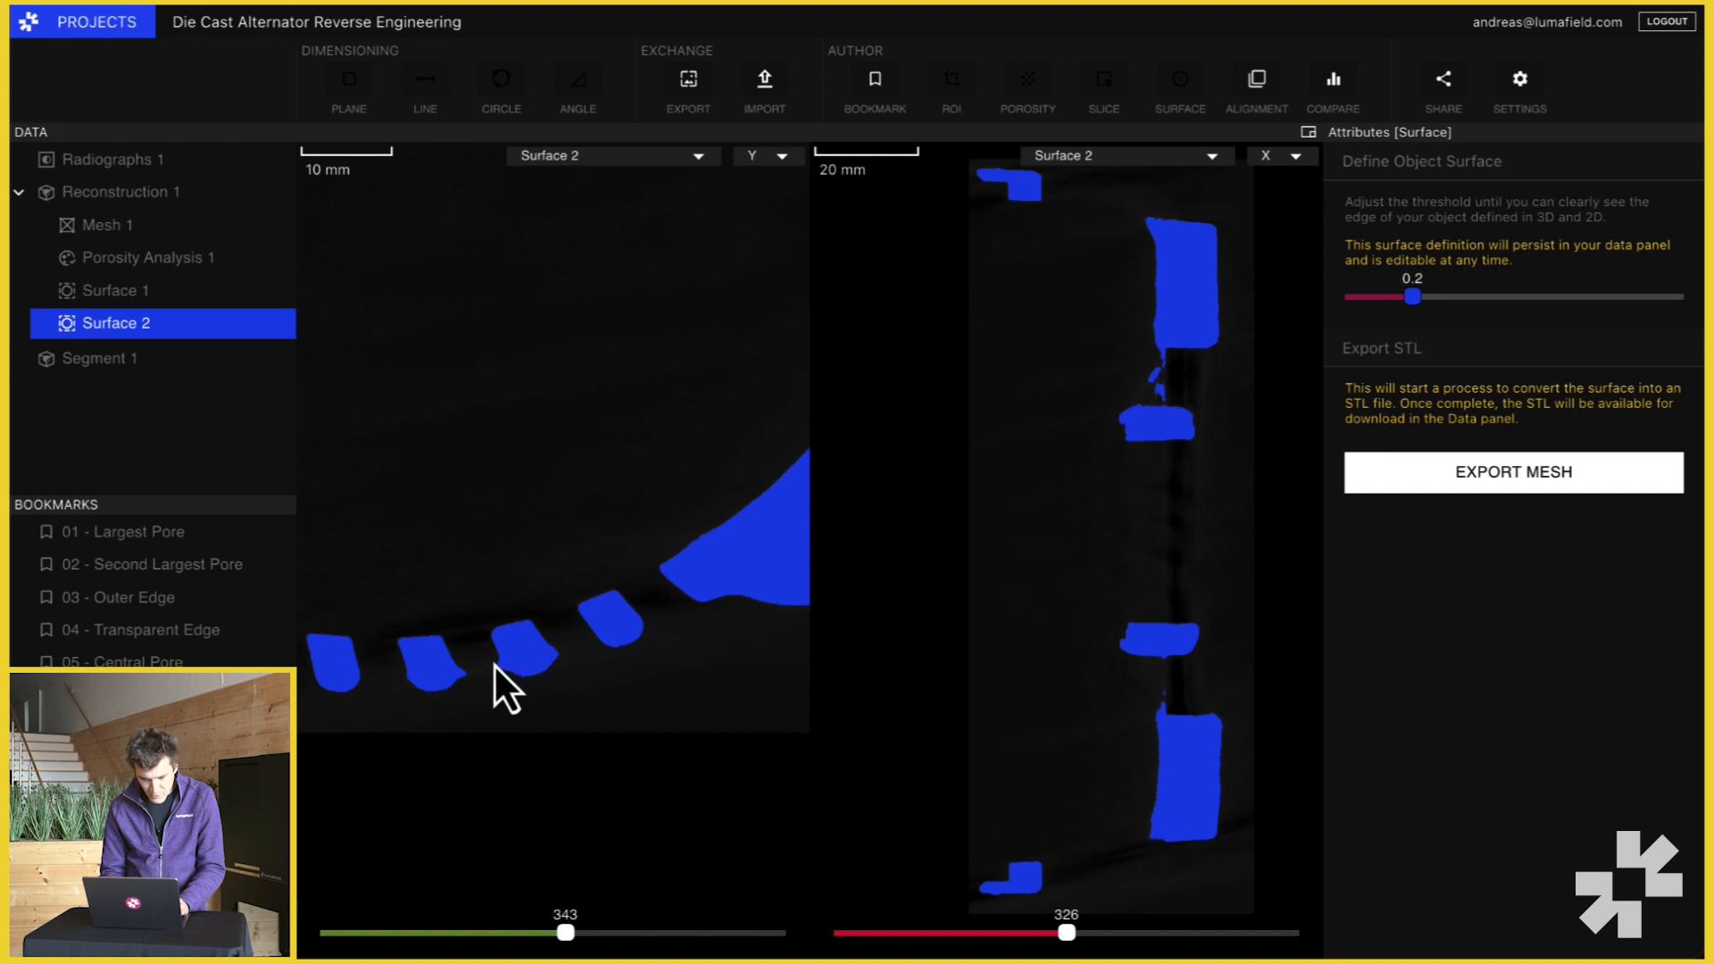
- Settle the Surface 2 threshold at 0.42 and confirm the outer ring on Y slice 416
left_click_drag(564, 932, 520, 931)
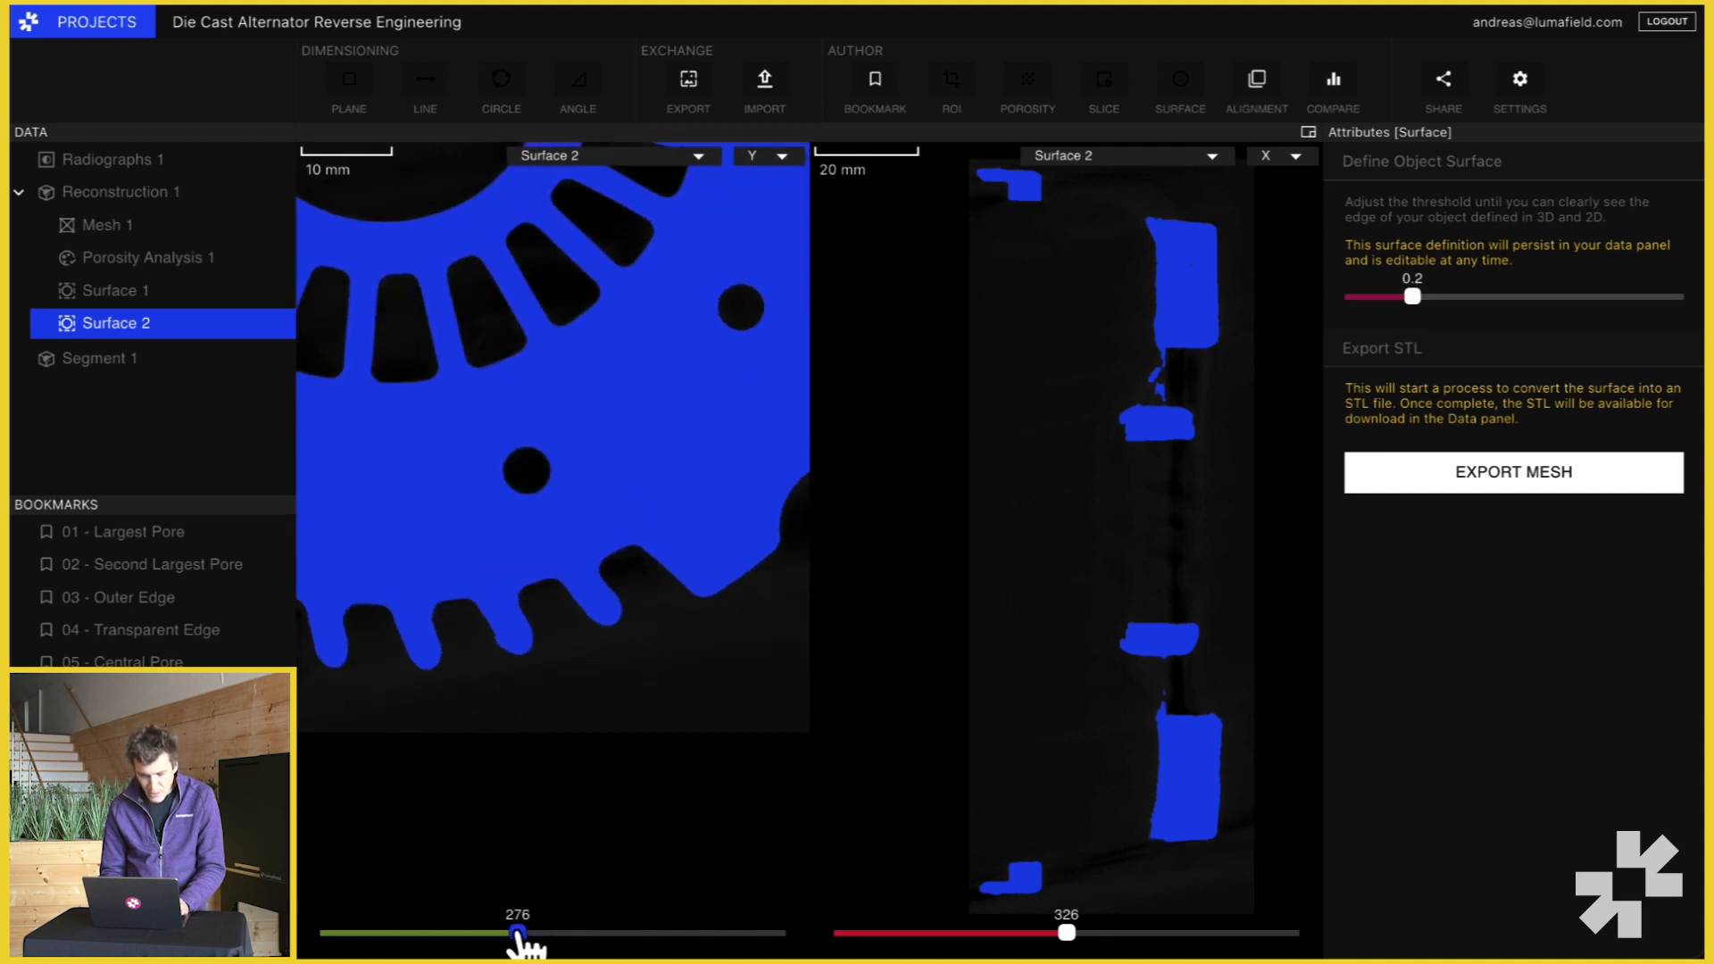
left_click_drag(521, 932, 578, 931)
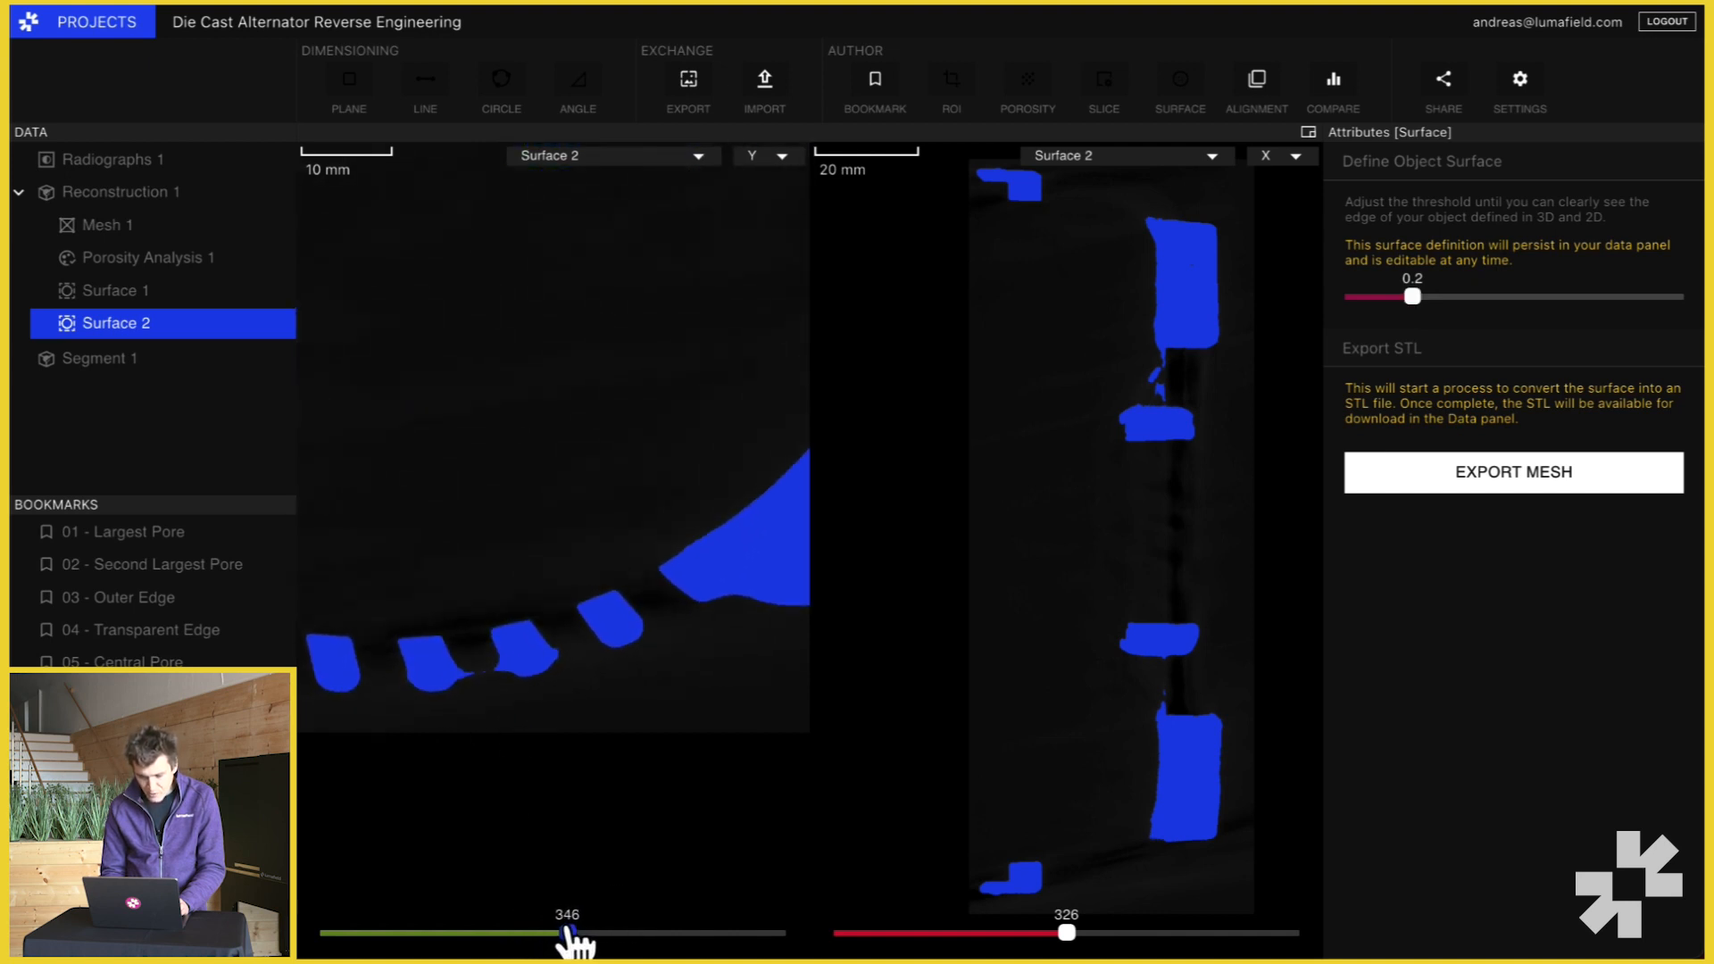
left_click_drag(1412, 296, 1469, 296)
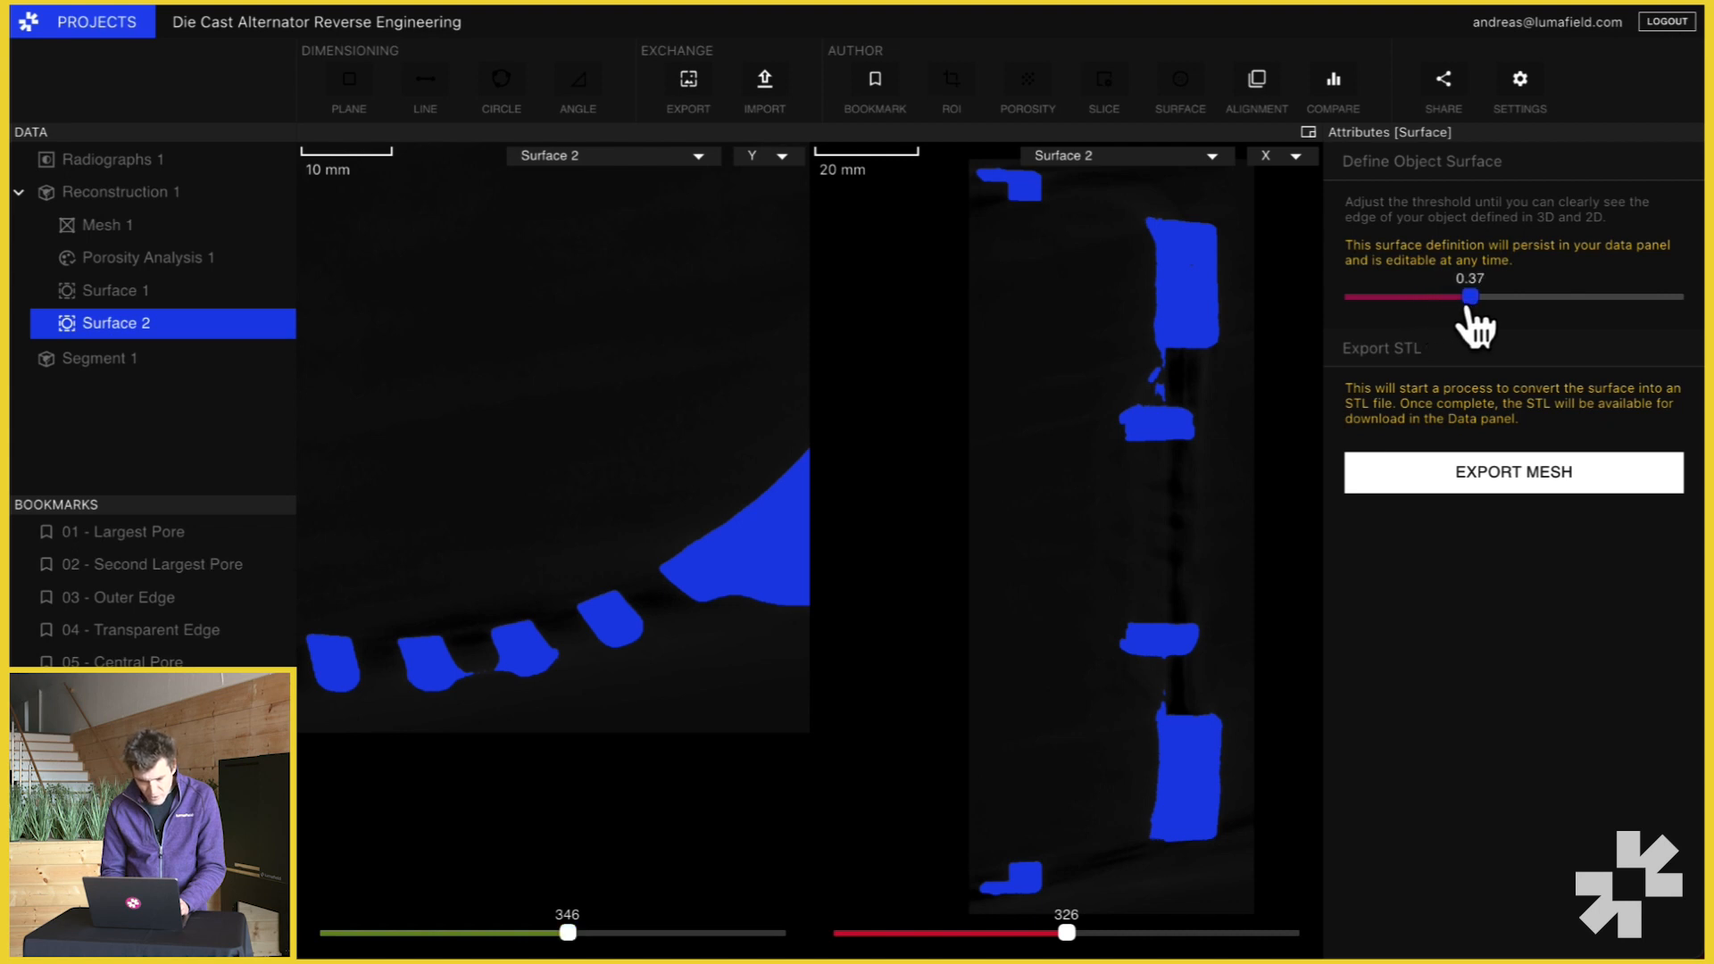
left_click_drag(1469, 297, 1487, 296)
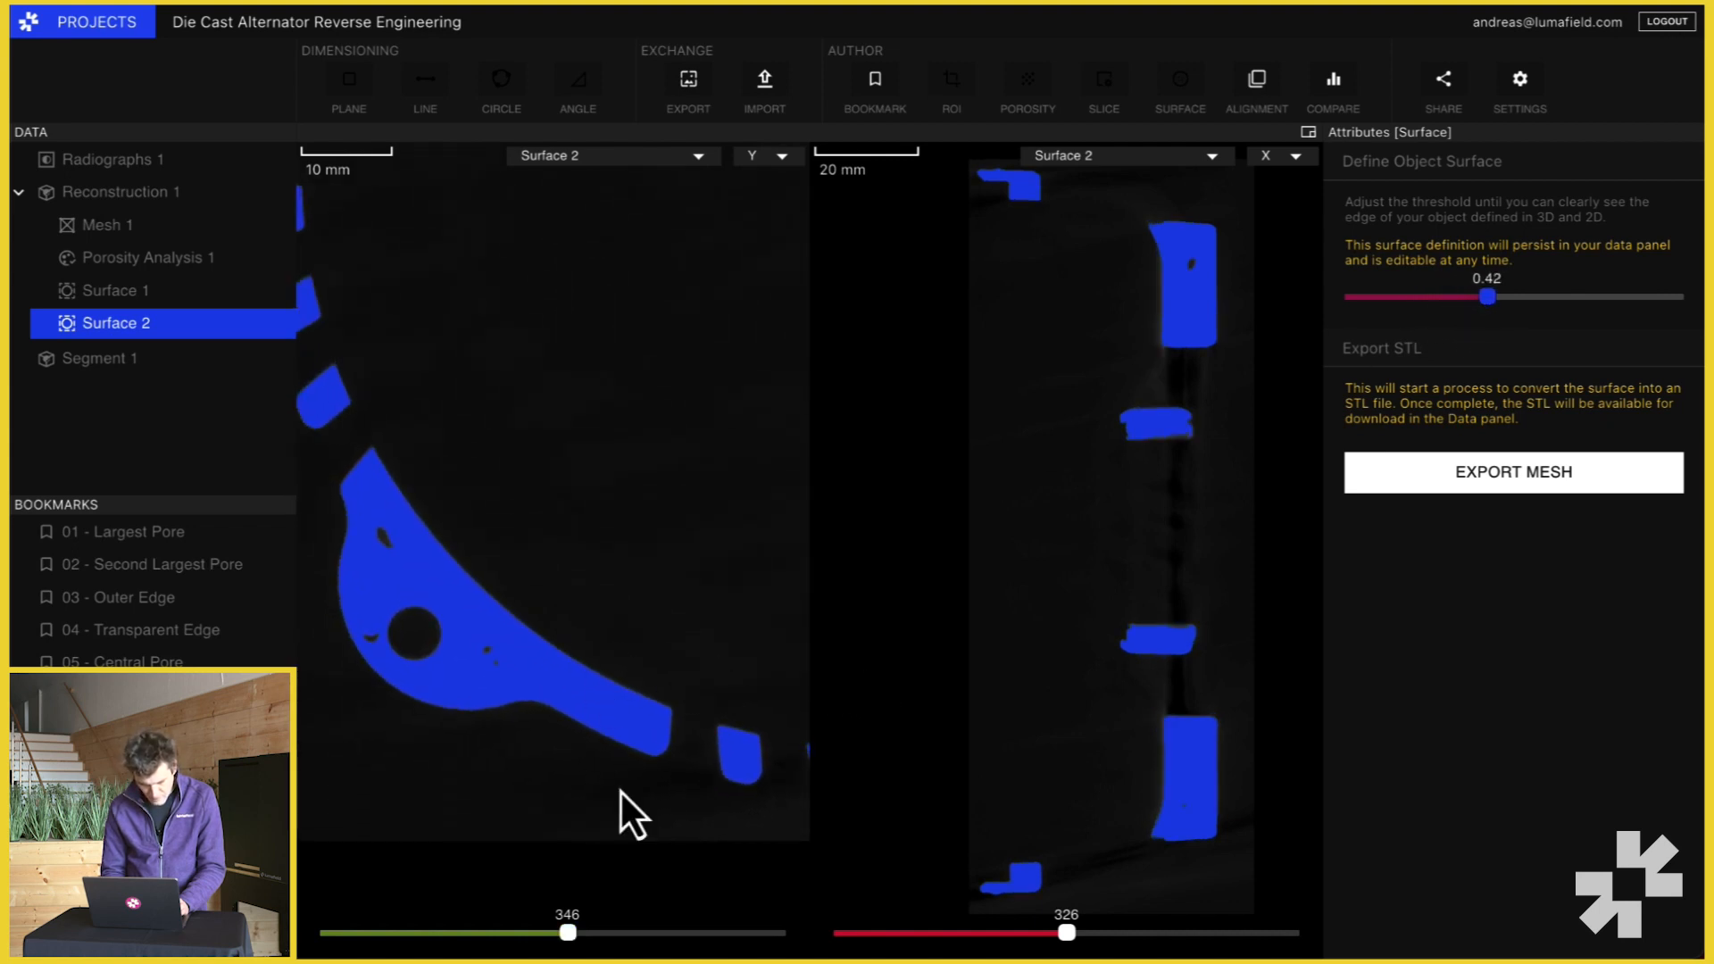
left_click_drag(566, 932, 547, 932)
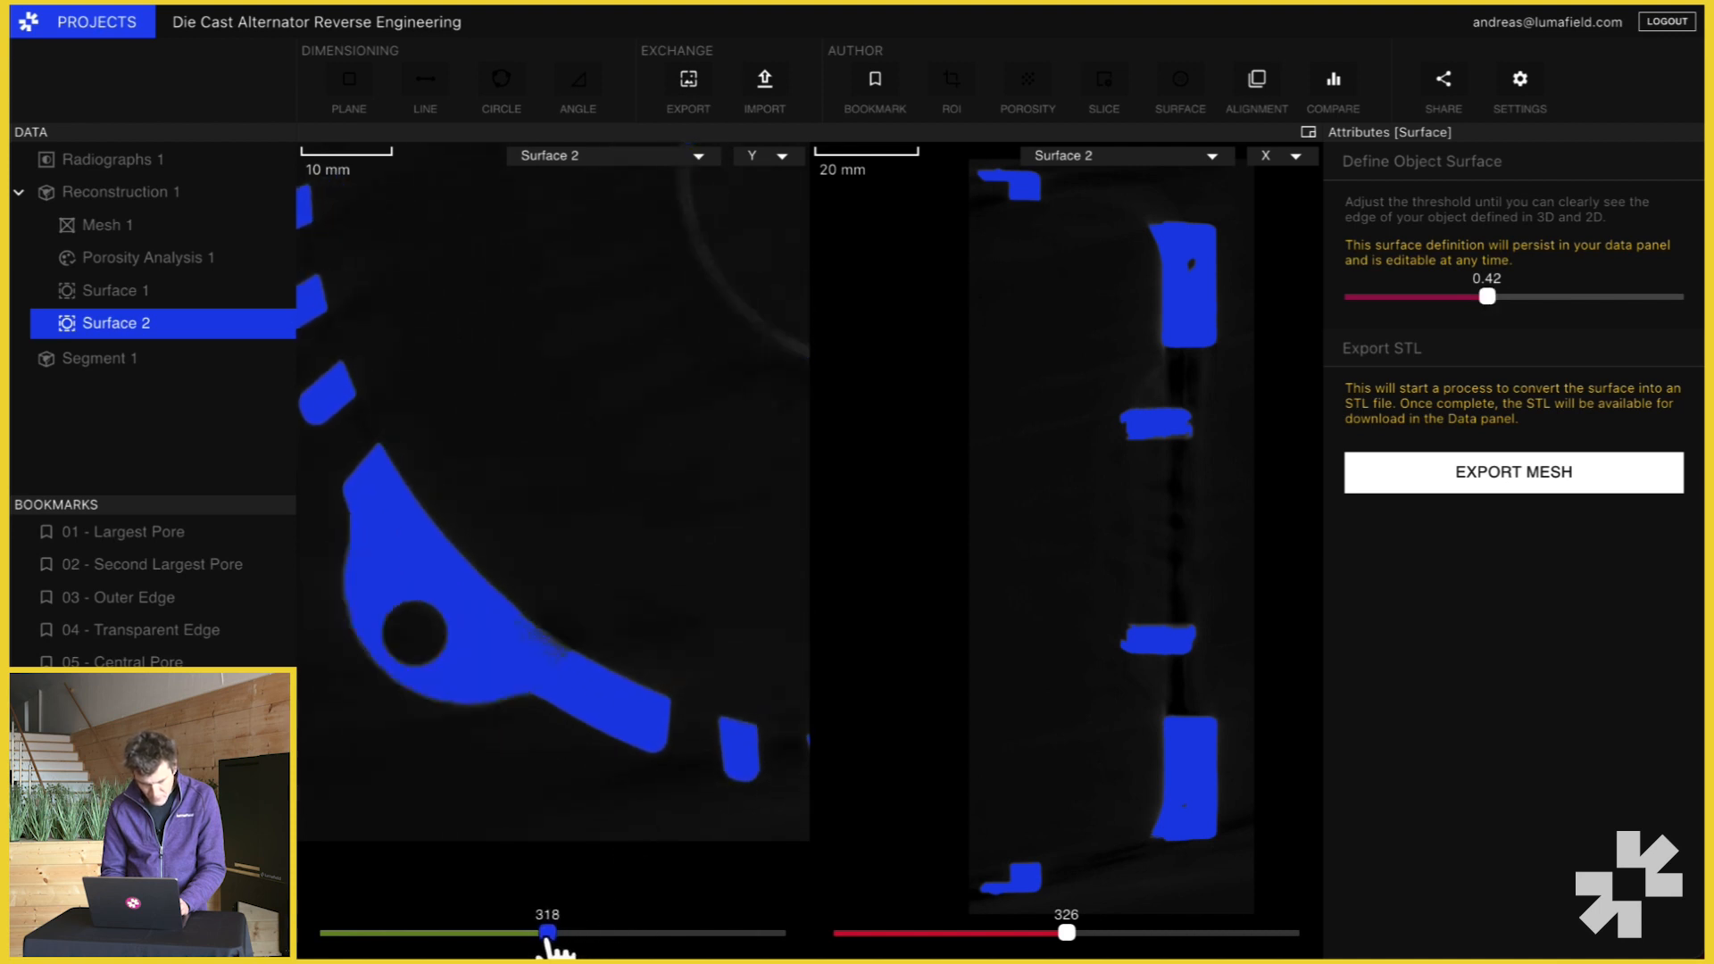
left_click_drag(546, 931, 619, 932)
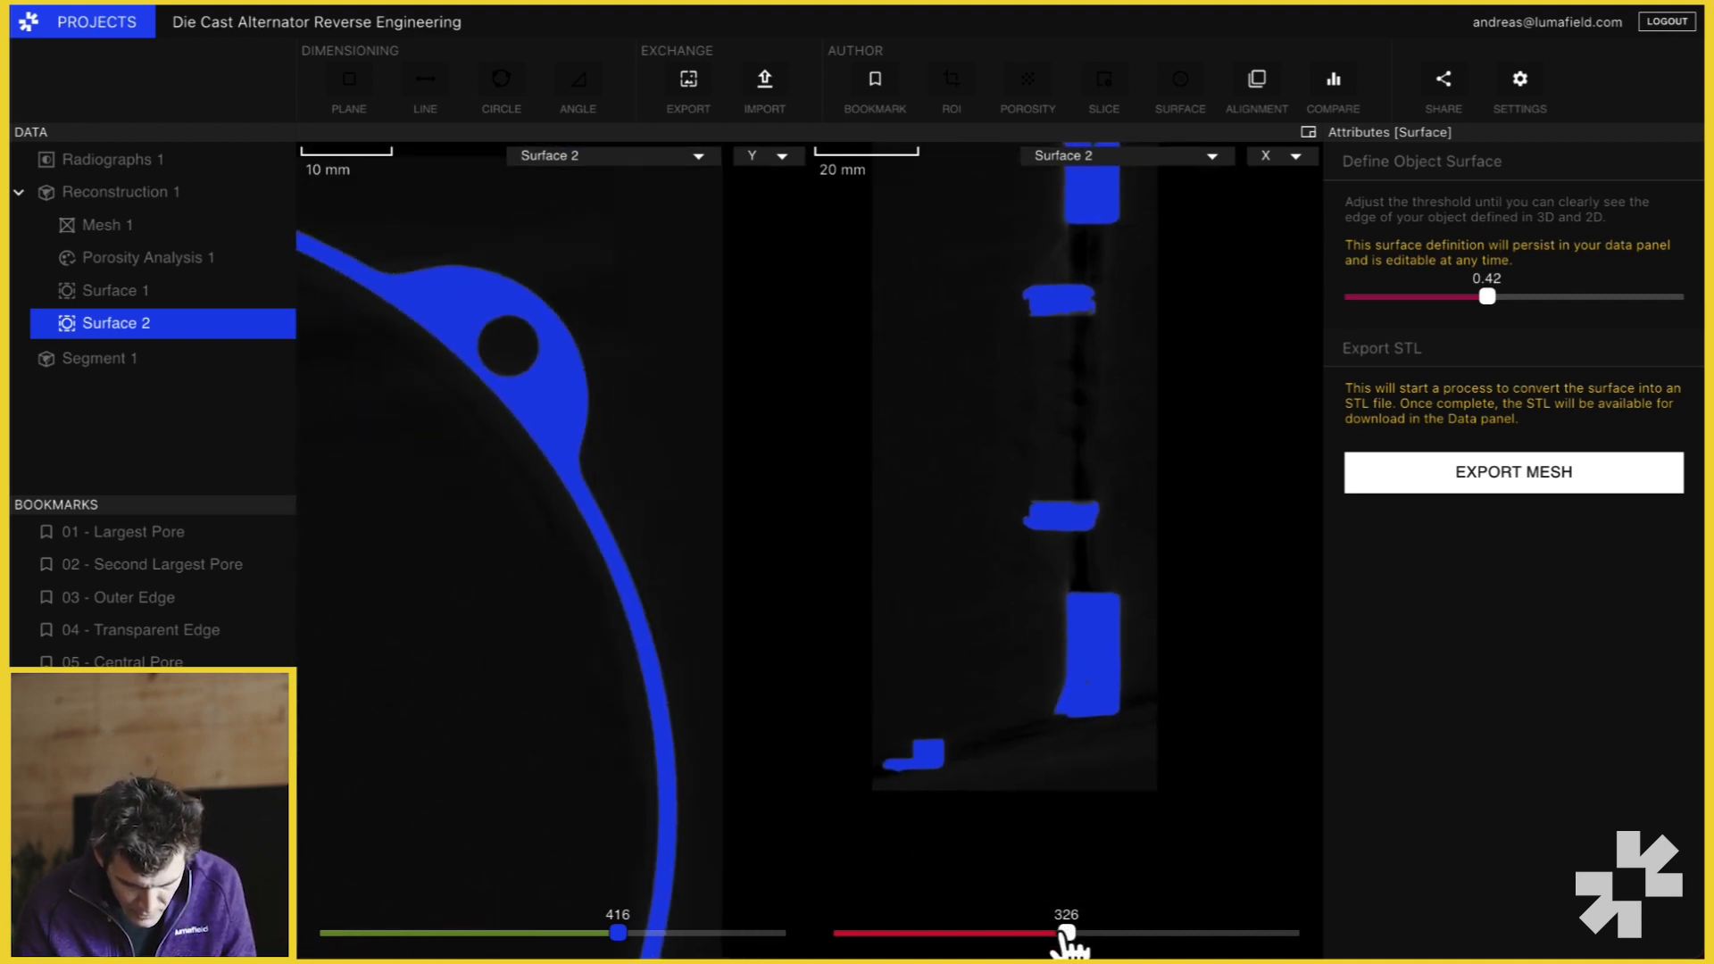
- Move the X cross-section to slice 428 and orbit the 3D surface render to its back face
left_click_drag(1057, 932, 1117, 938)
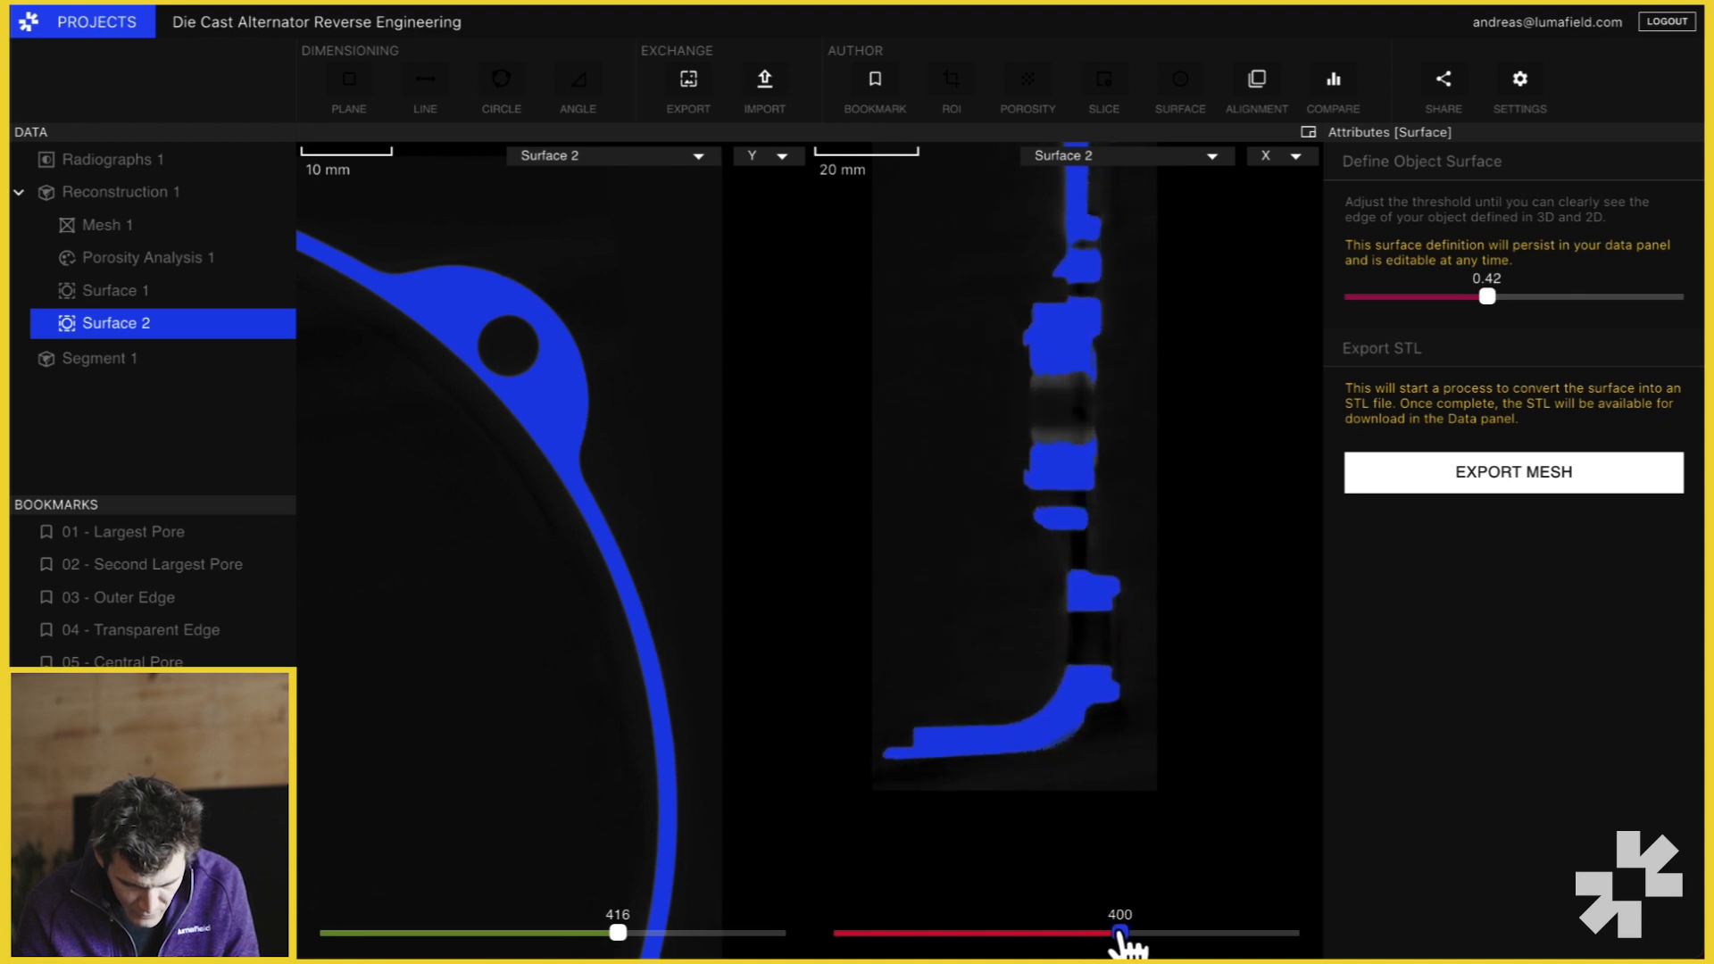
left_click_drag(1115, 932, 1132, 932)
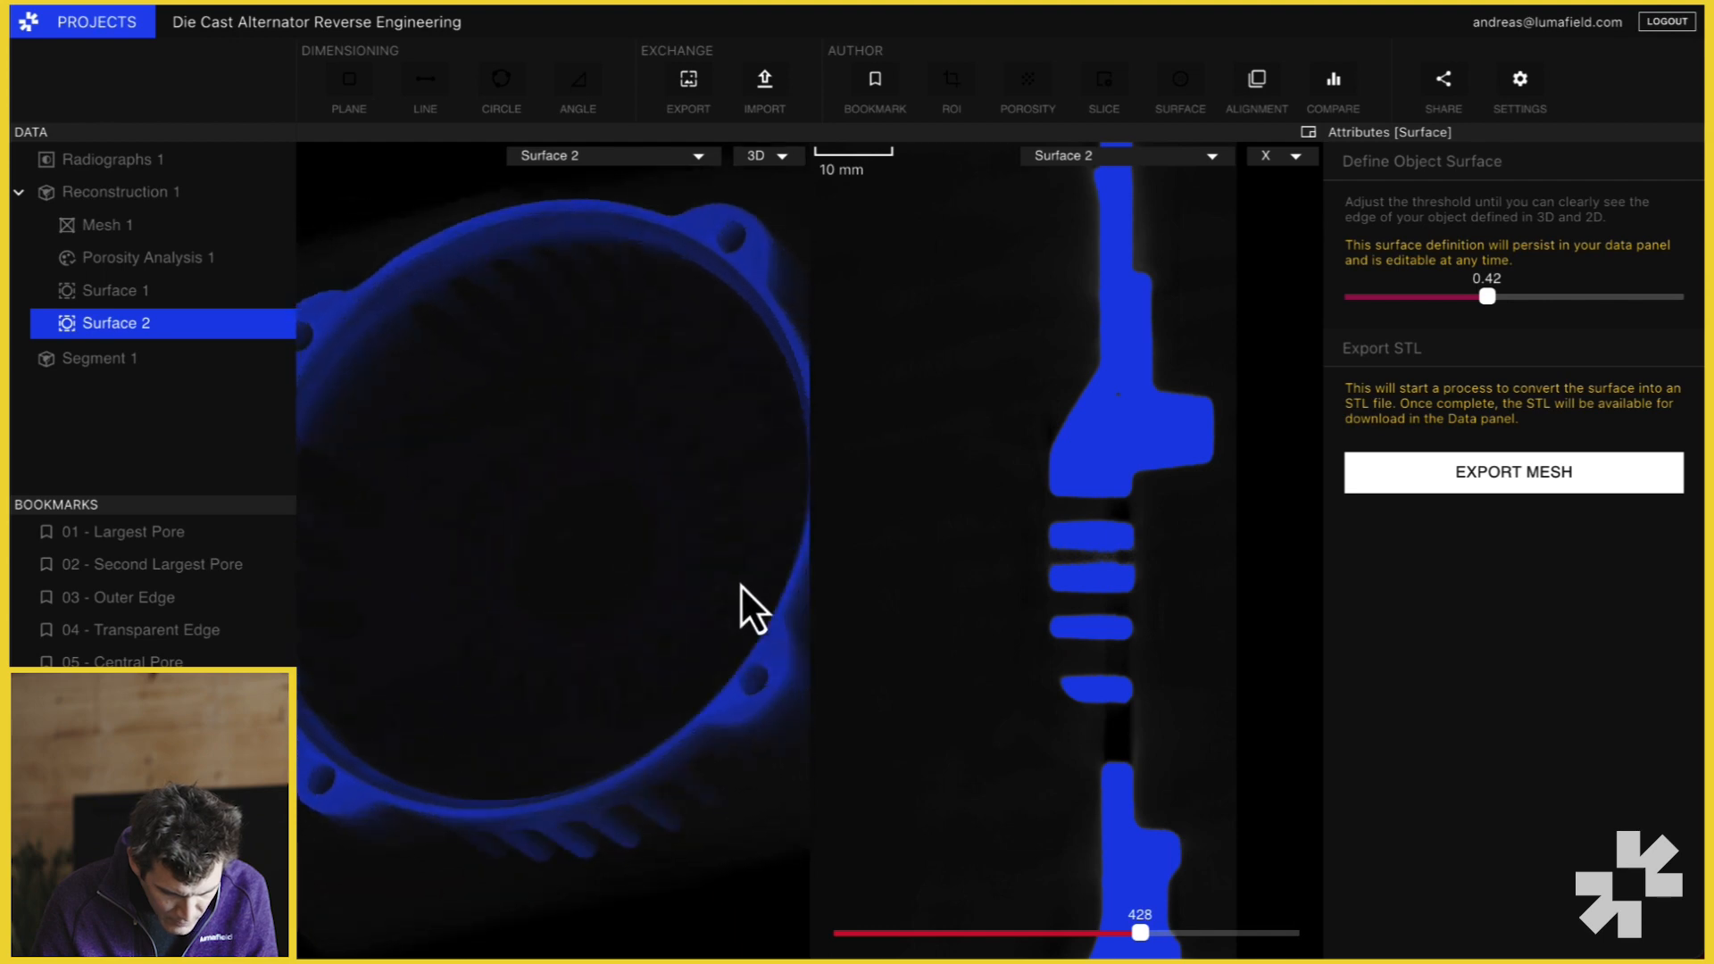
left_click_drag(751, 611, 632, 493)
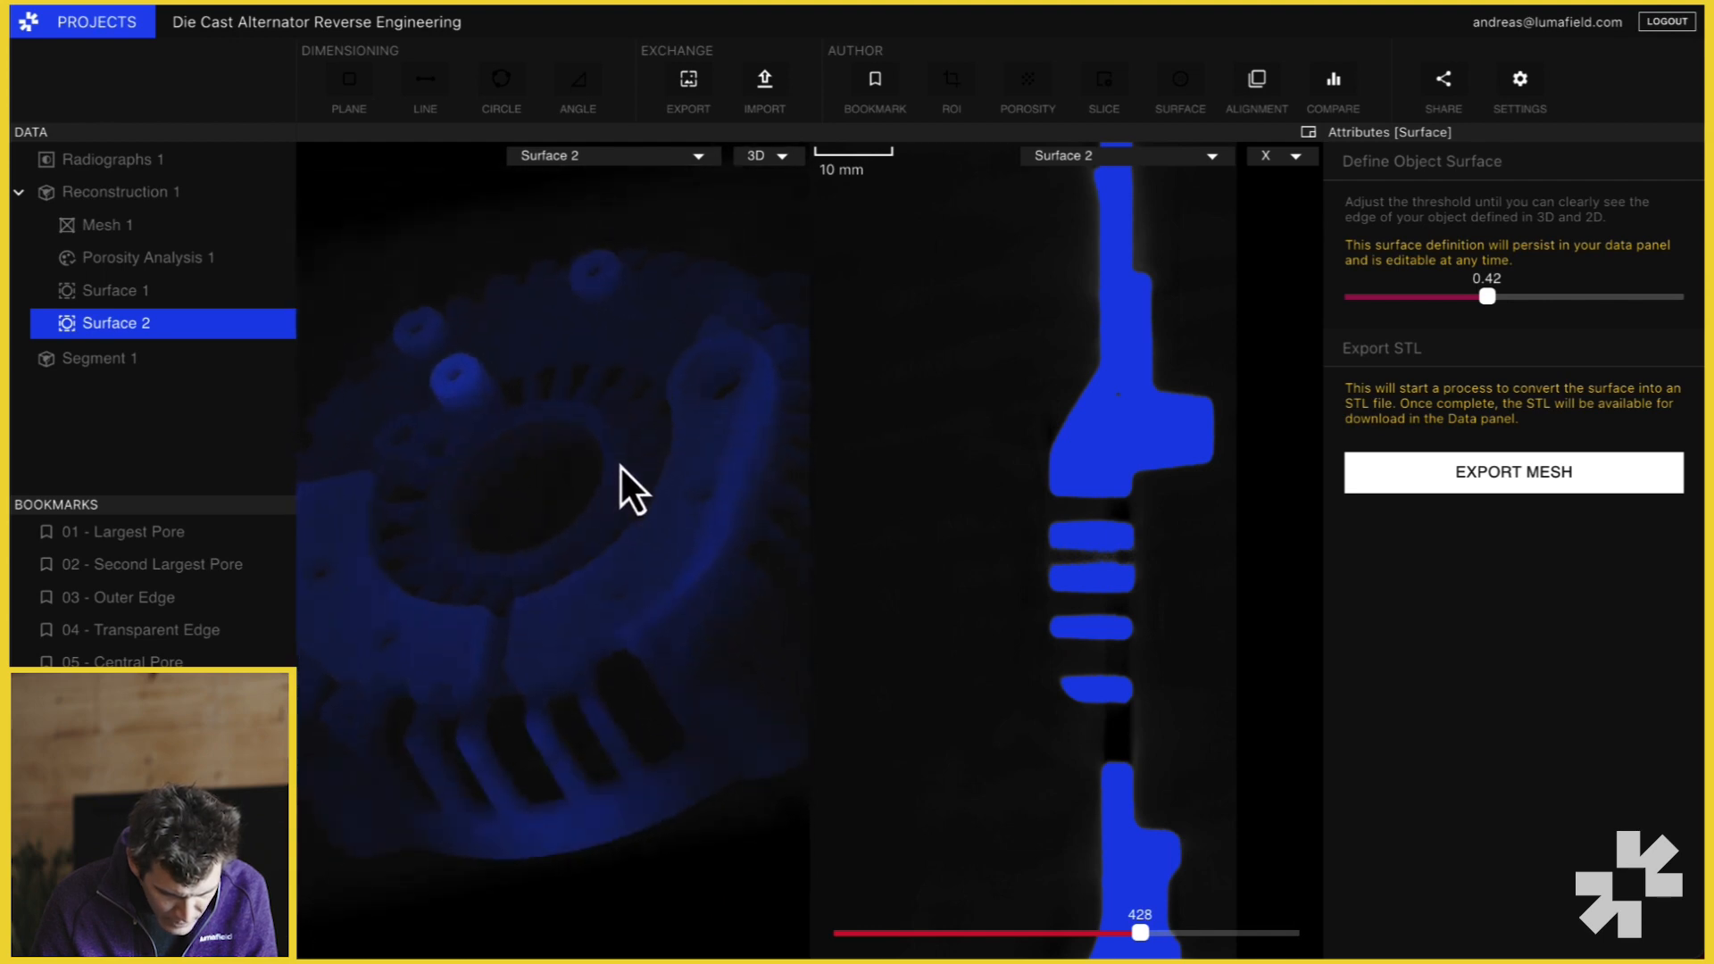